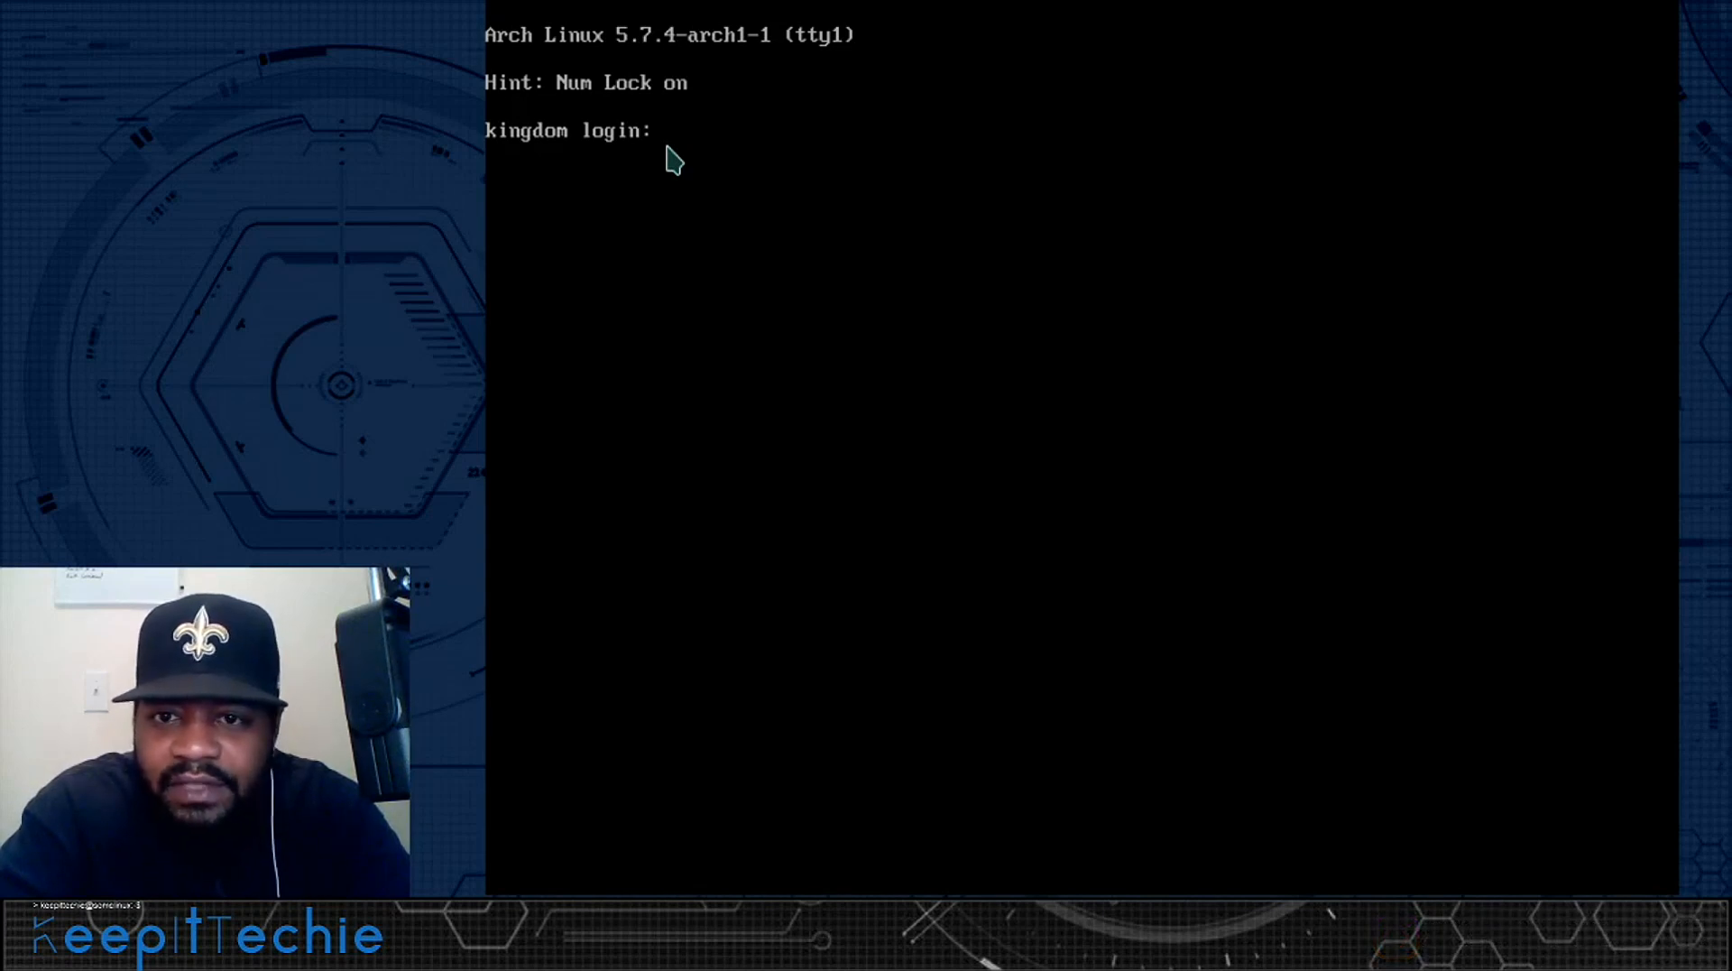
Step: Log in as root at the tty prompt to reach a root shell
type("root")
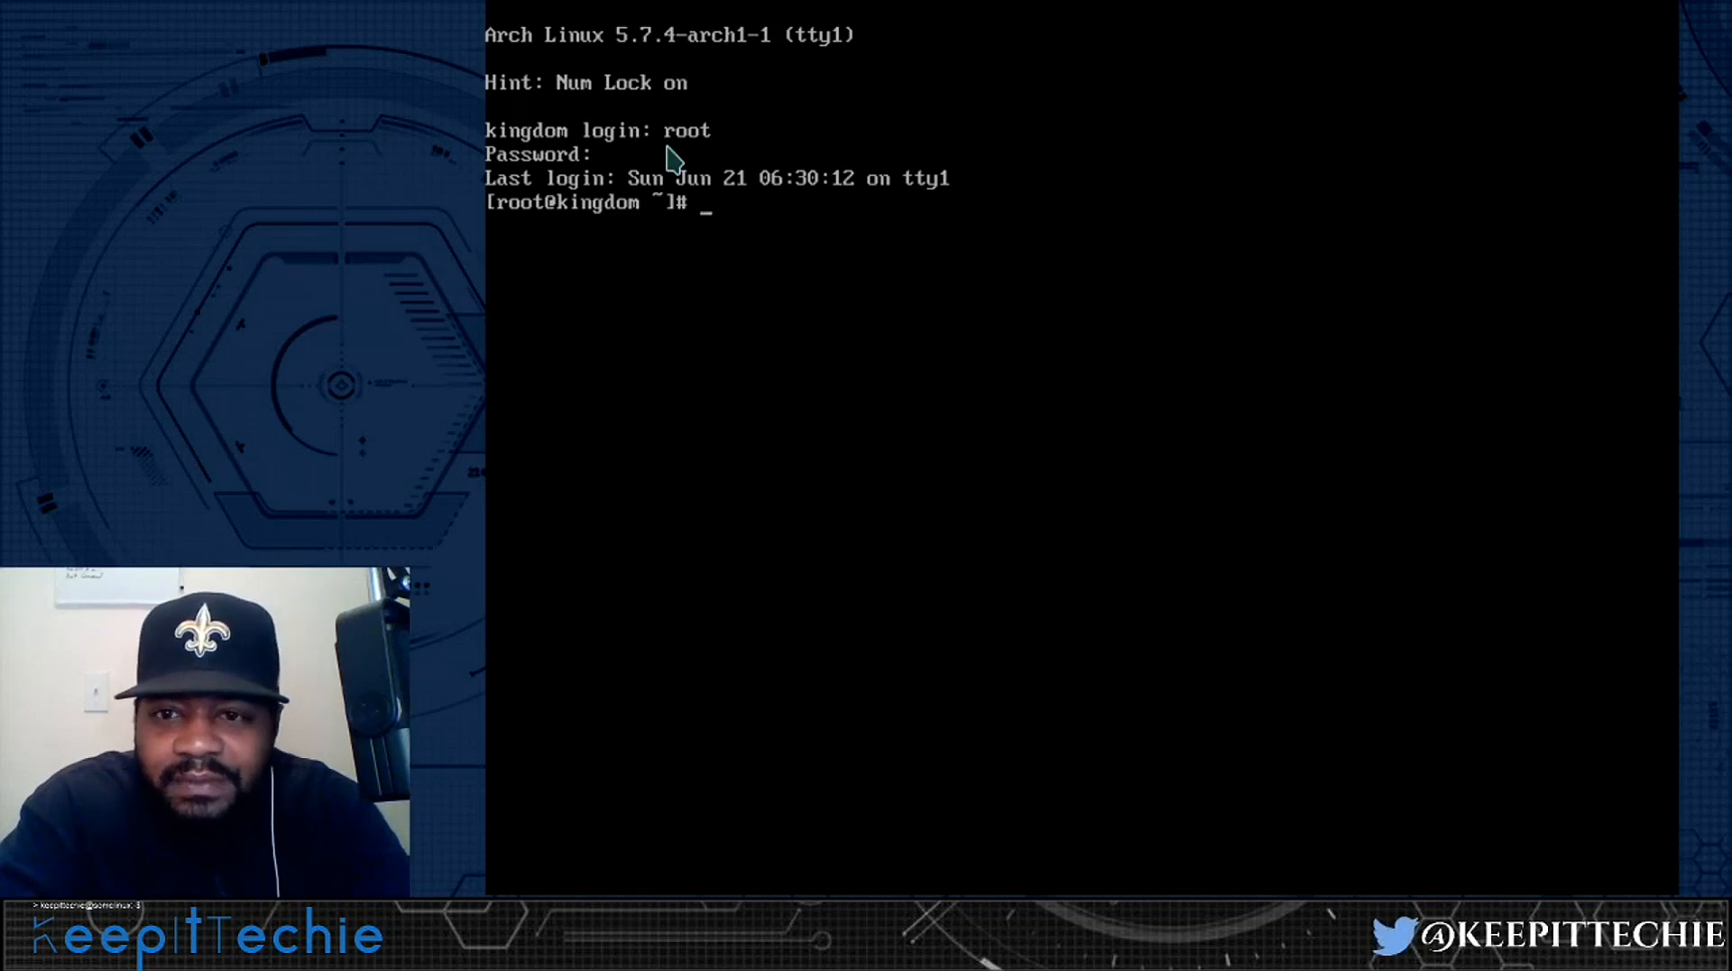
Step: Run pacman -Syu to sync databases and upgrade the system
type("pacman -Sy")
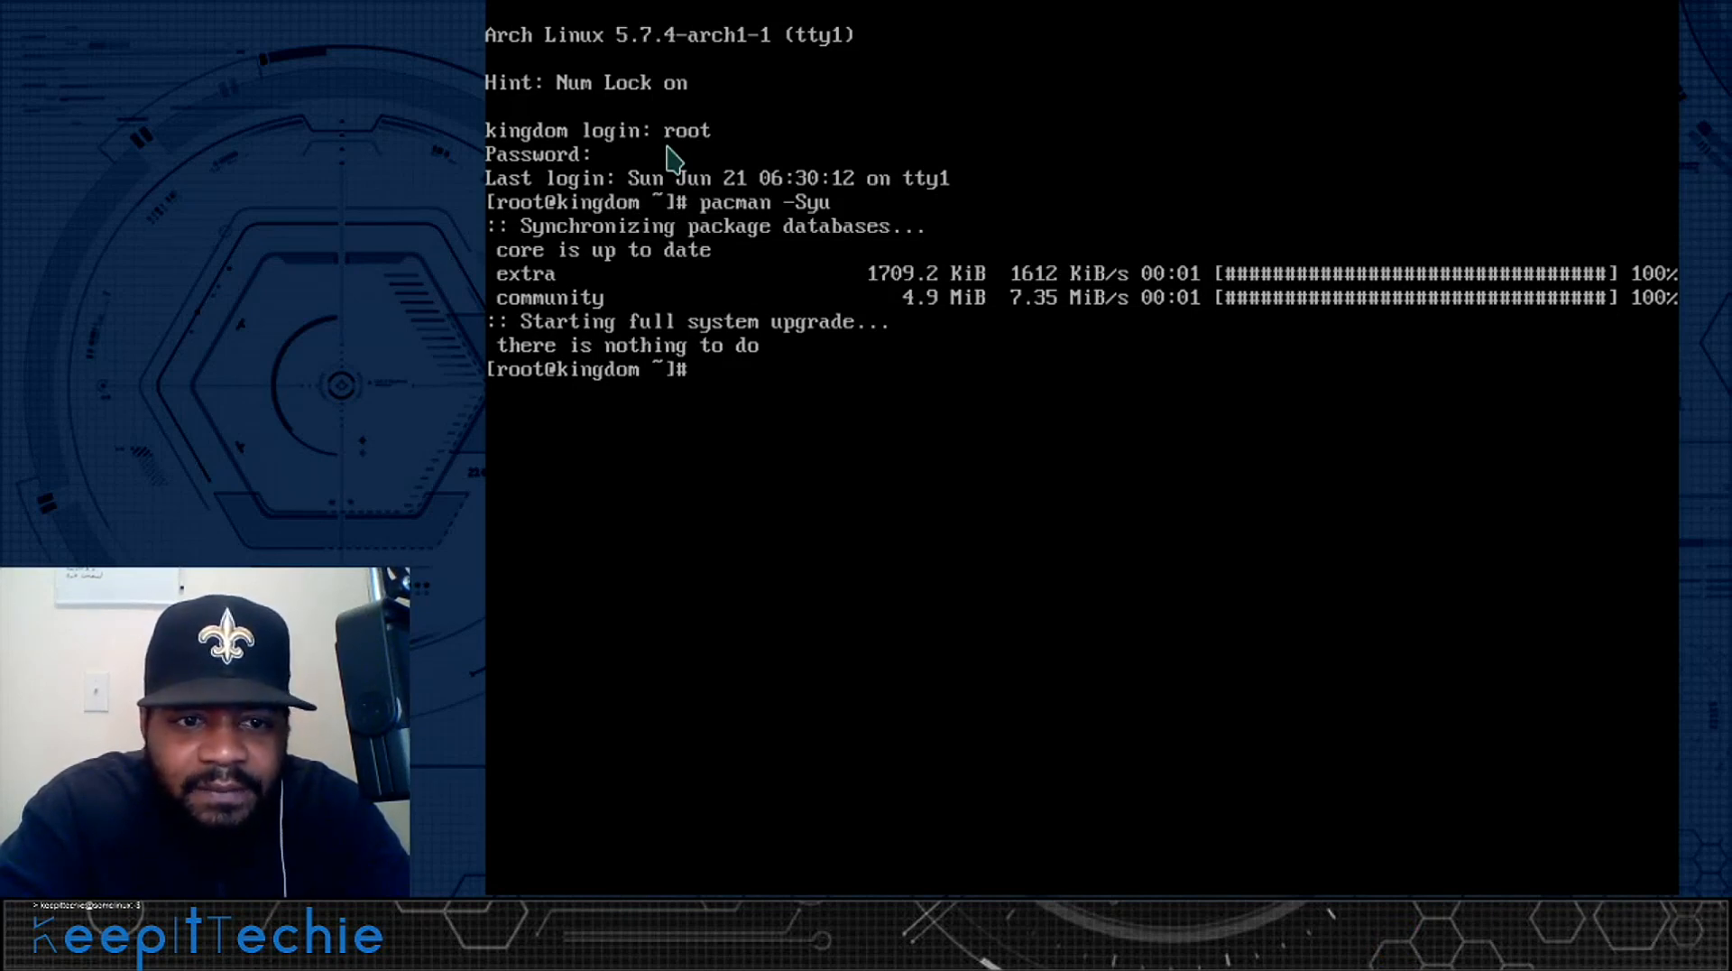
Step: Create the user josh with a home directory using useradd -m
type("useradd")
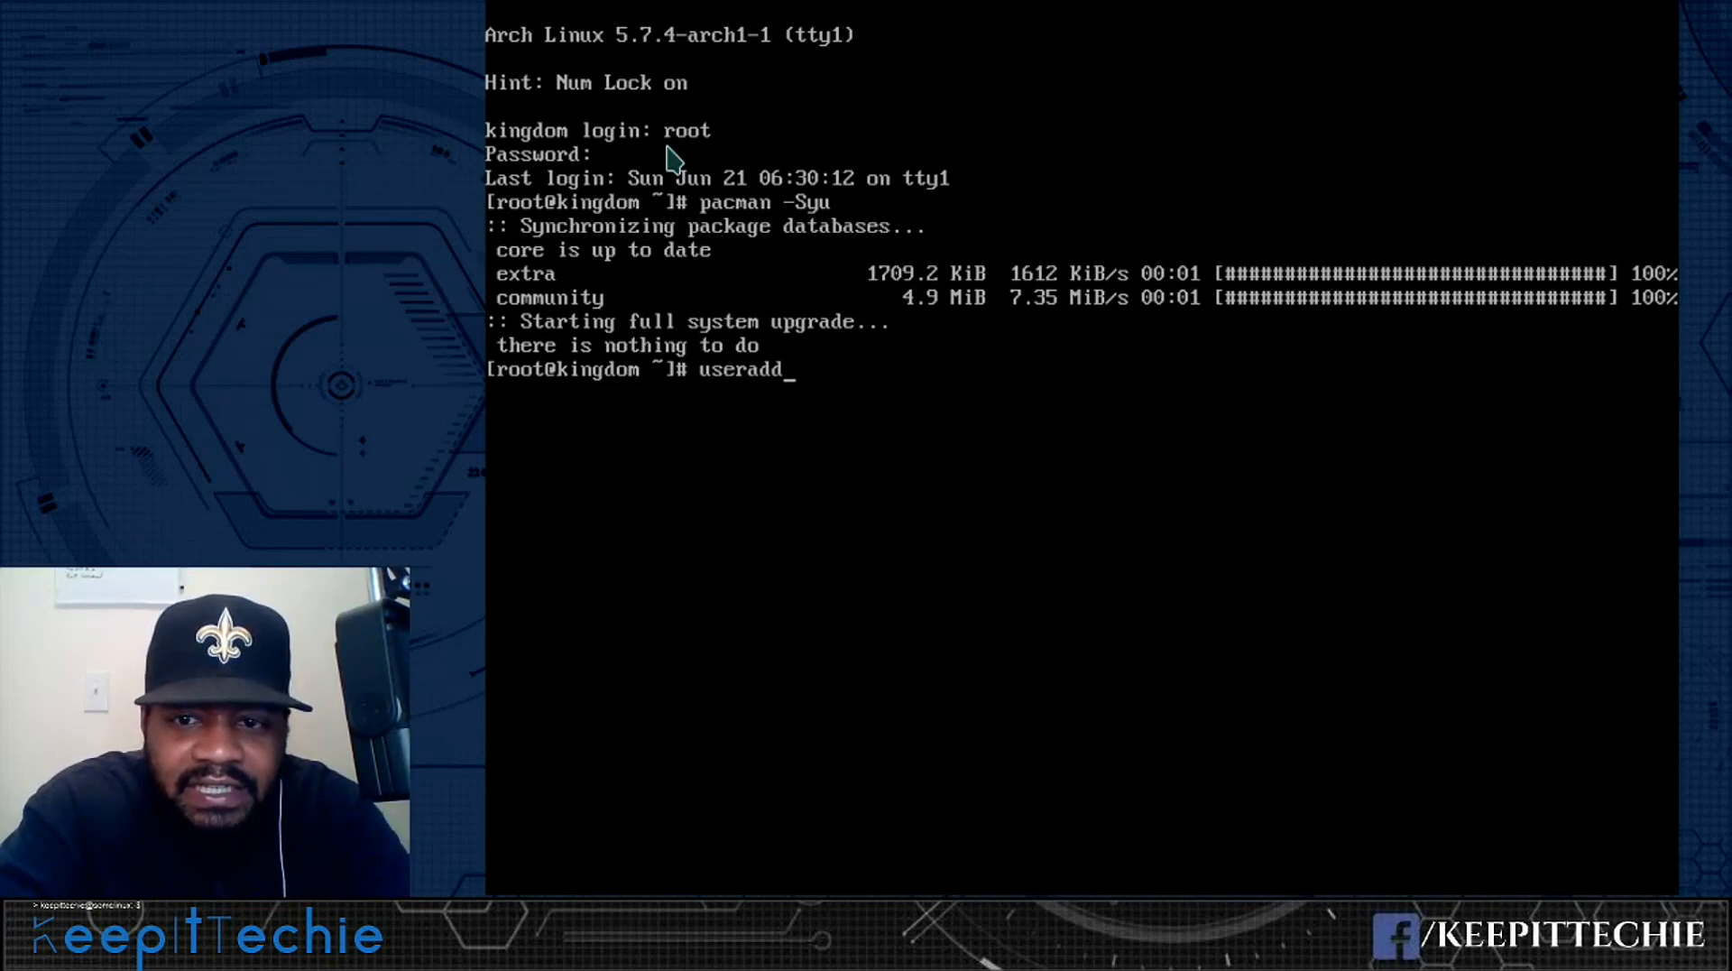
type("-")
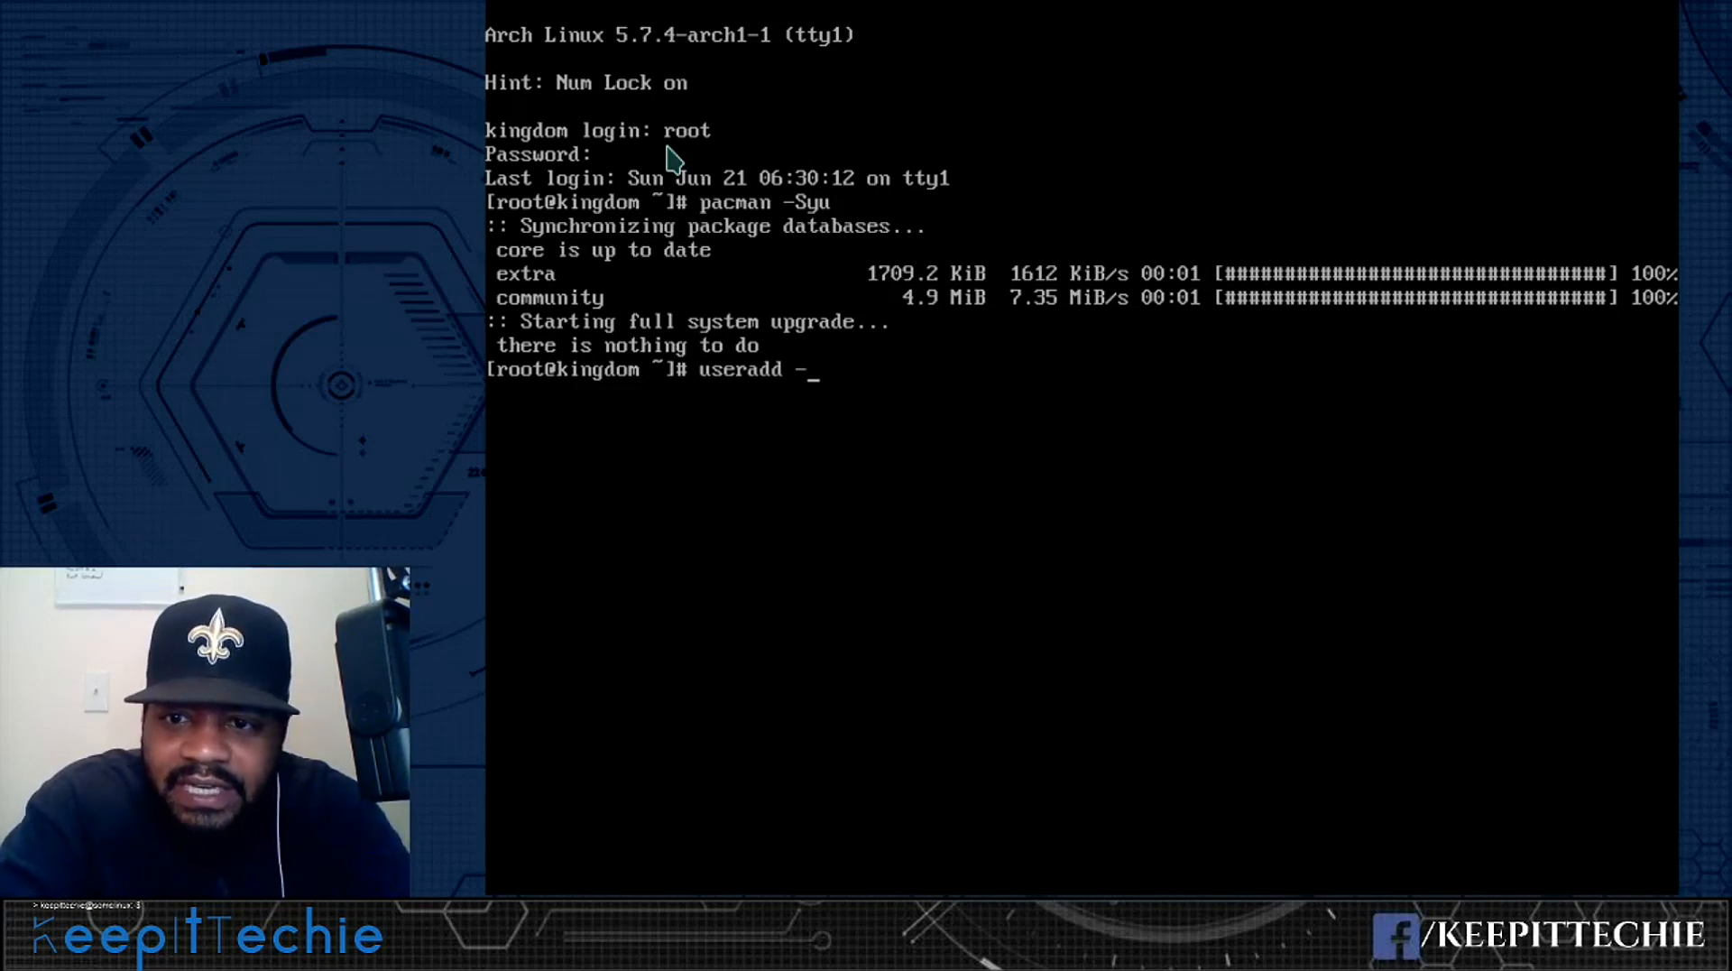
type("m")
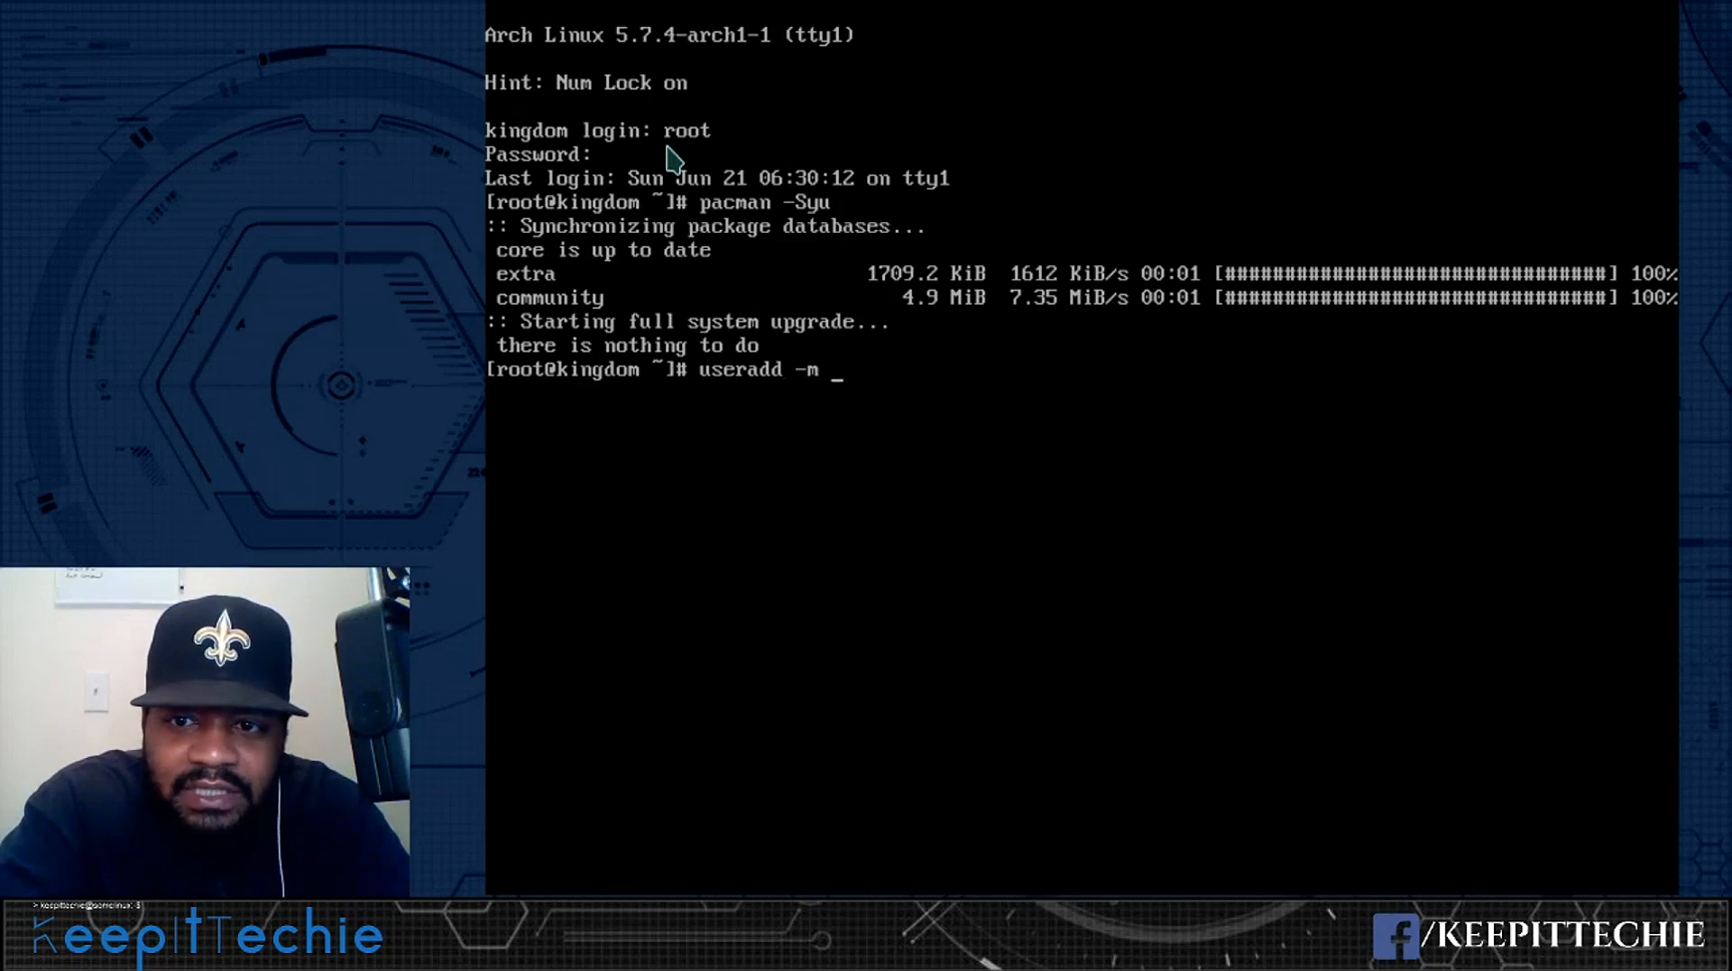
type("jo")
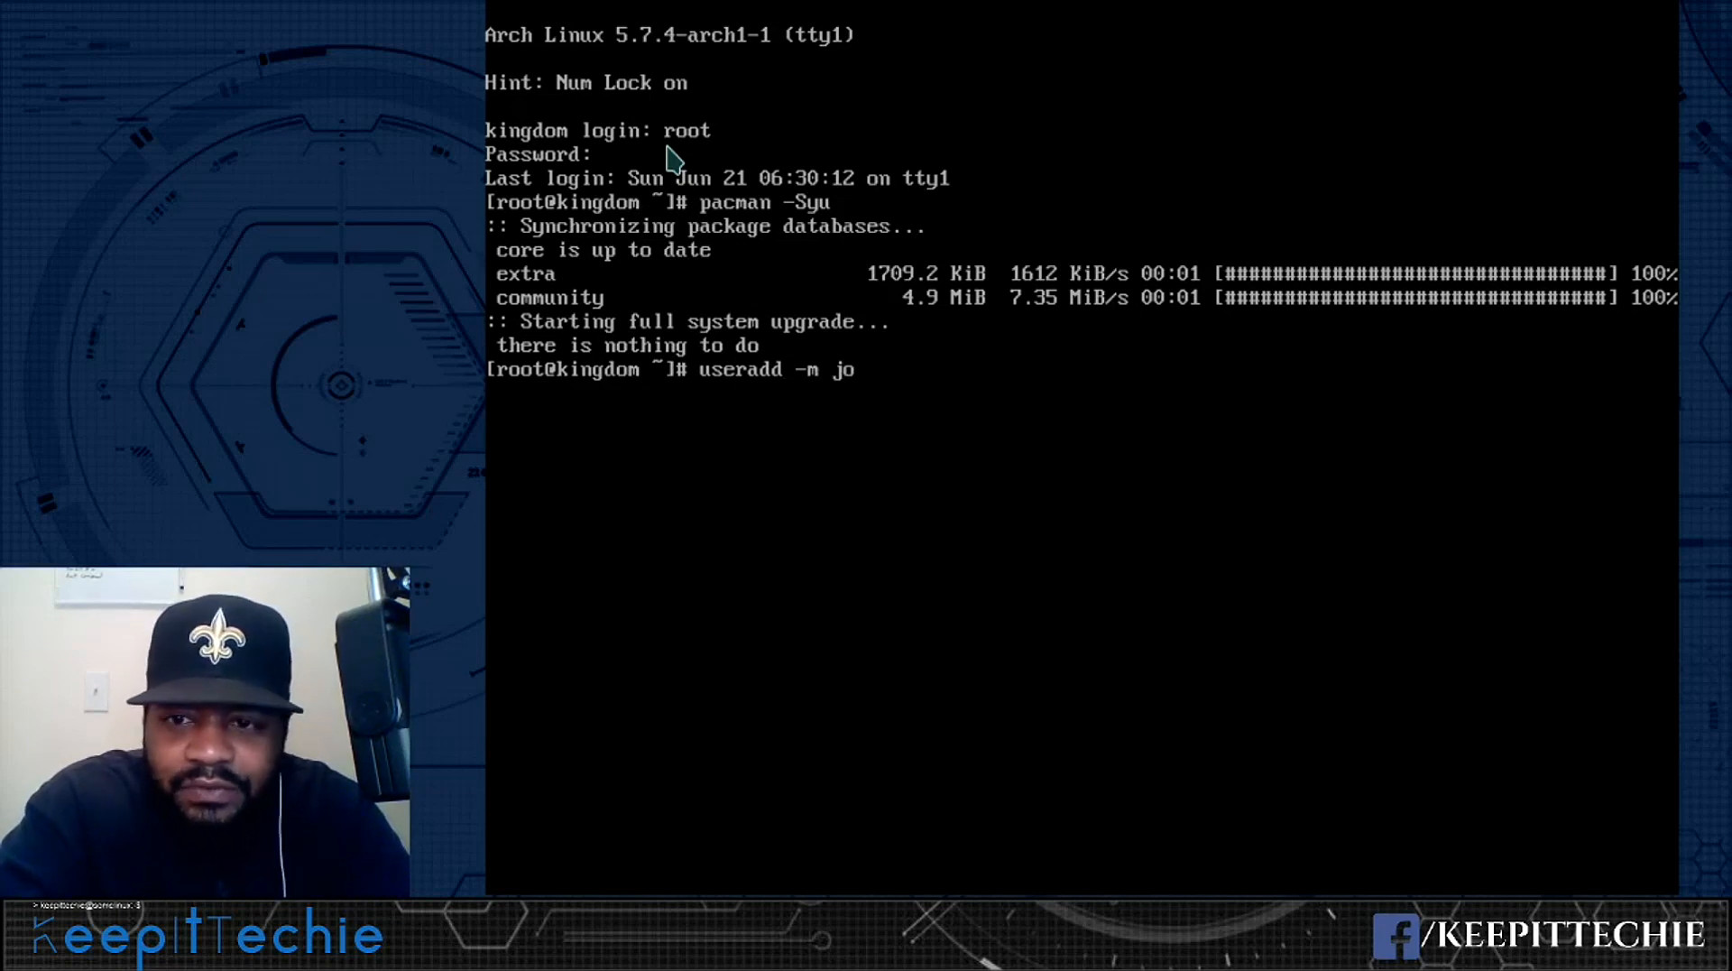
type("sh")
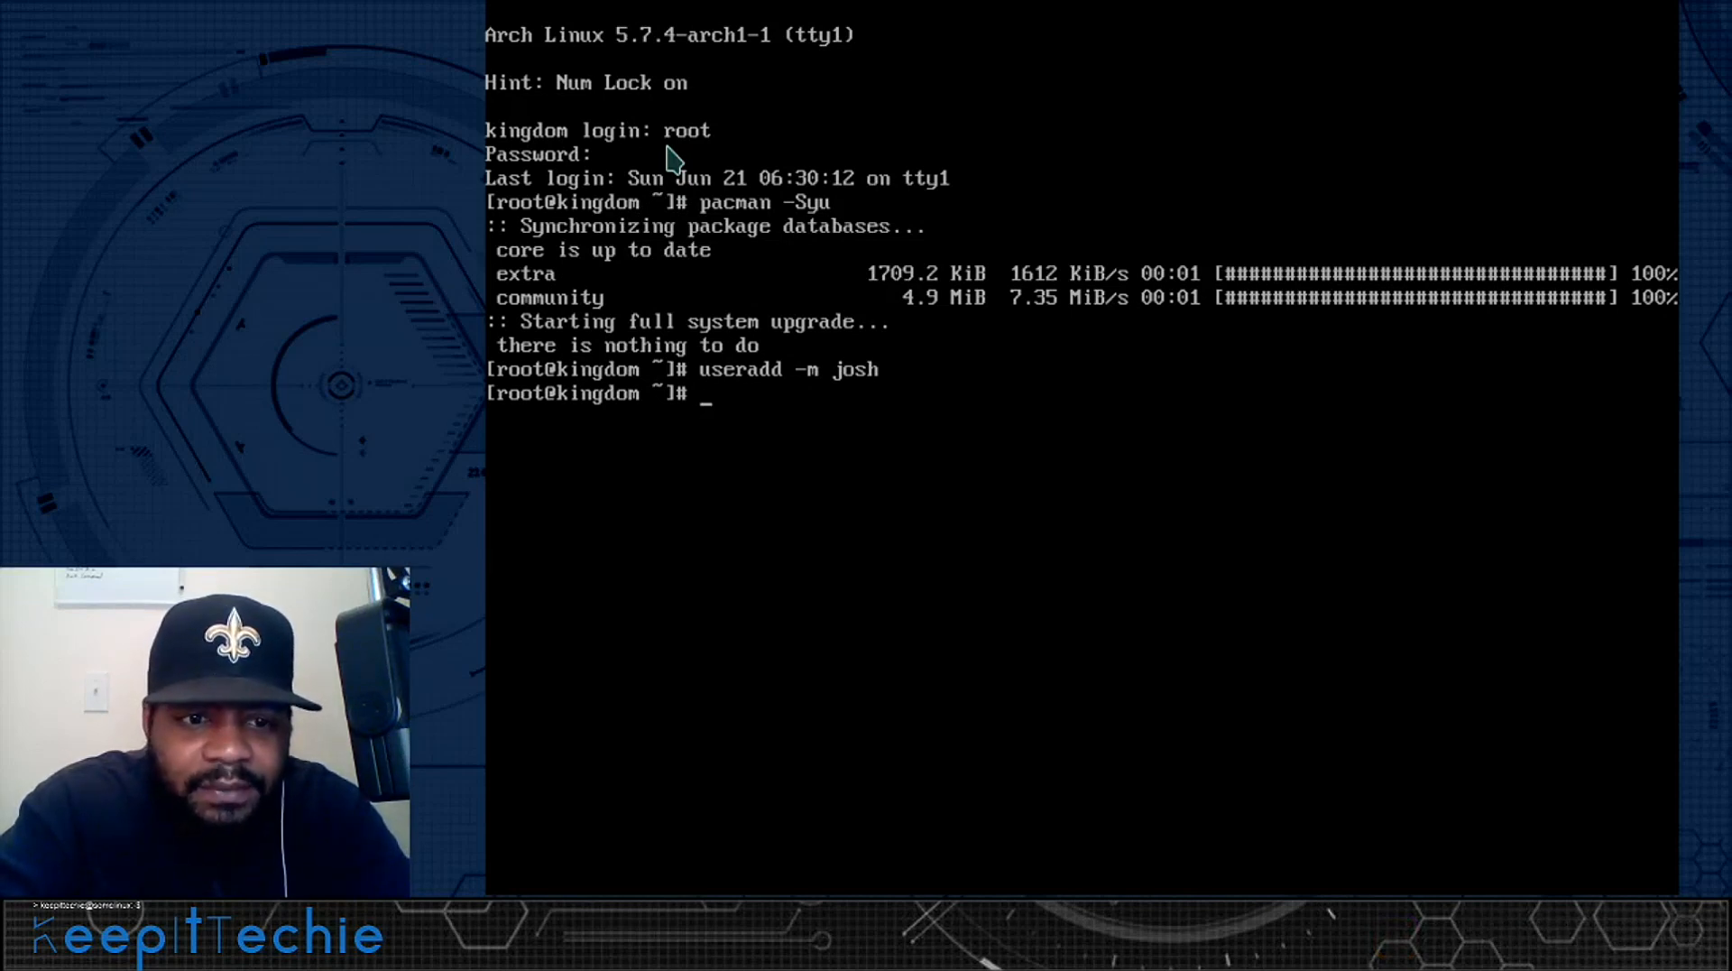
Step: Set a password for the user josh with passwd, entered and retyped
type("passwd")
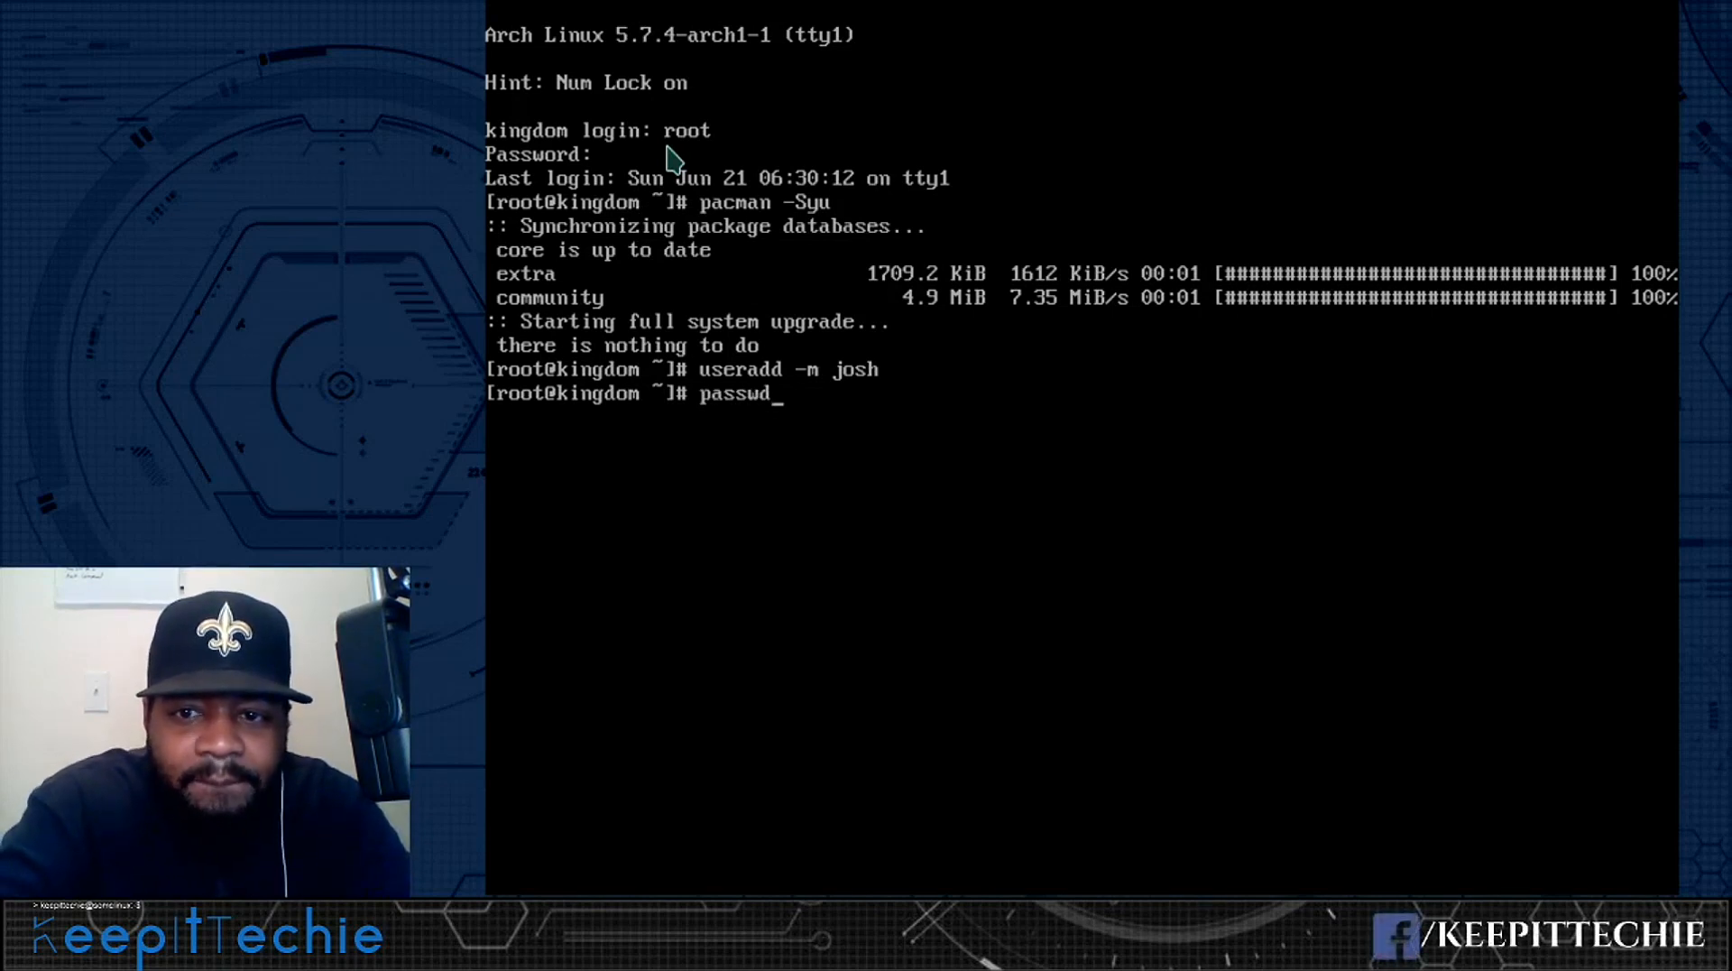
type("josh")
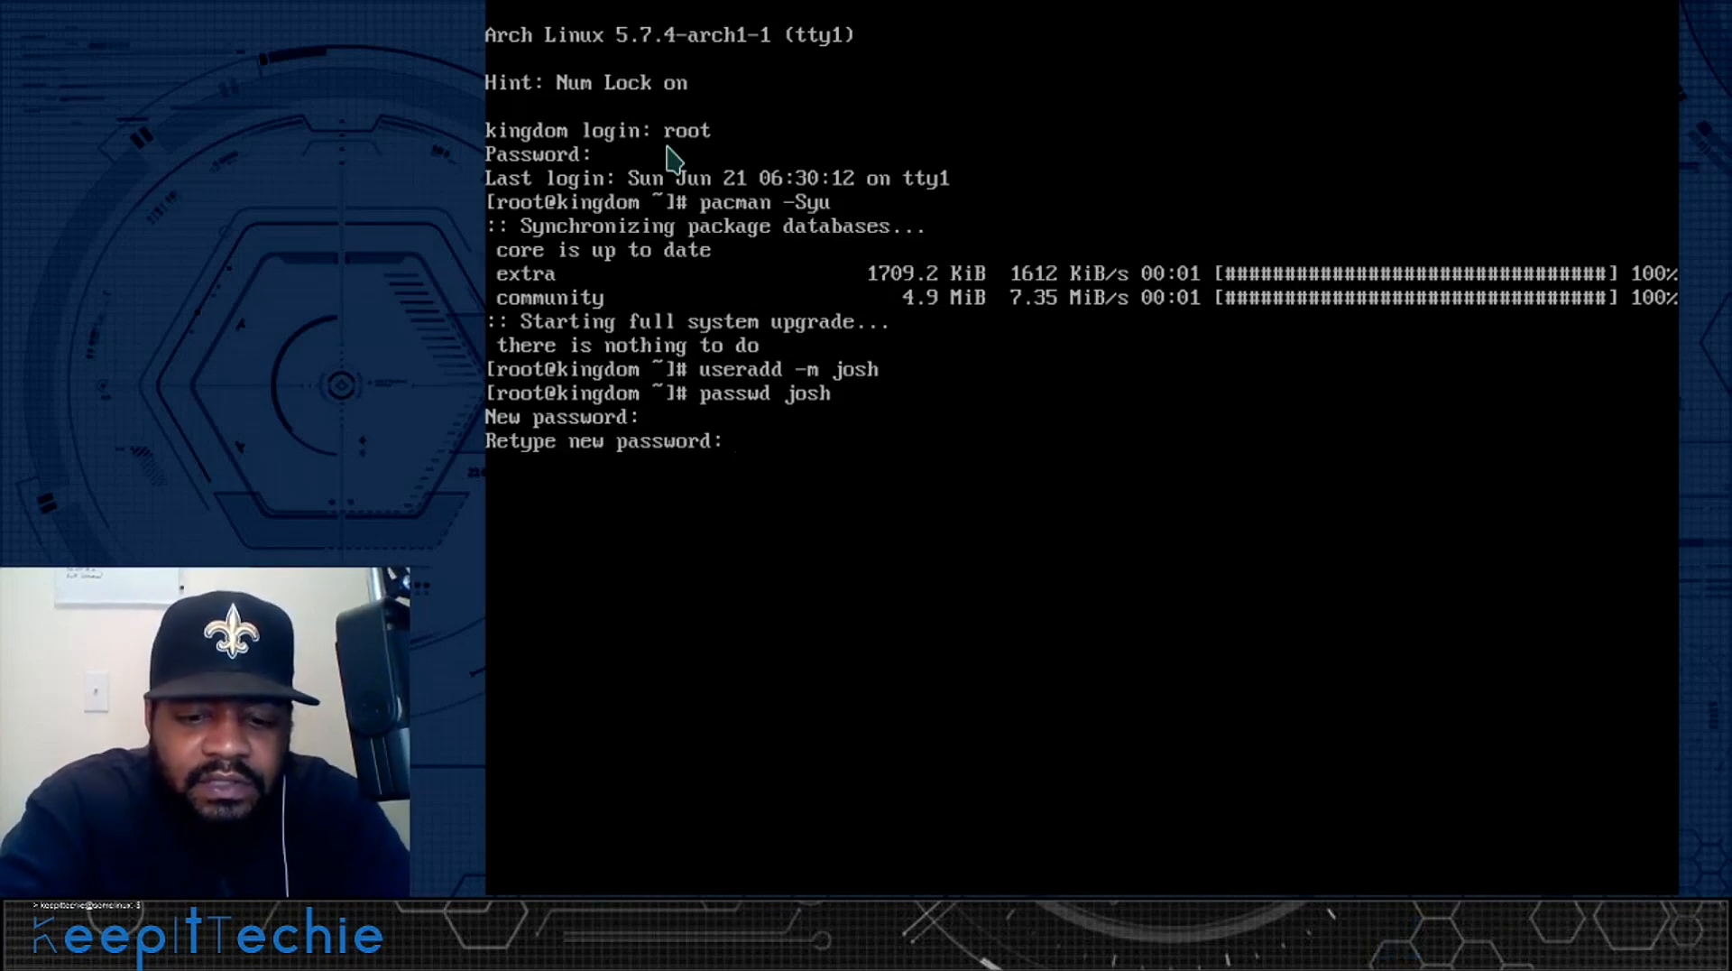
key("Enter")
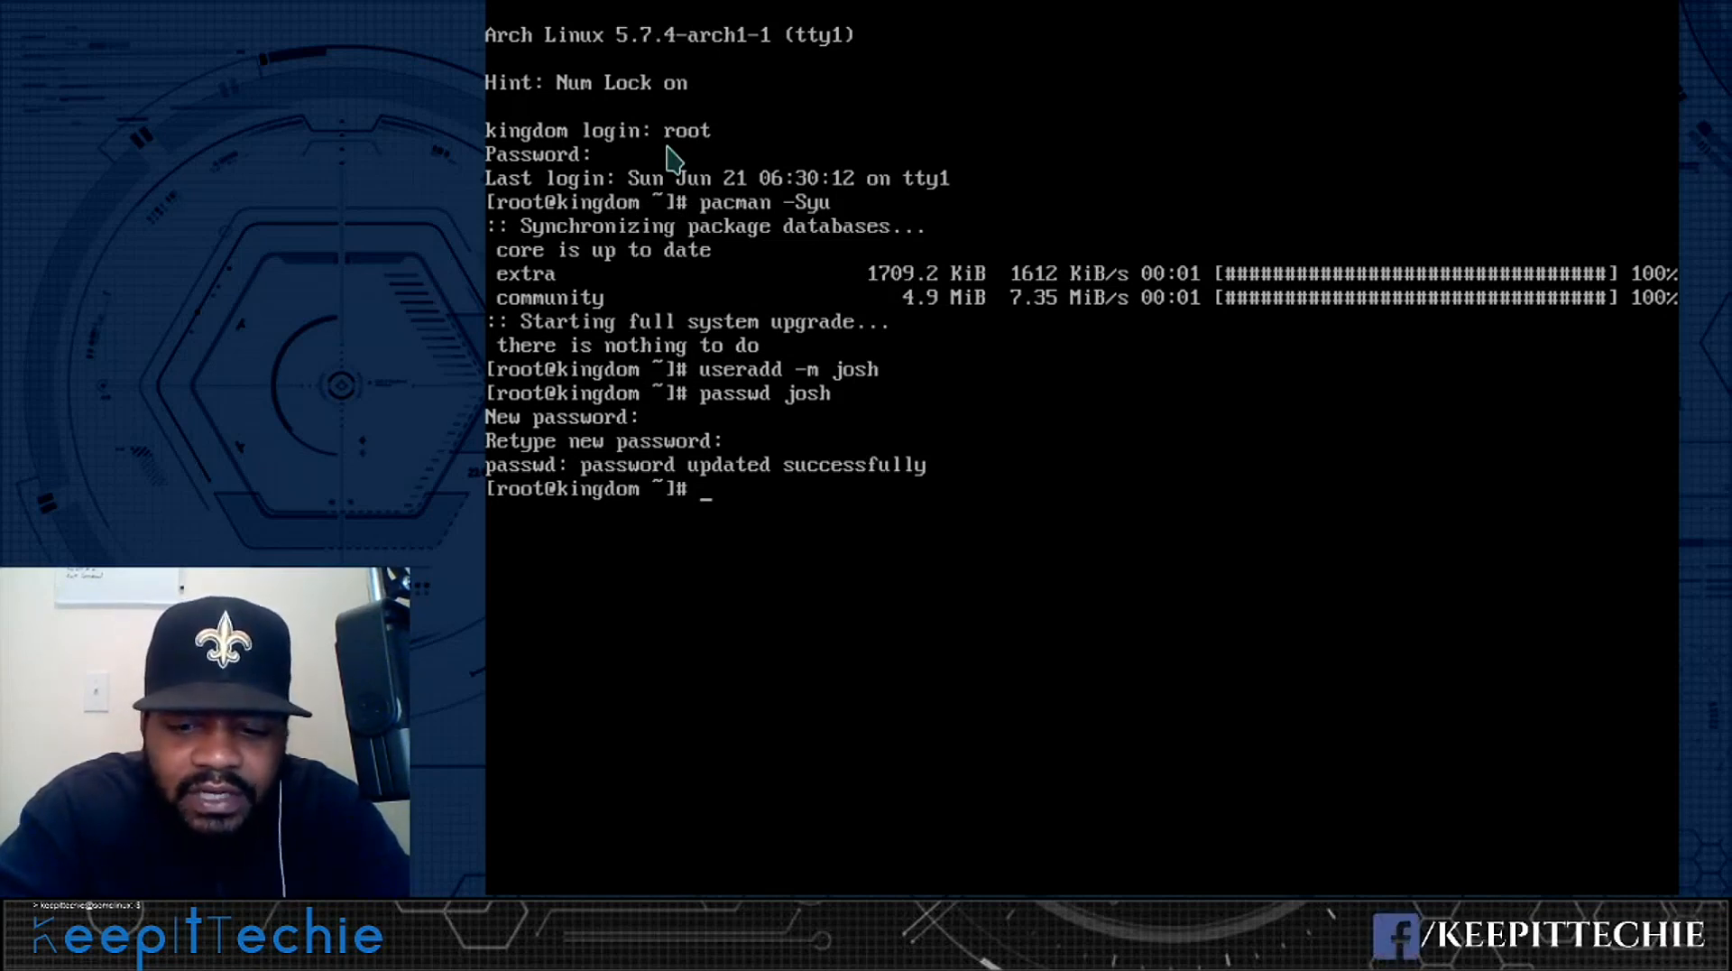
Step: Install the sudo package with pacman -S
type("pacman --")
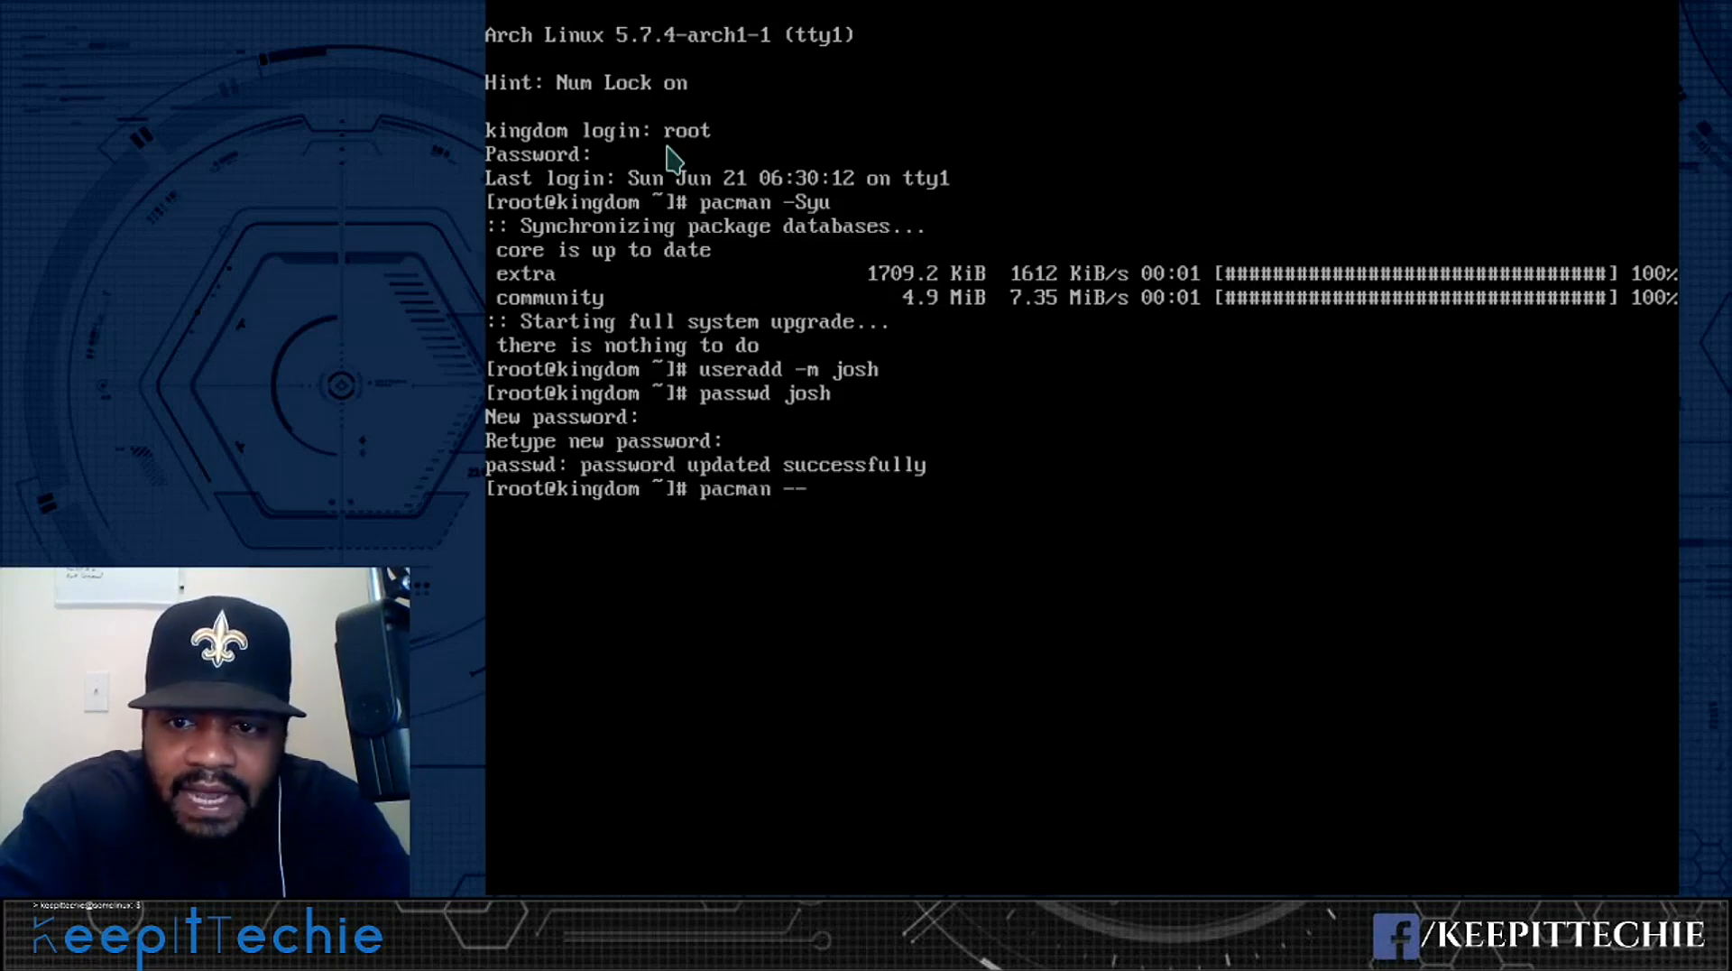
type("S")
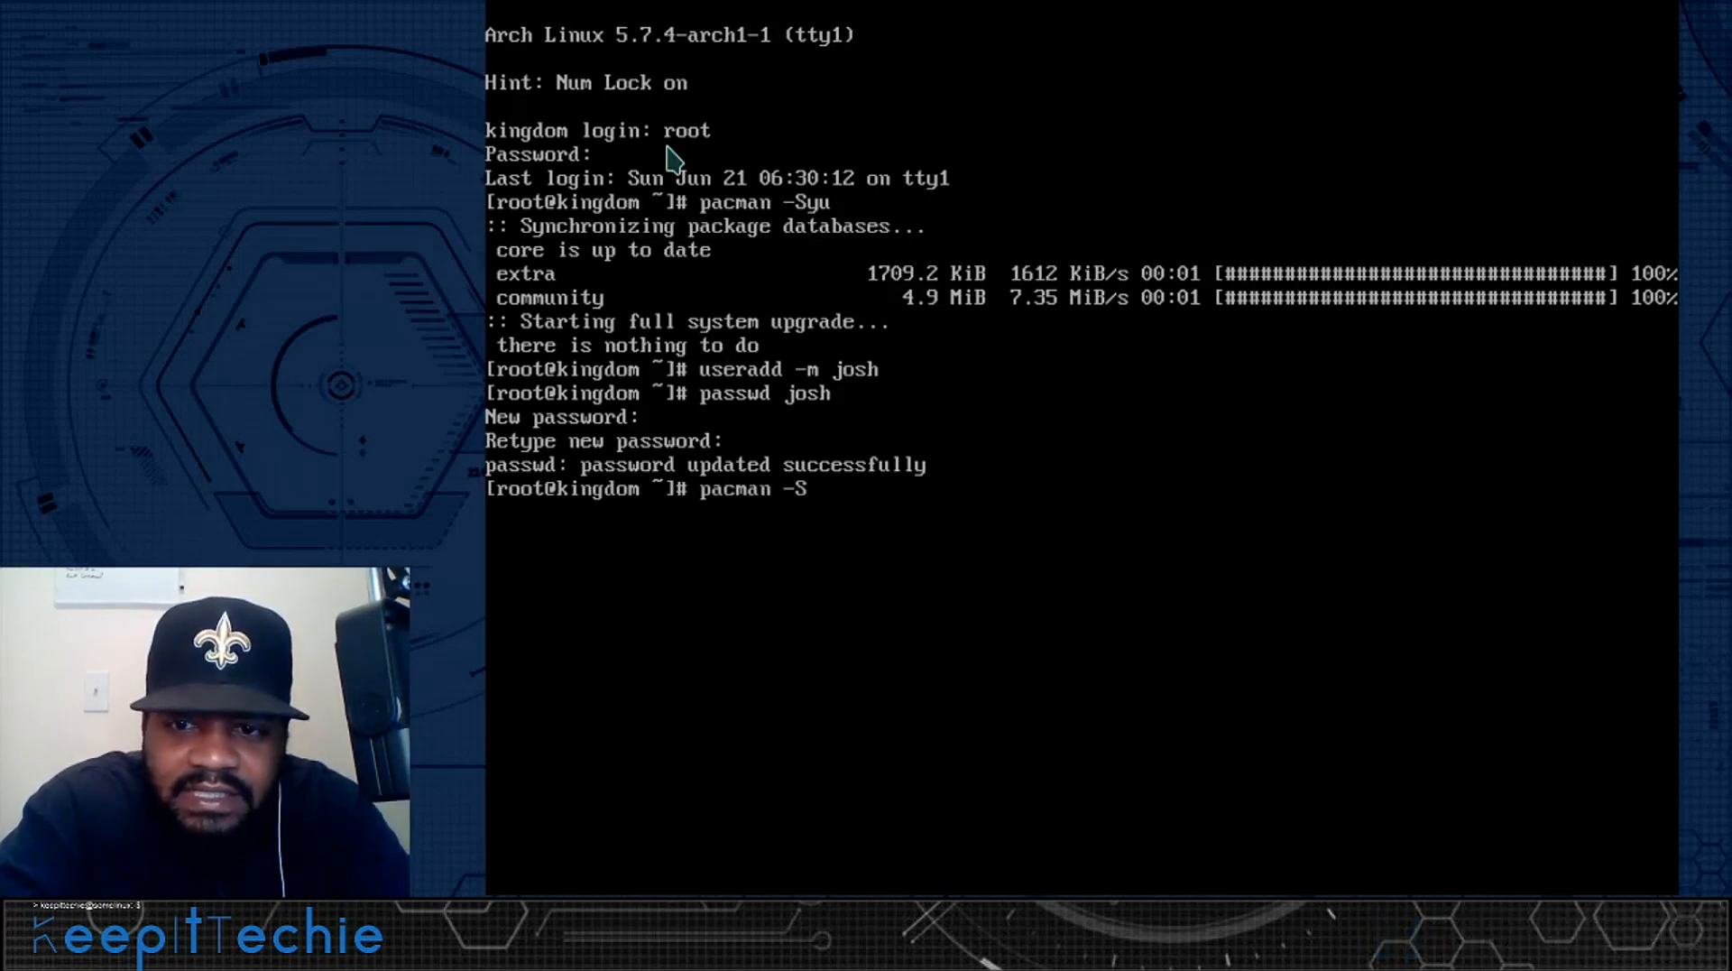
type("sudo")
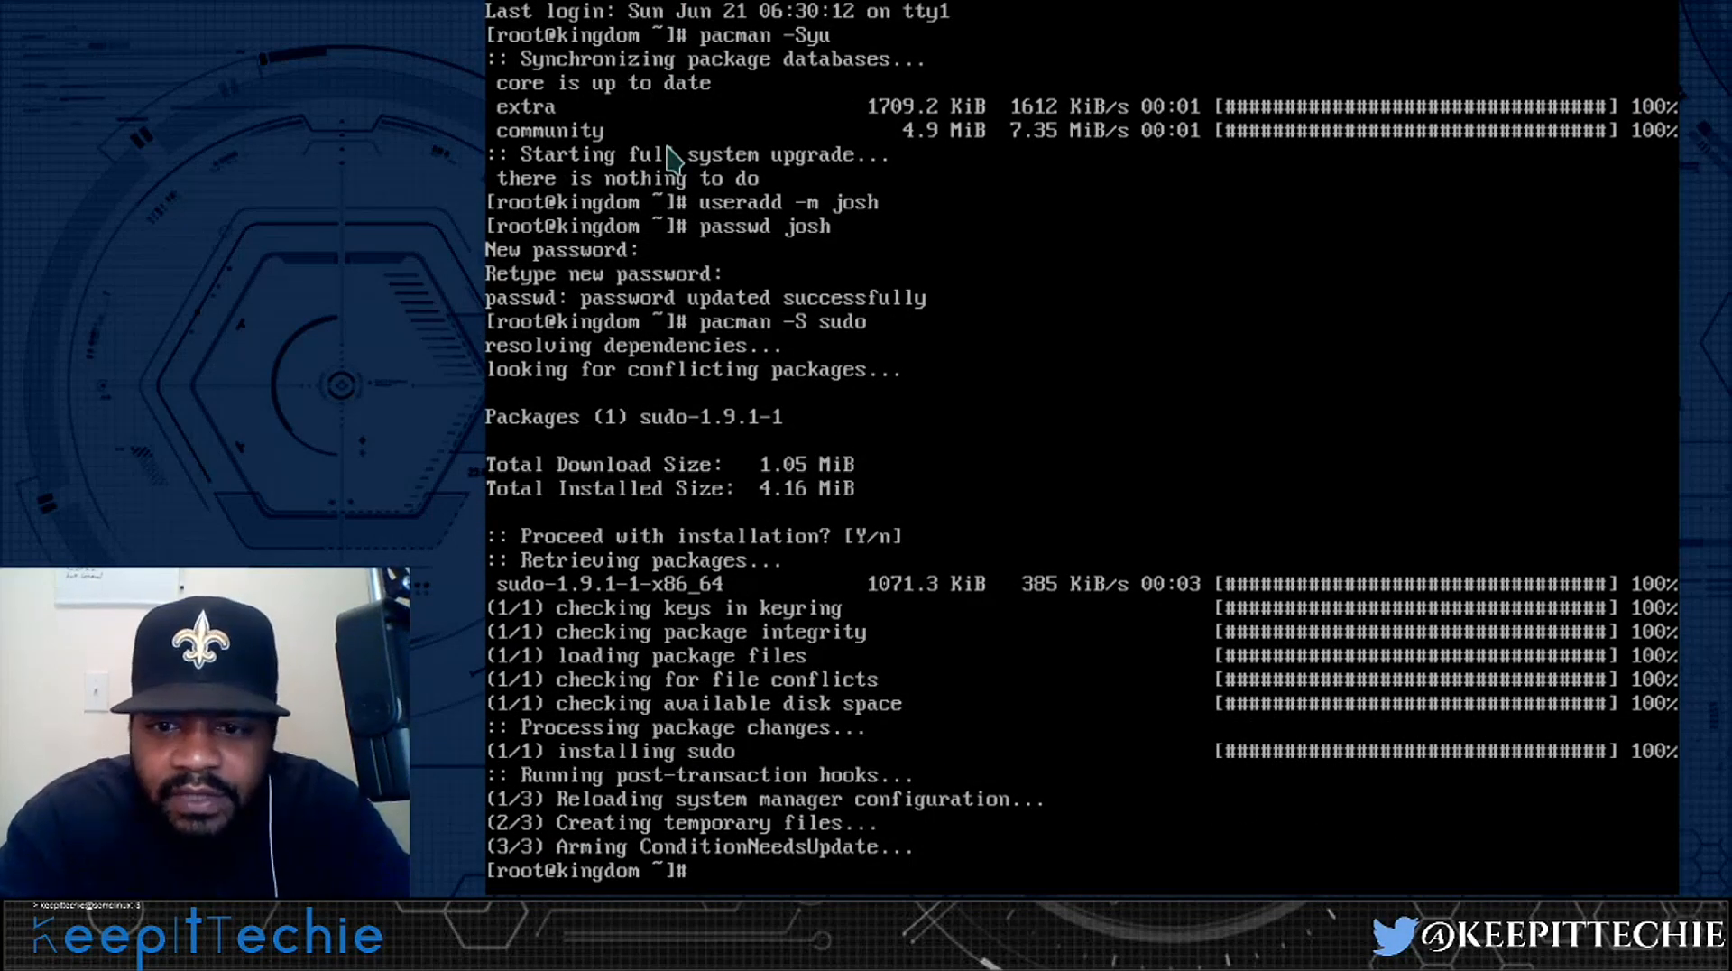
Step: Install the bash-completion package with pacman -S
type("pacman -S")
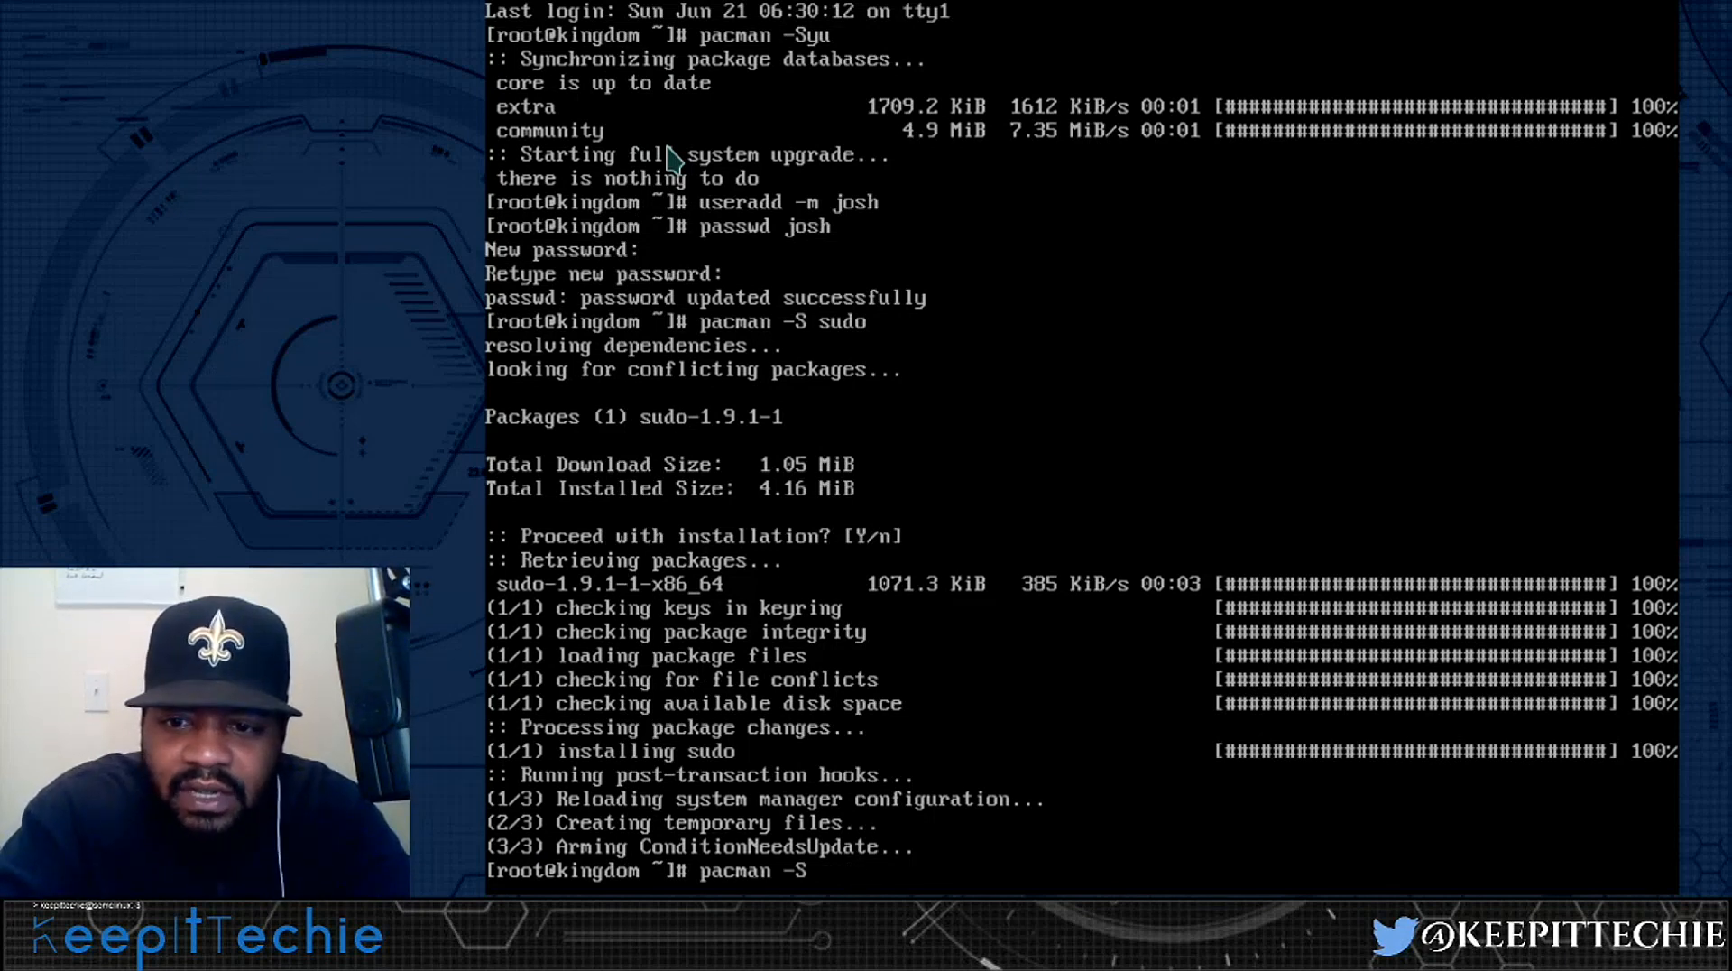
type("bas")
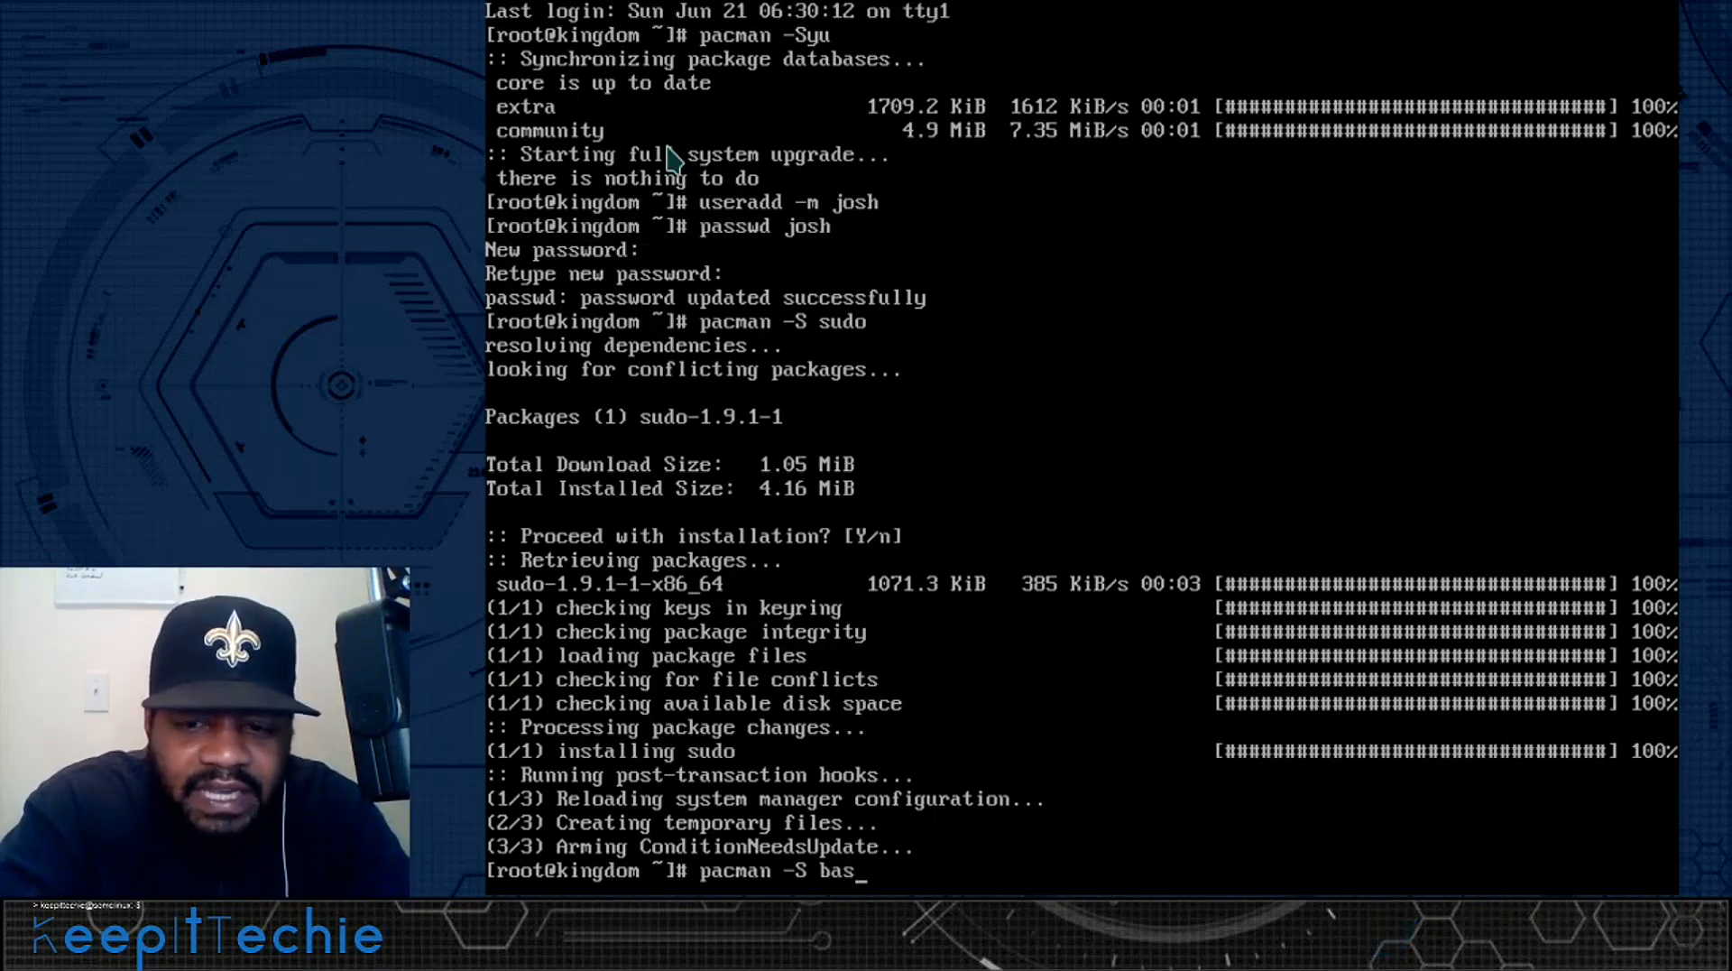
type("h-")
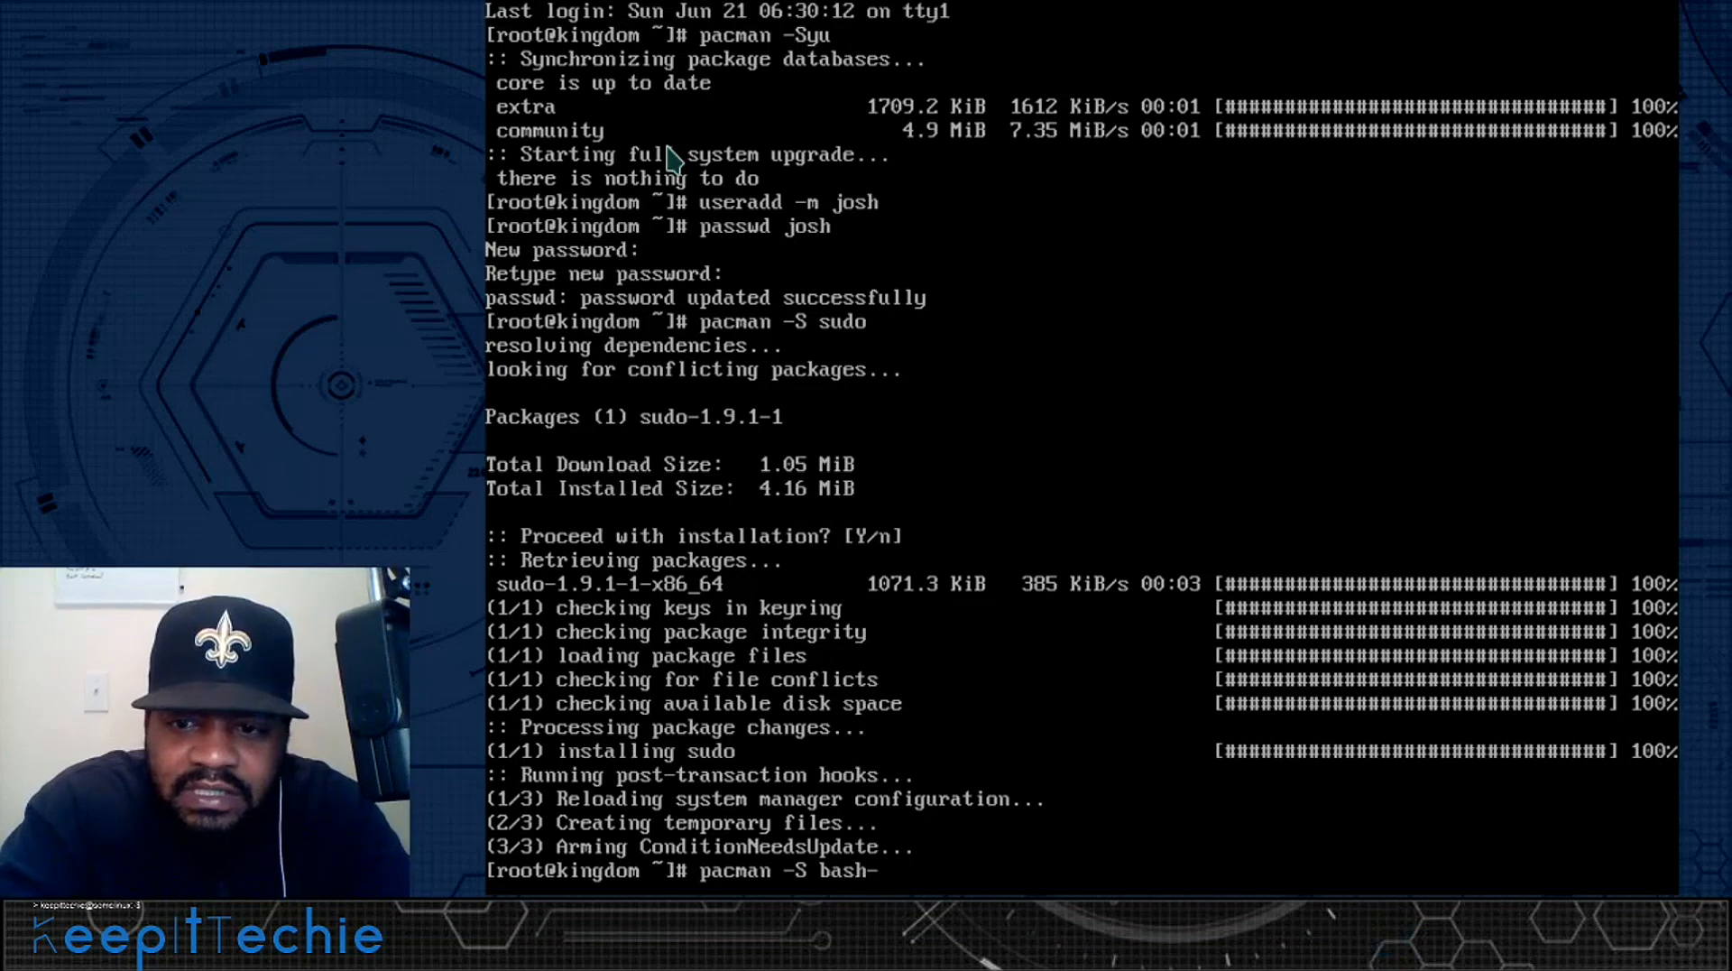
type("complet")
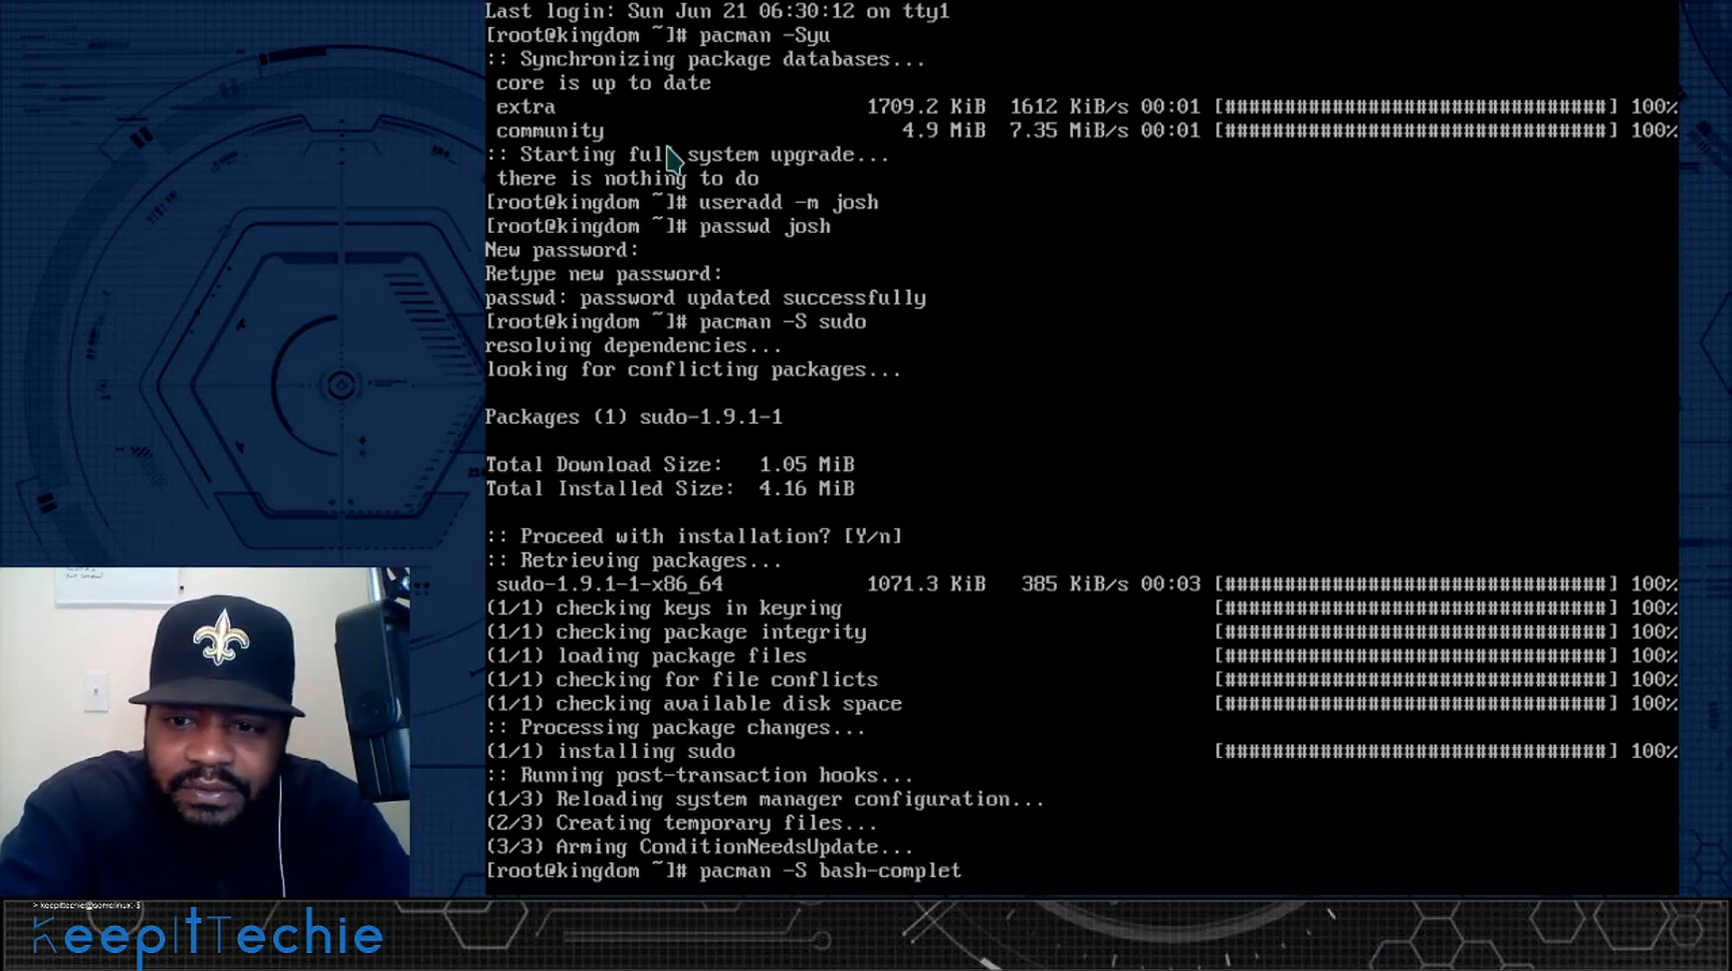
type("ion")
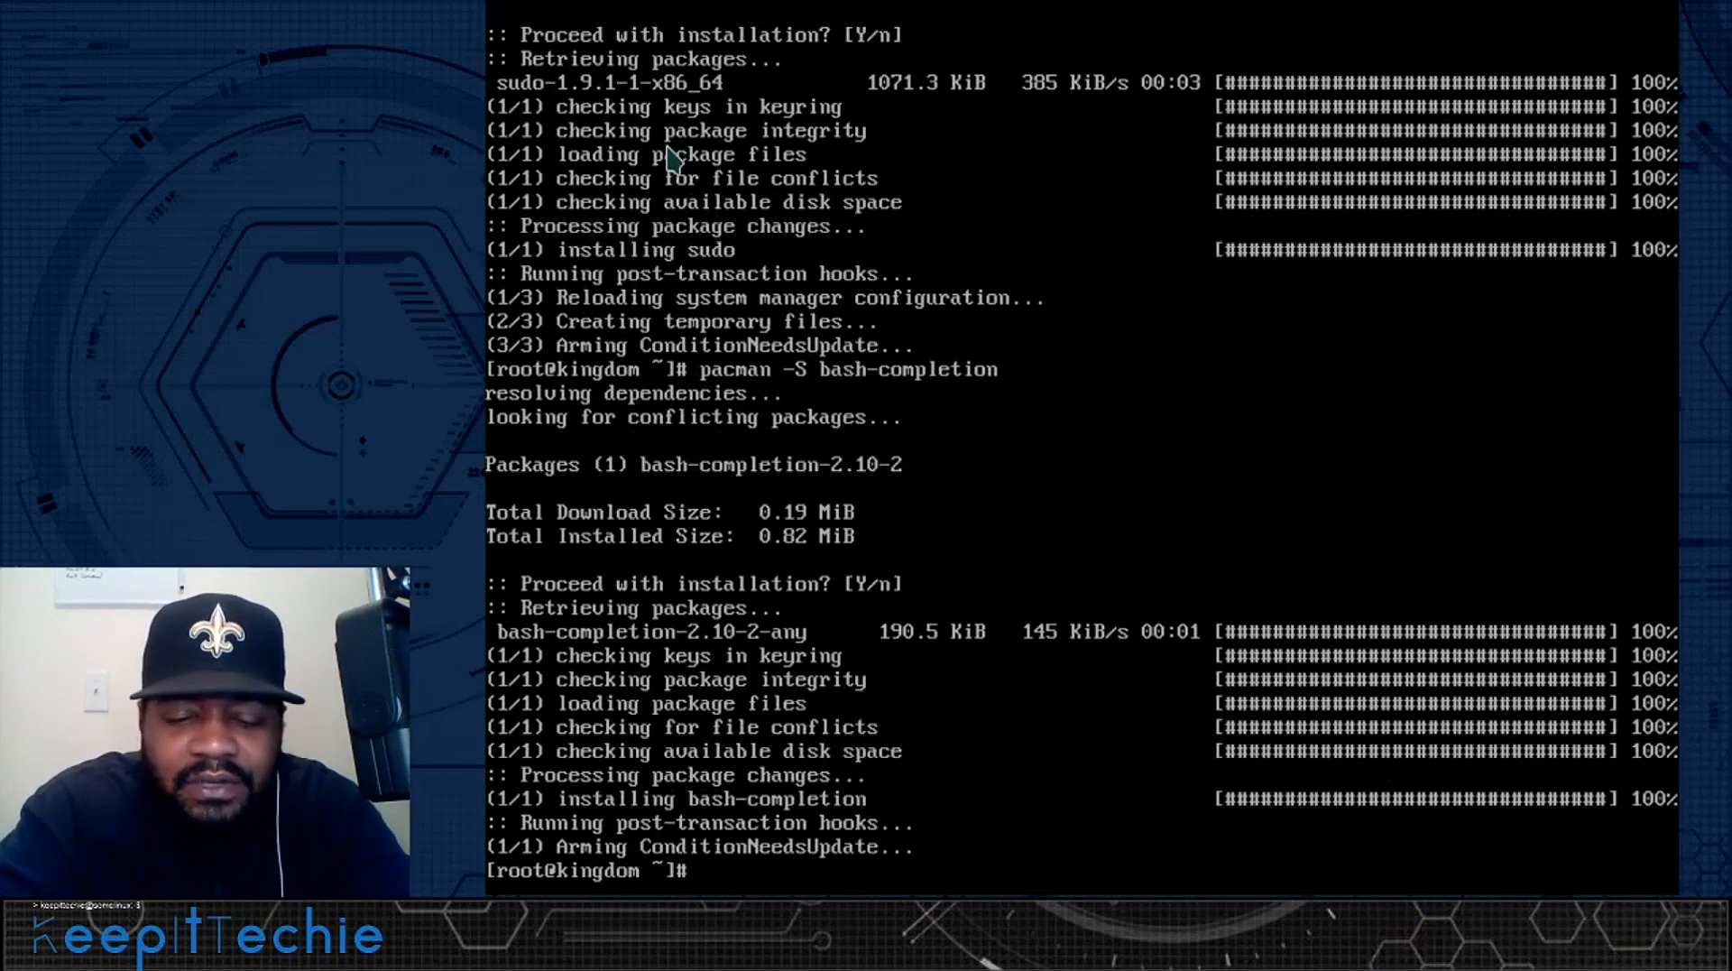
Step: Clear the screen and add josh to the wheel group with gpasswd -a
type("clear")
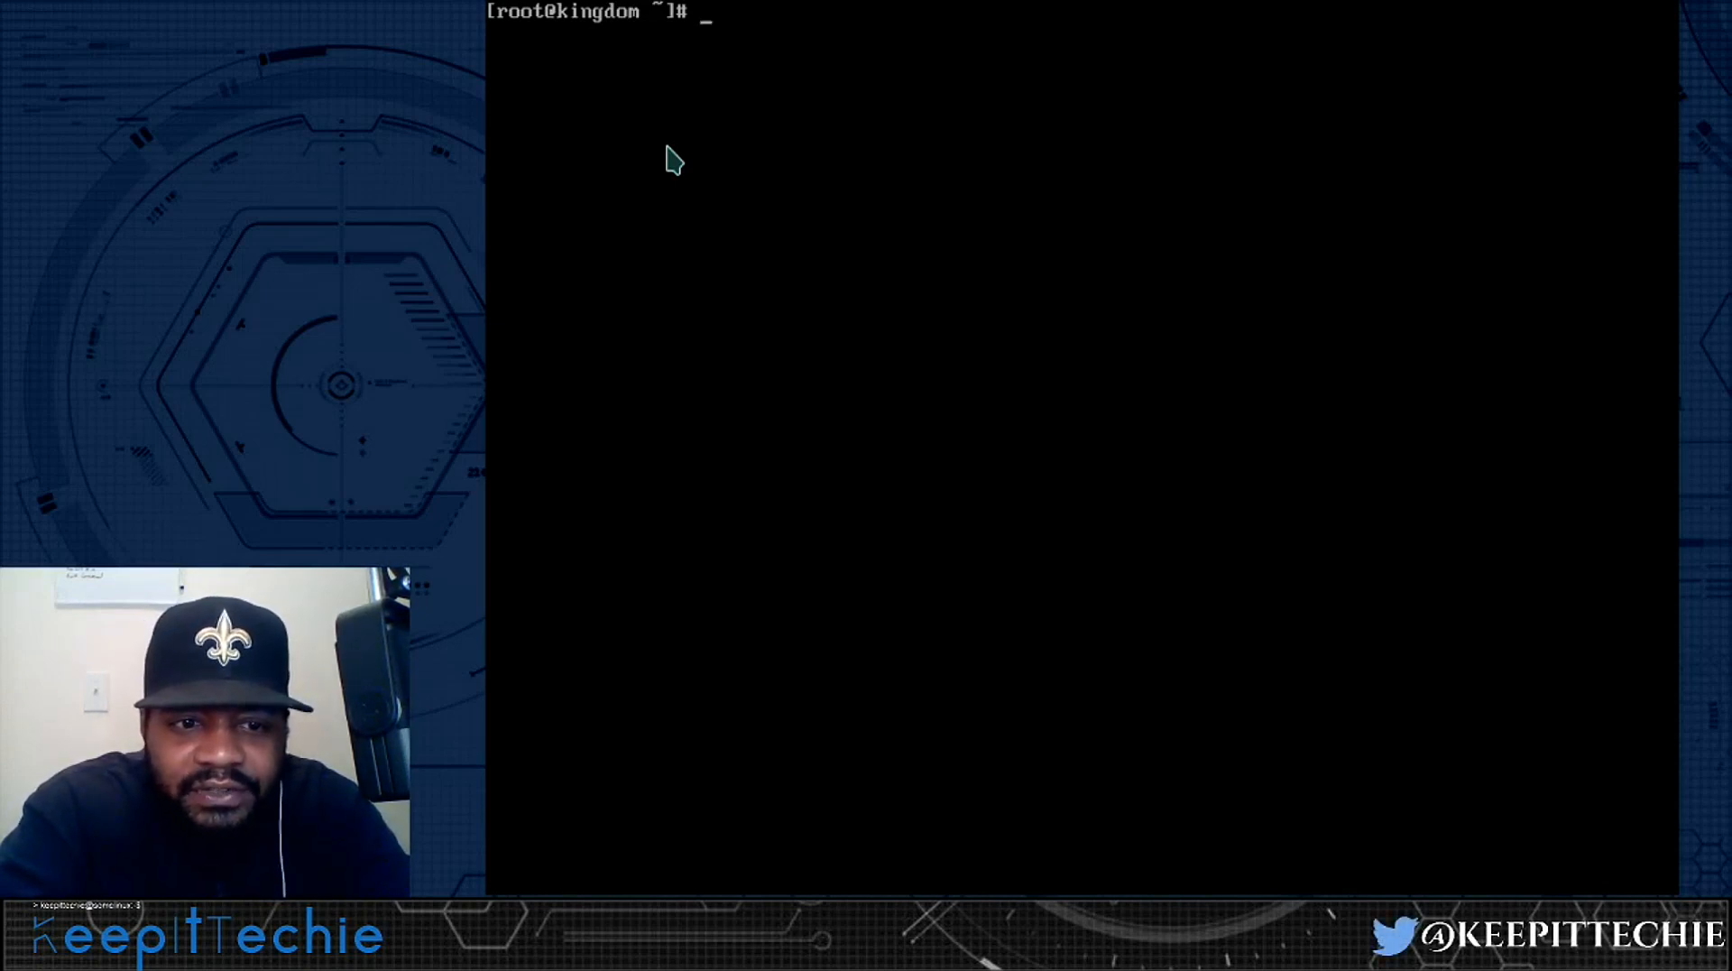
type("gpas")
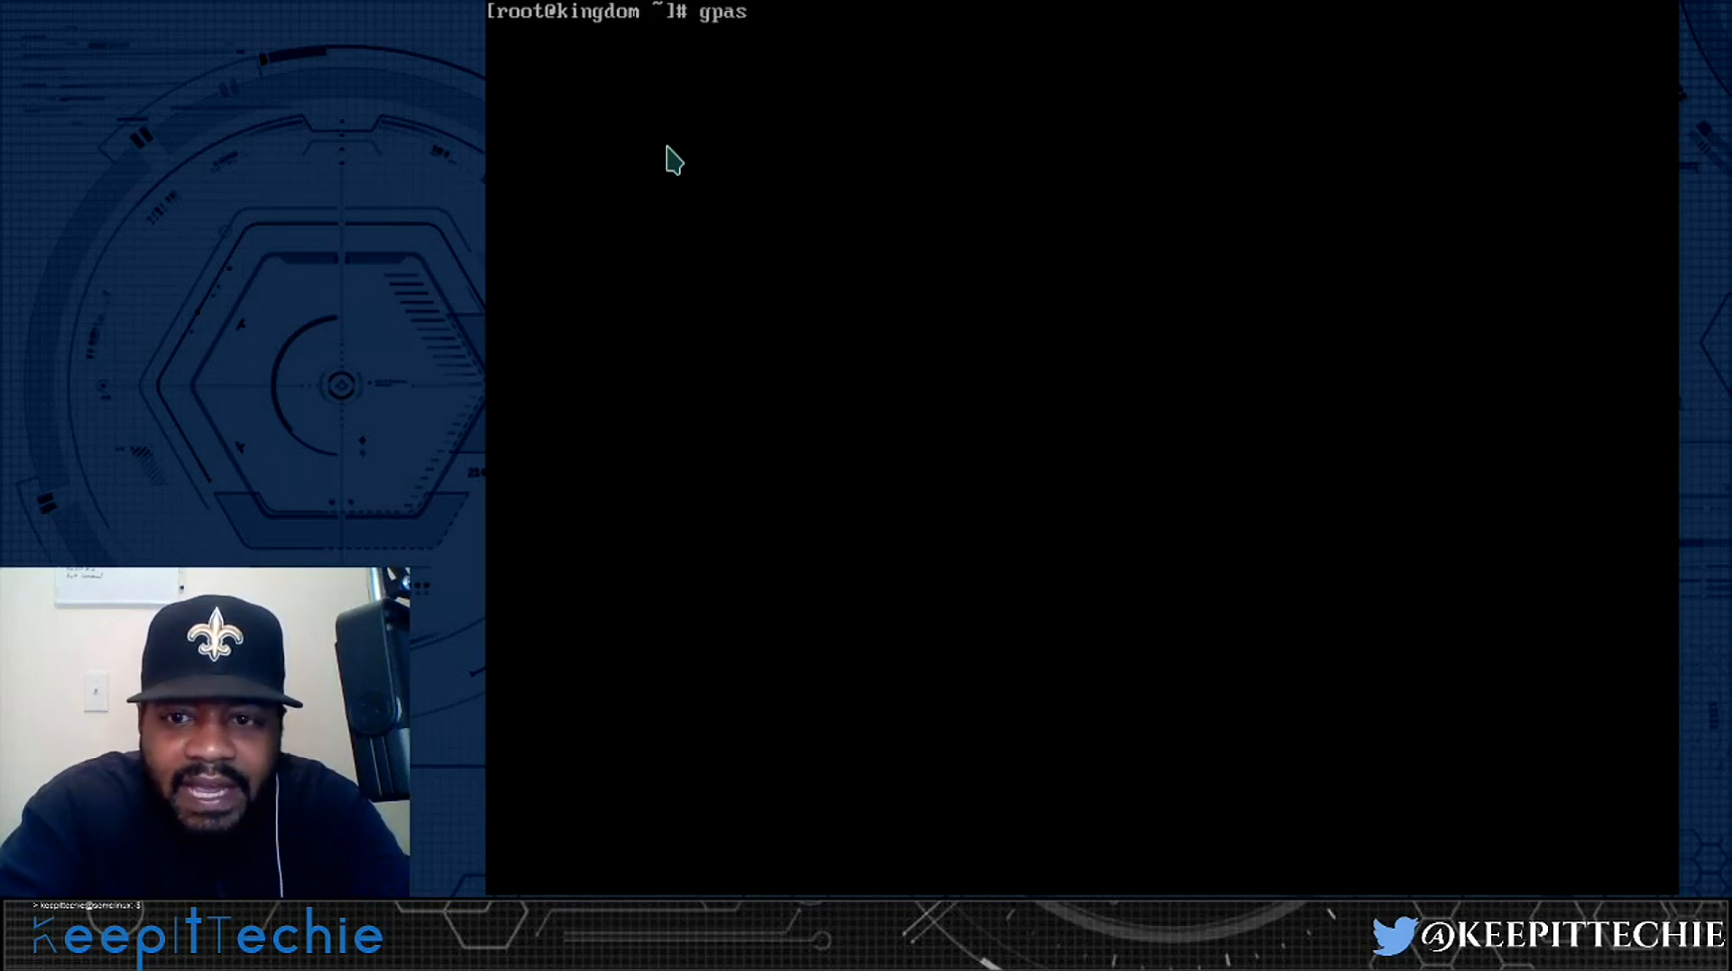
type("swd")
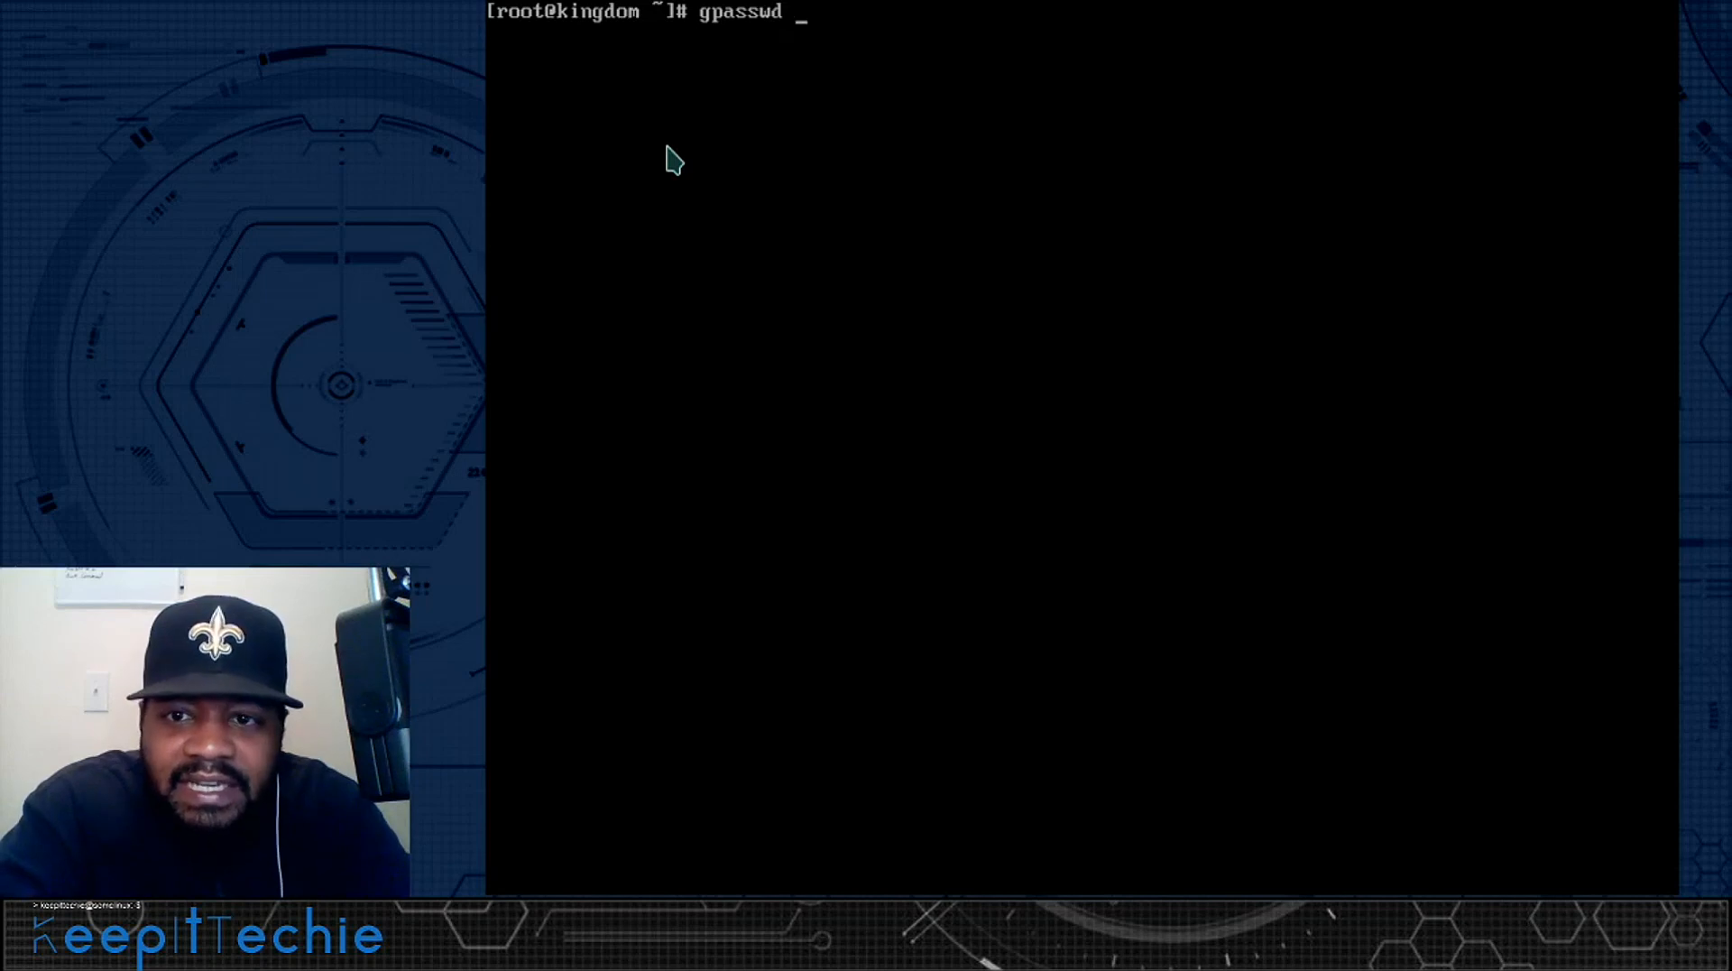
type("-a")
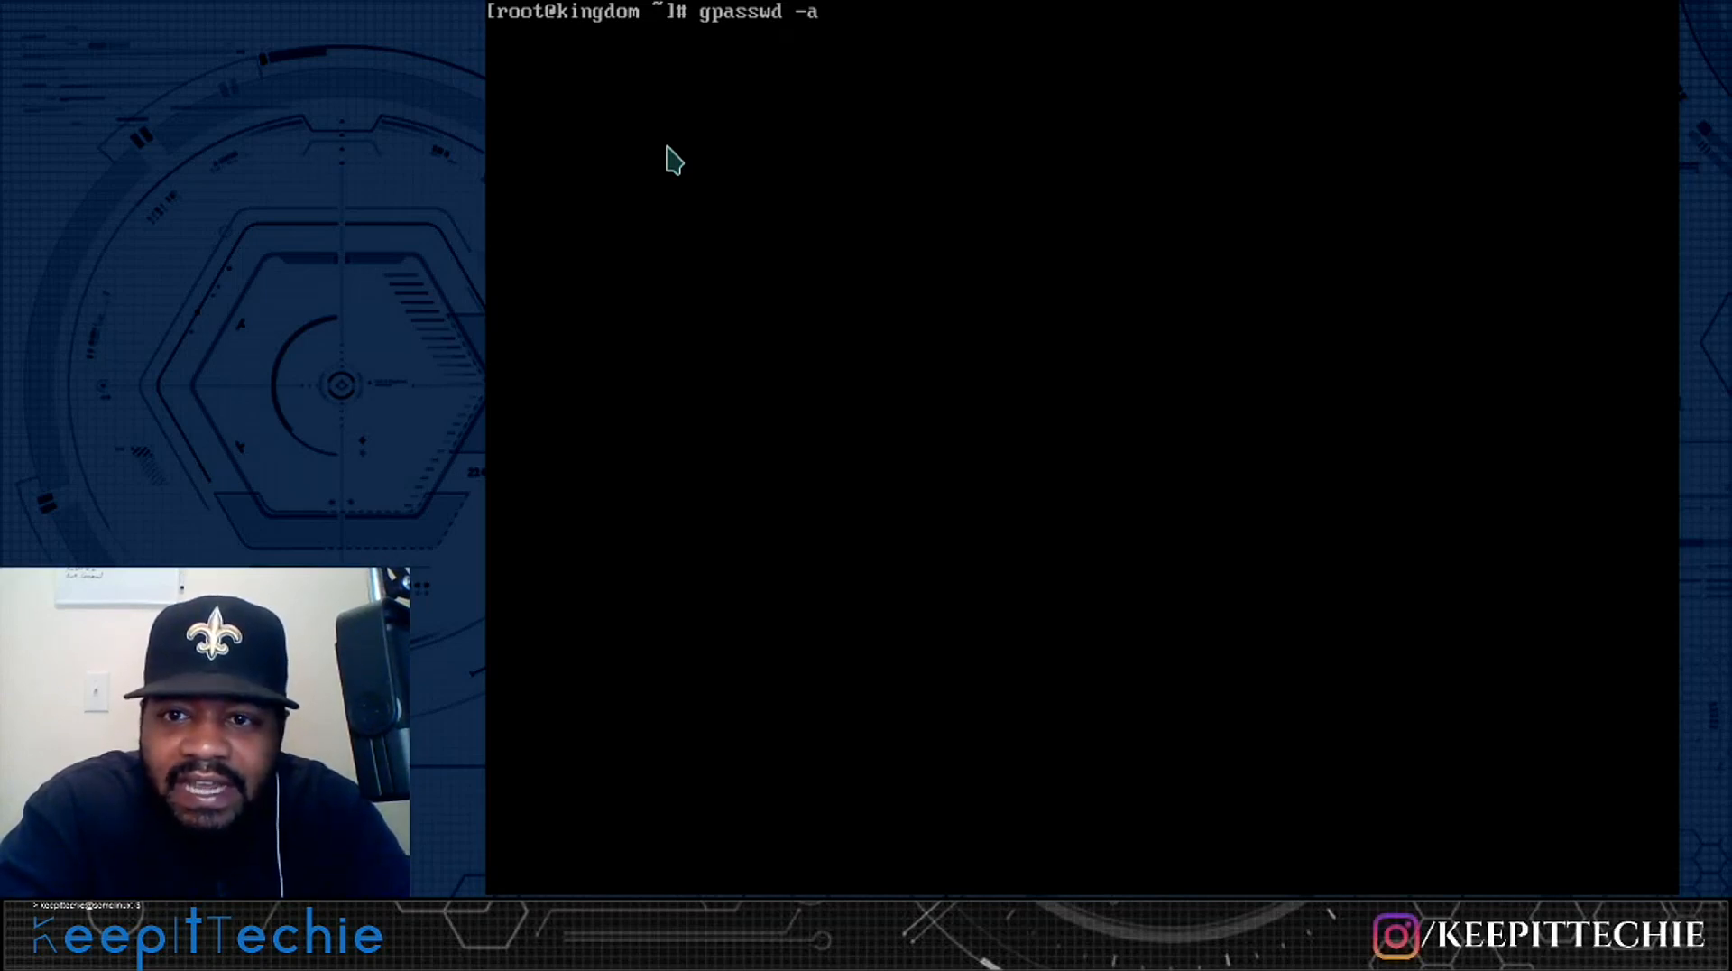
type("josh")
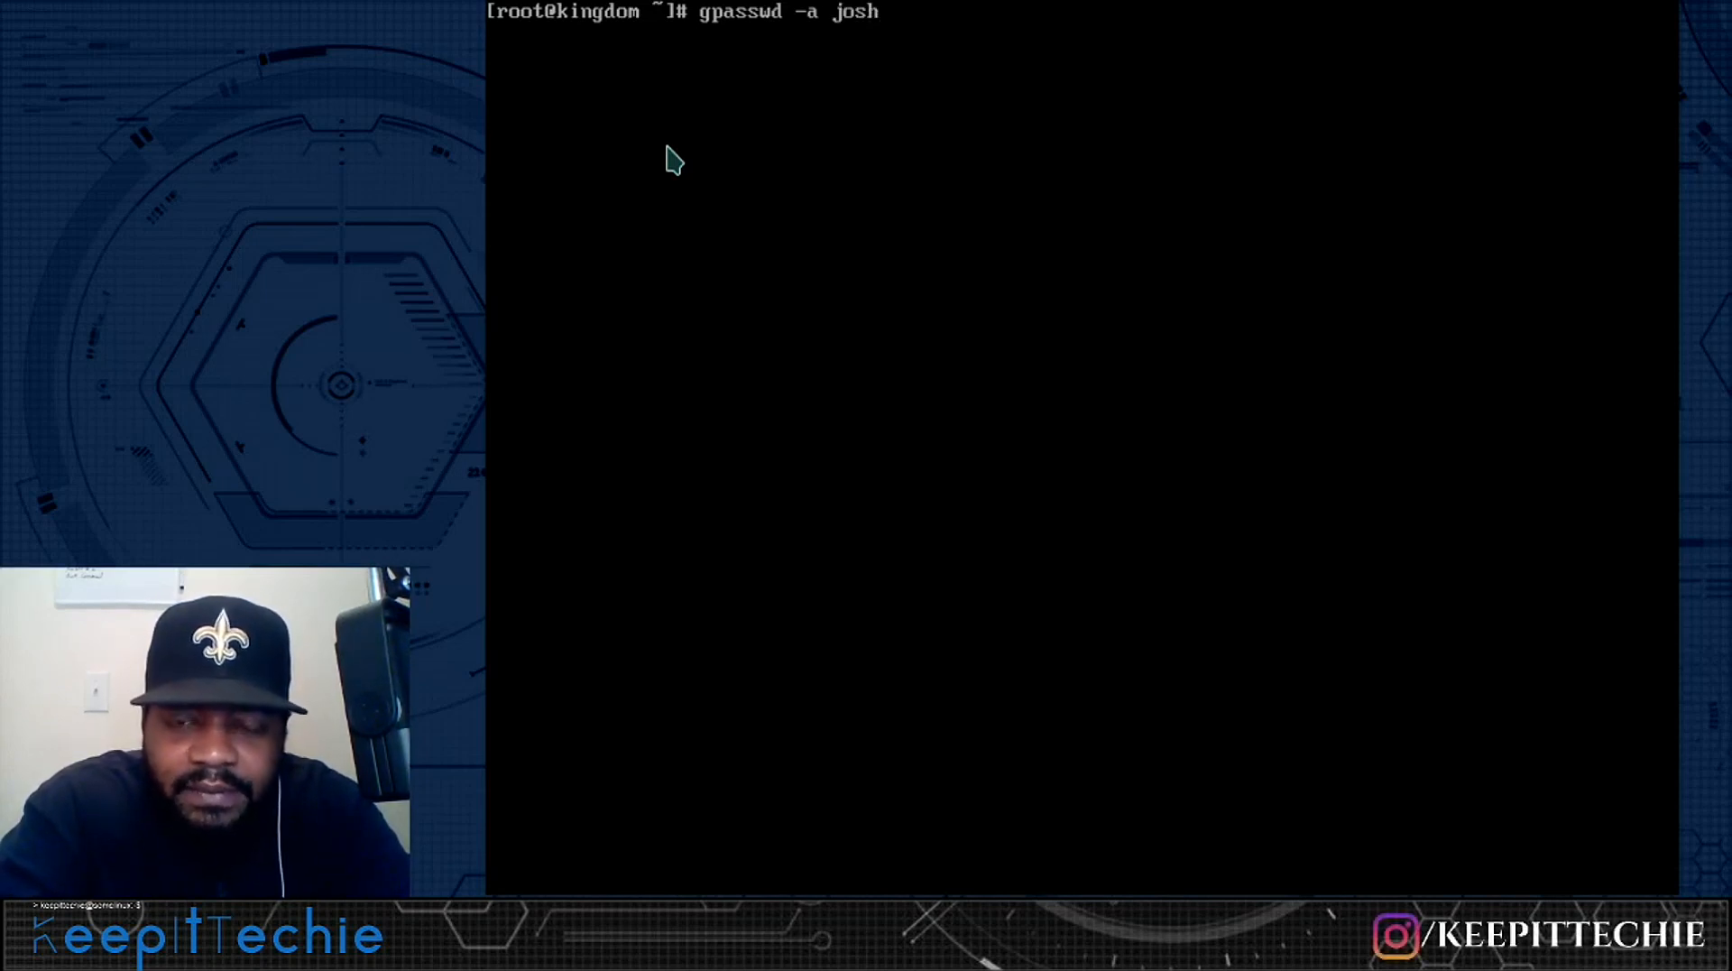
type("whee")
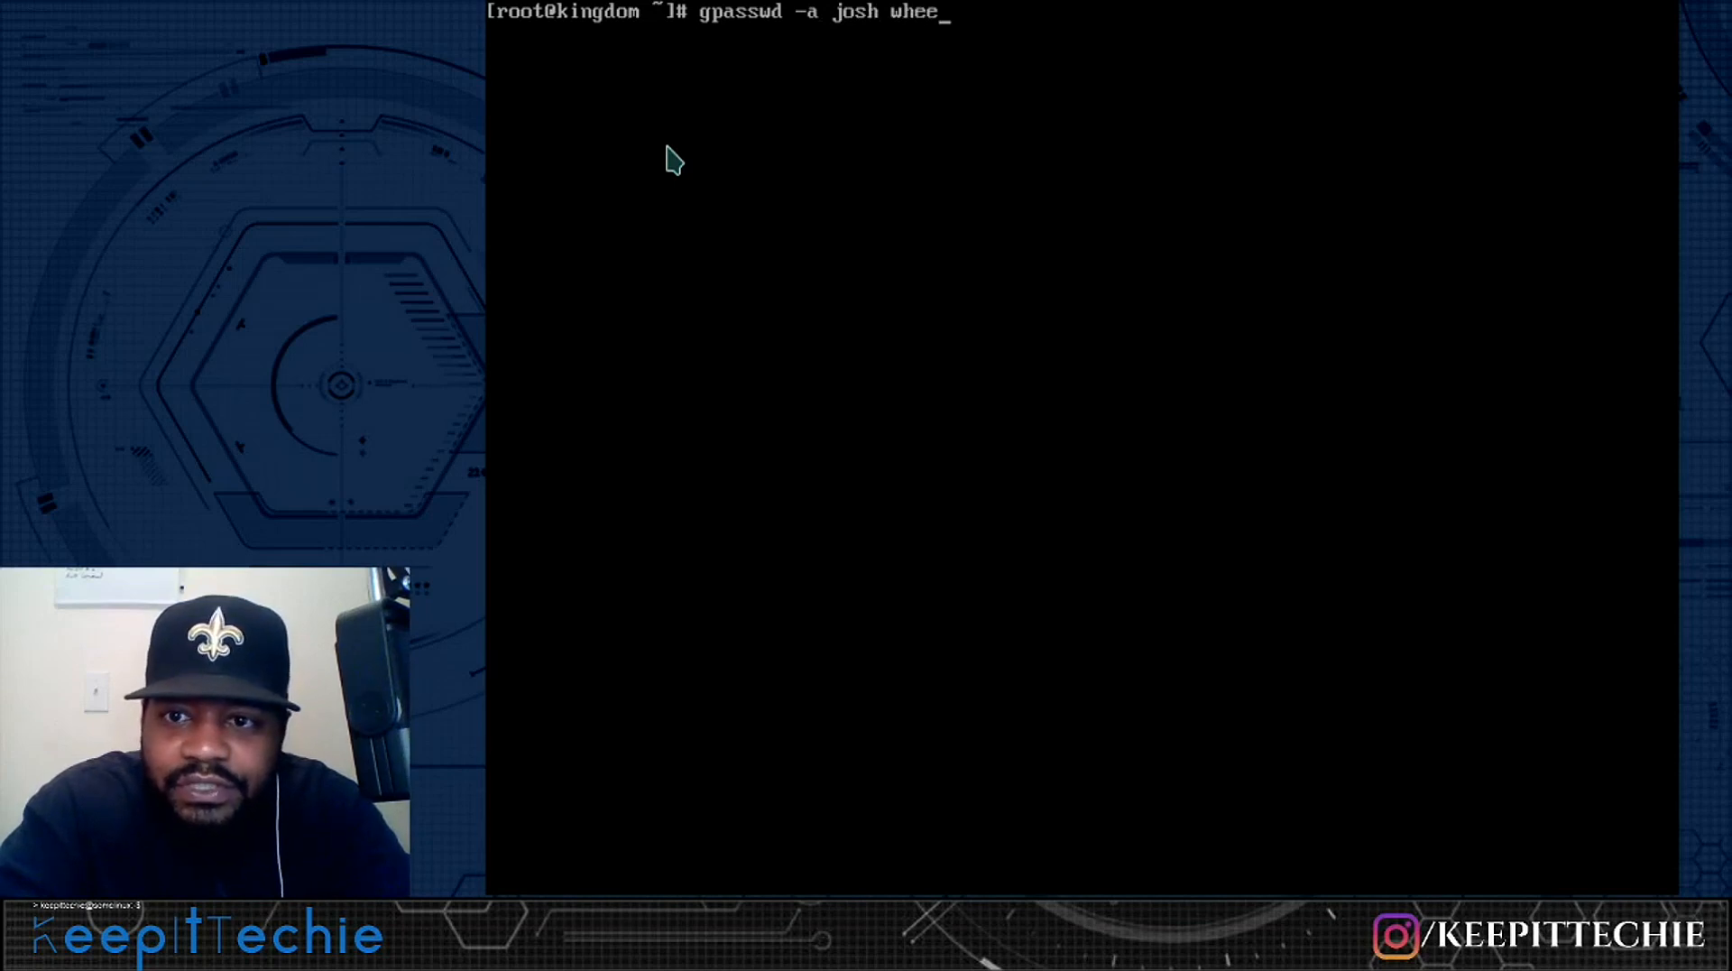
type("l")
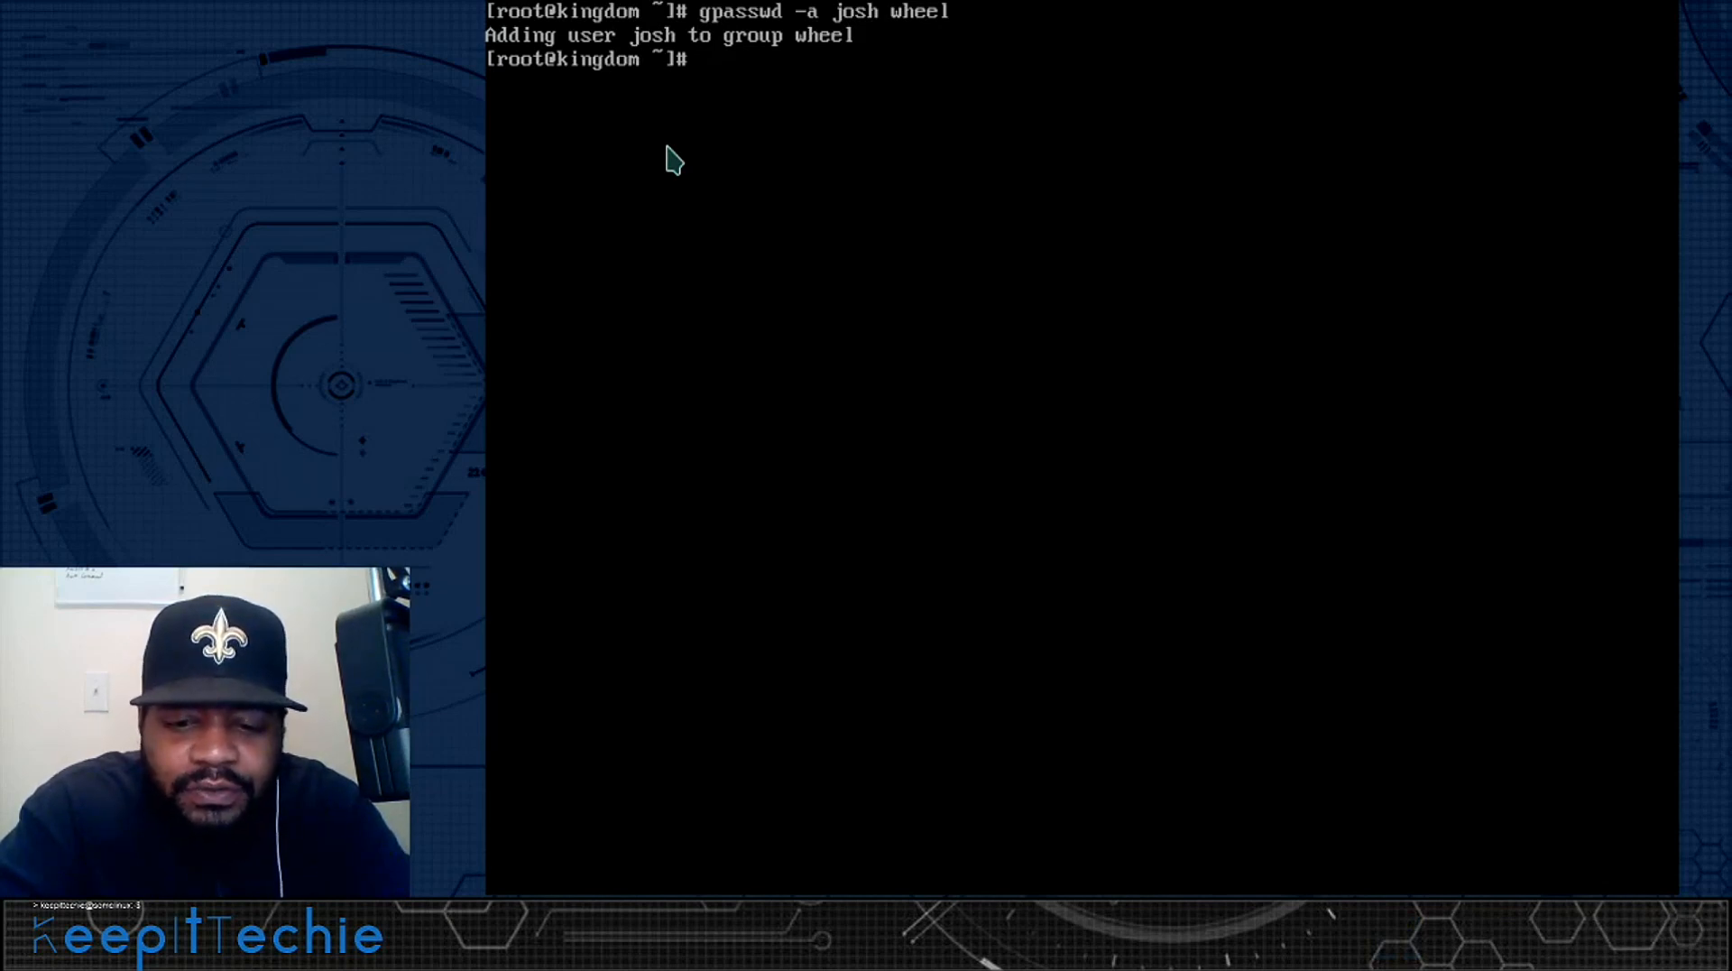
Step: Edit /etc/sudoers in nano and uncomment the %wheel ALL=(ALL) ALL line
type("visudo")
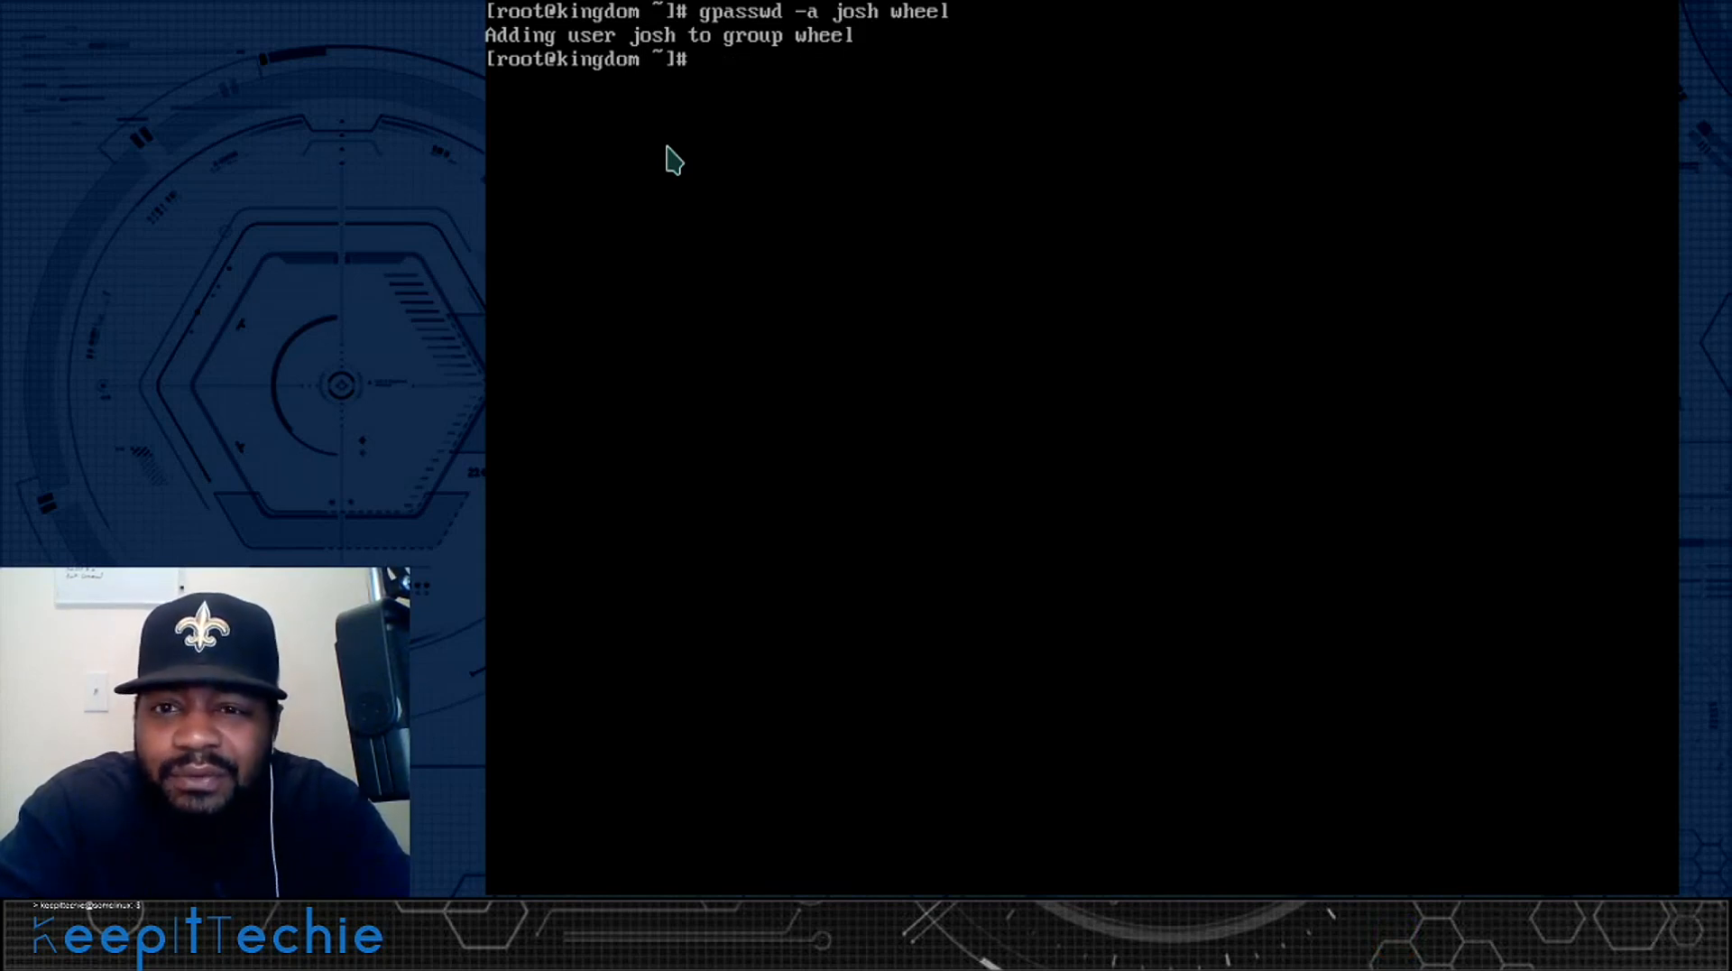
type("n")
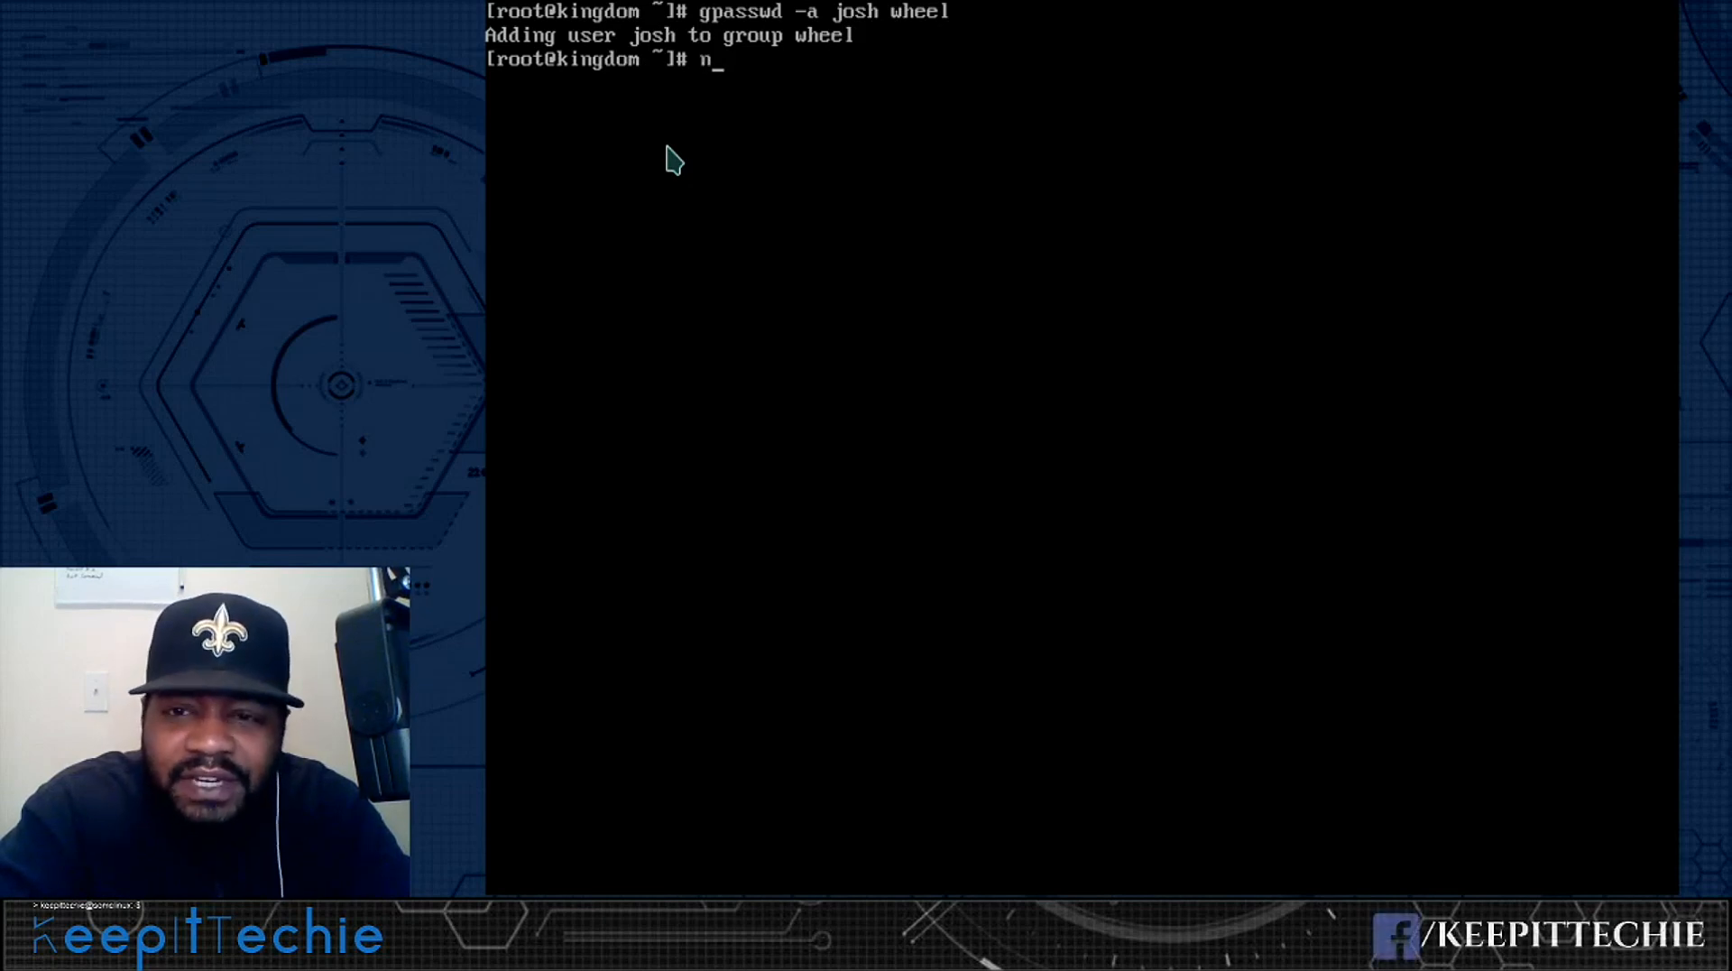
type("ano")
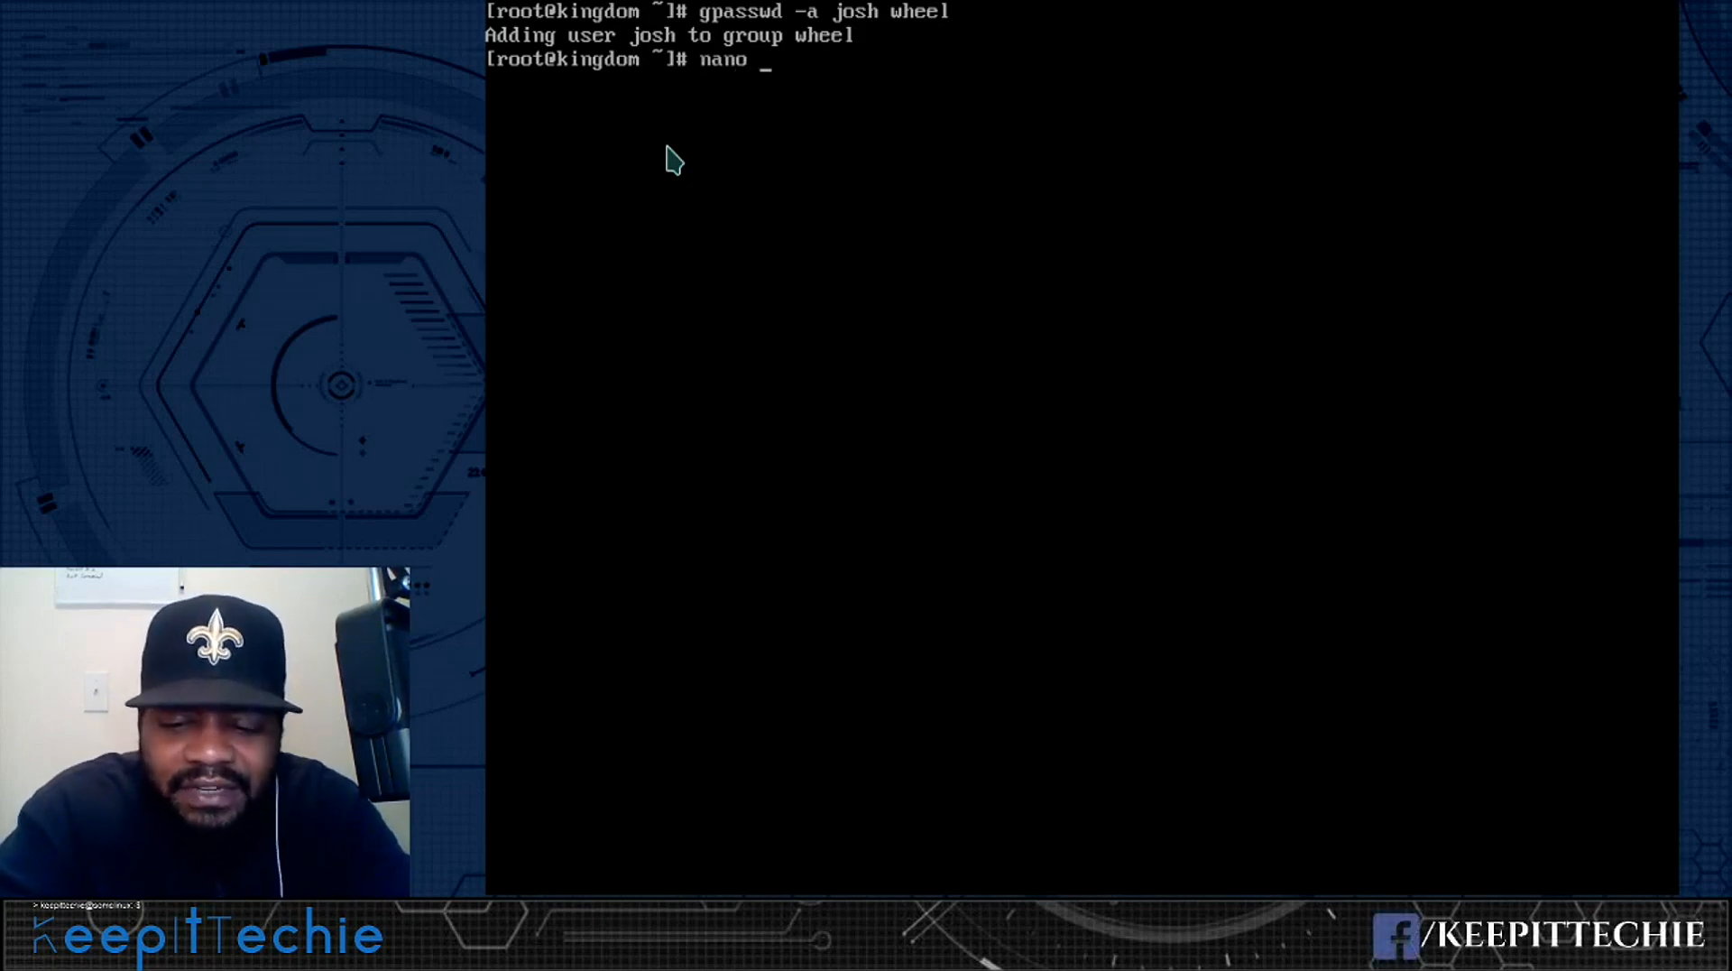
type("/etc")
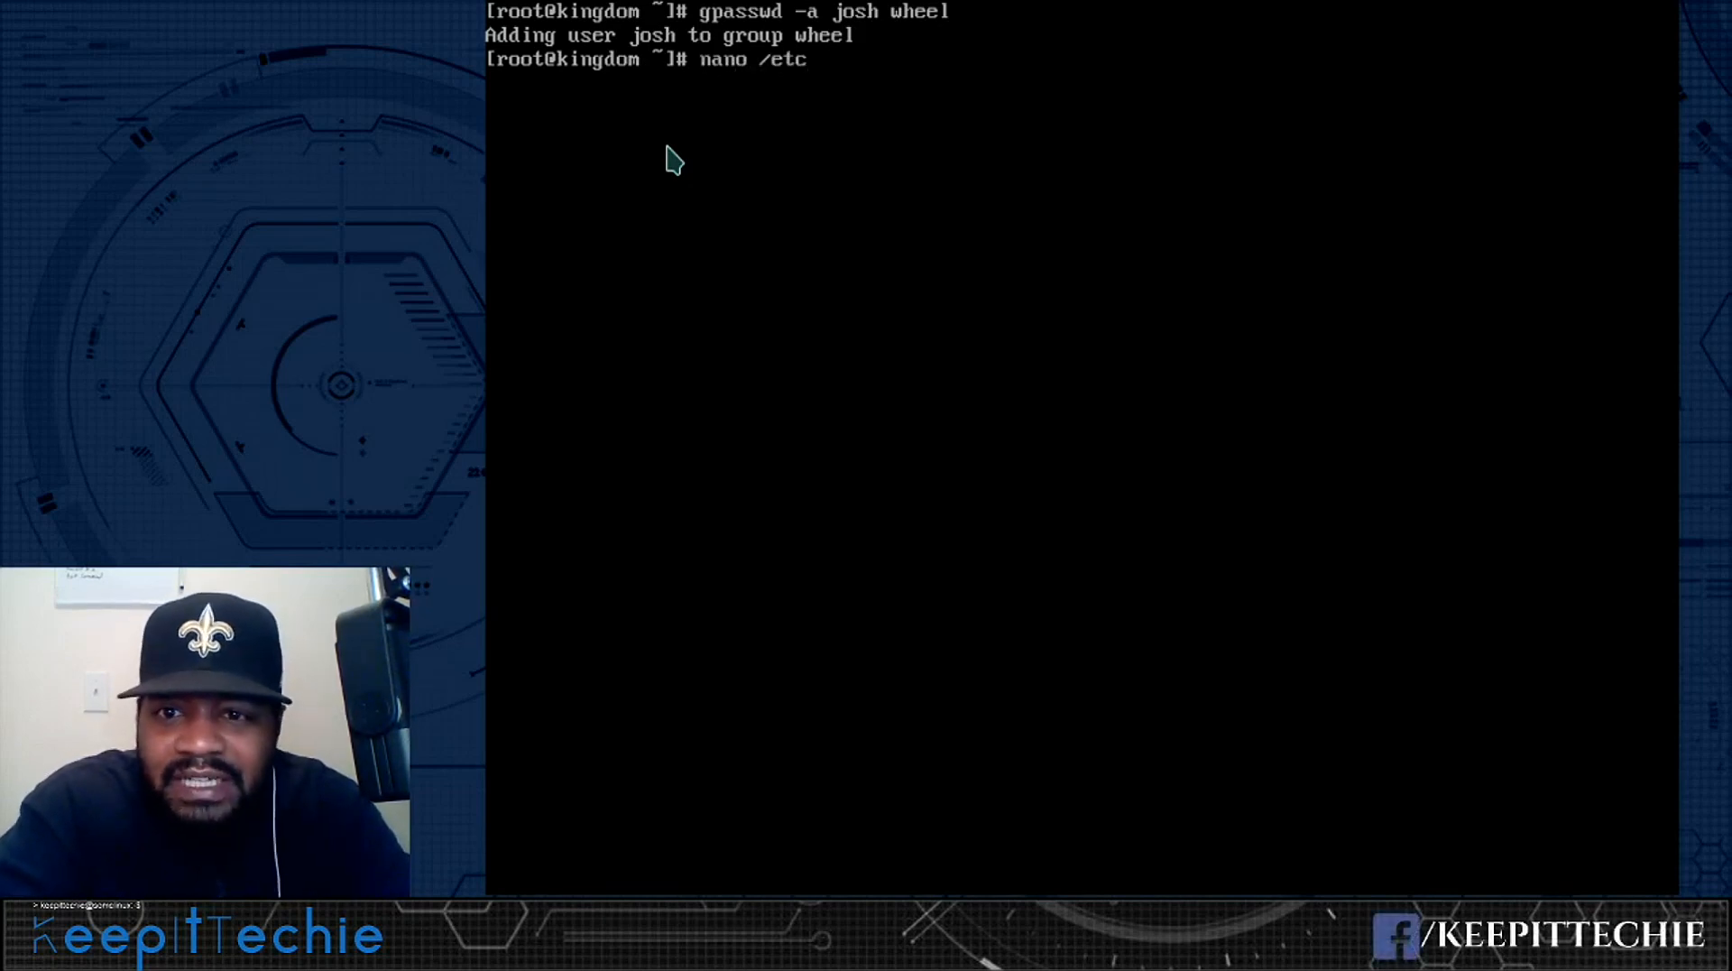
type("/s")
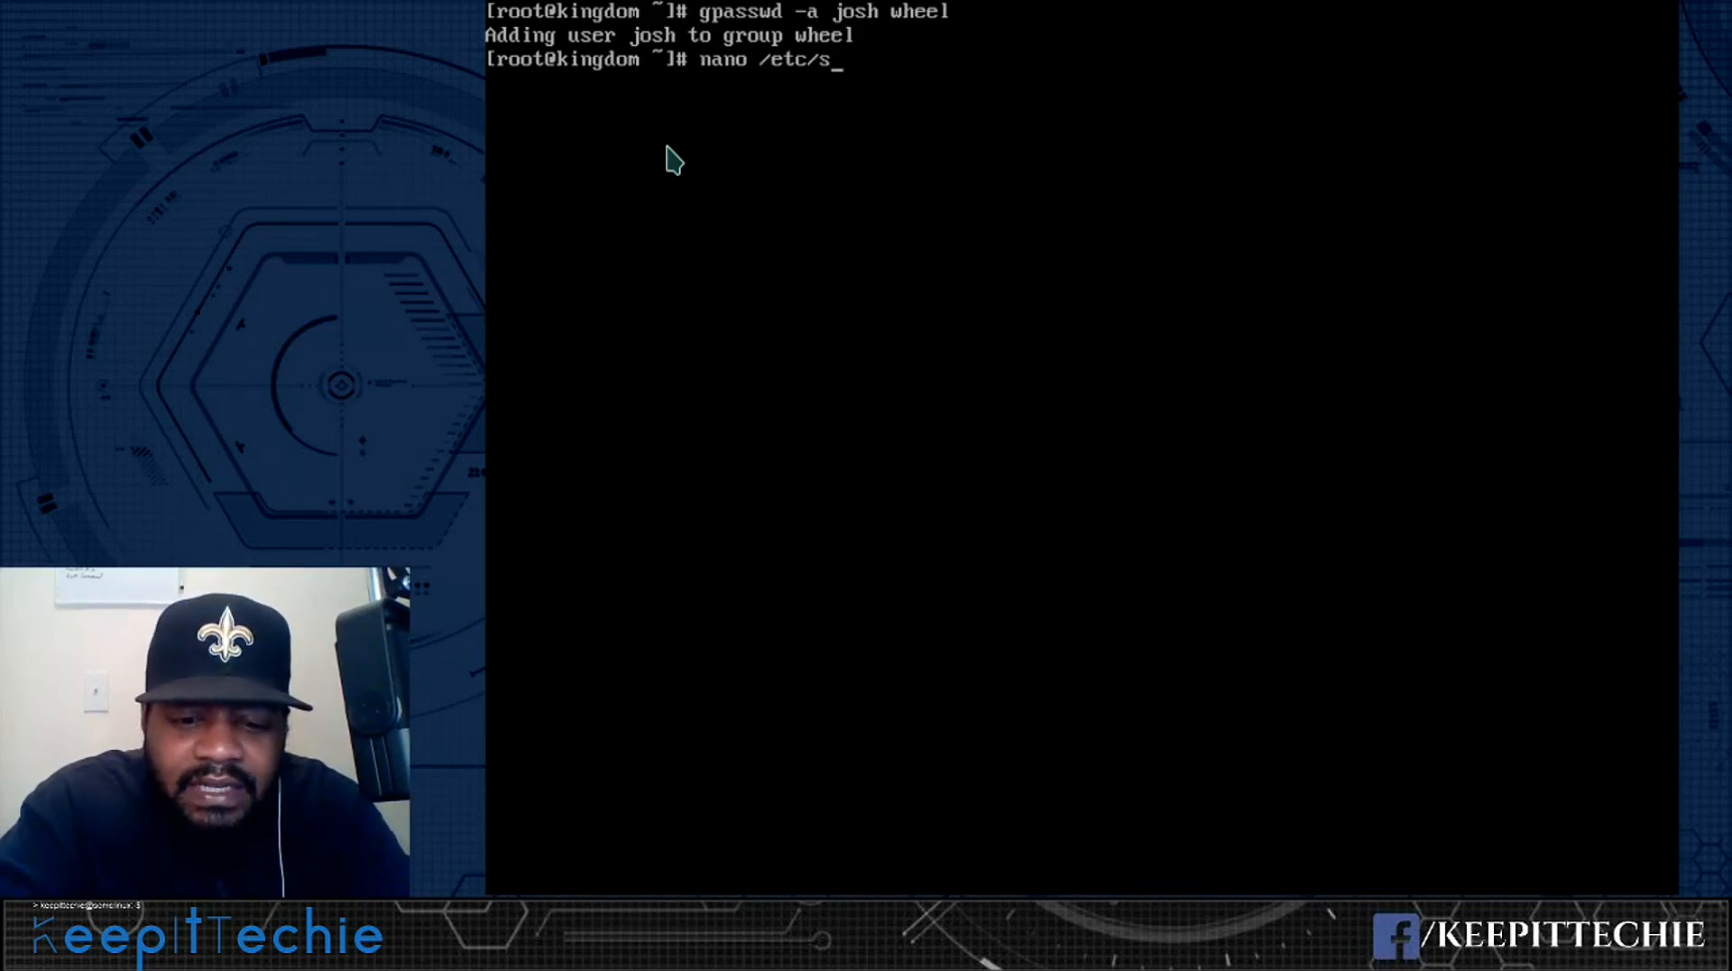
type("udoers")
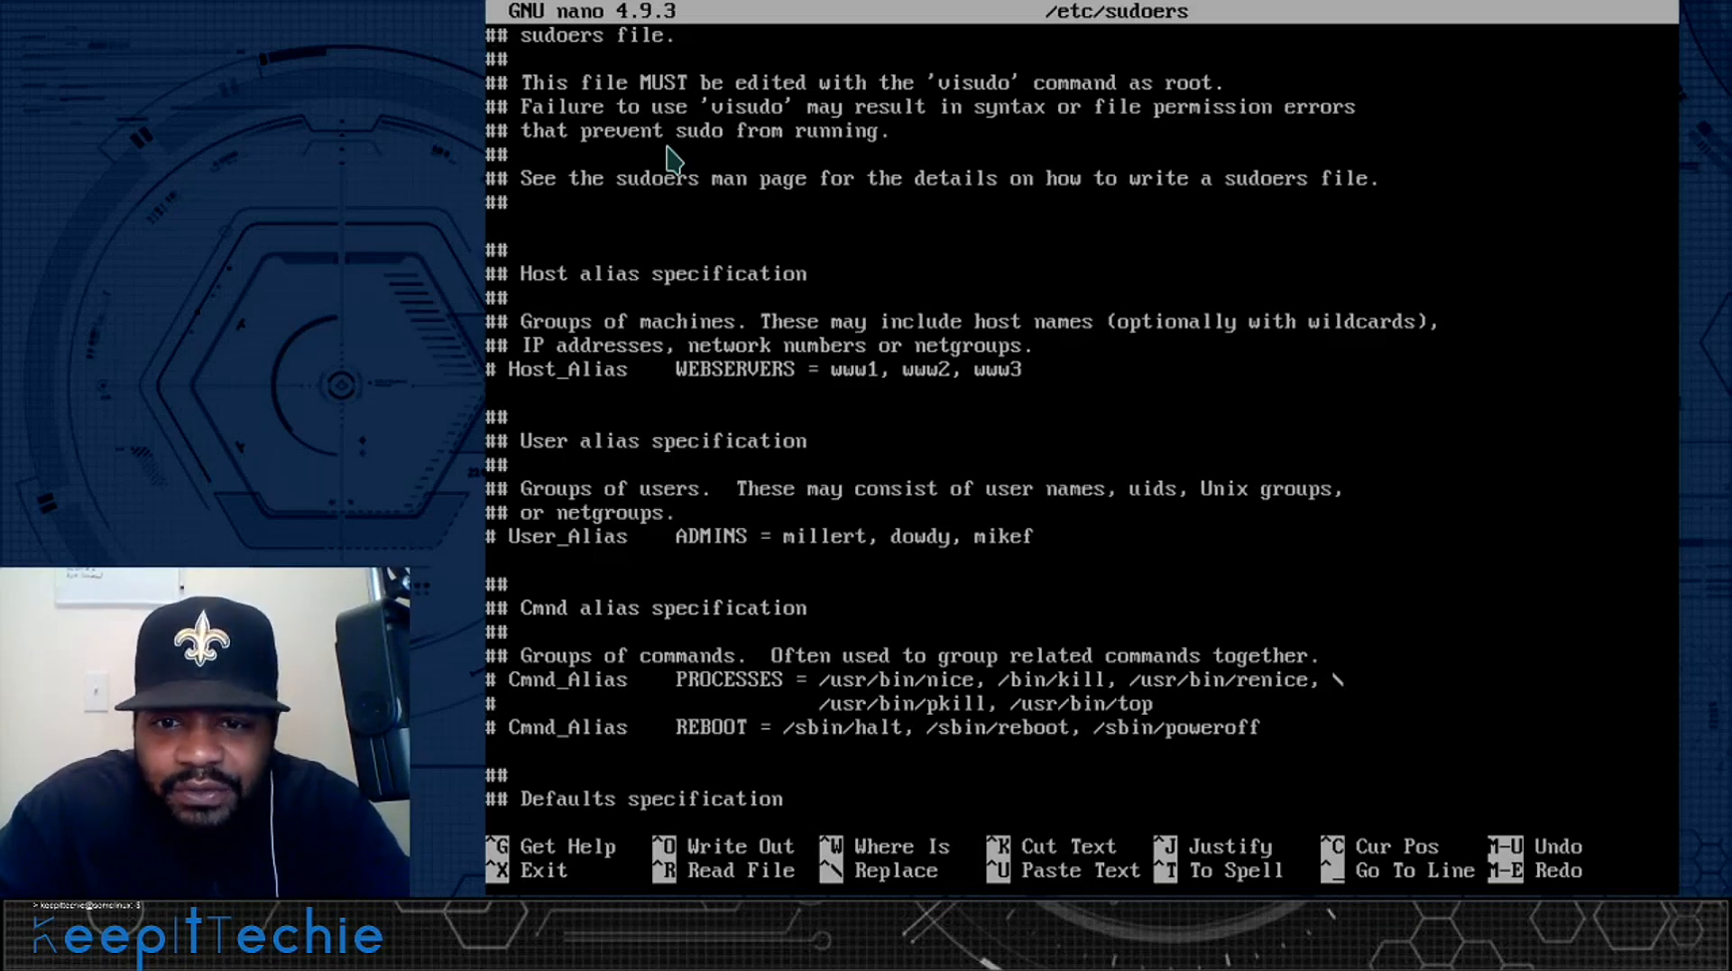
scroll("down", 3)
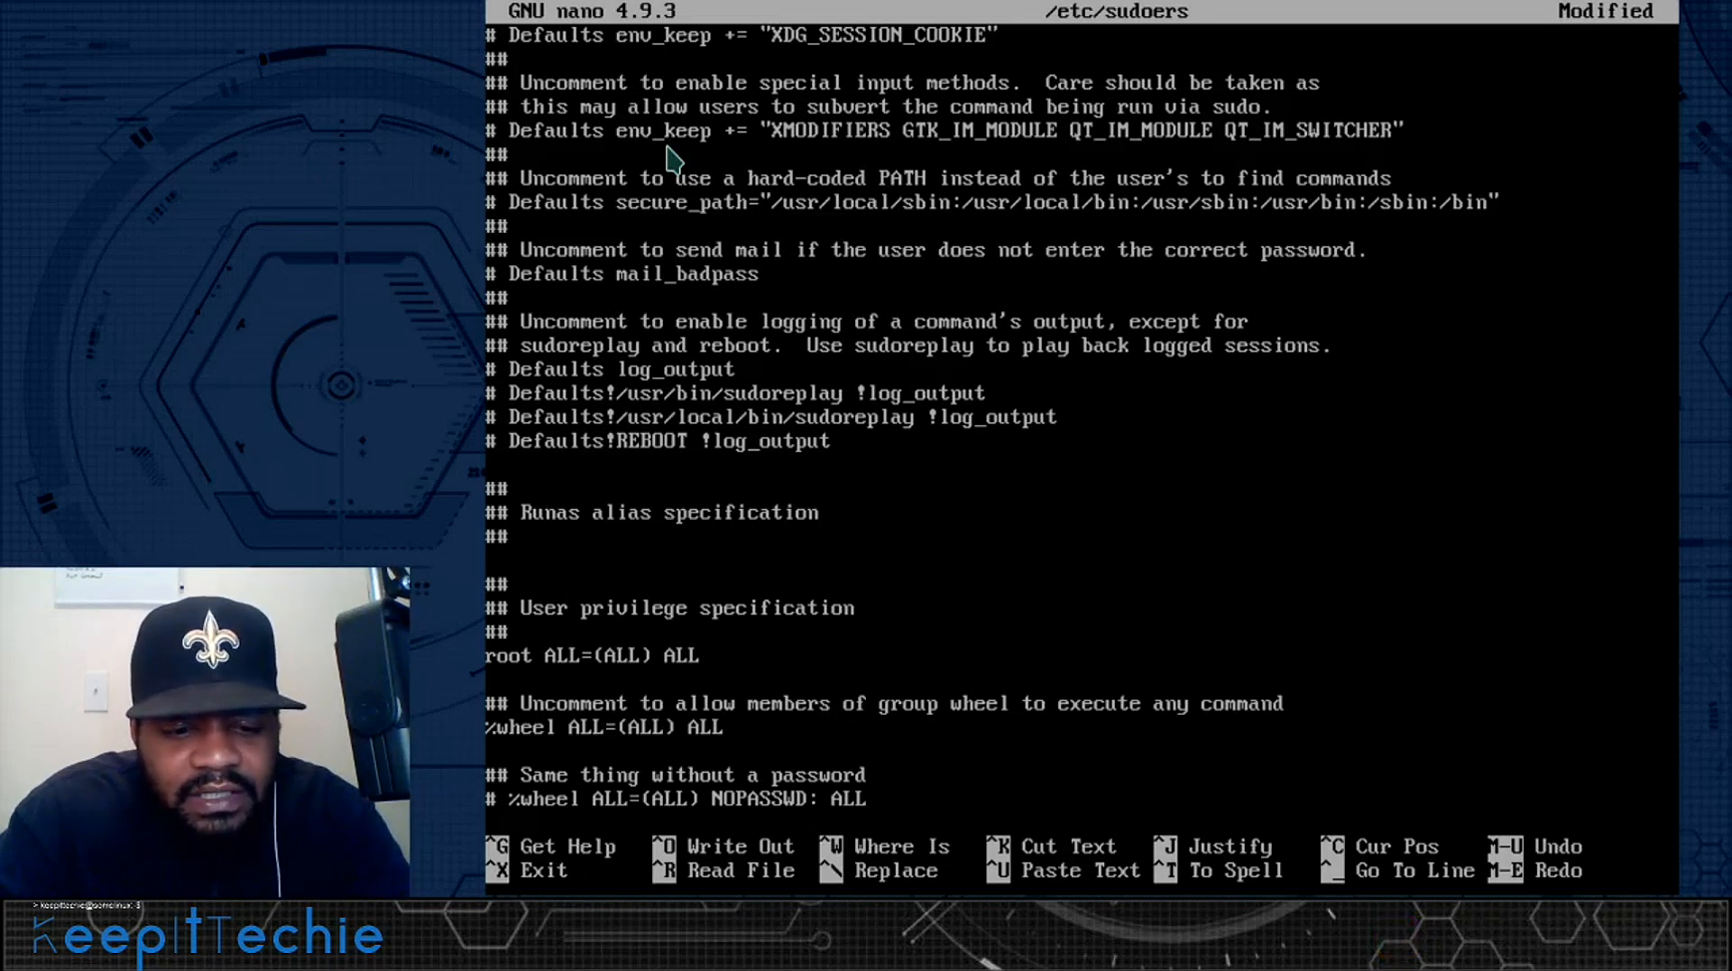
Step: Save the modified sudoers file and exit nano back to the root prompt
key("ctrl+x")
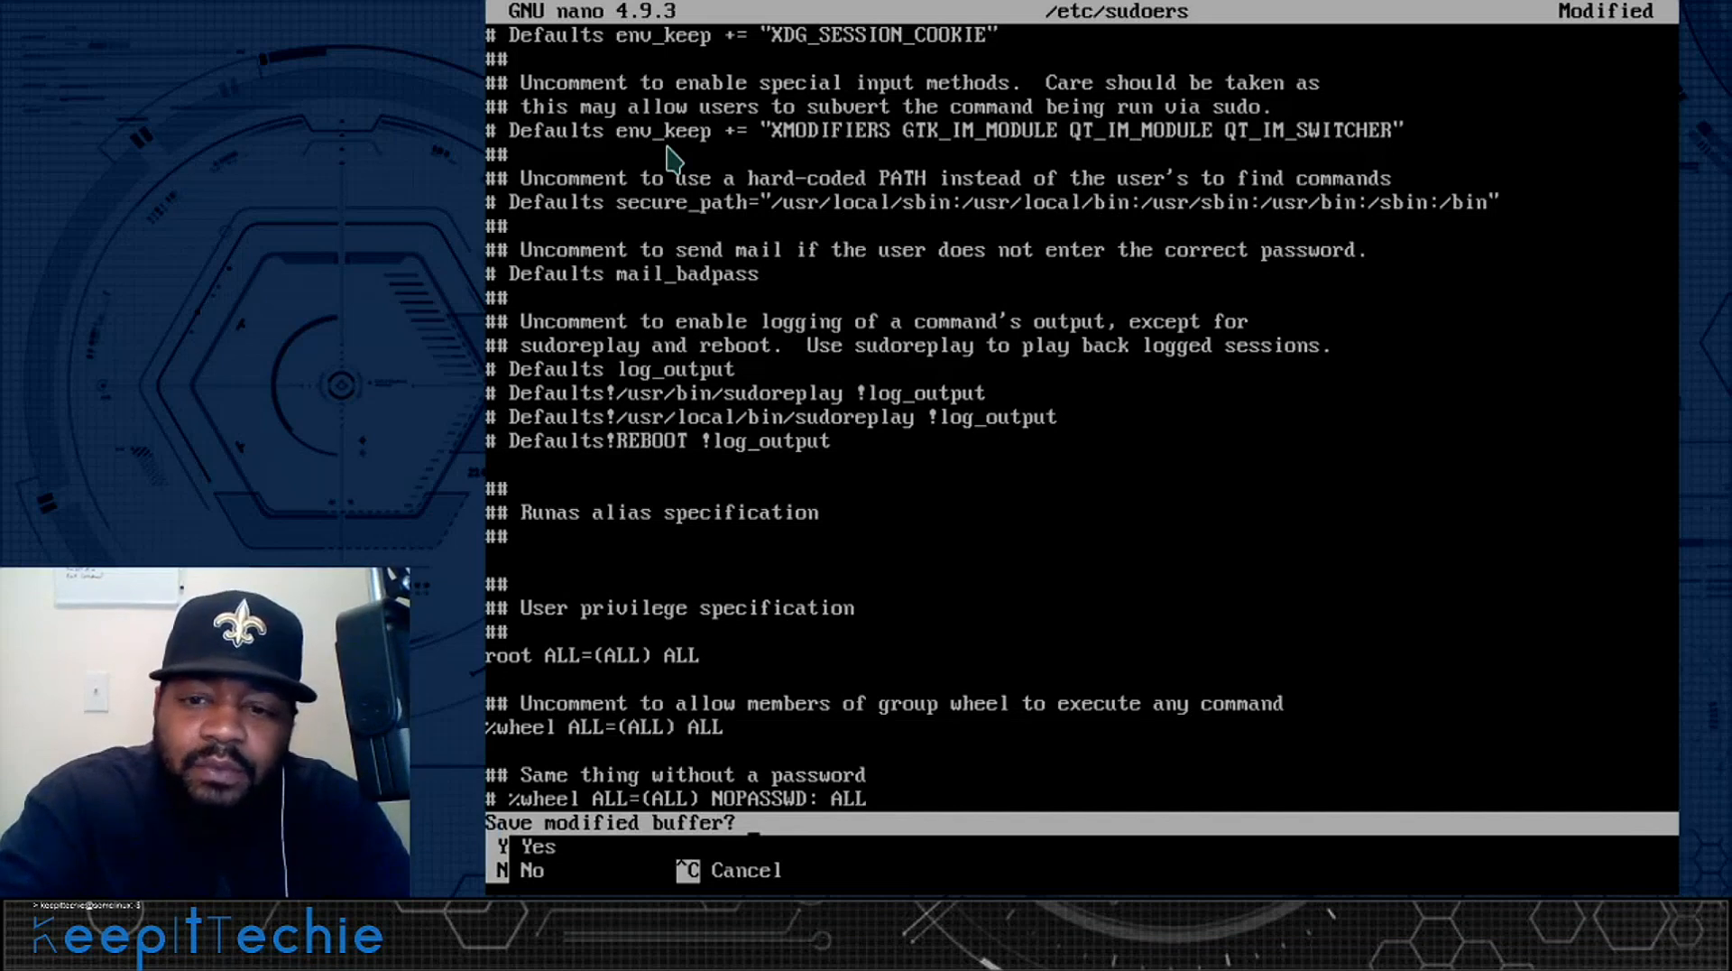
key("y")
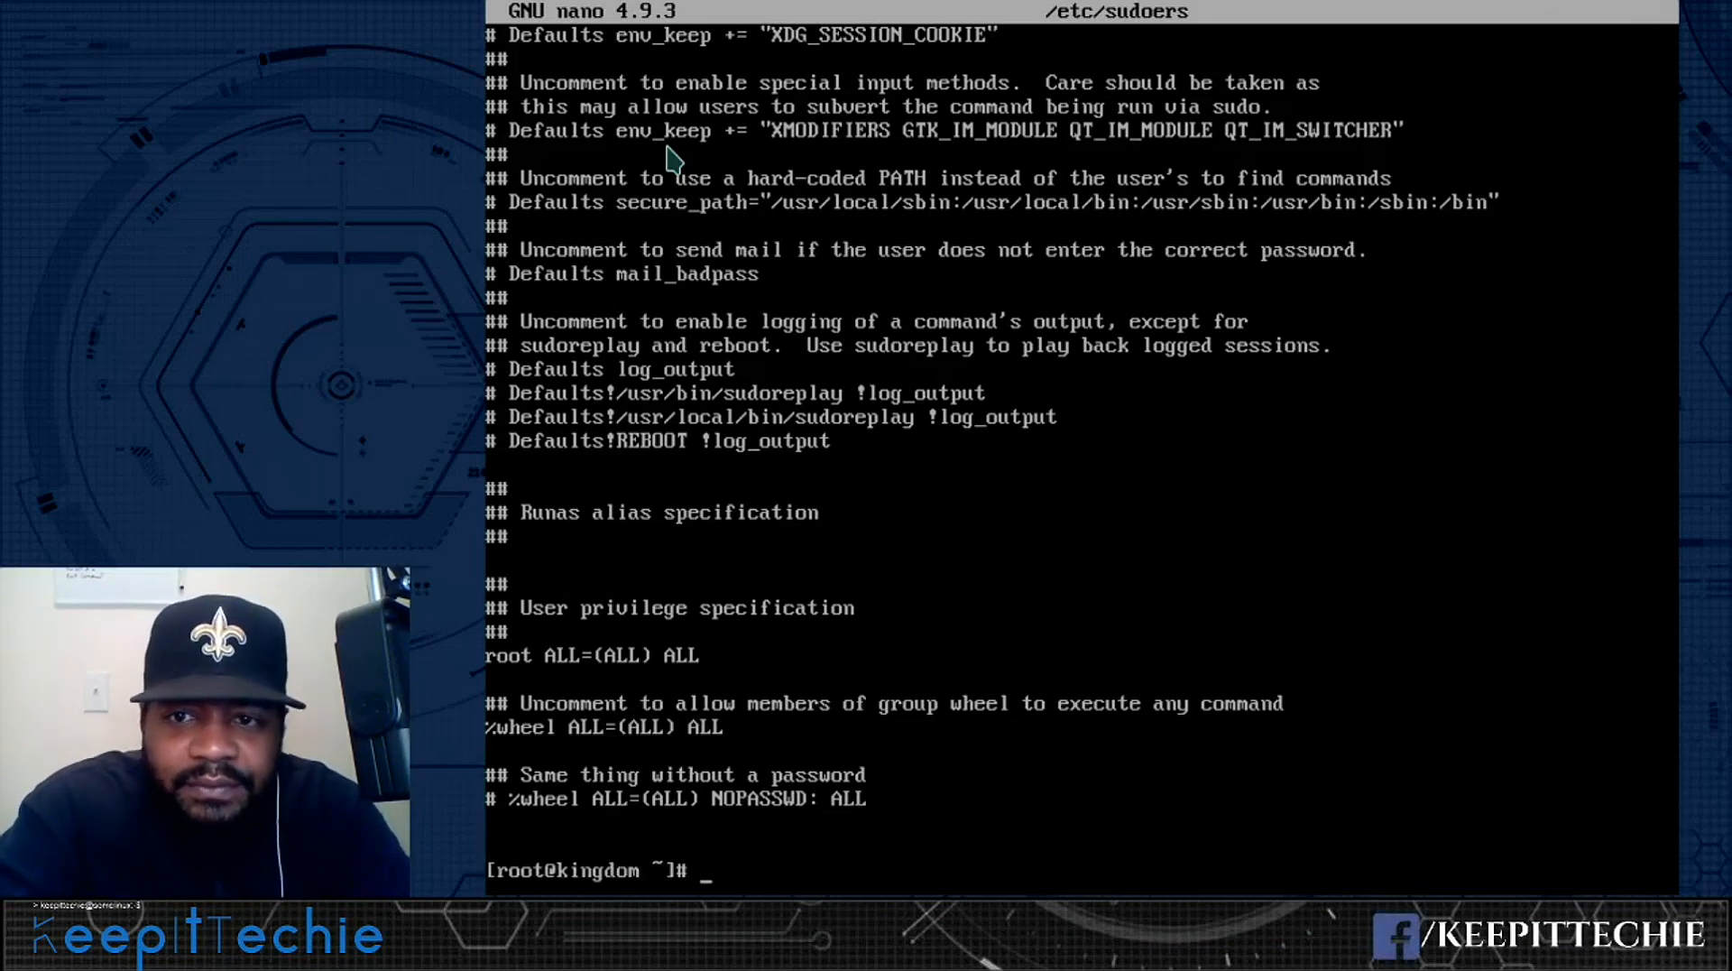
Step: Log out of root and log back in as josh with a cleared screen
type("clear")
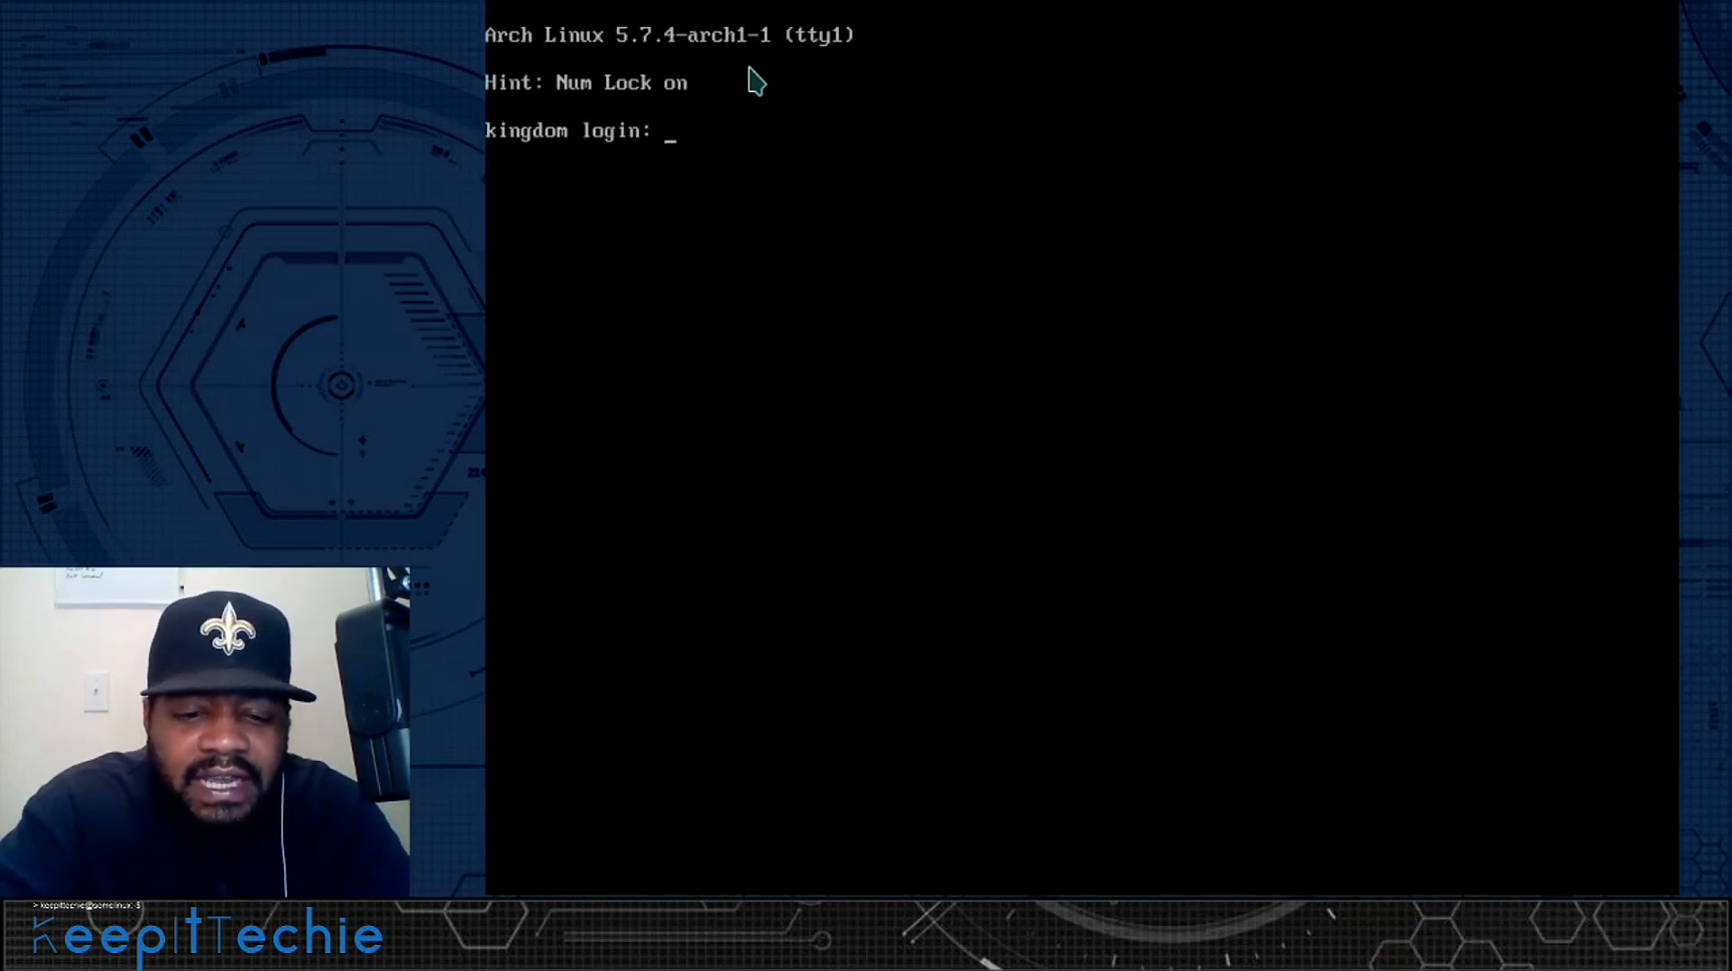
type("josh")
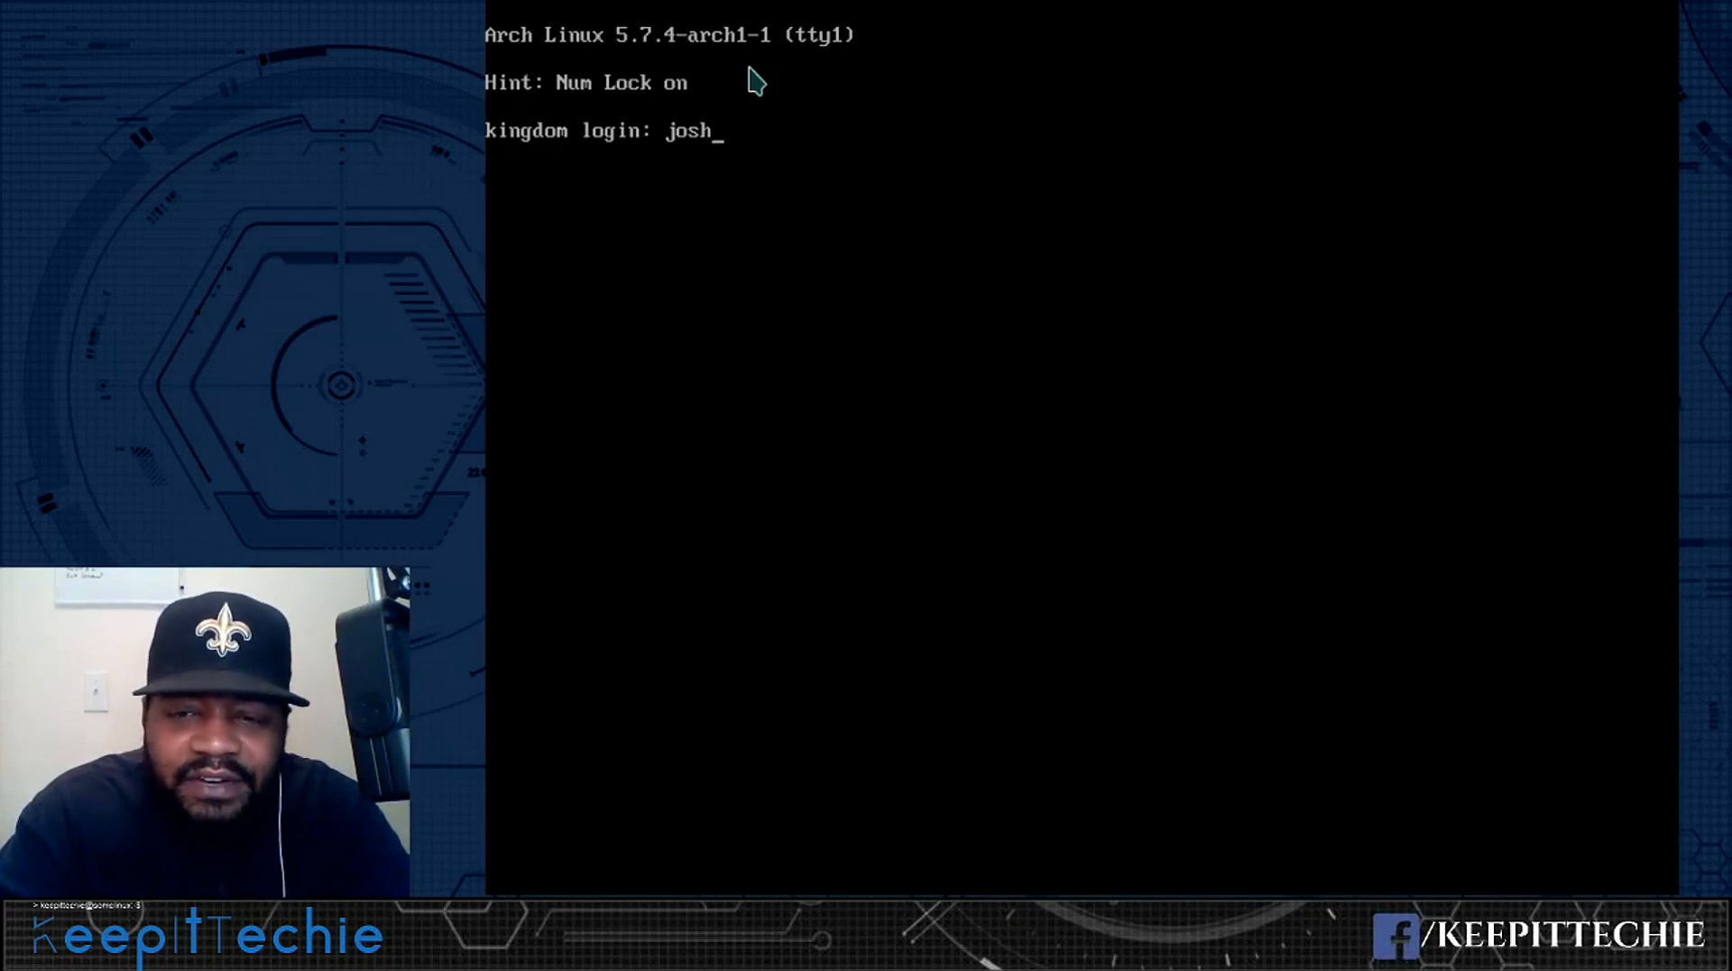
key("enter")
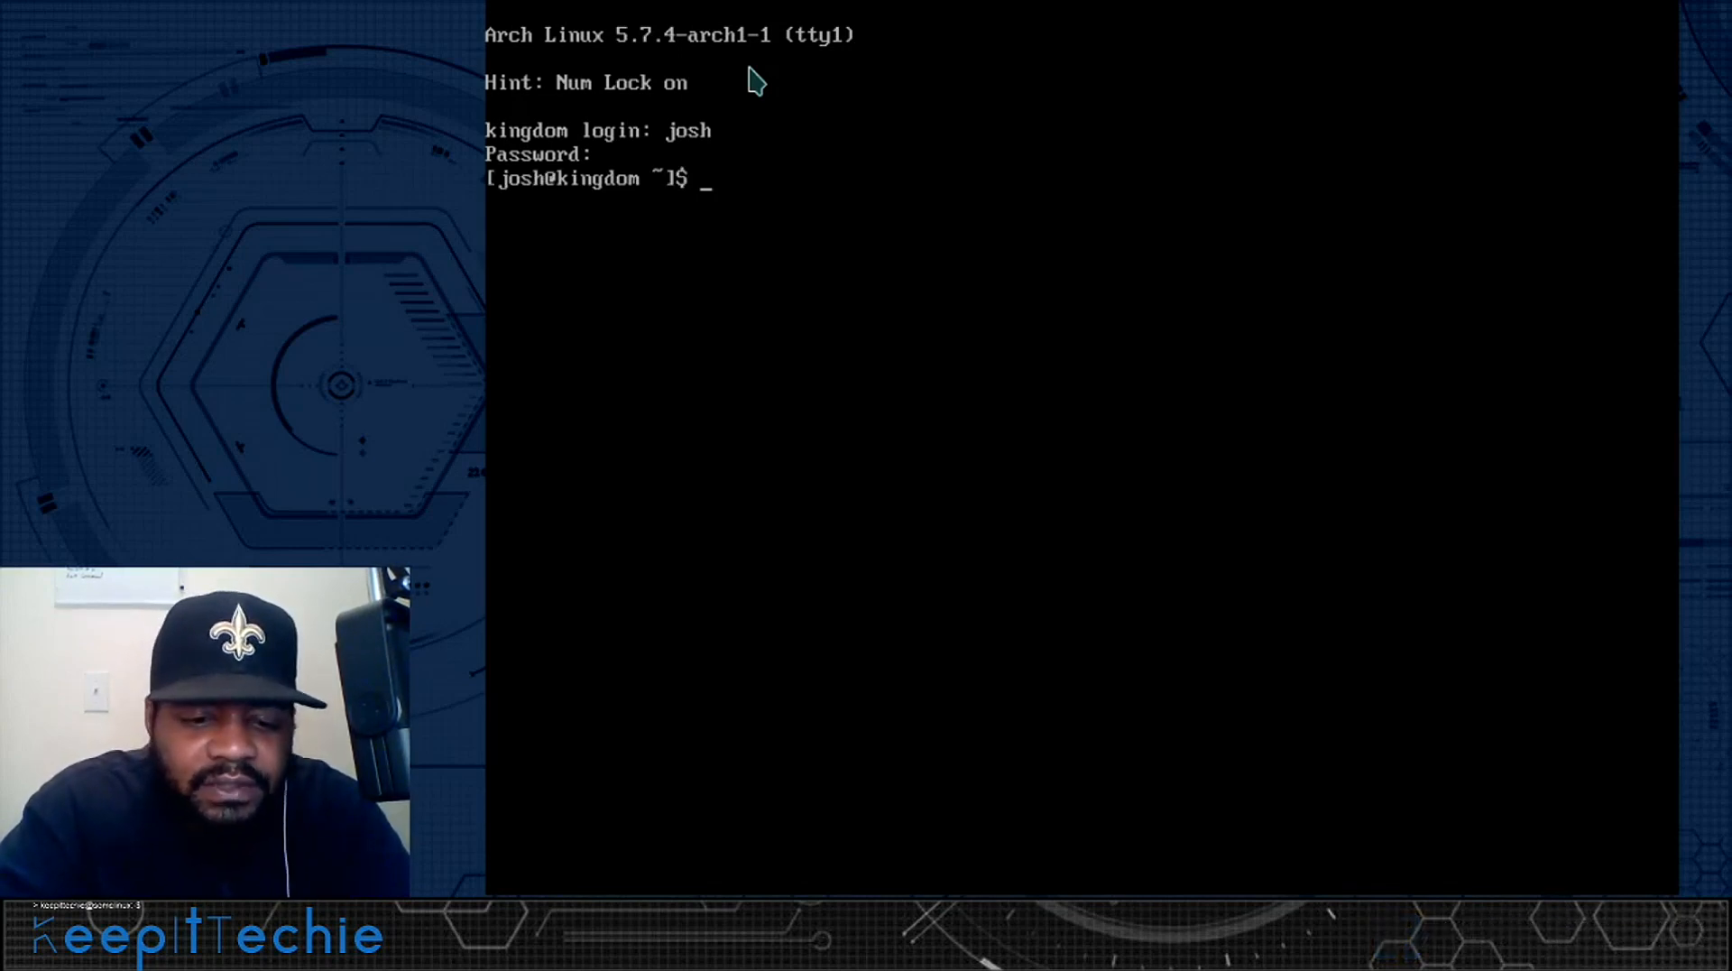
type("clear")
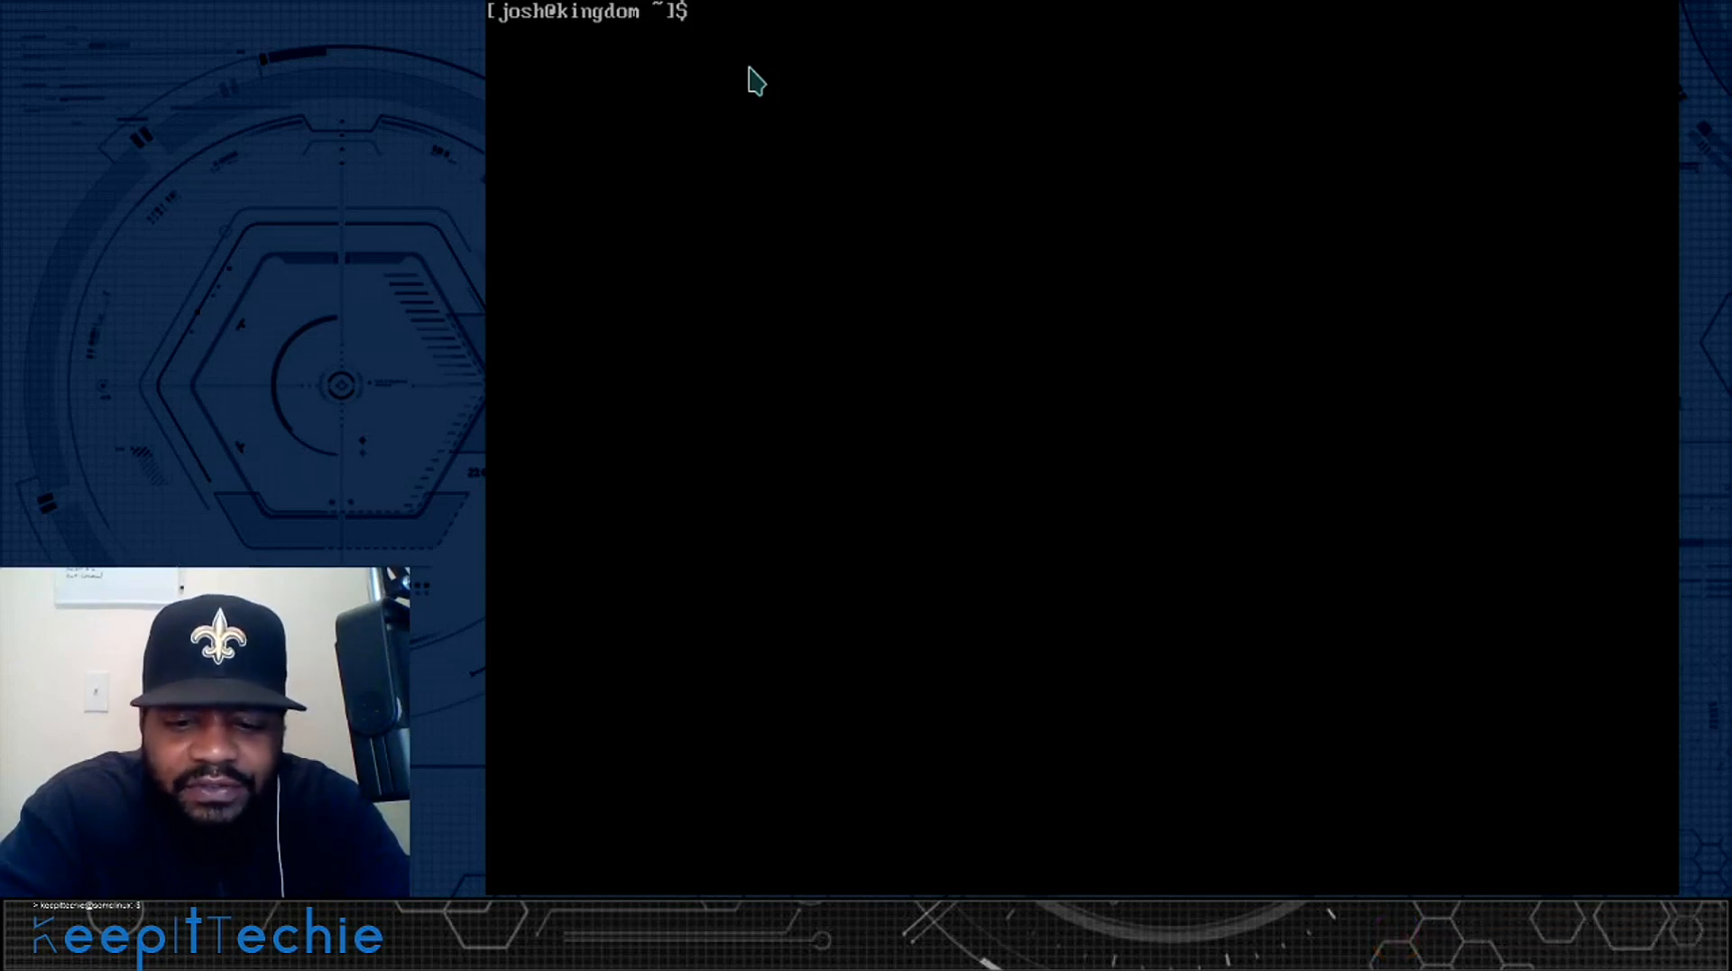
Step: Install xorg-server and its 41 dependencies with sudo pacman -S, confirming the prompt
type("sudo pacman -")
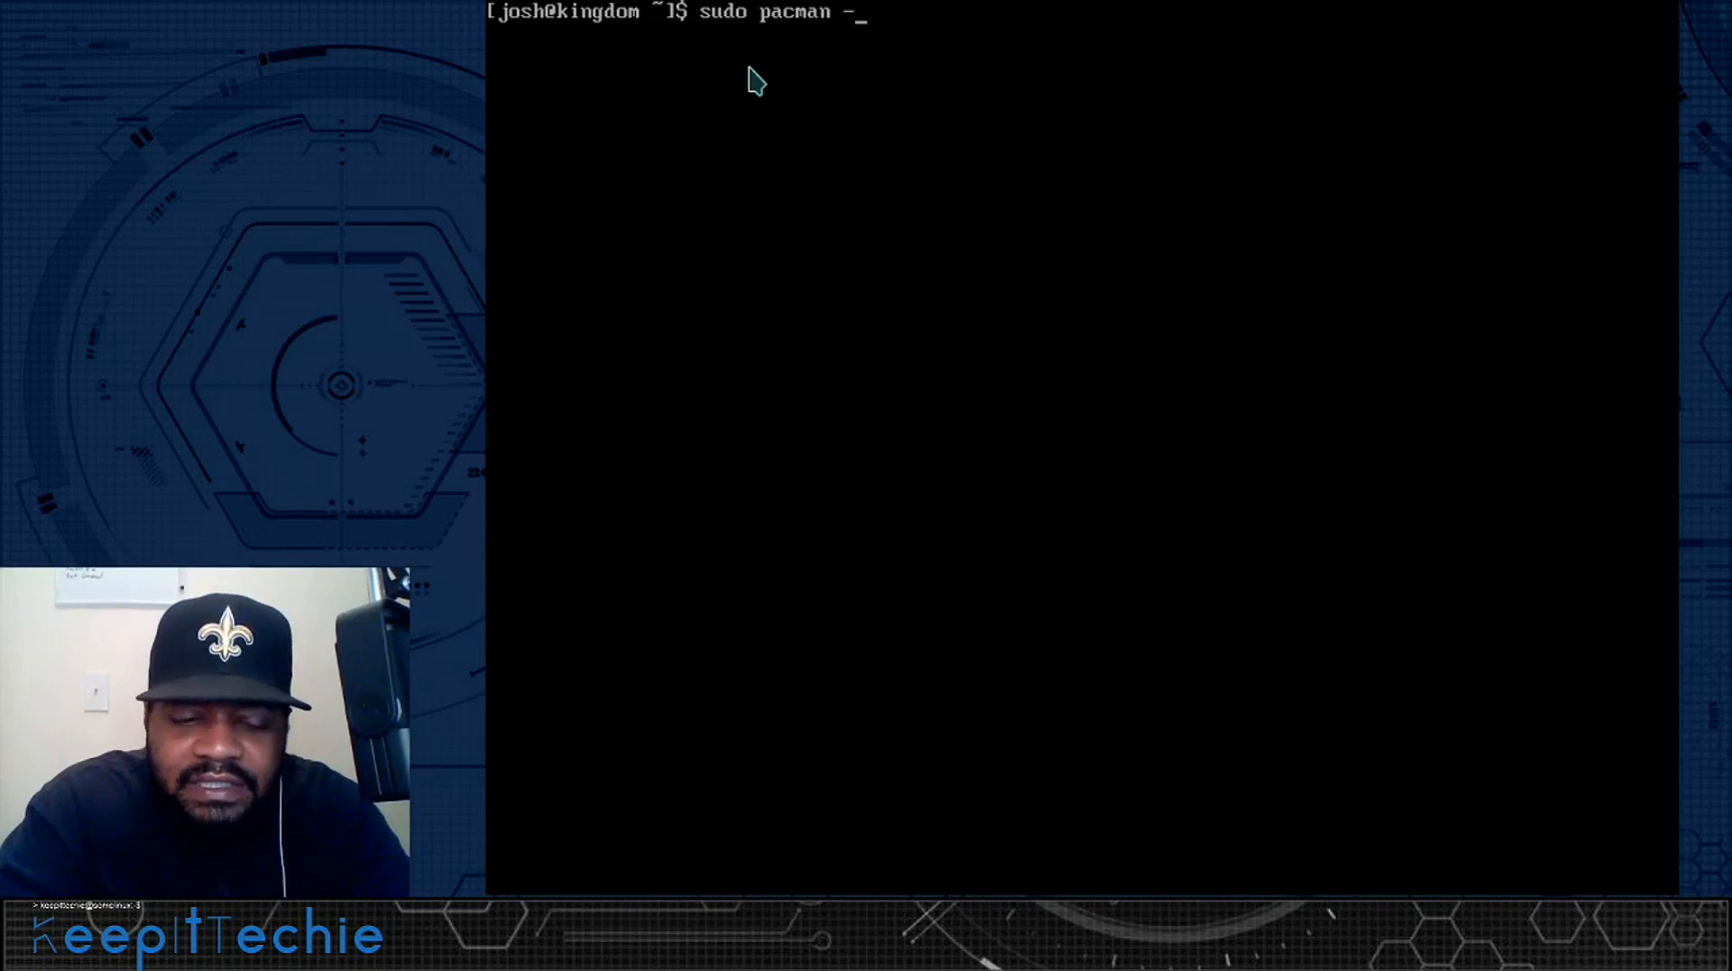
type("S")
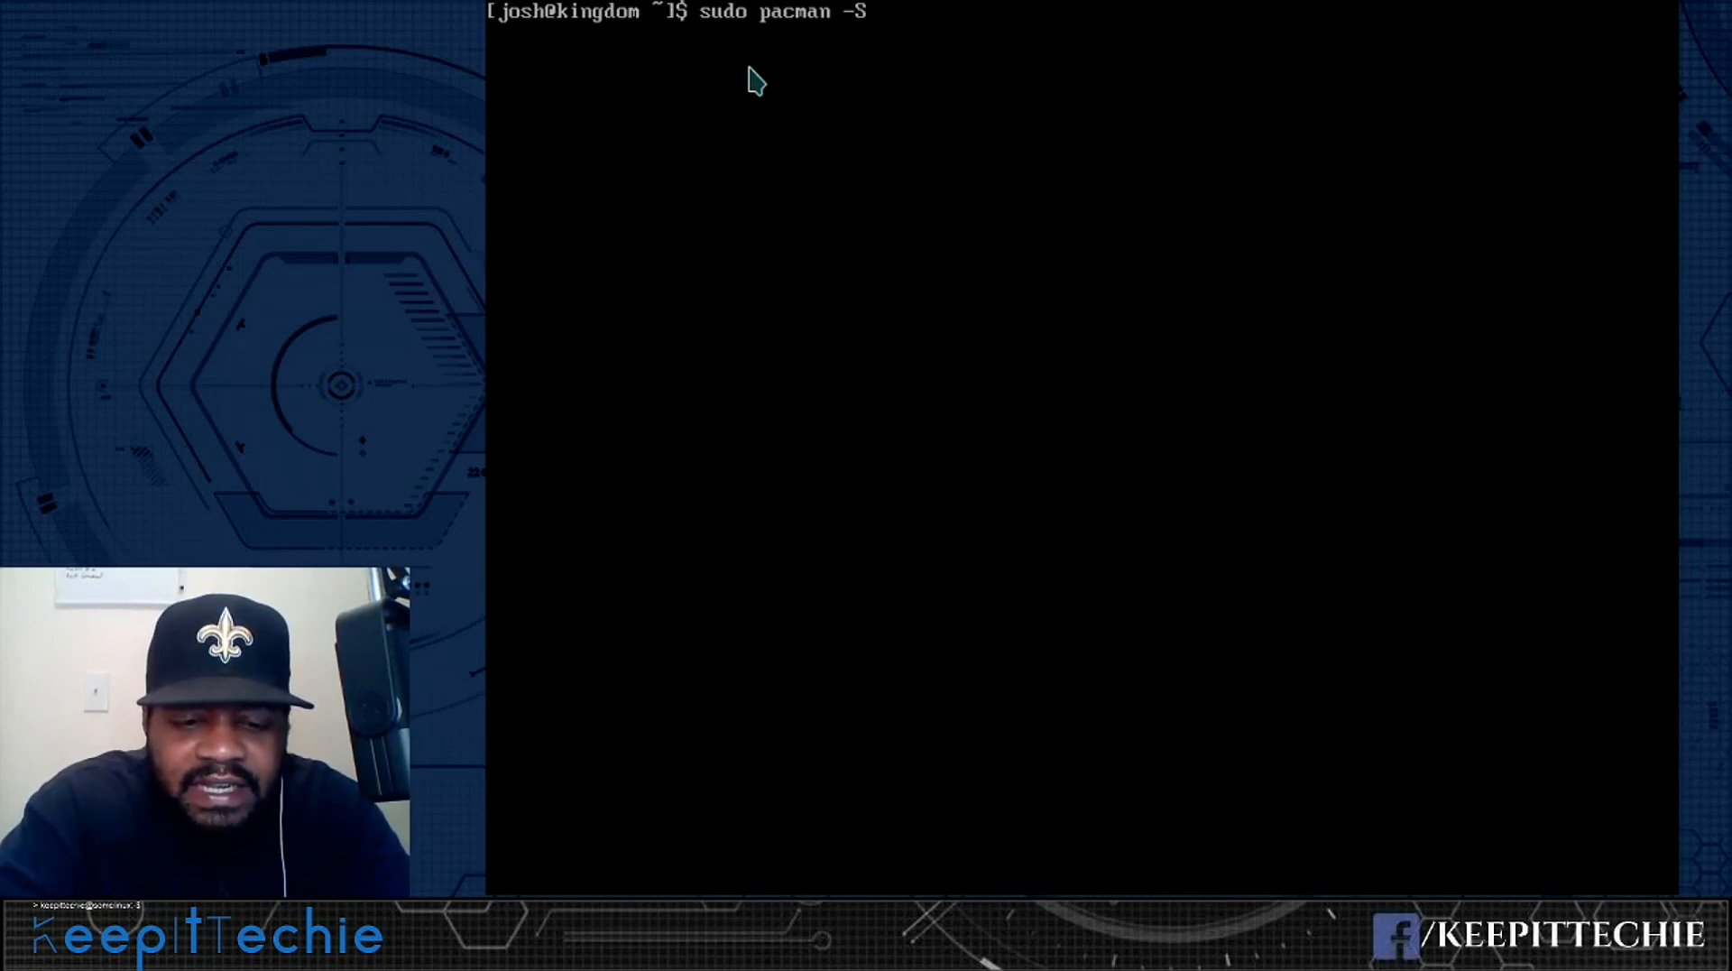
type("xorg-")
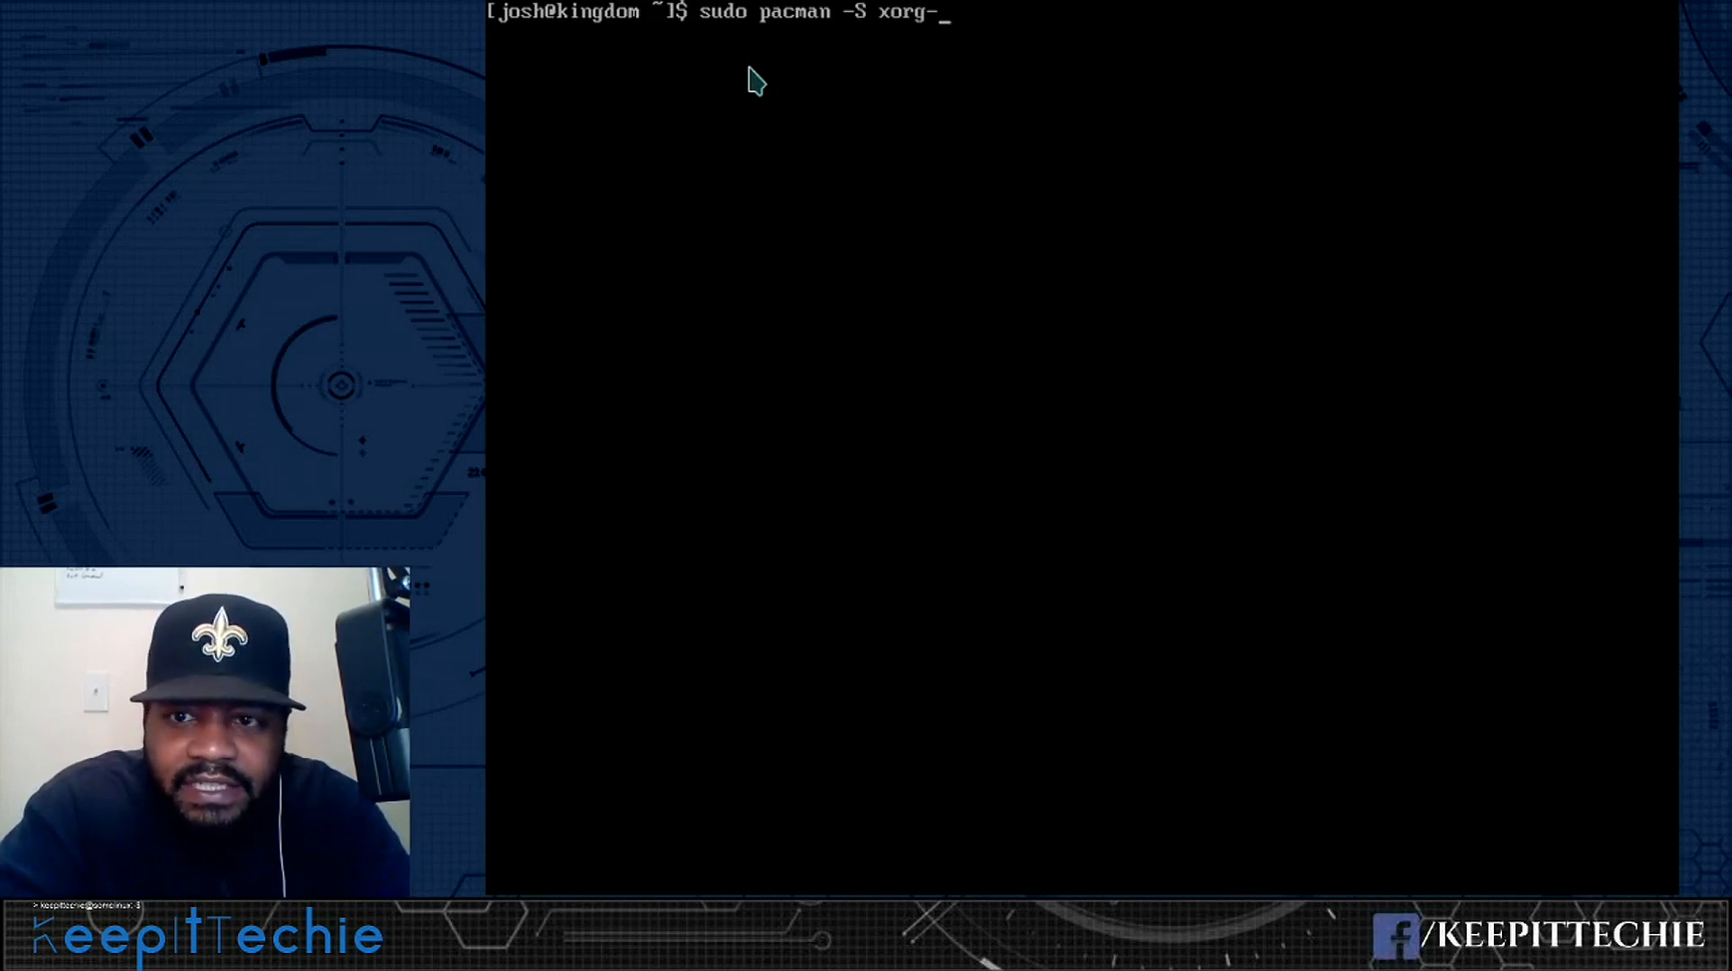
type("server")
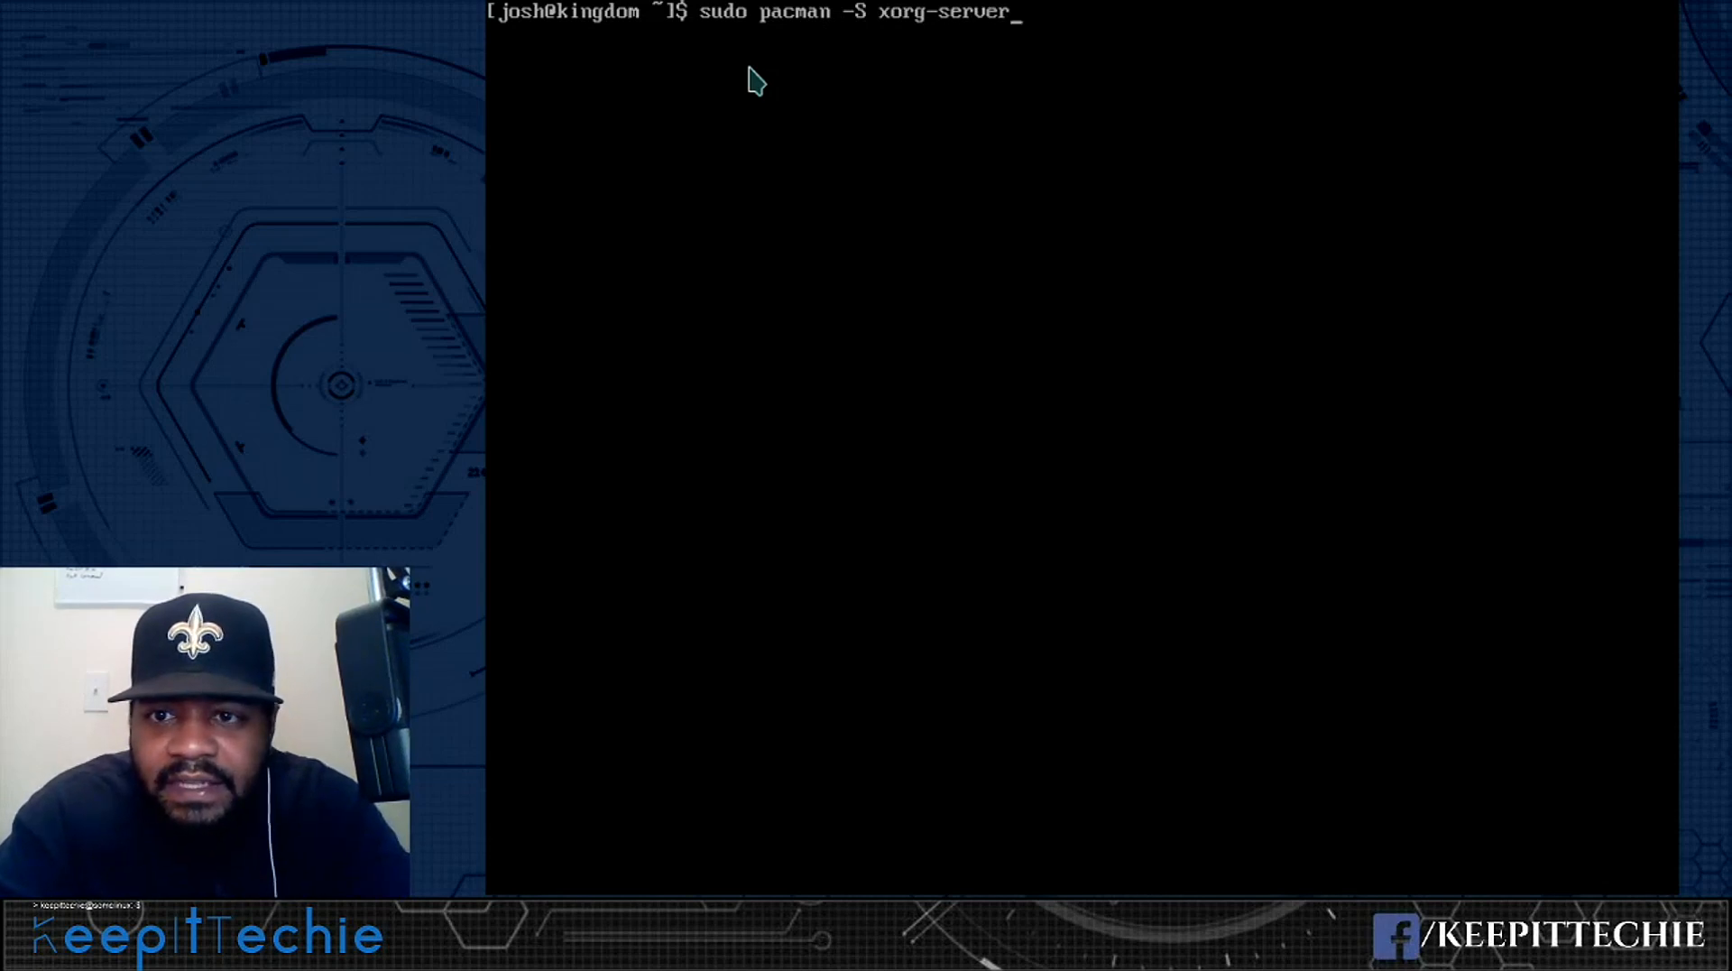
key("enter")
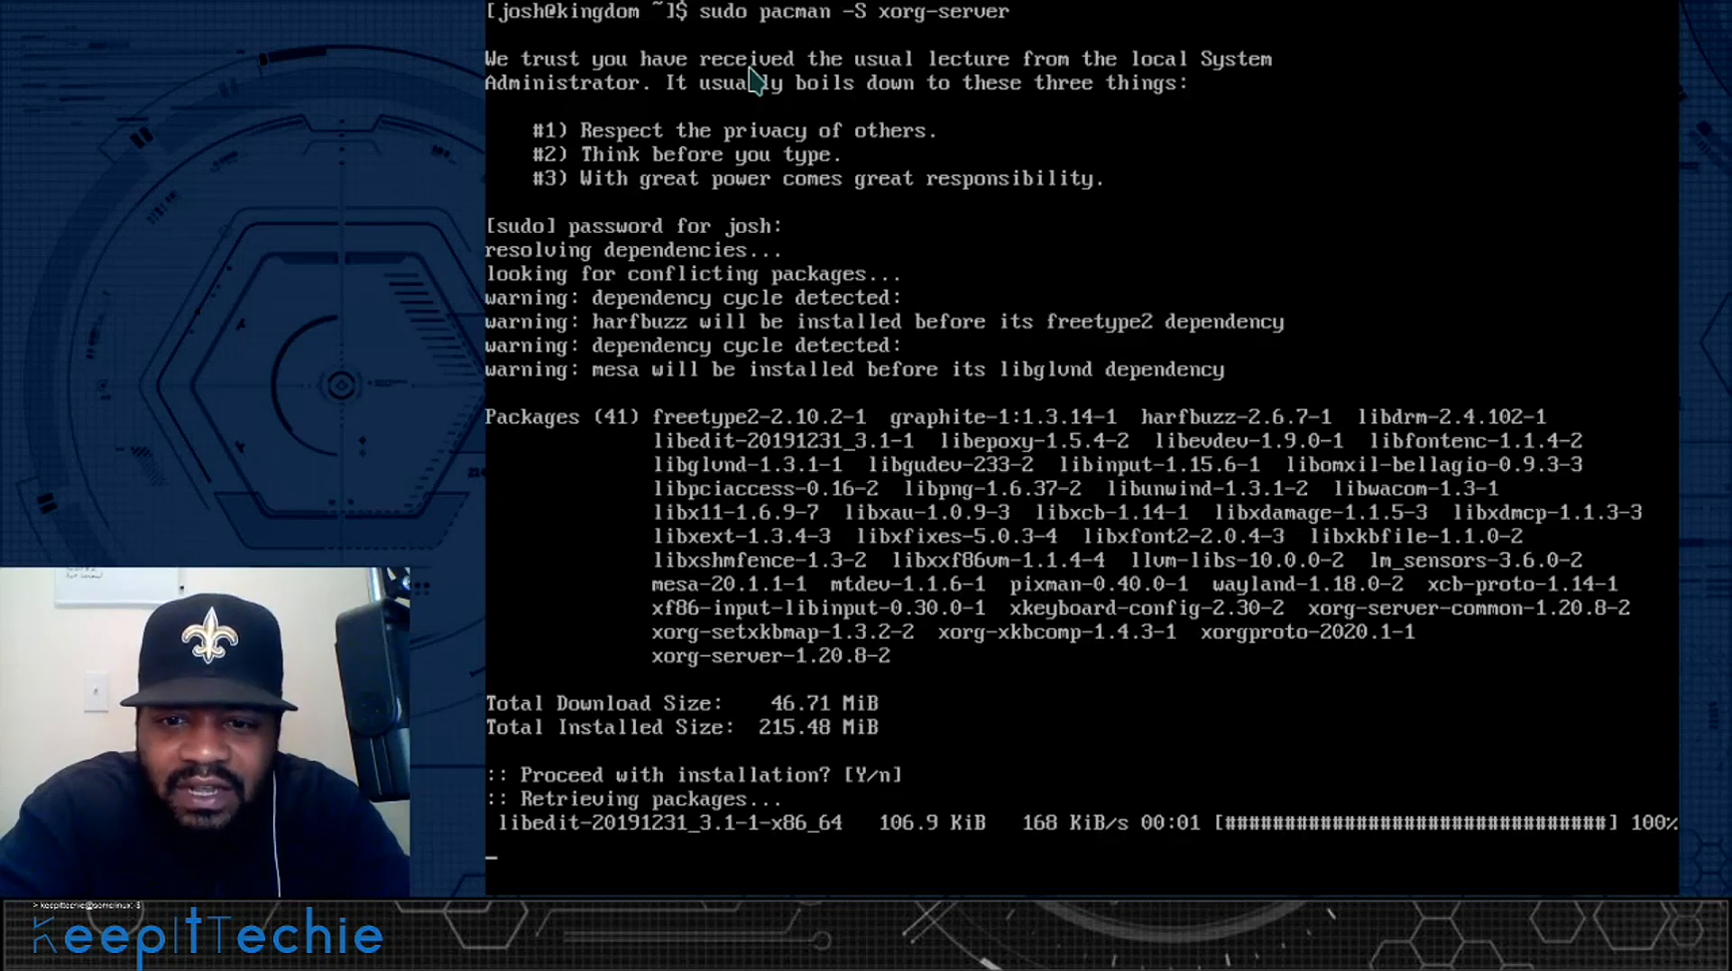
scroll("down", 3)
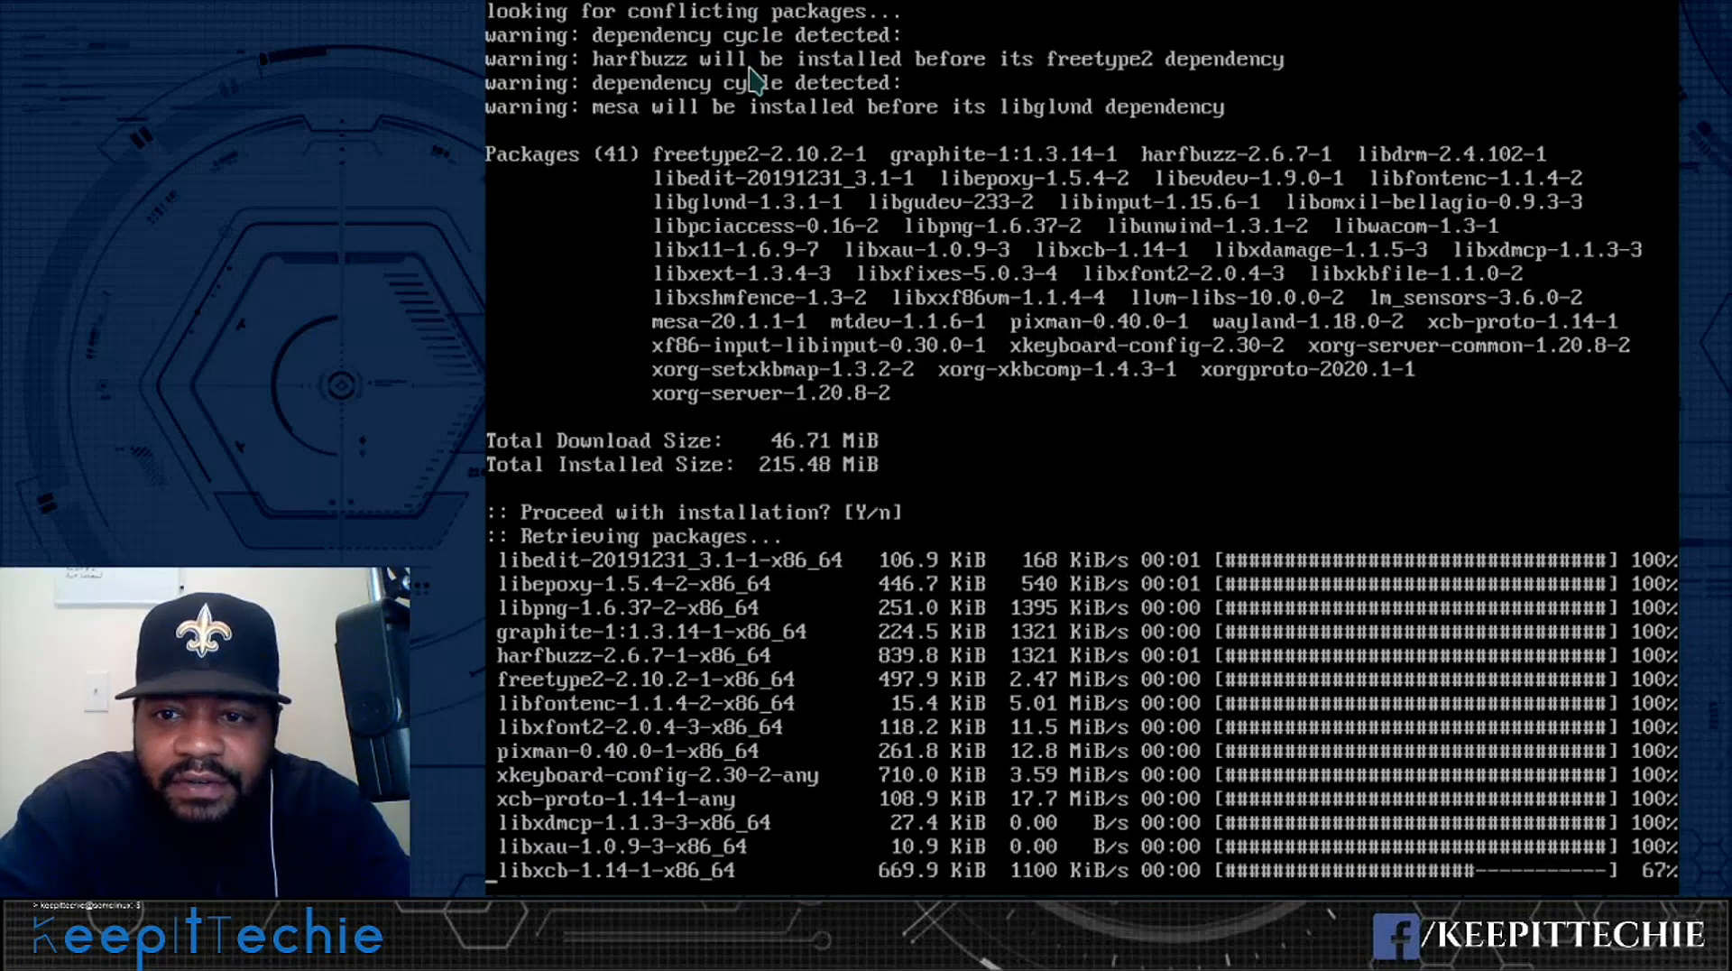
scroll("down", 3)
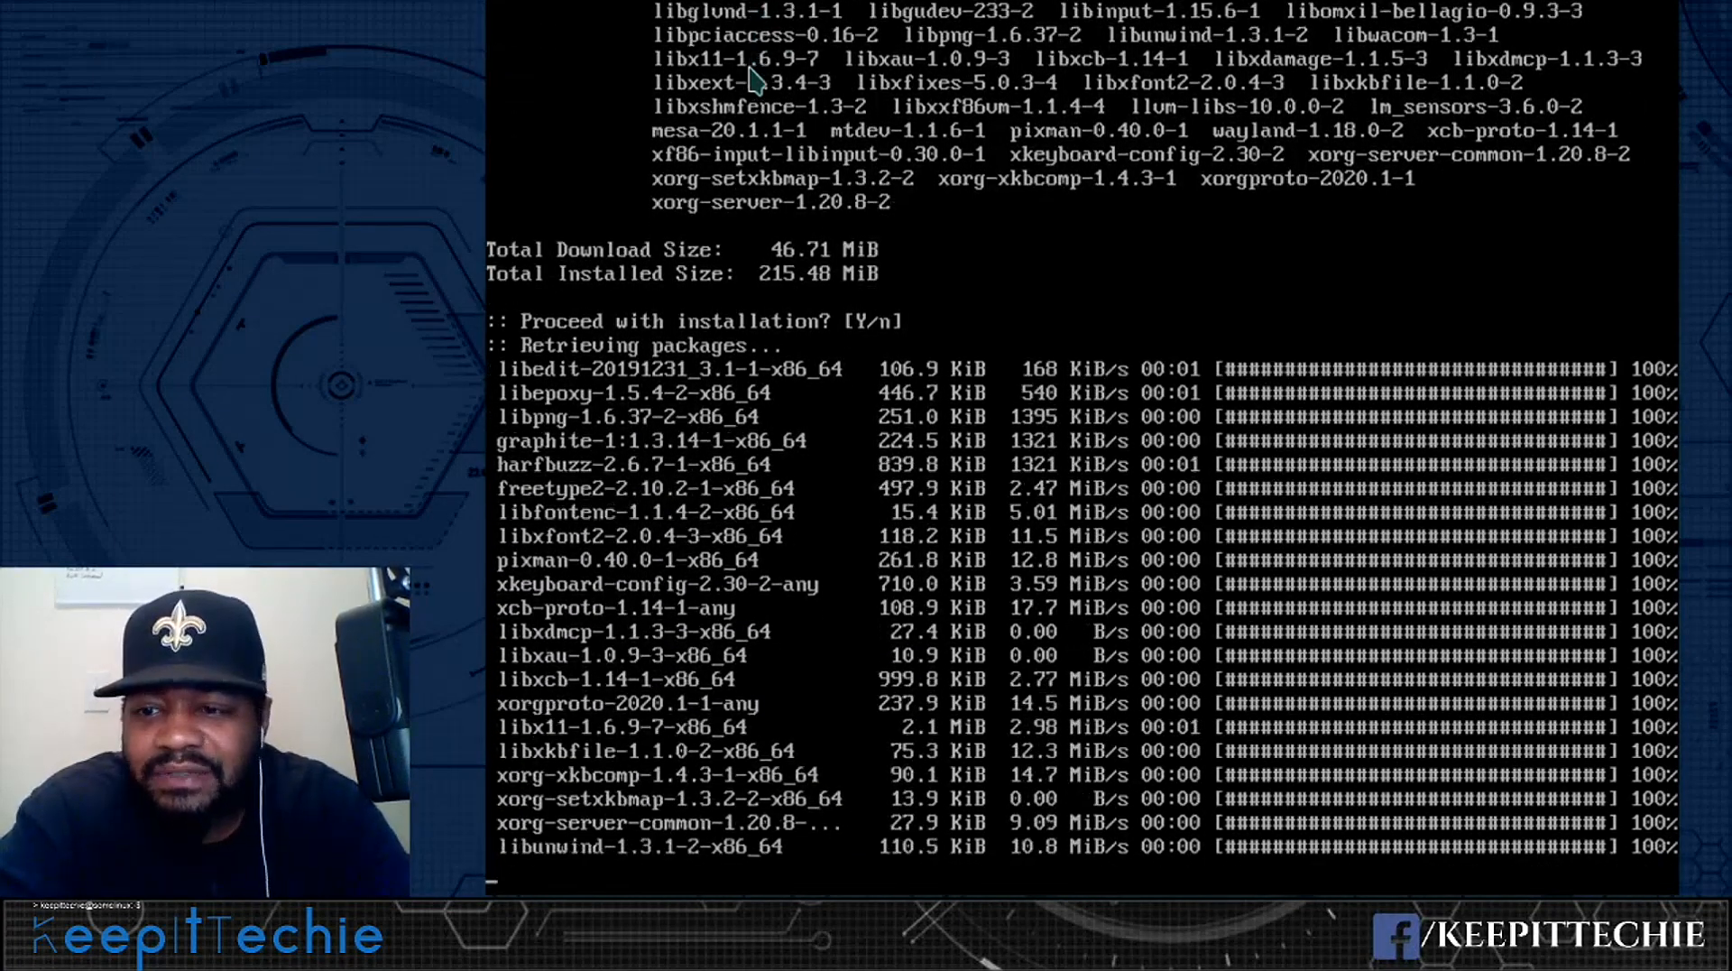
scroll("down", 3)
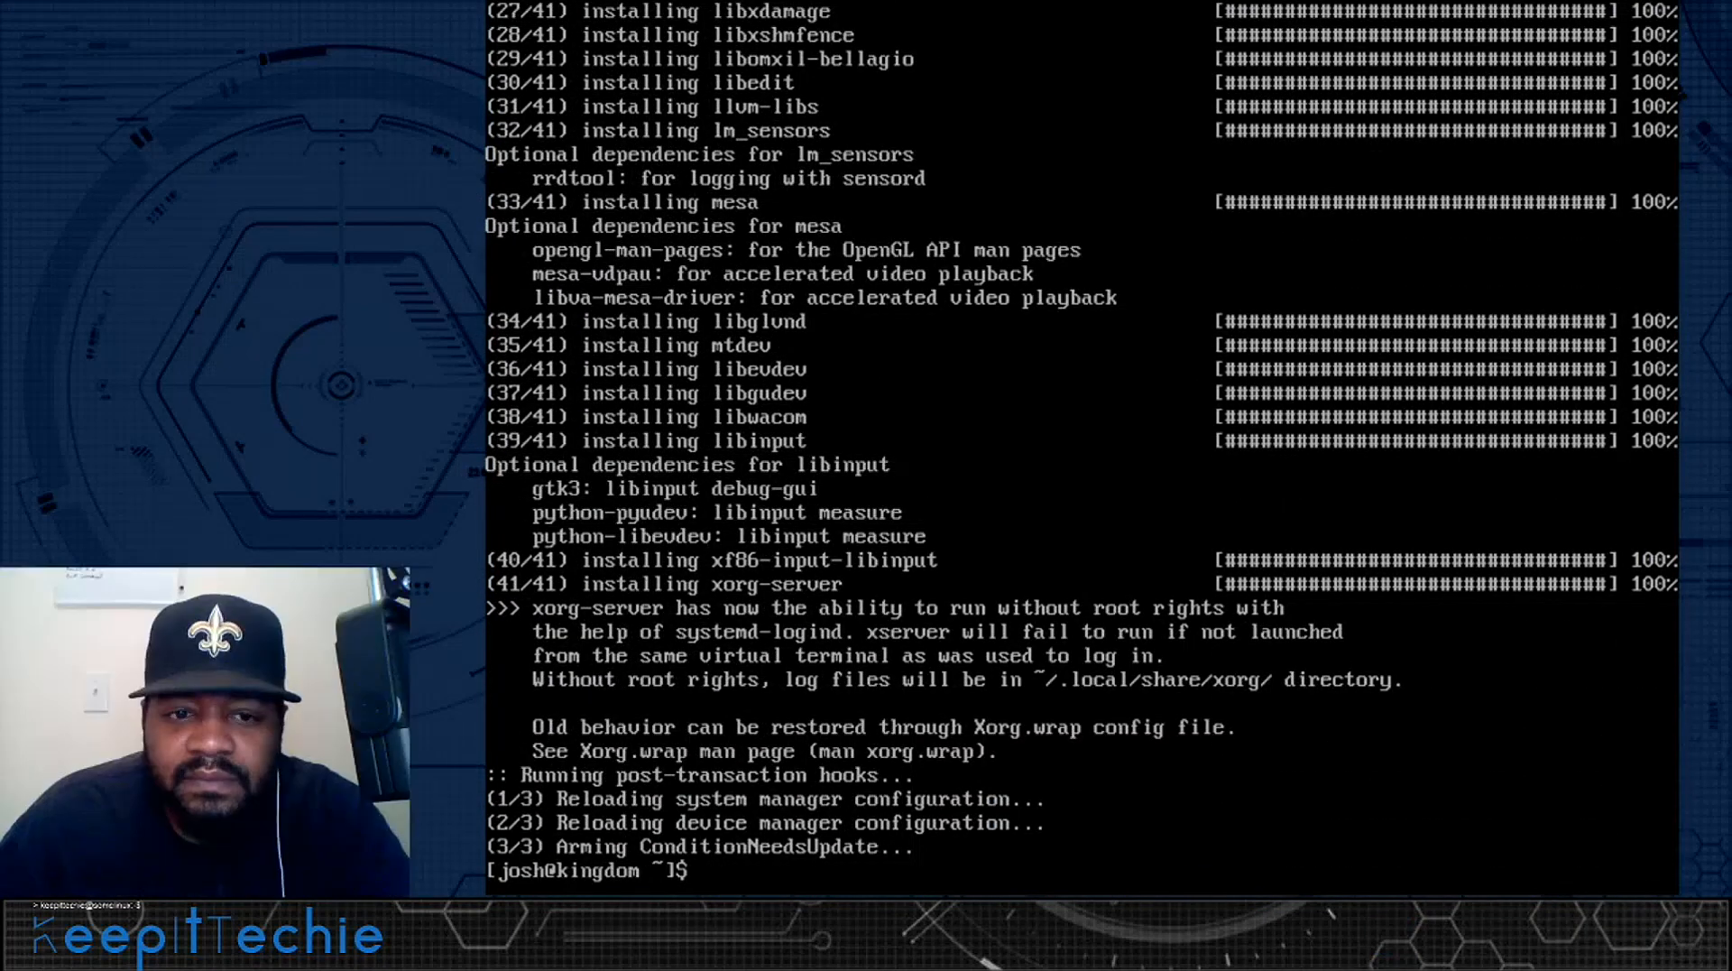
mouse_move(1088, 866)
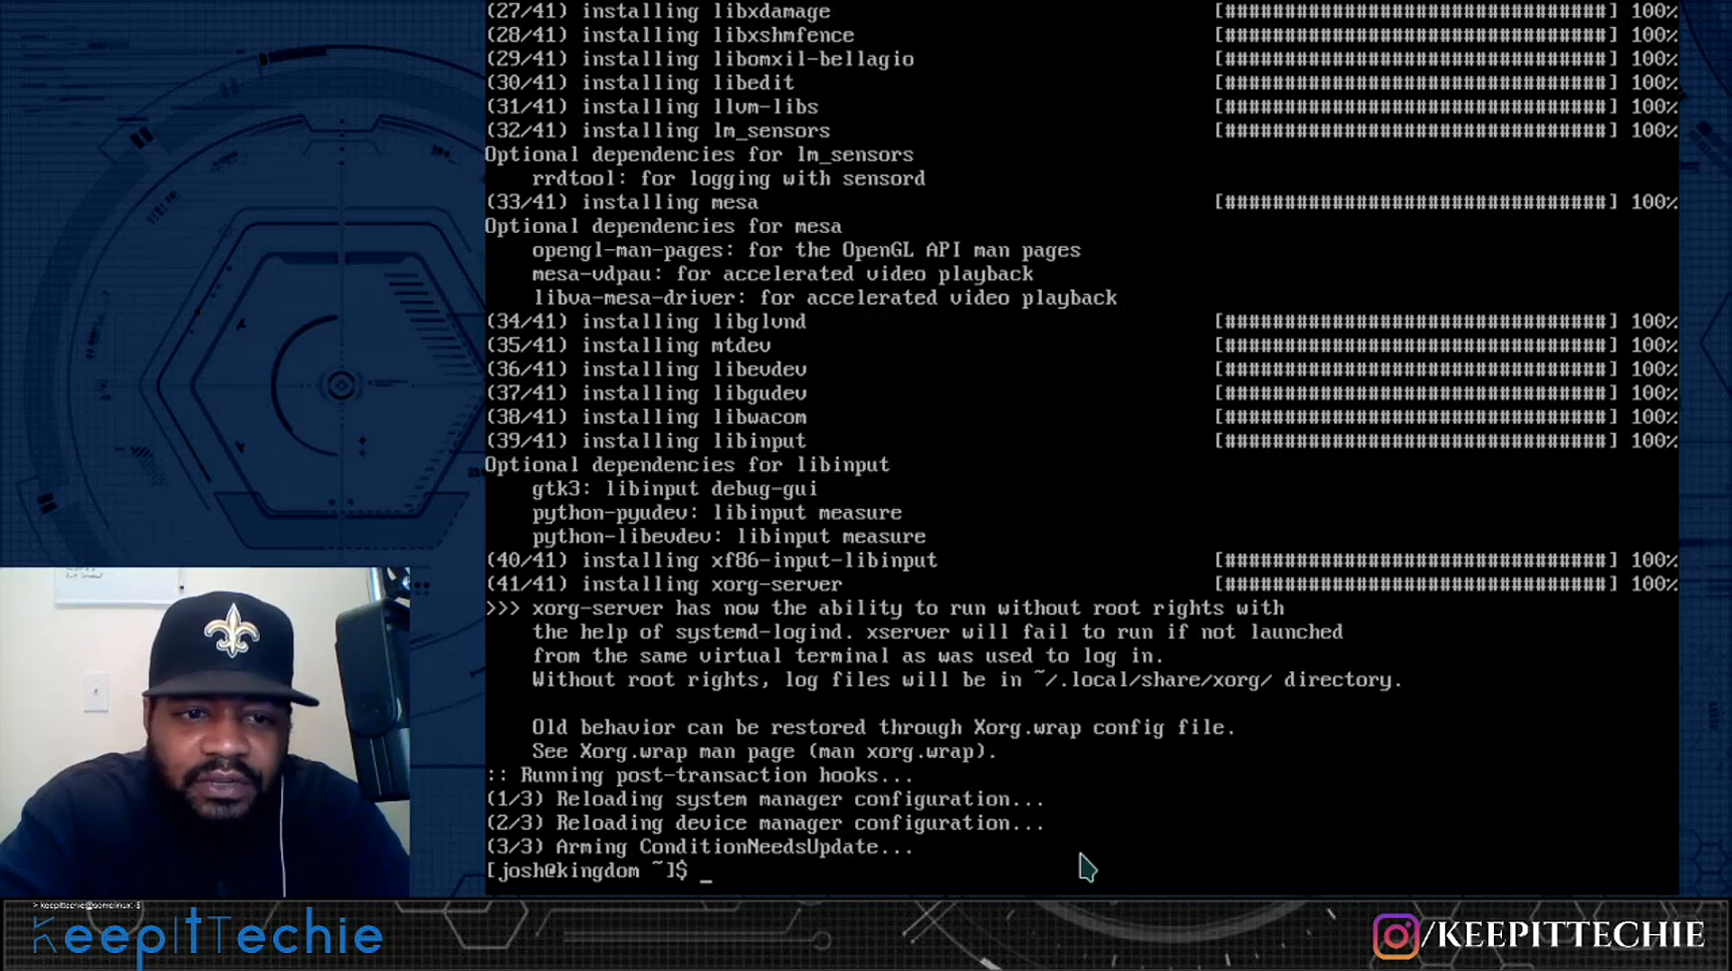
mouse_move(834, 884)
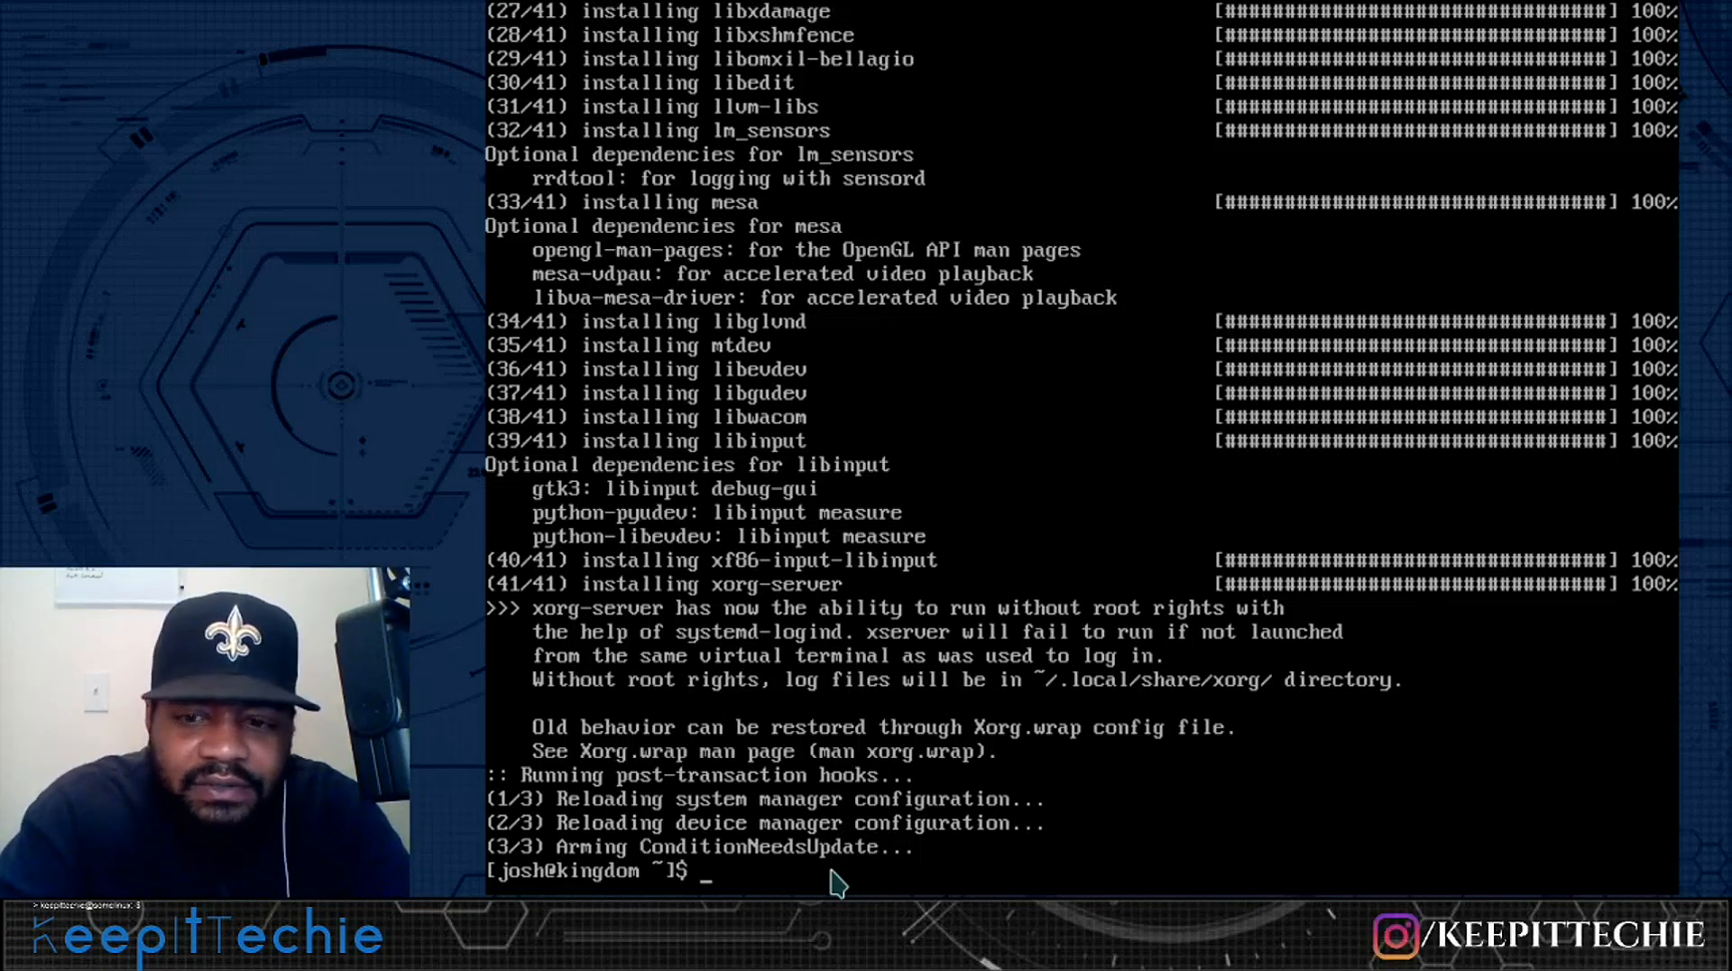
Step: Run sudo pacman -S gnome gnome-extra, accepting all group members and default providers
type("sudo pacman -S xorg-server")
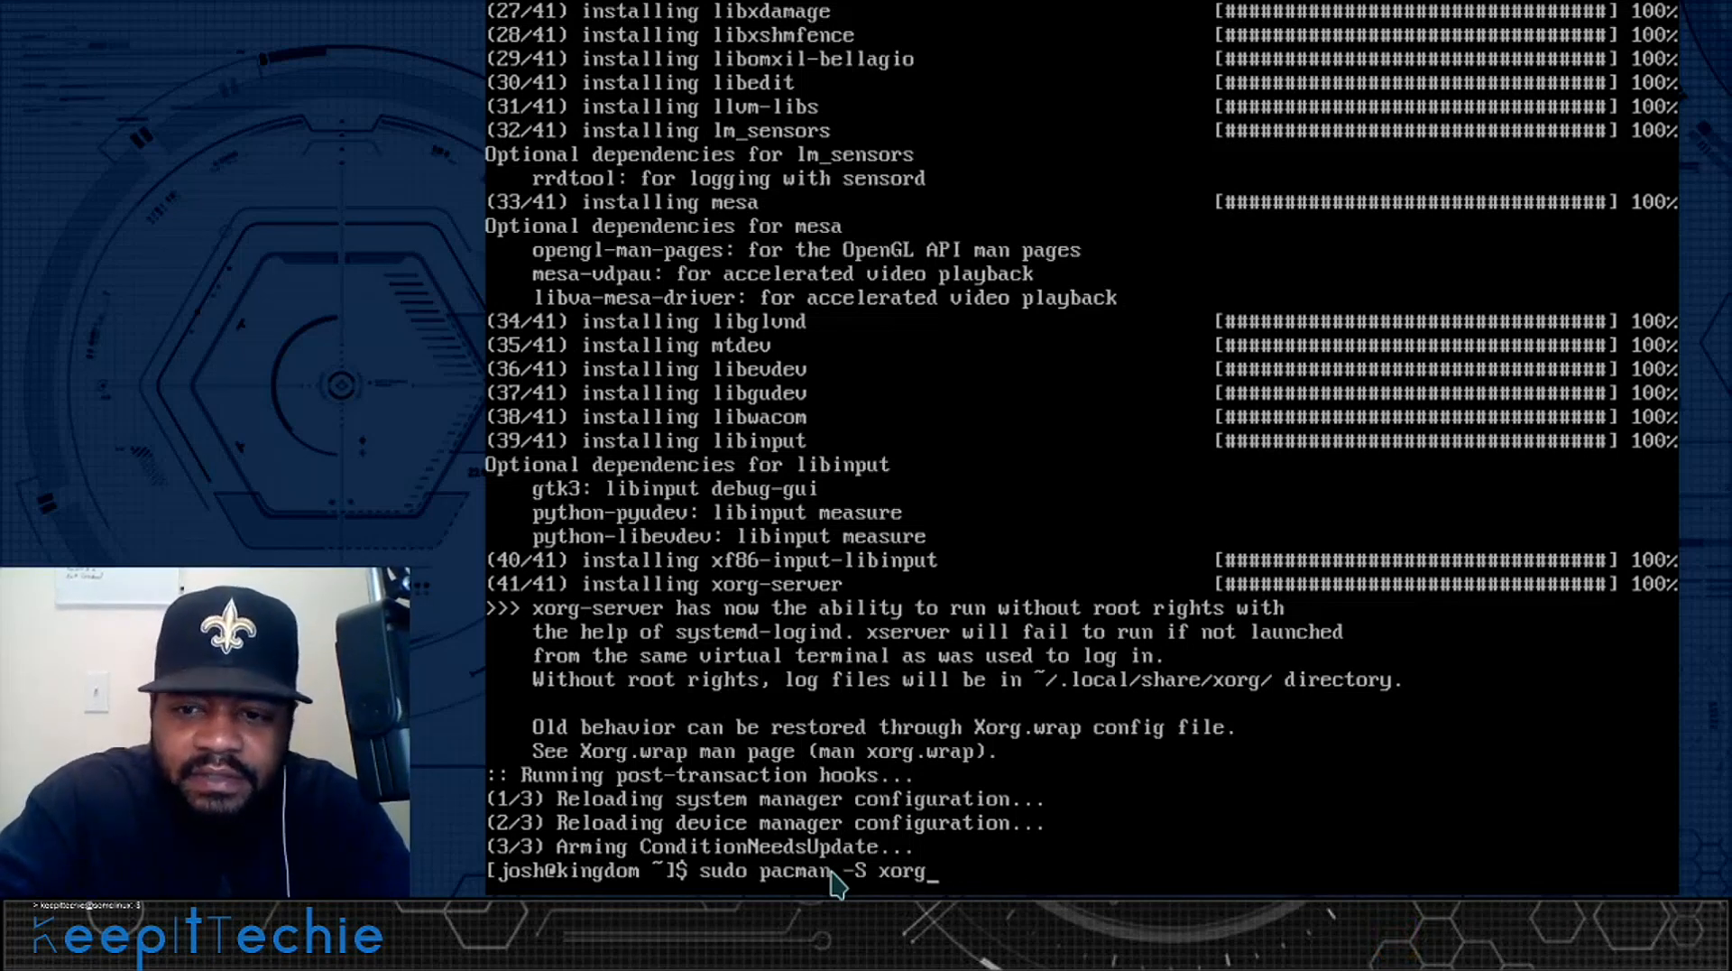
key("BackSpace")
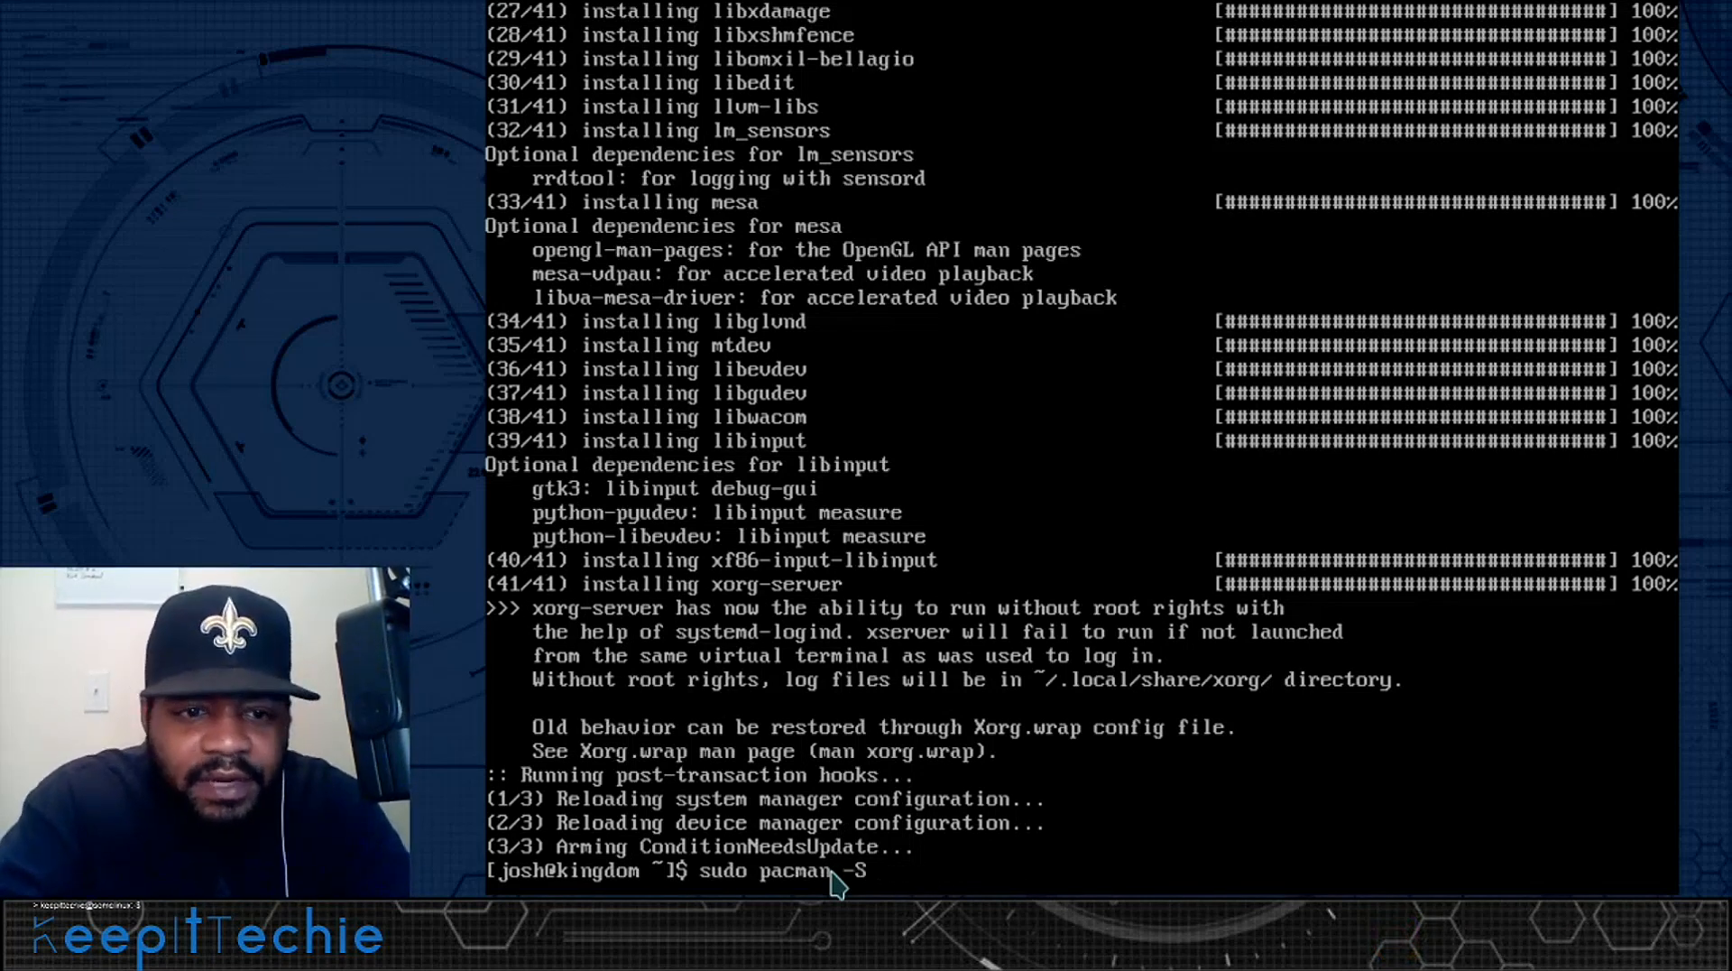
type("g")
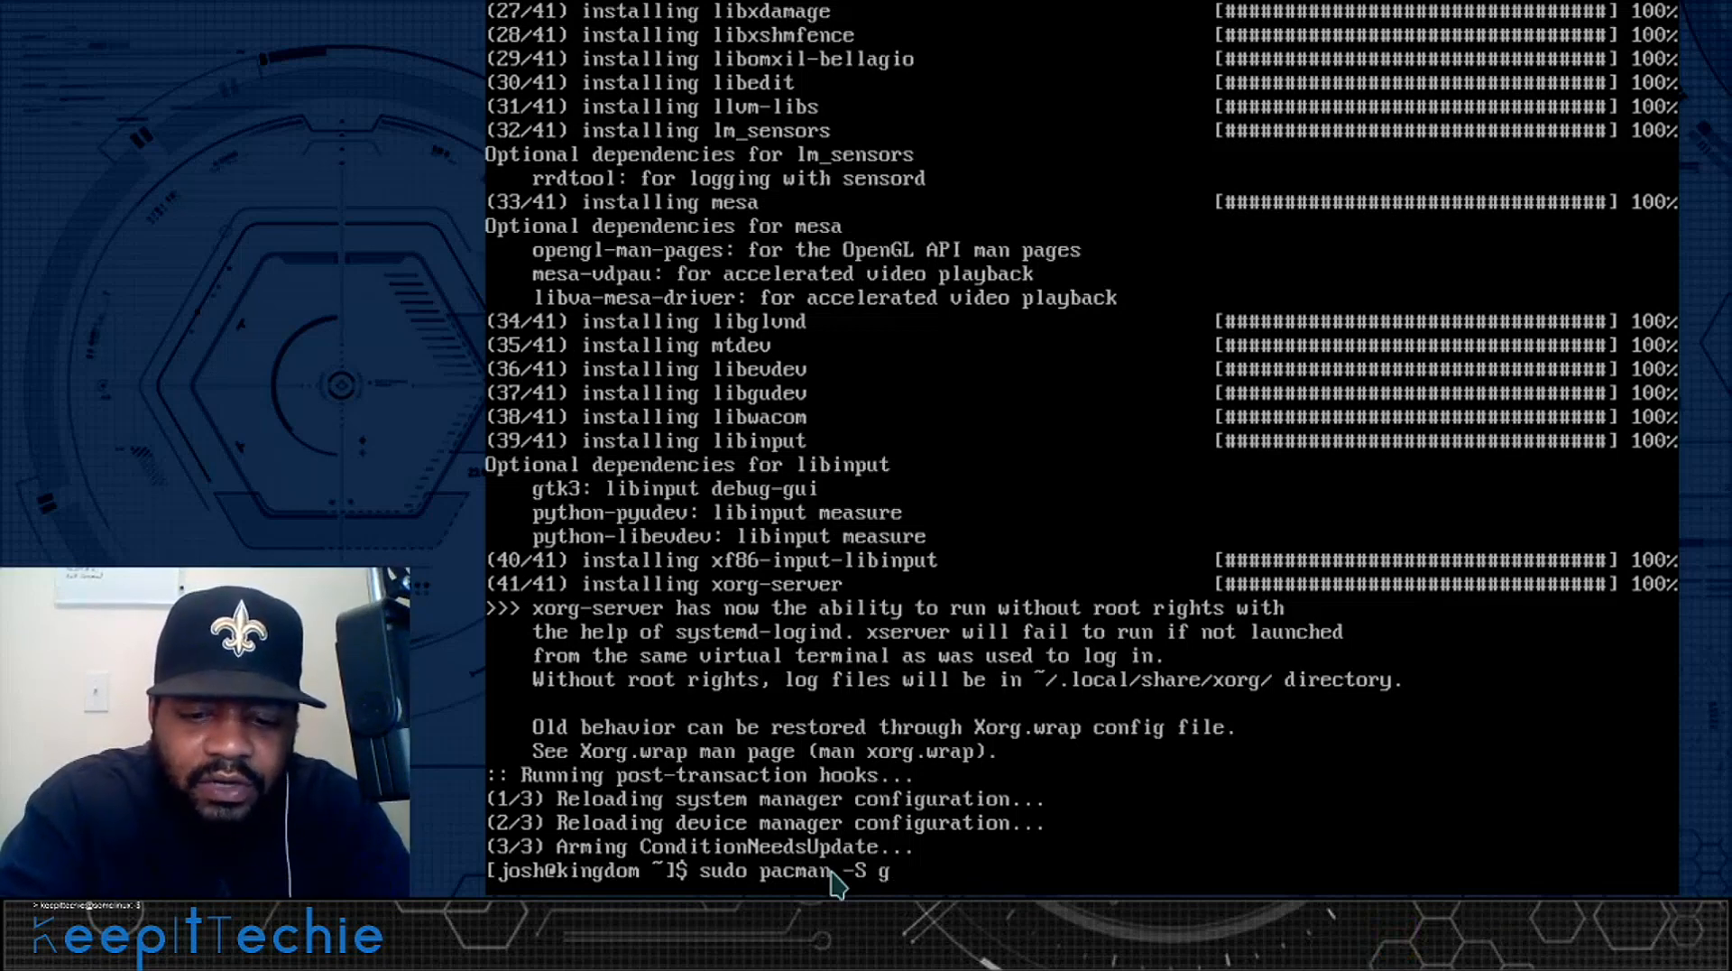
type("nome")
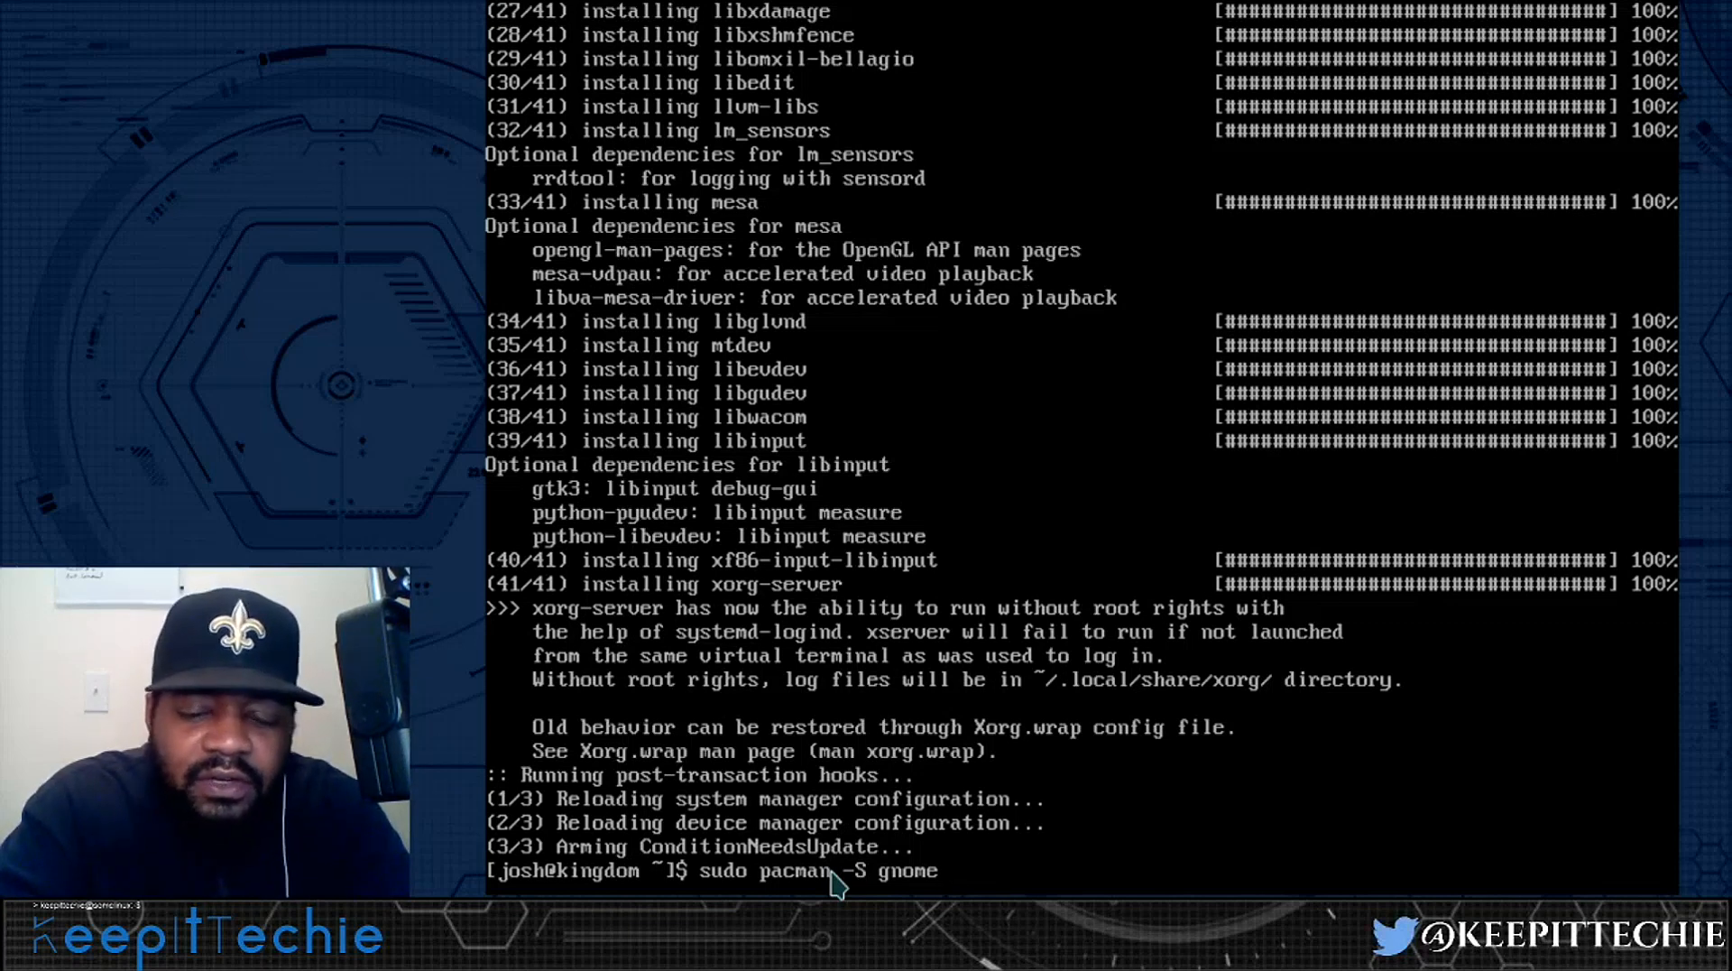
type("gnome")
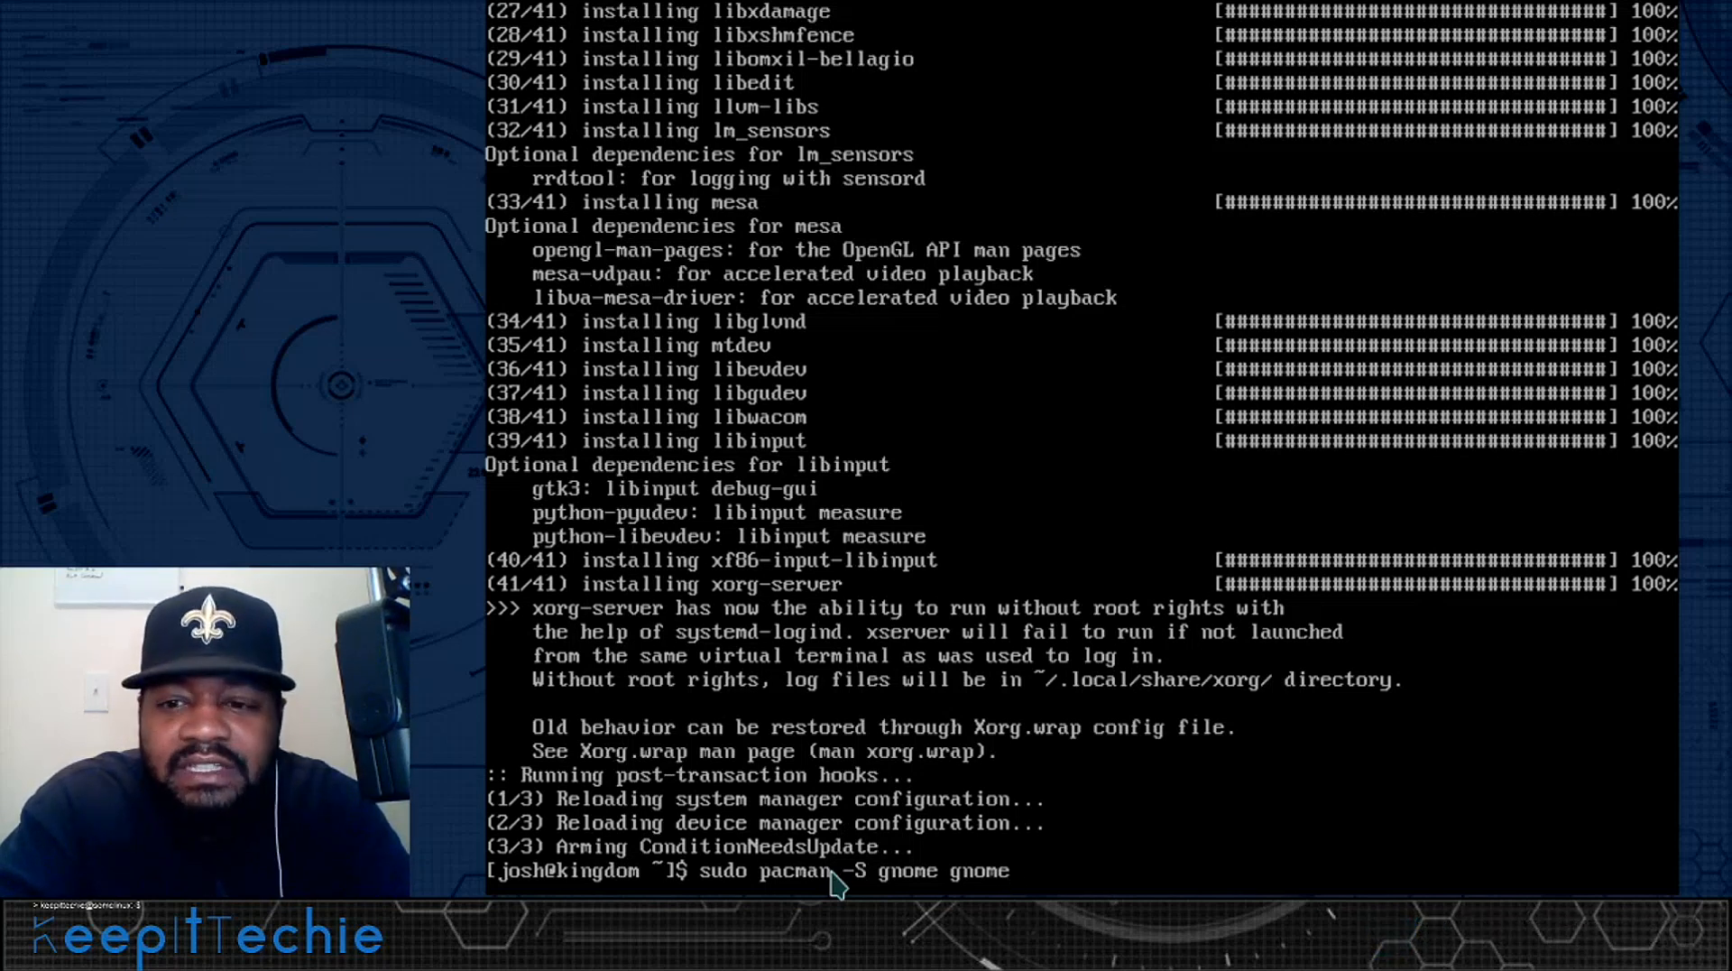
type("-")
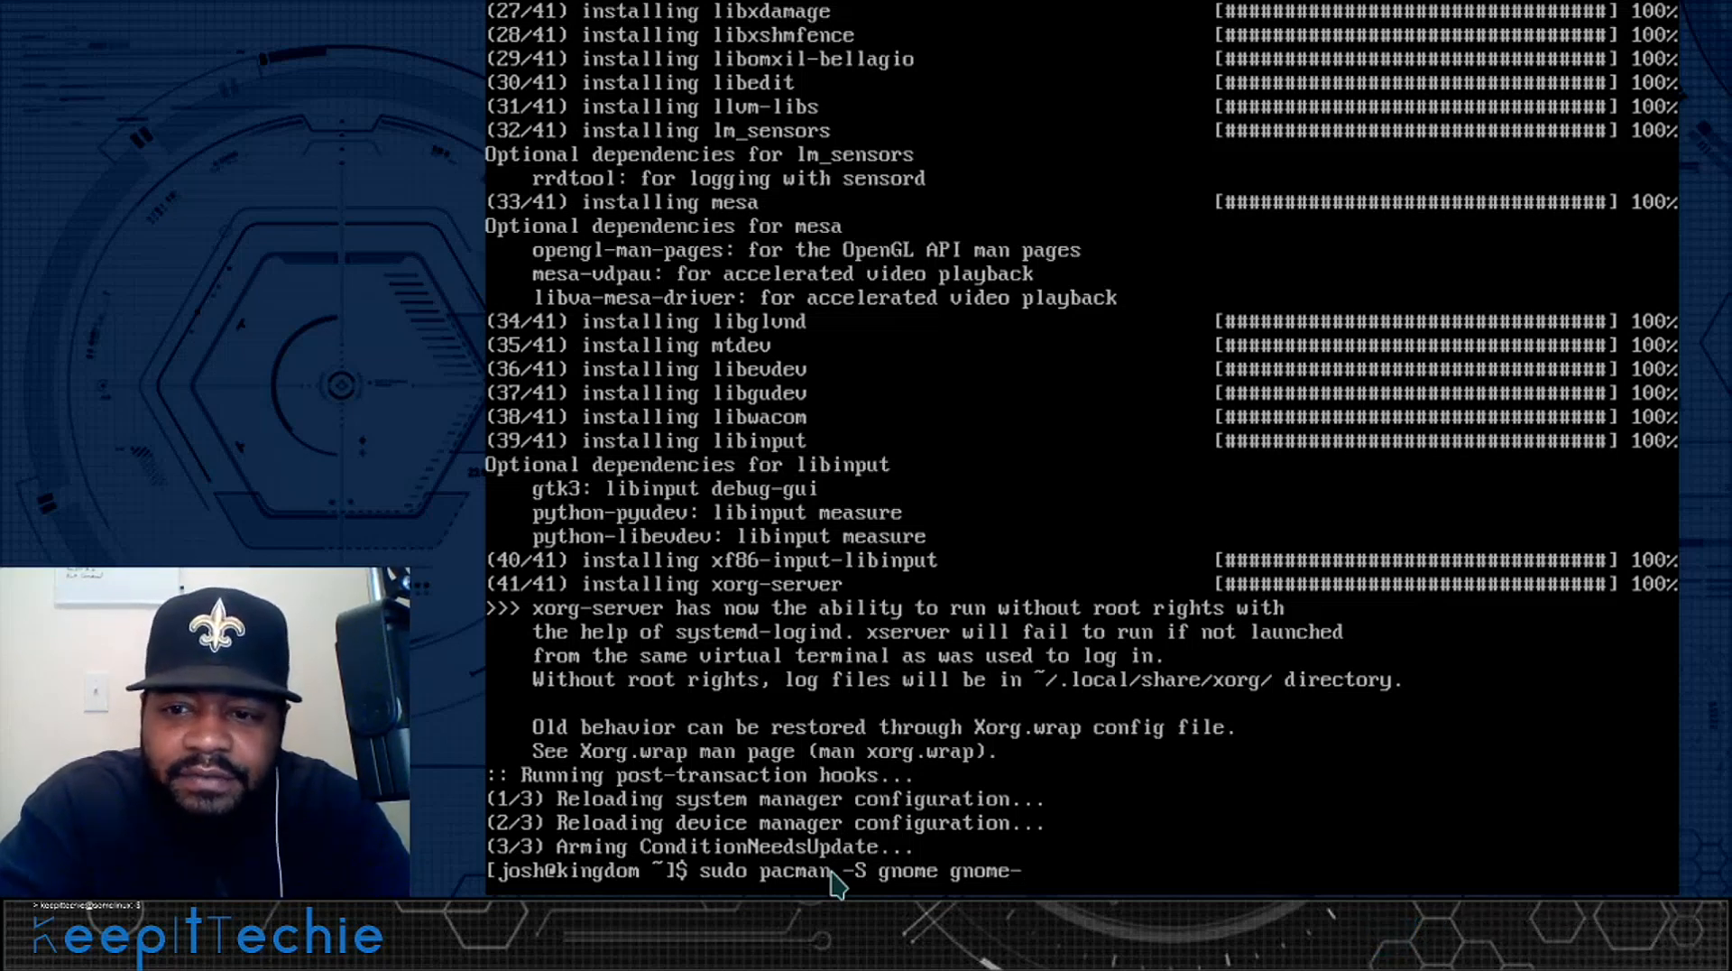
type("extra")
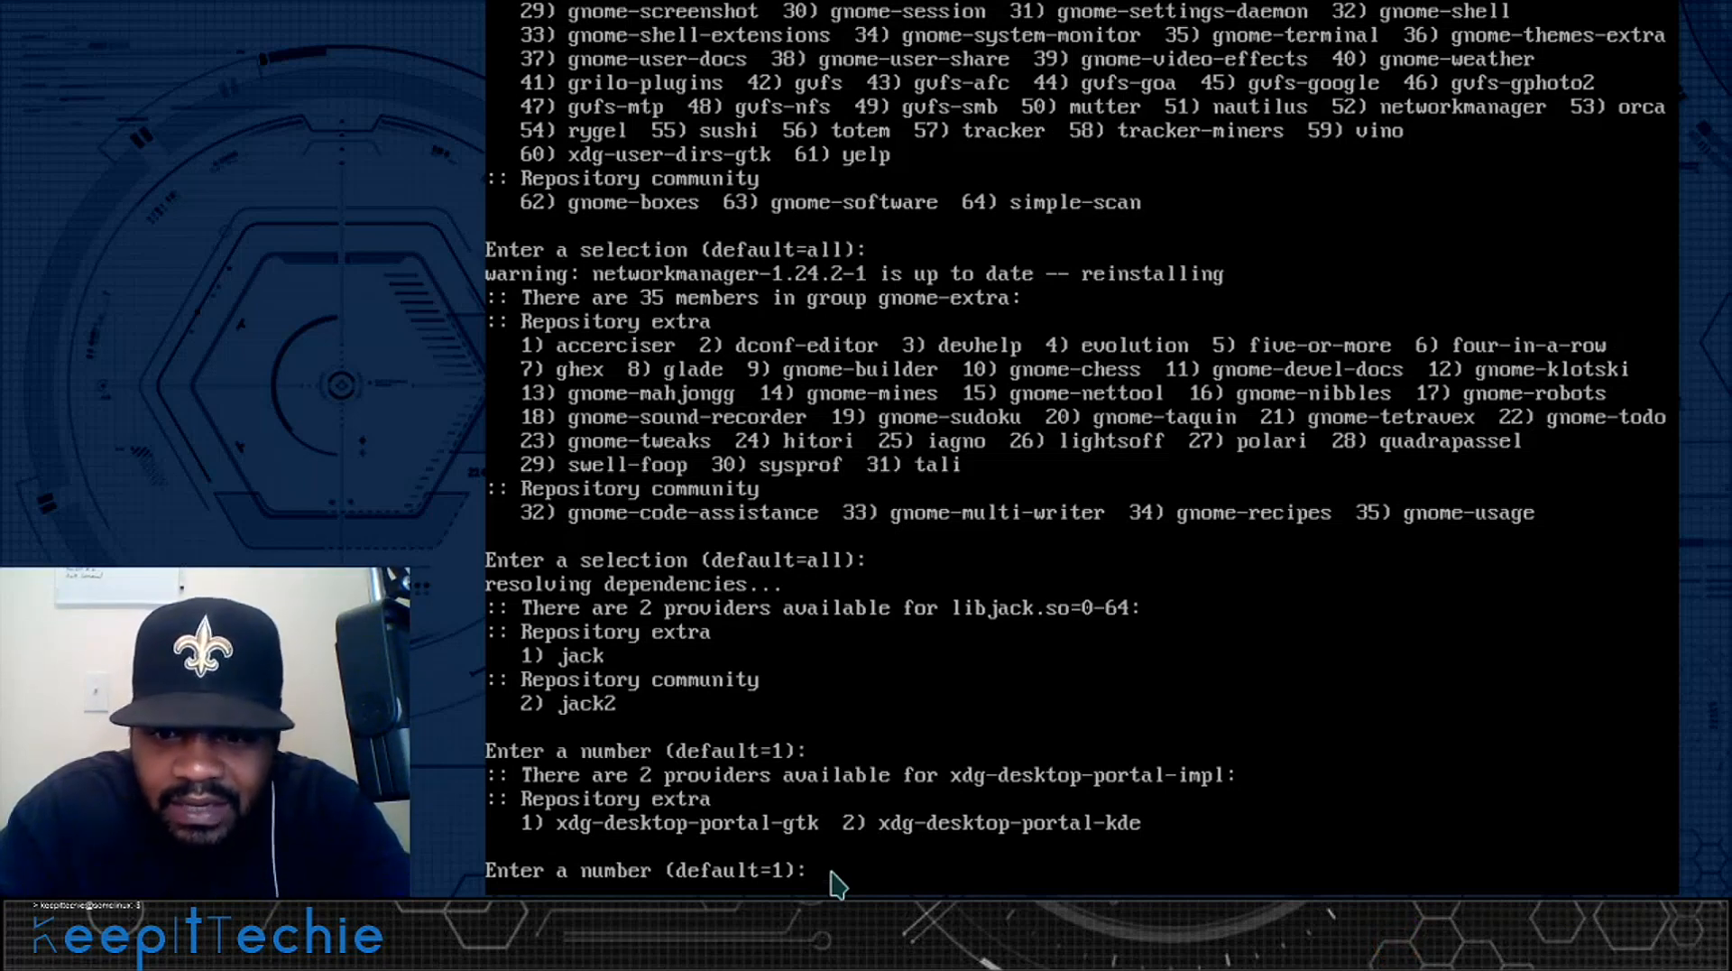
Step: Accept the default portal provider, confirm with y, and let pacman install all 645 GNOME packages
key("enter")
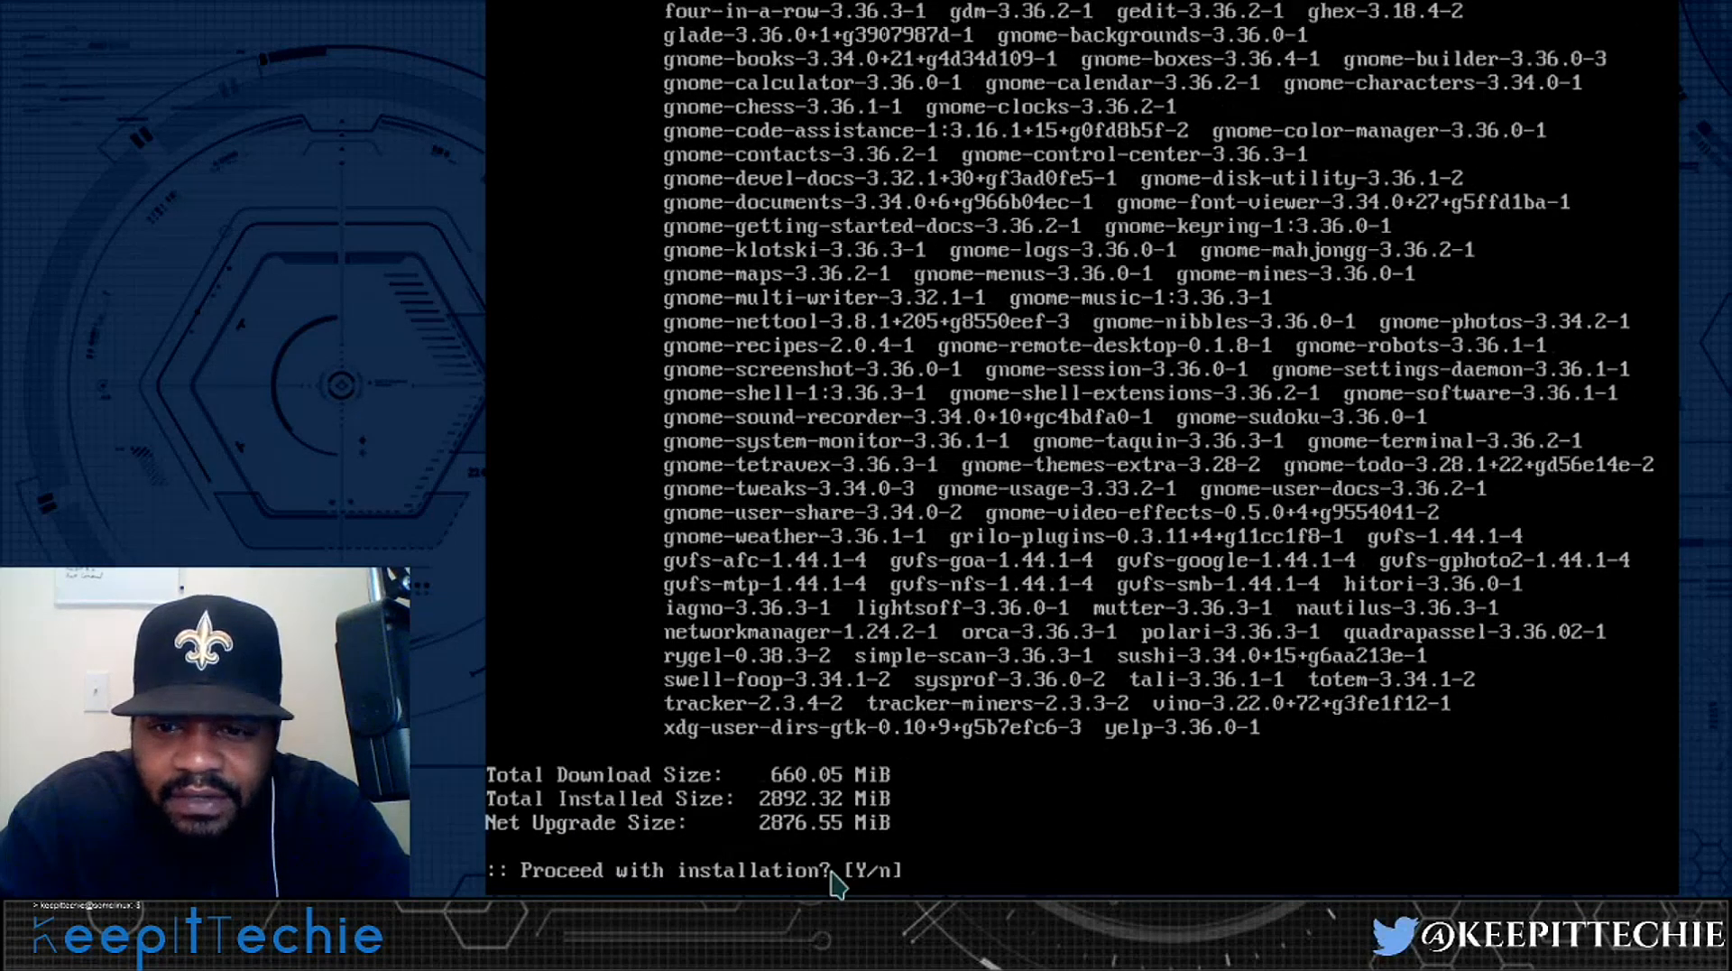
type("y")
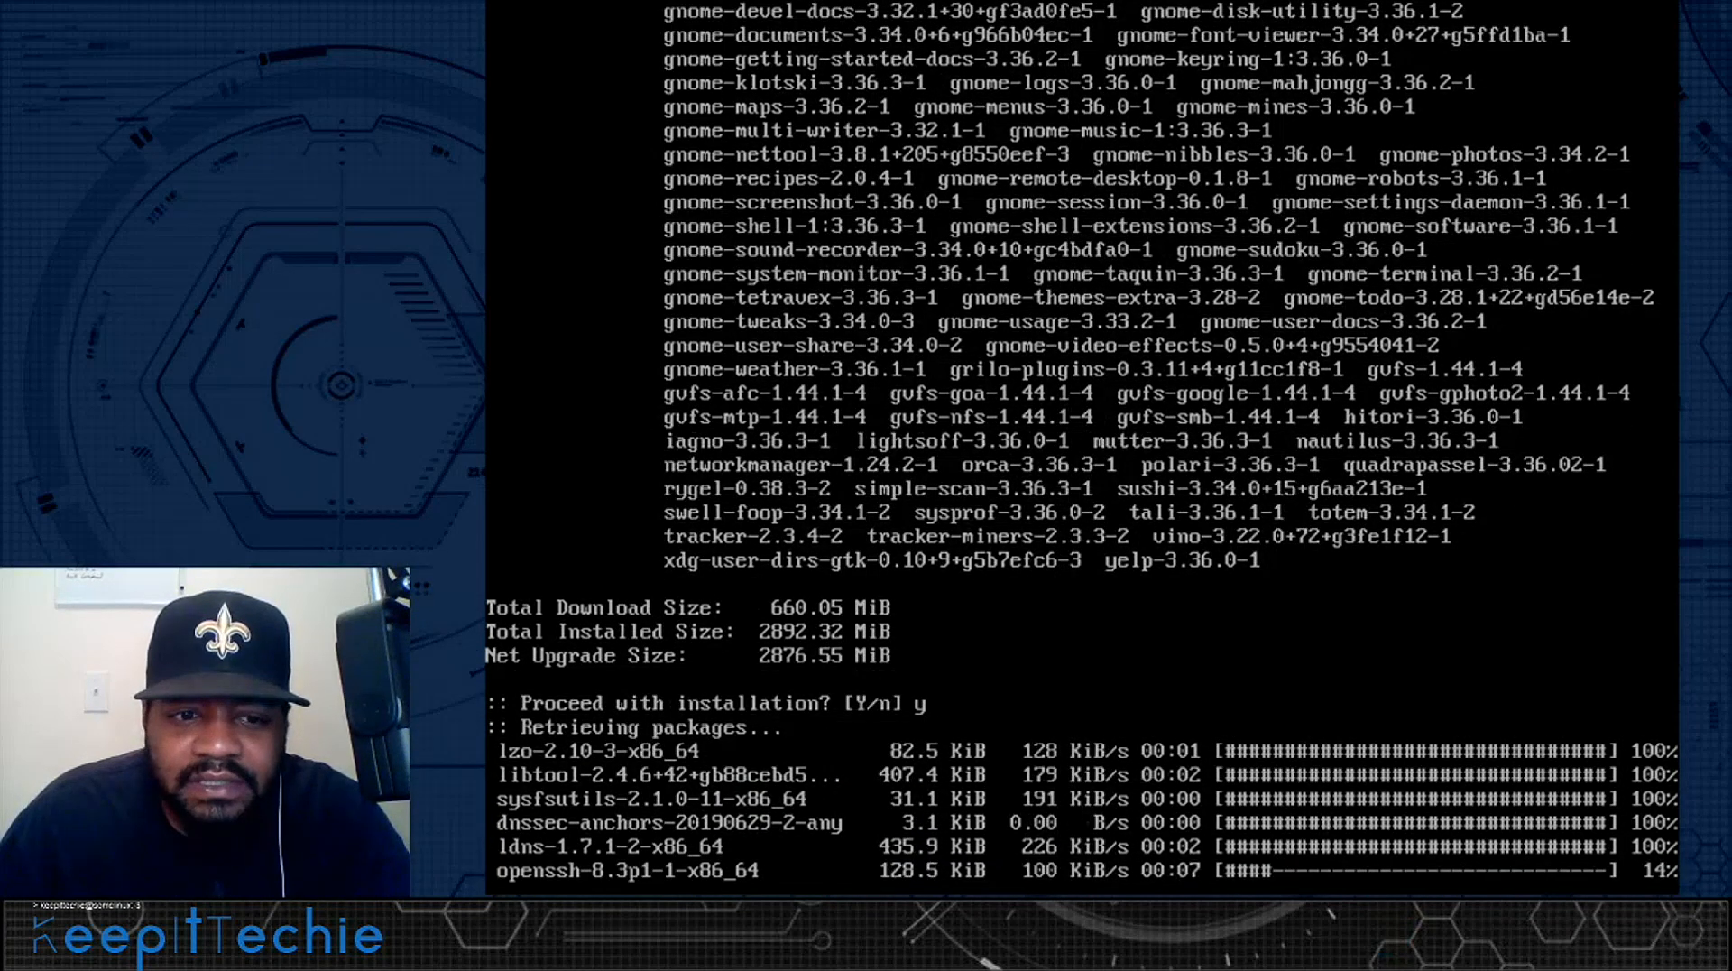
scroll("down", 3)
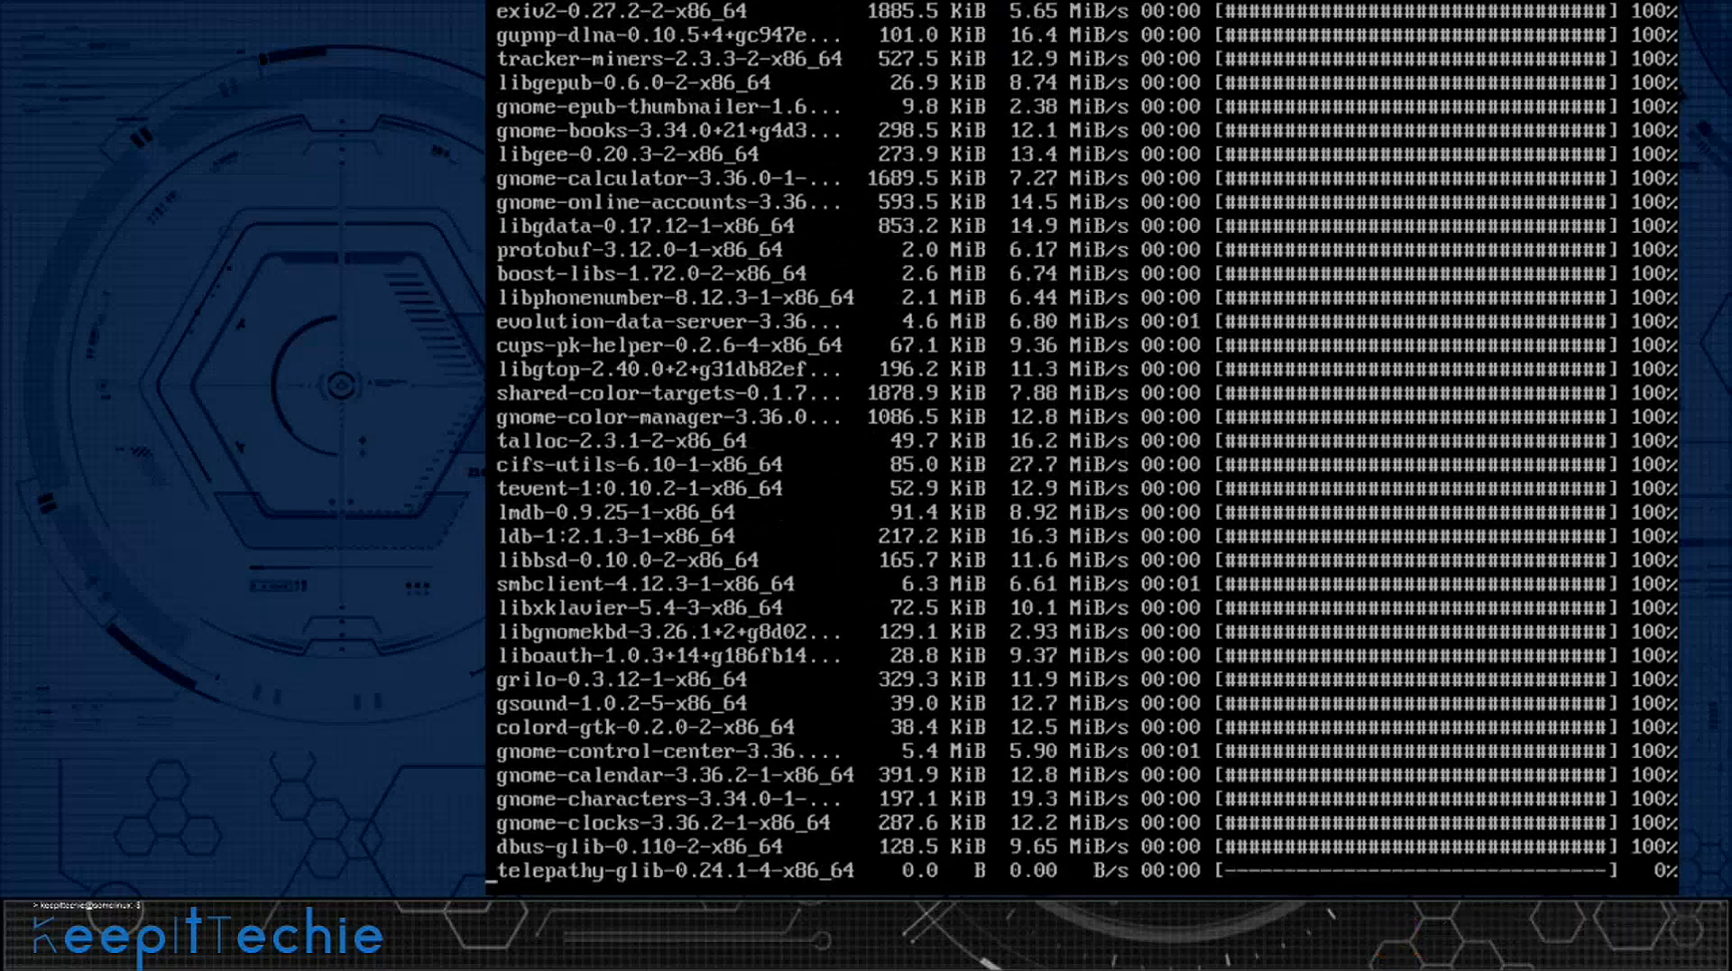
scroll("down", 3)
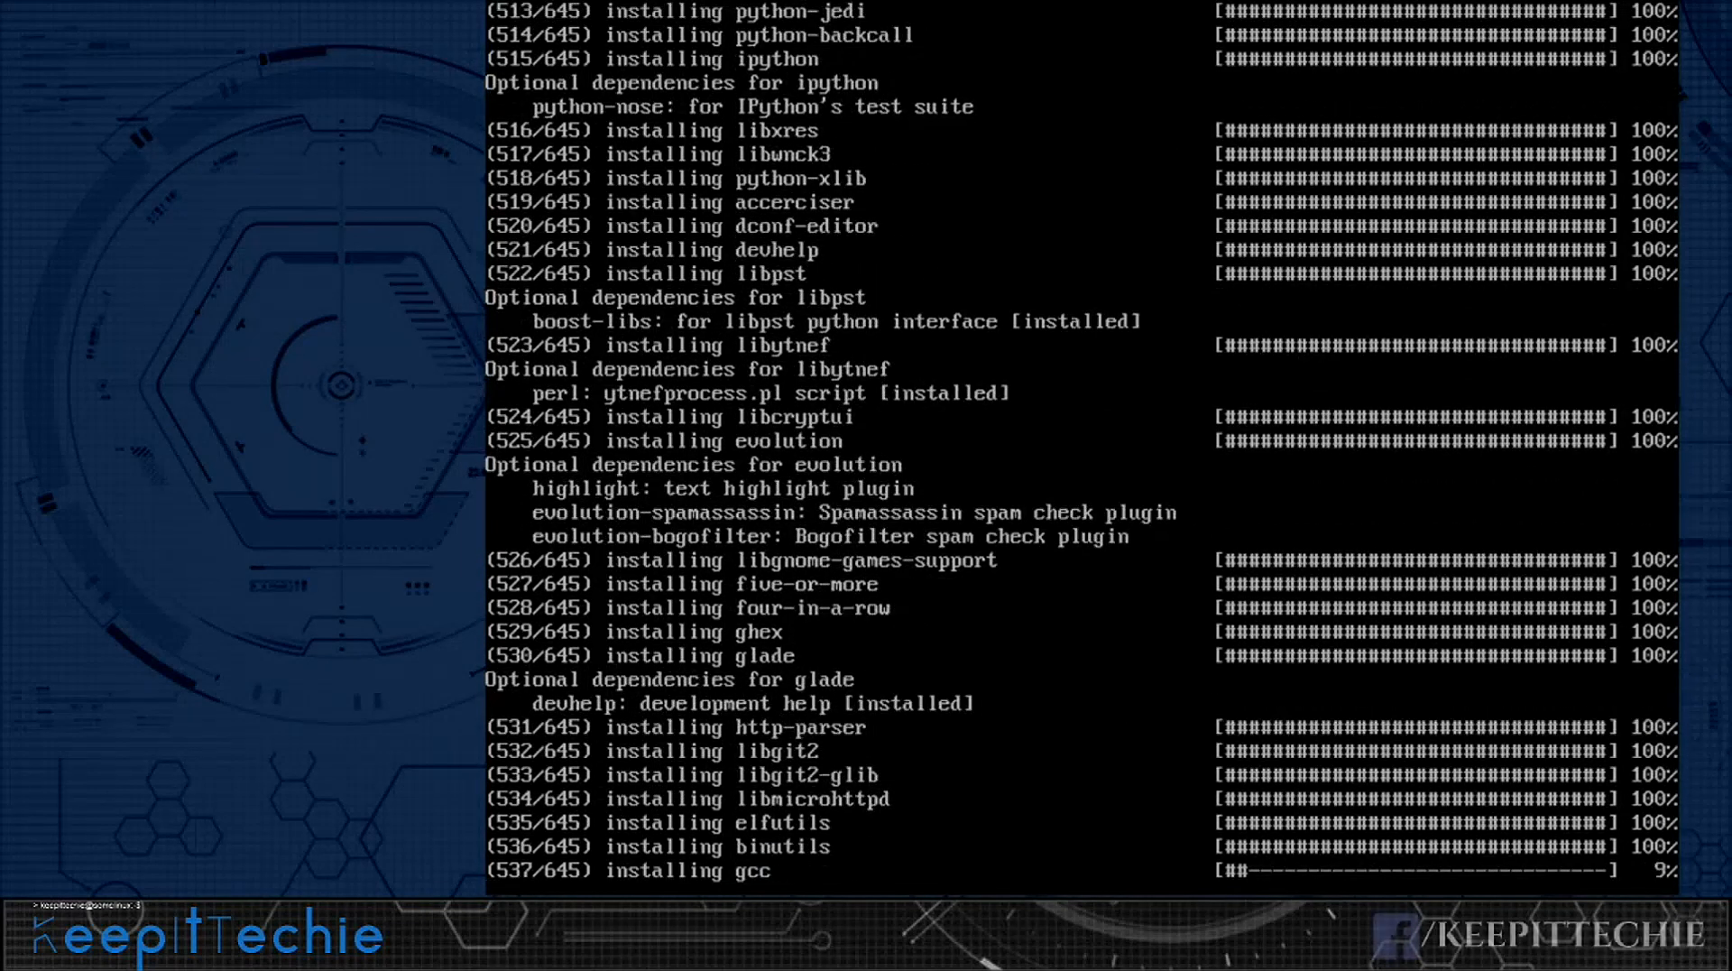
scroll("down", 3)
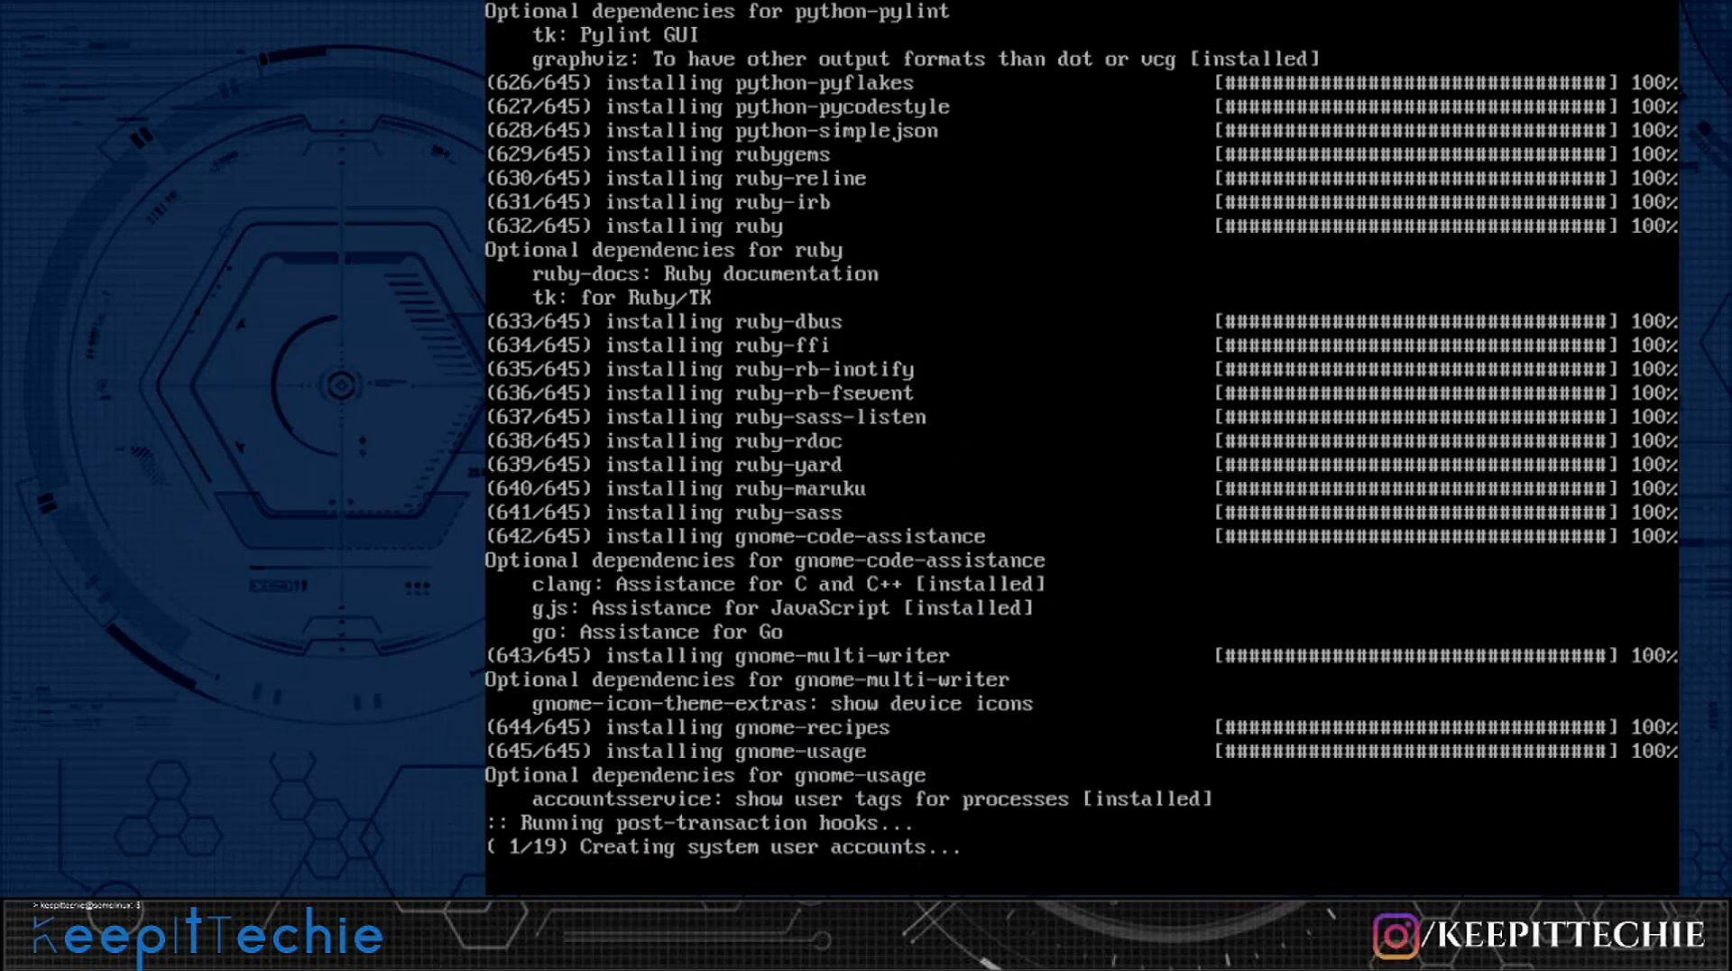
scroll("down", 3)
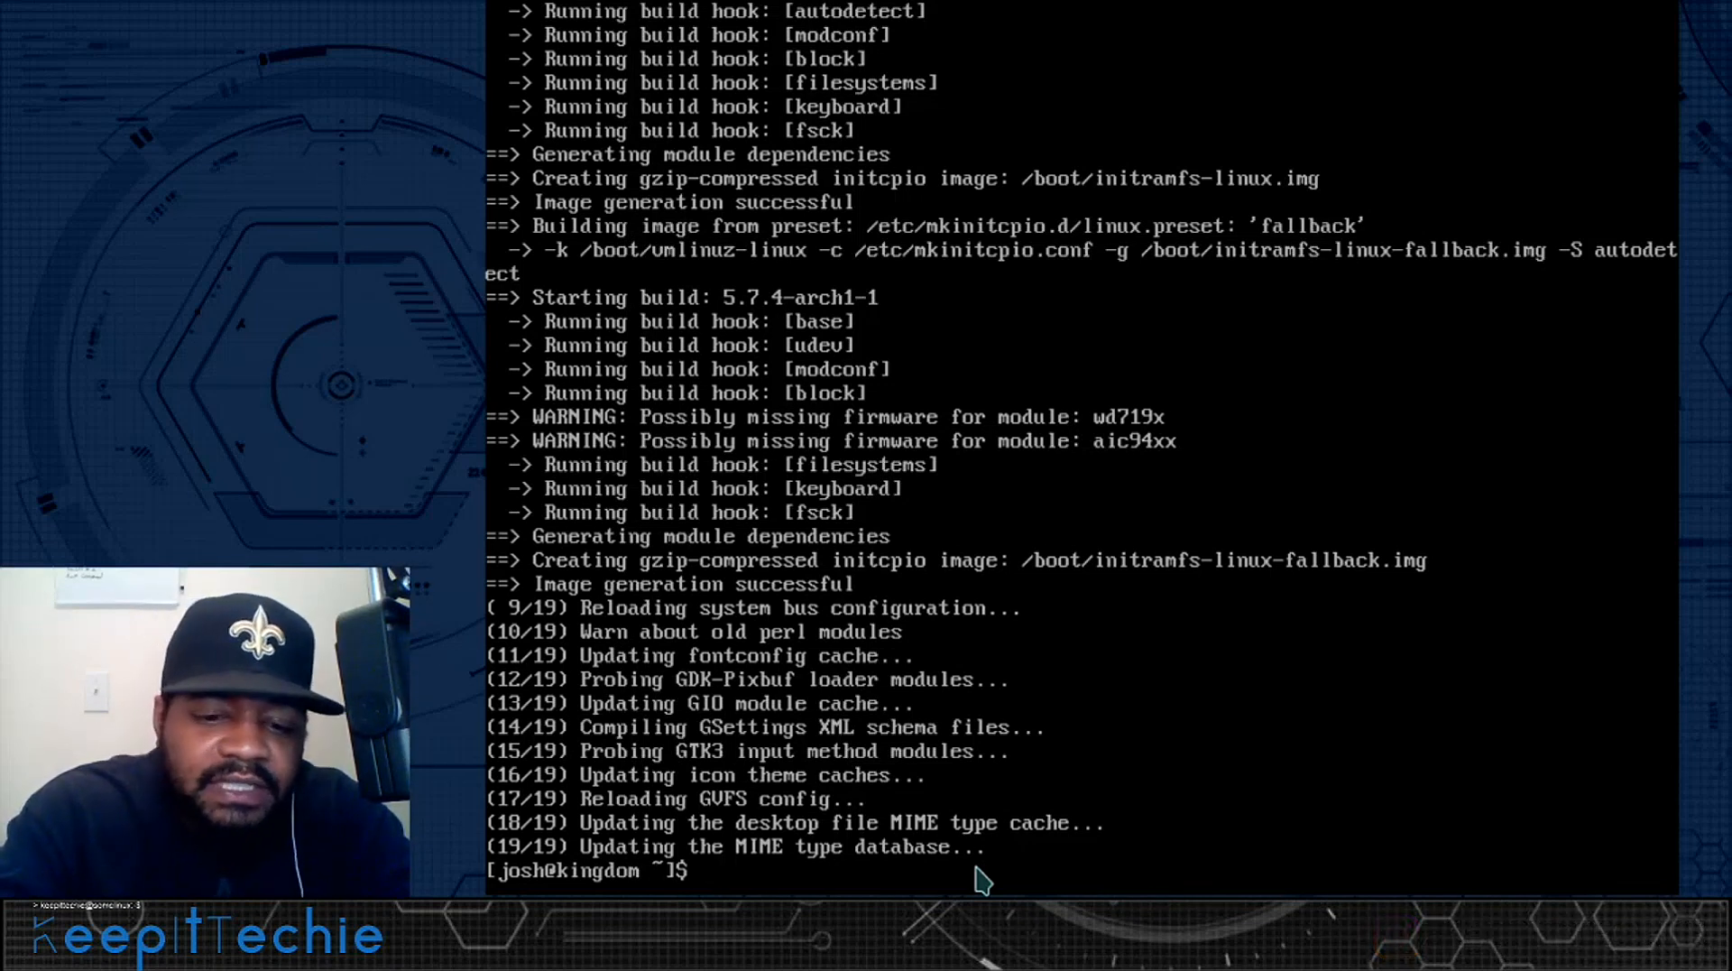
Step: Run 'sudo systemctl enable gdm.service' and begin the sudo shutdown reboot command
type("sudo")
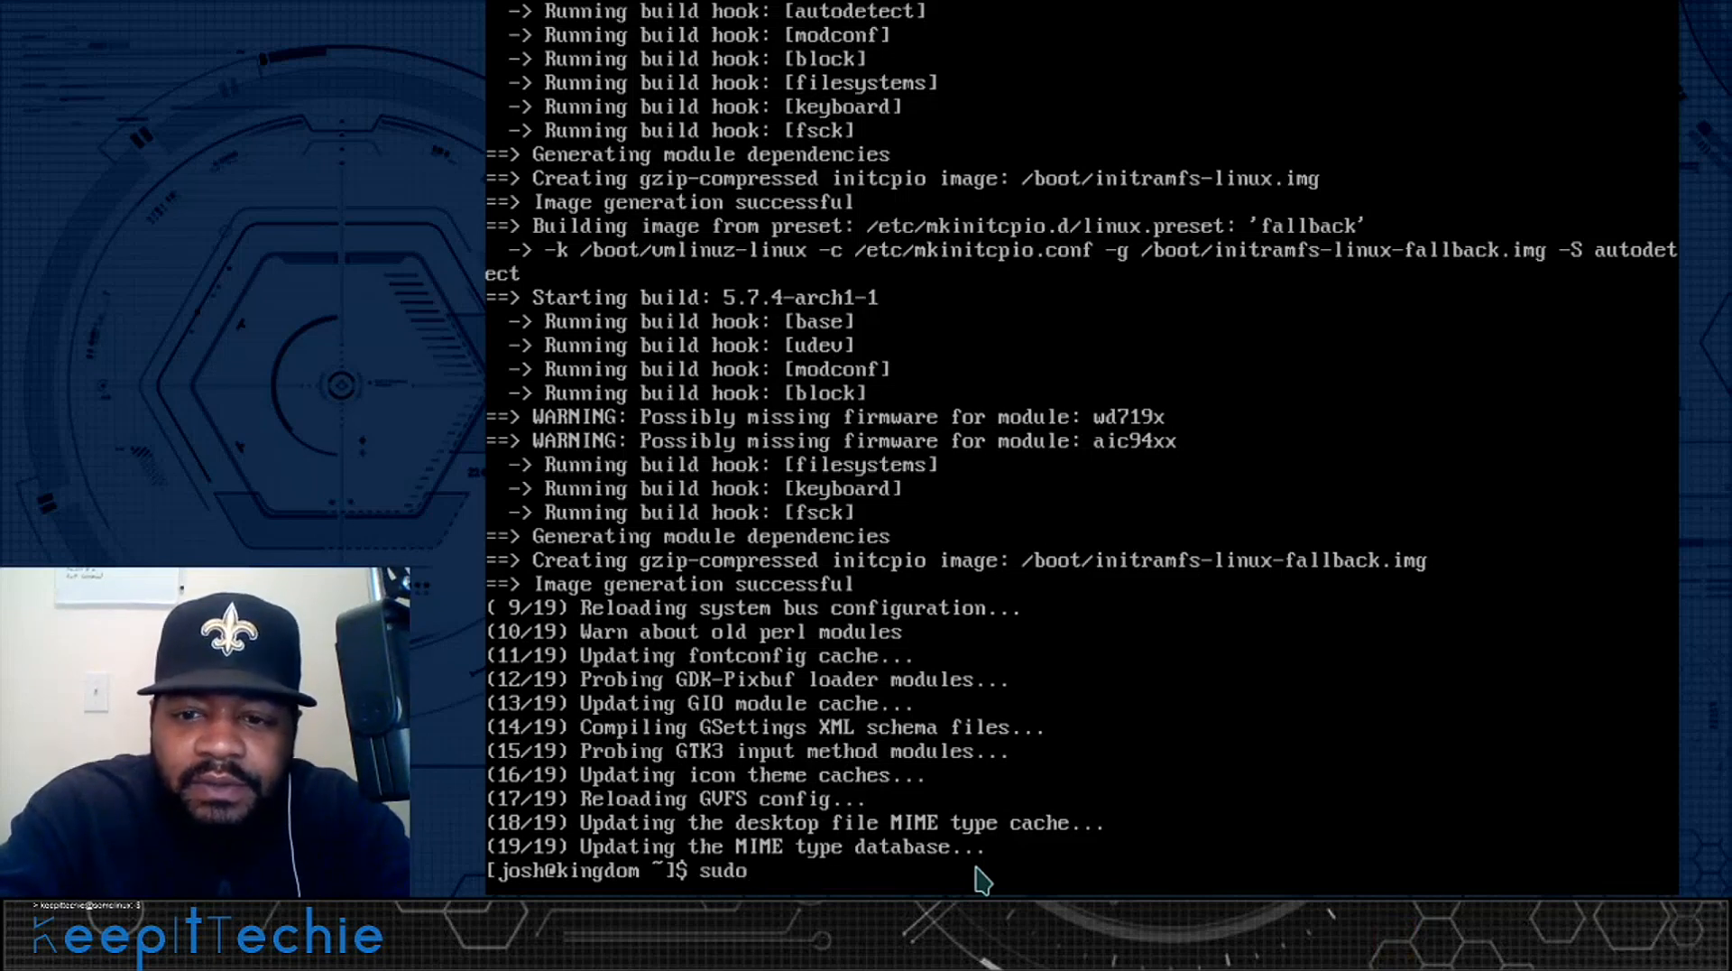
type("system")
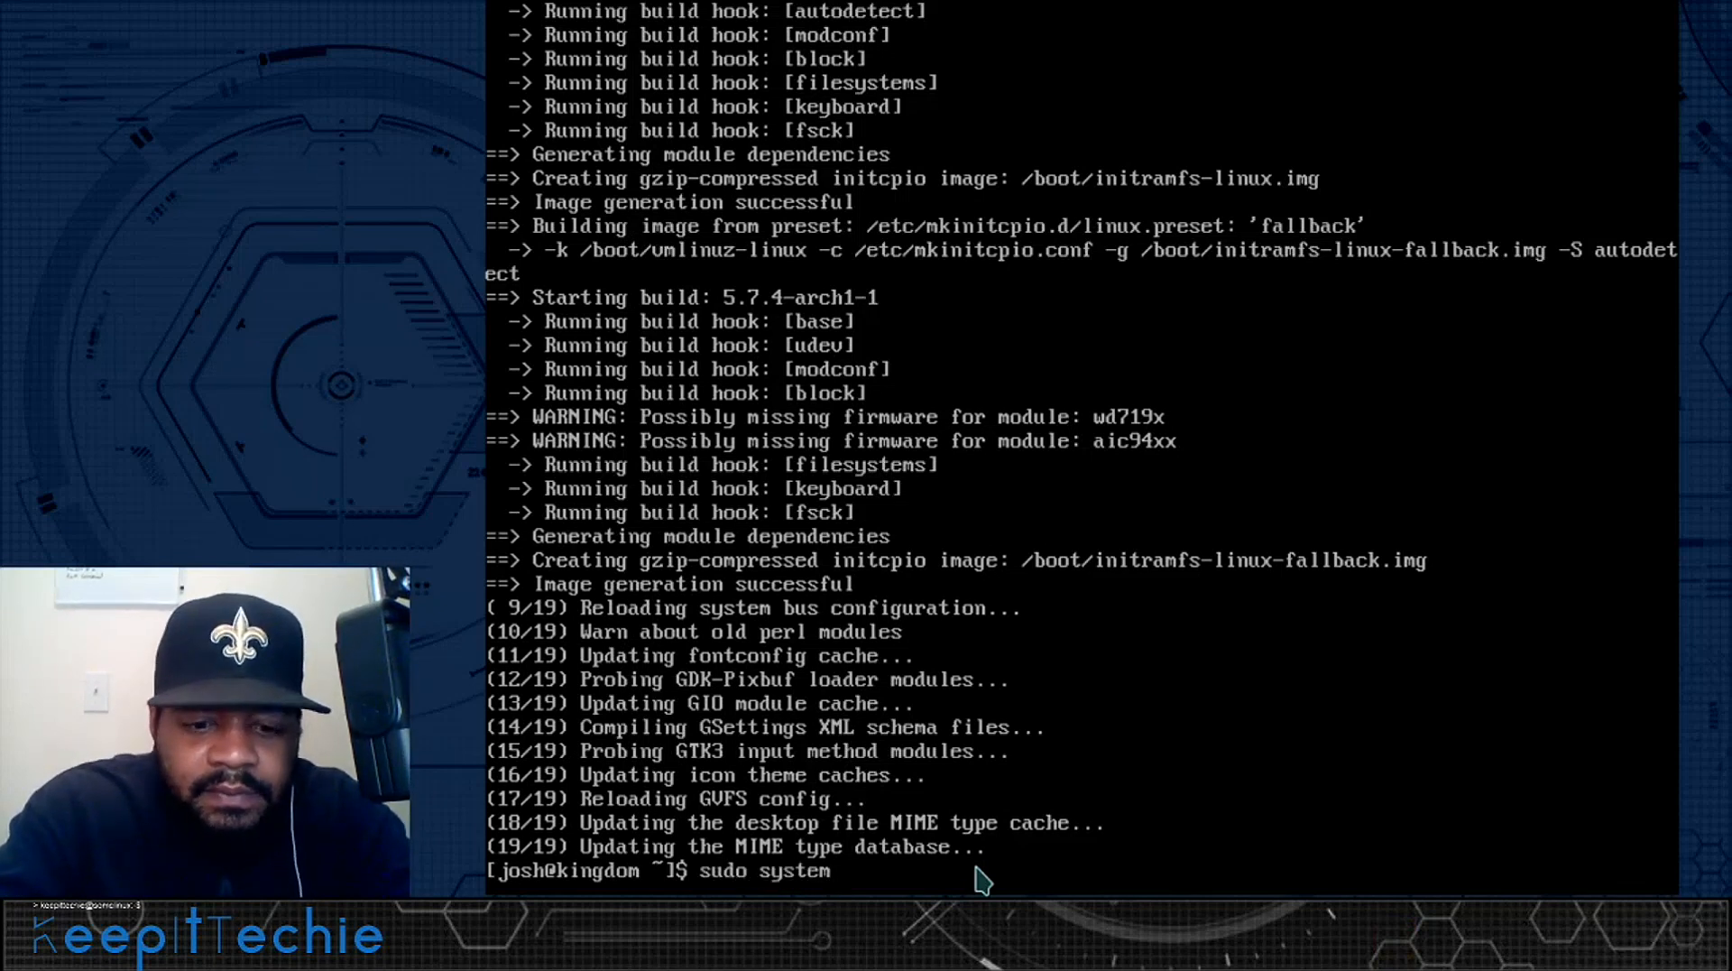
type("ctl")
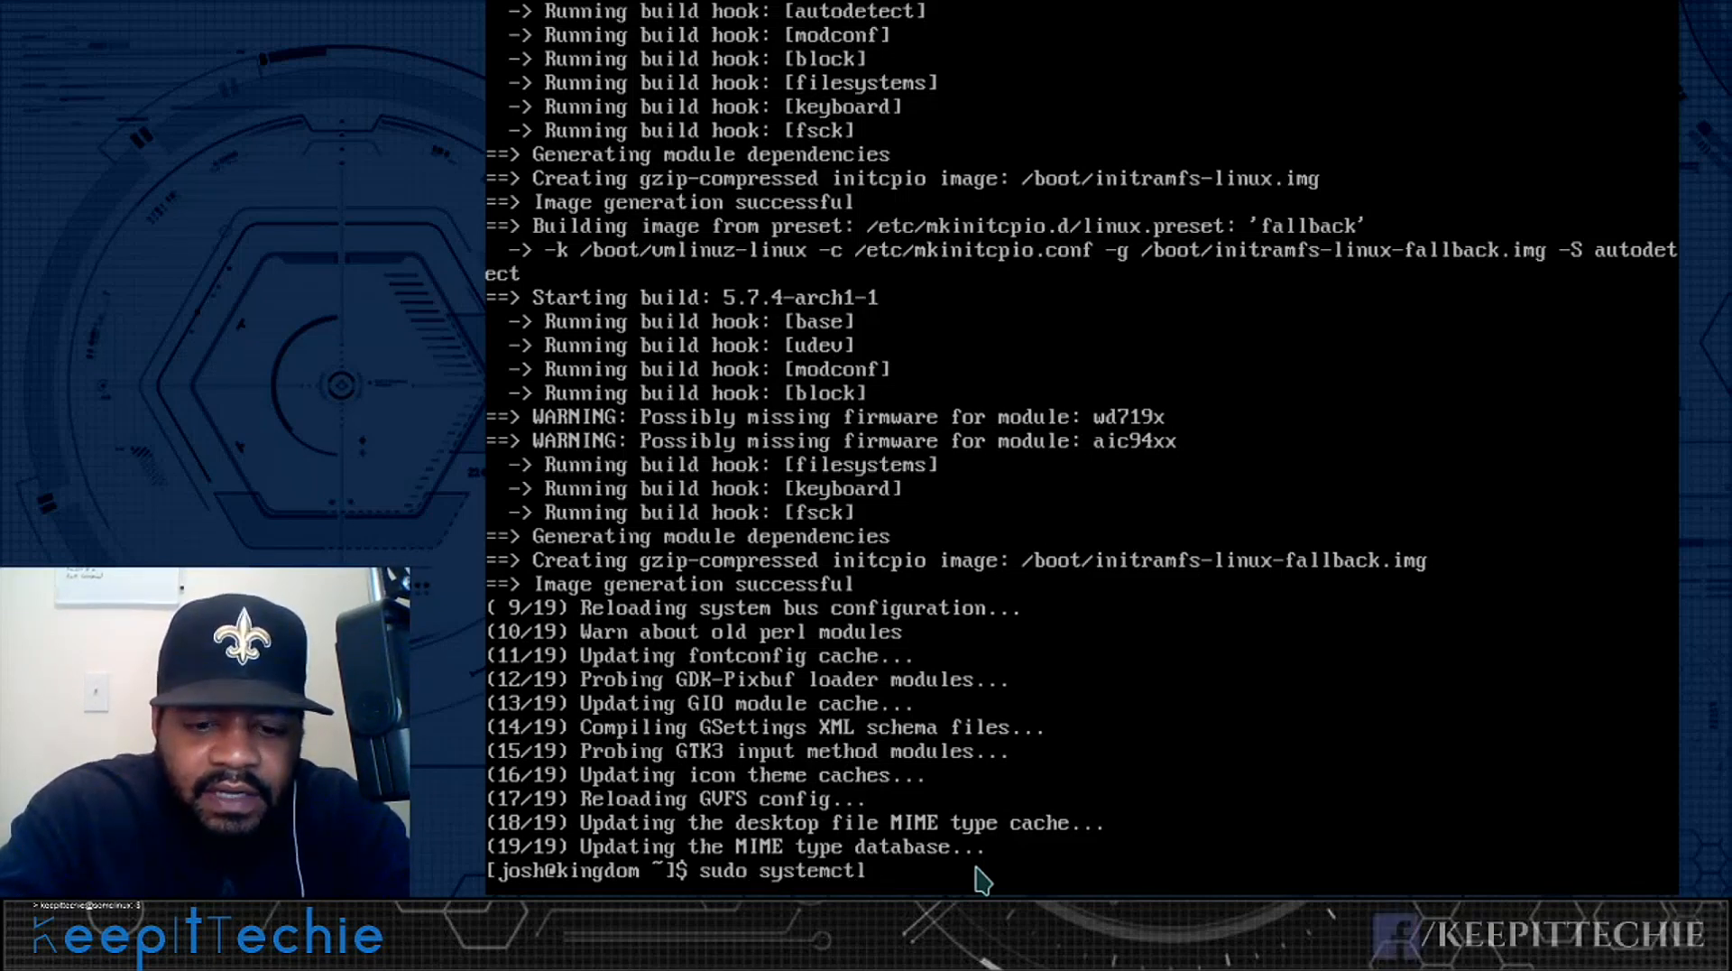
type("enable")
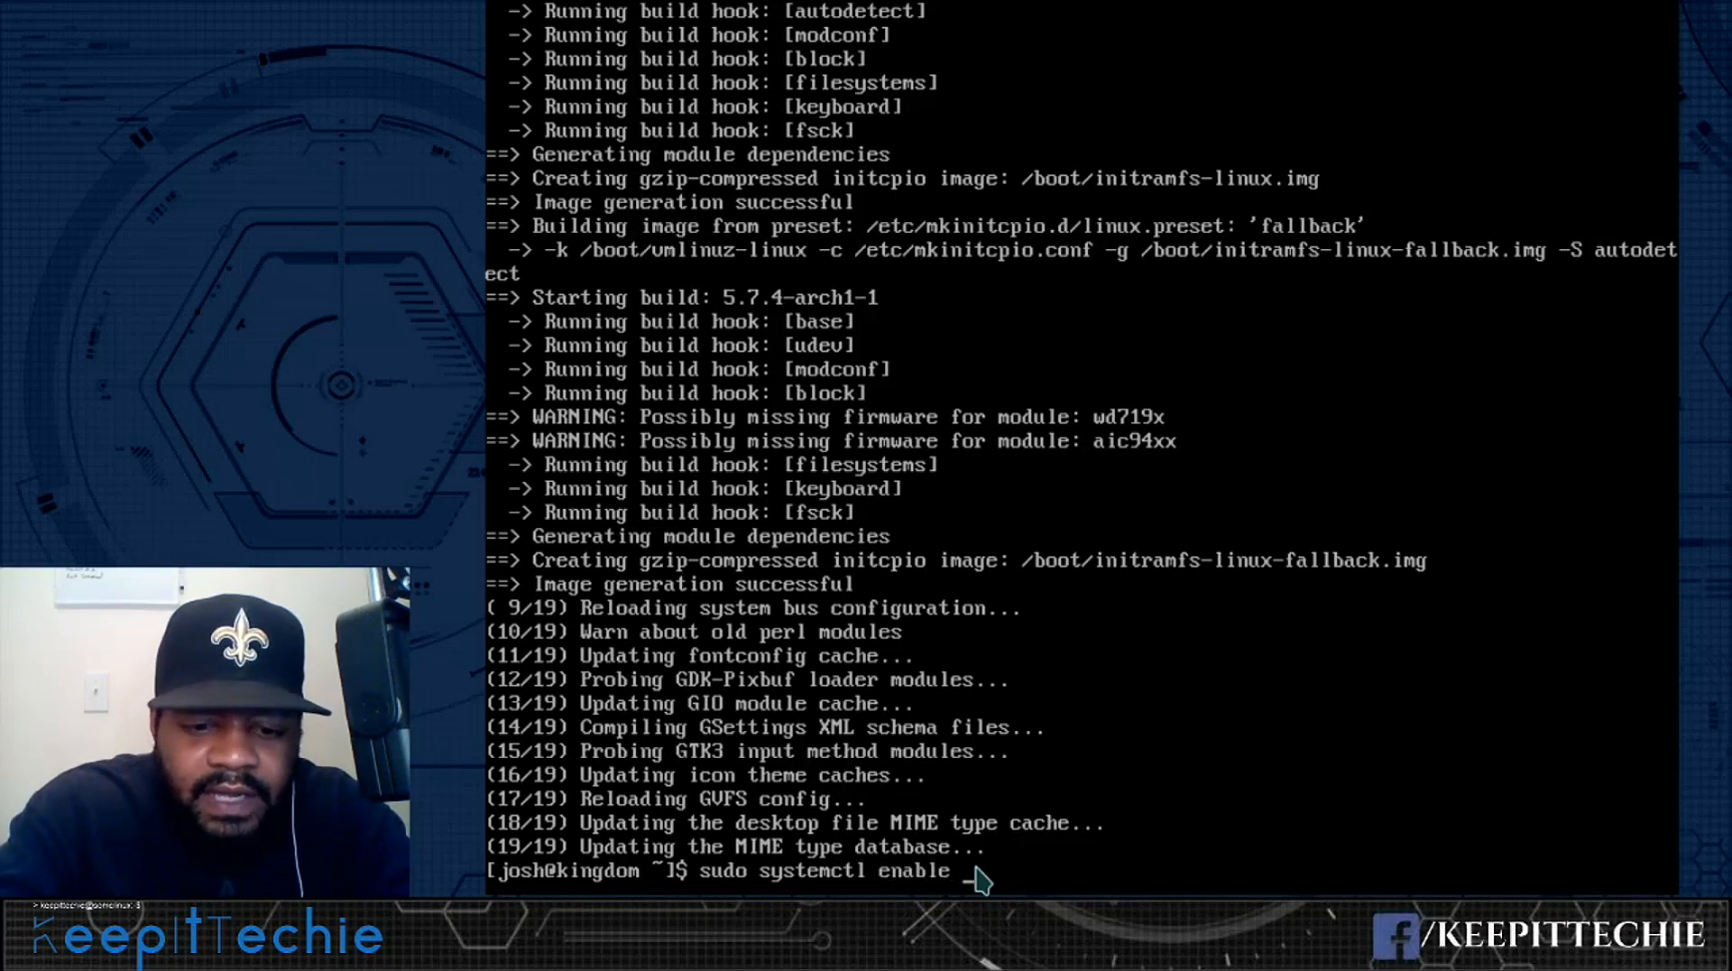
type("gdm")
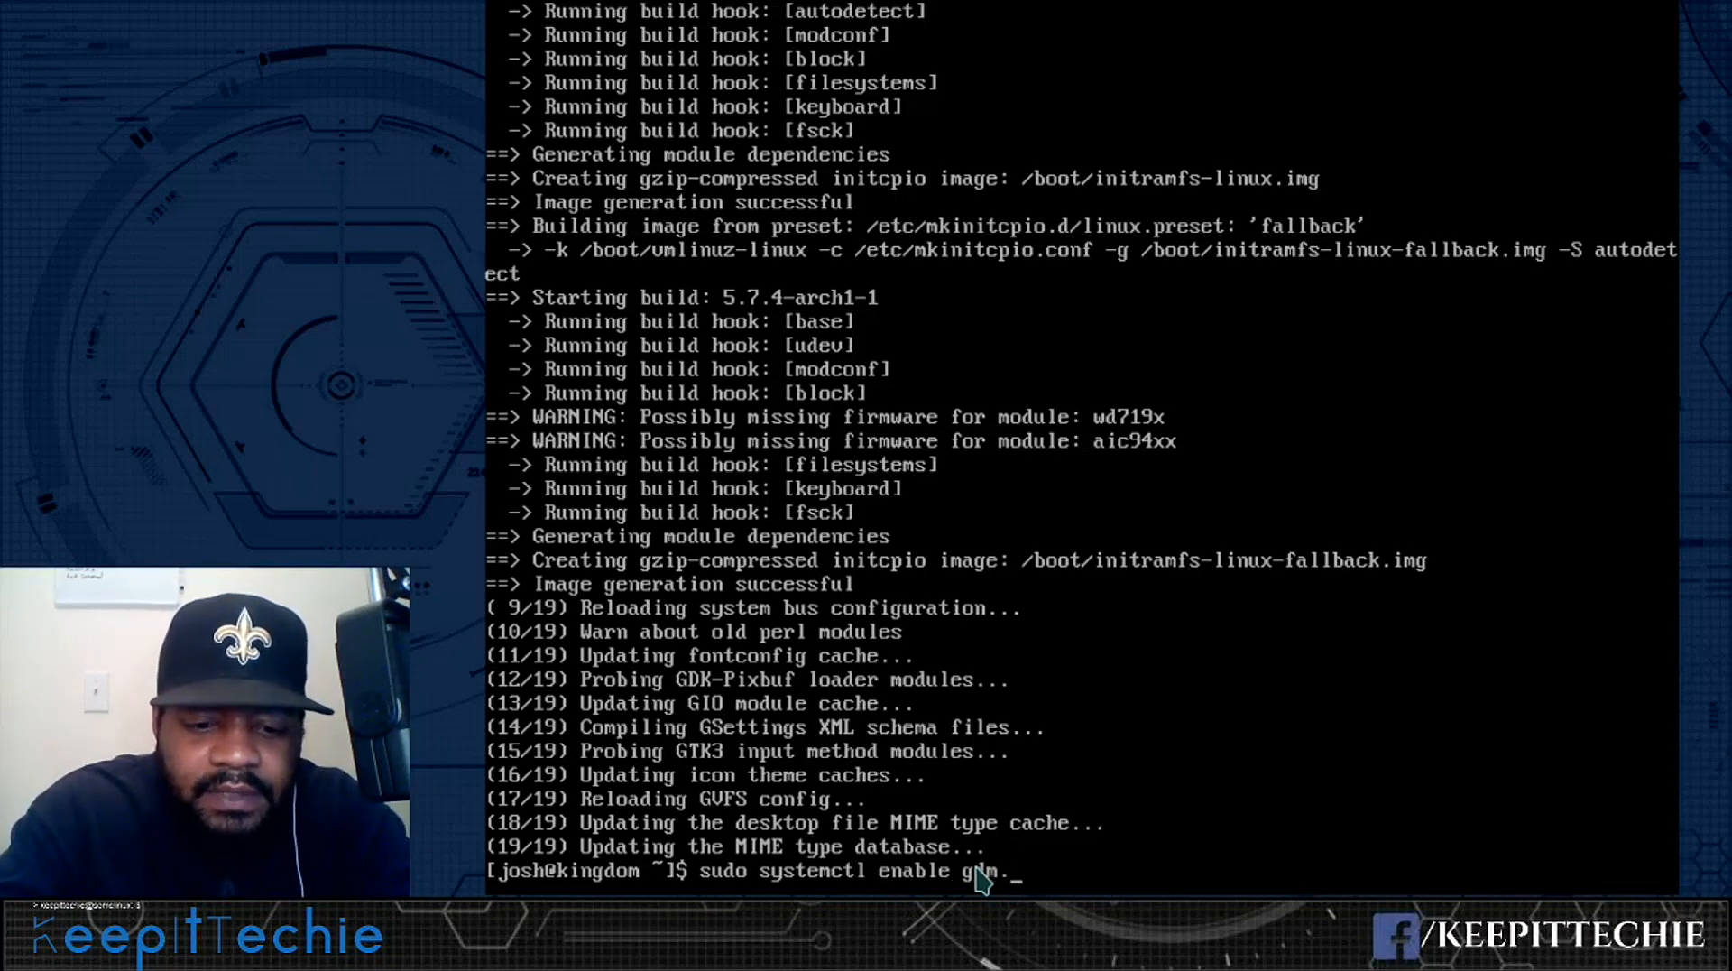
type(".service")
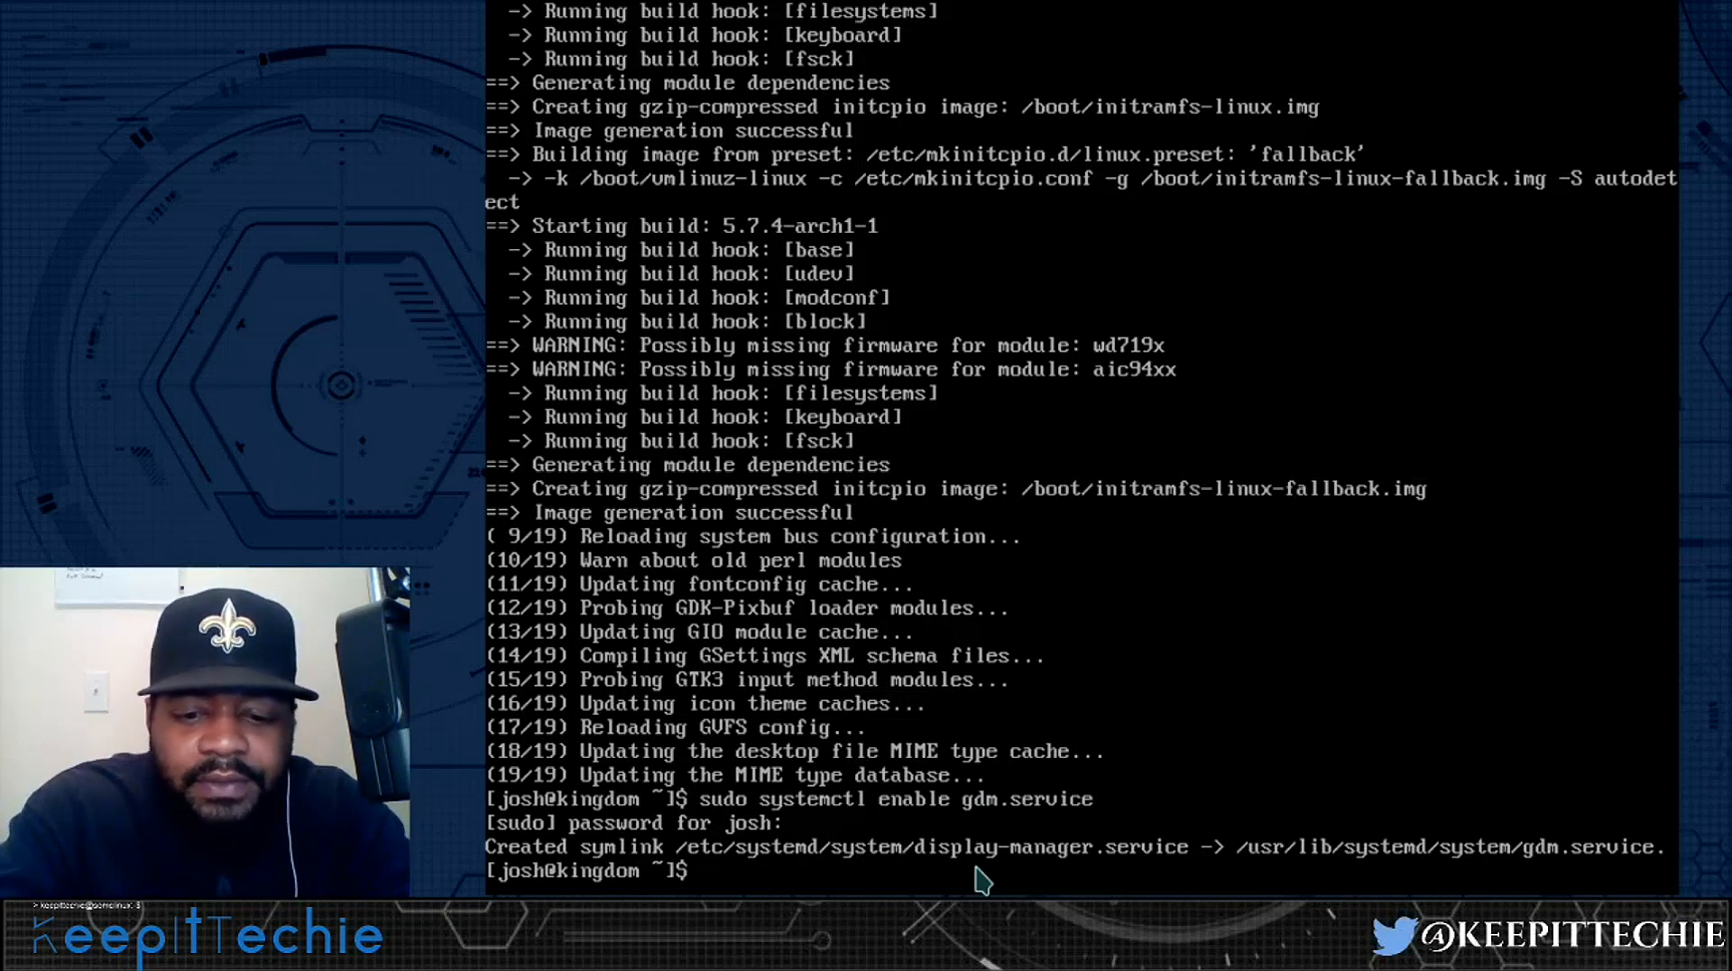
type("sudo shutd")
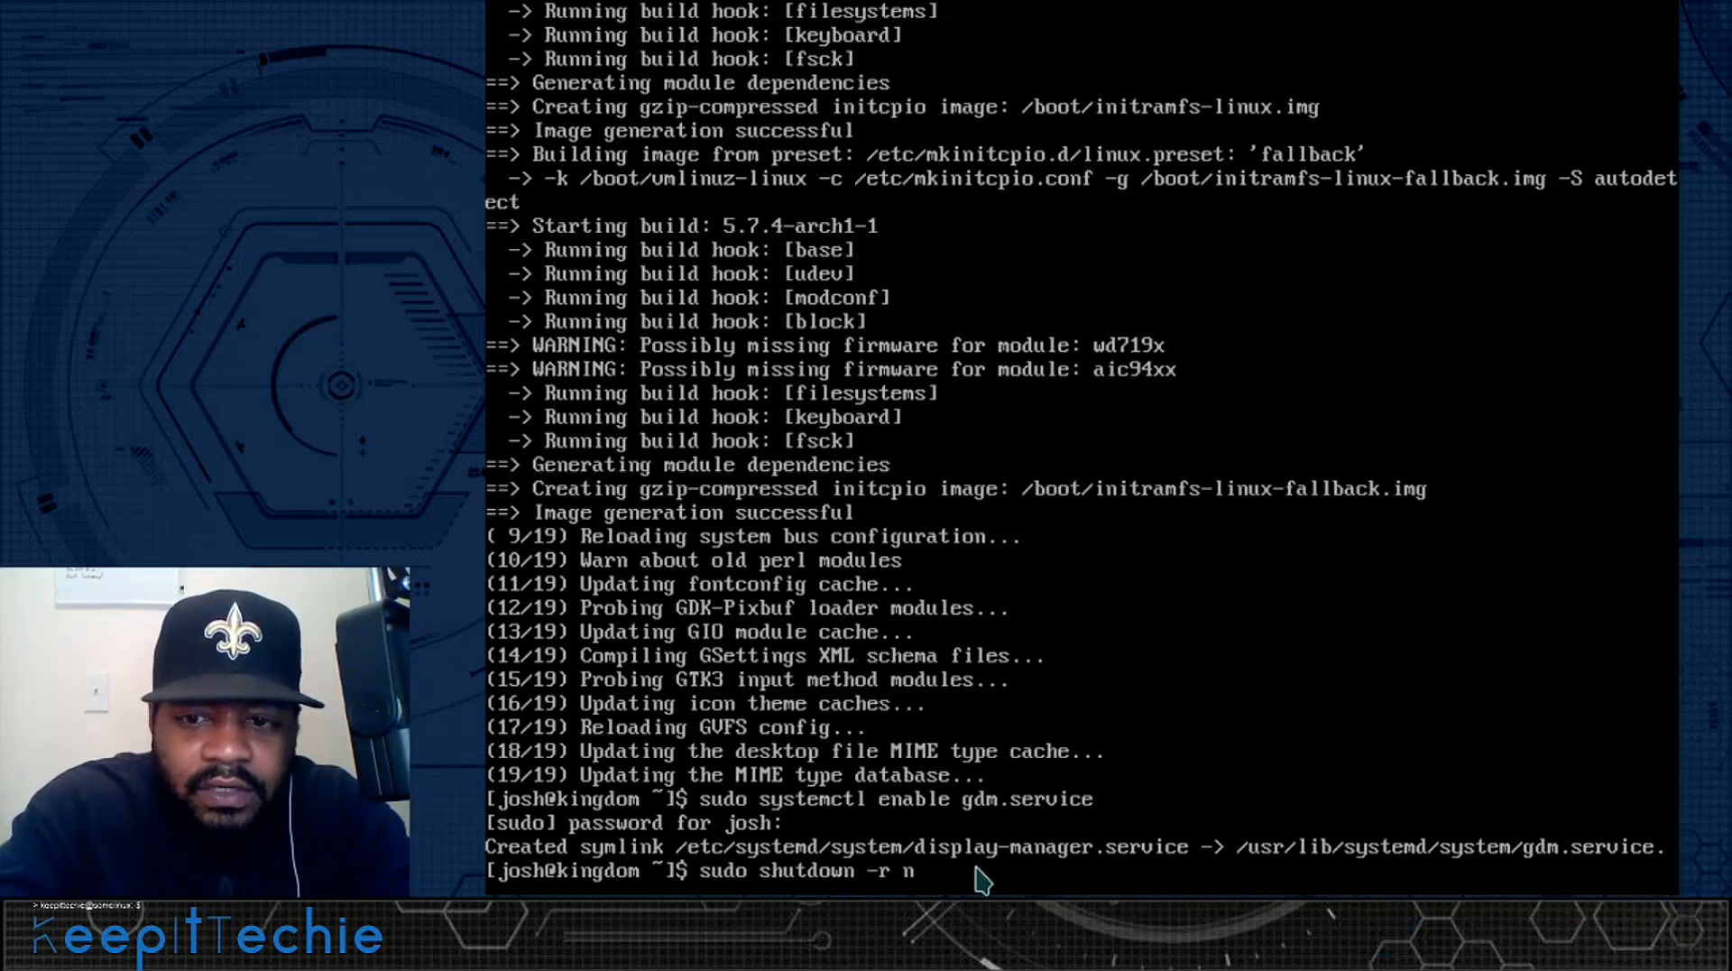
type("ow")
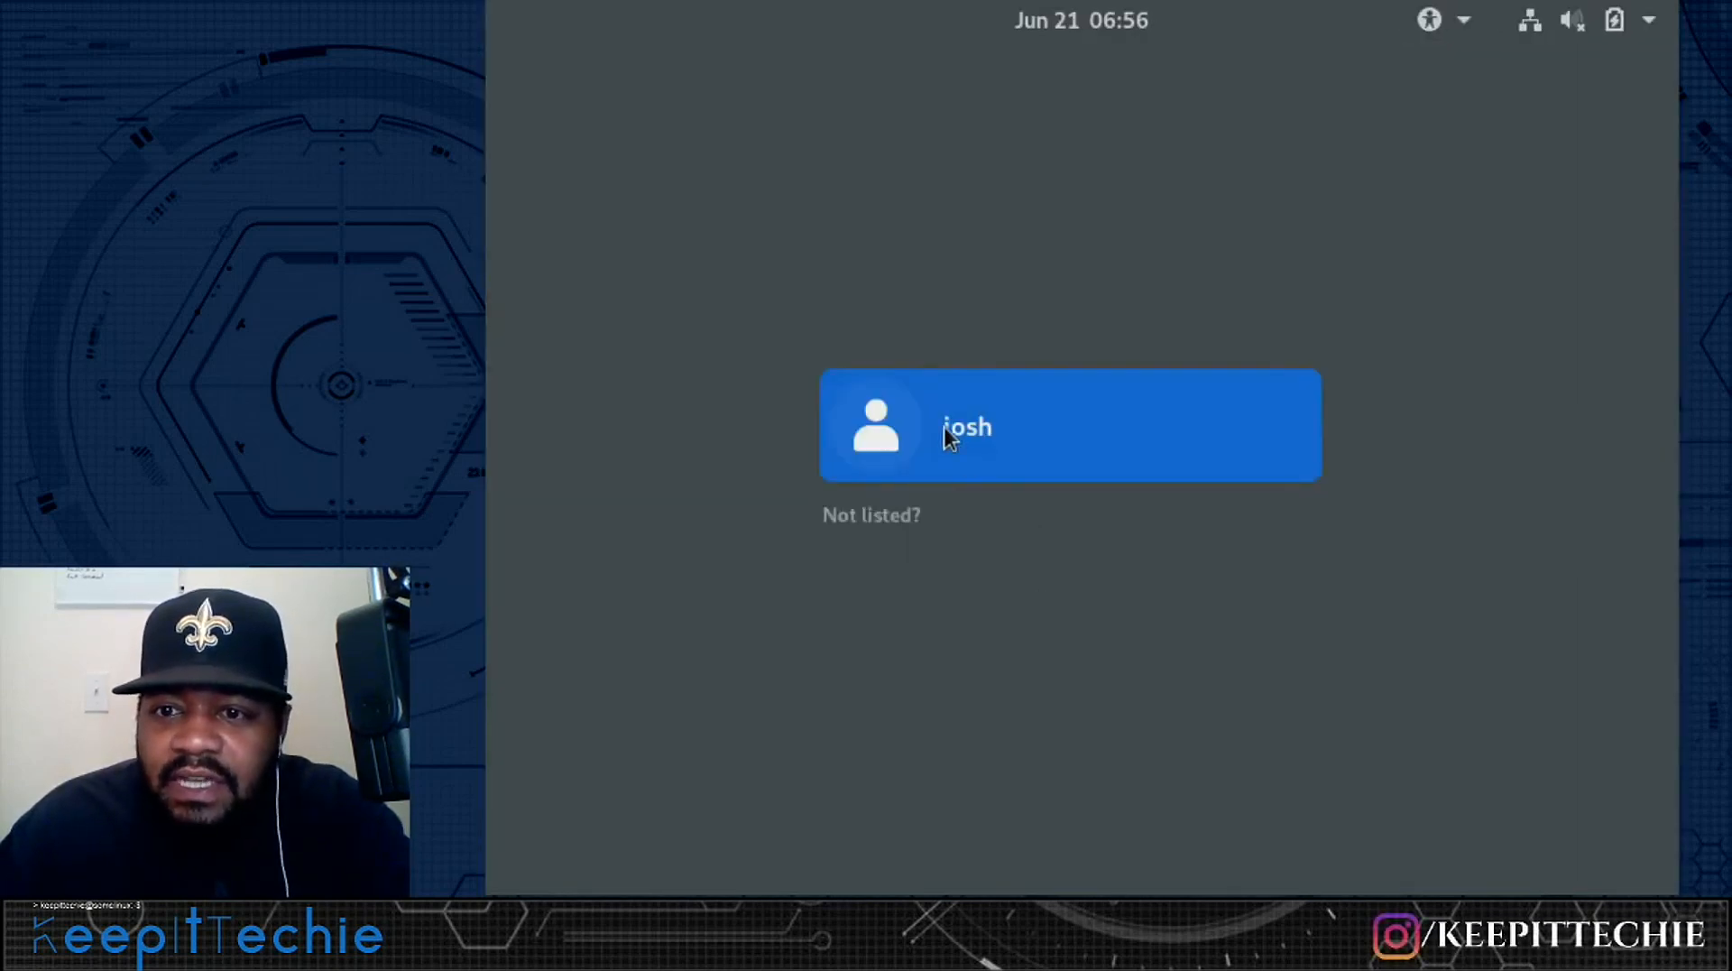
Step: Select the user tile and enter the password to start the GNOME session
left_click(1068, 426)
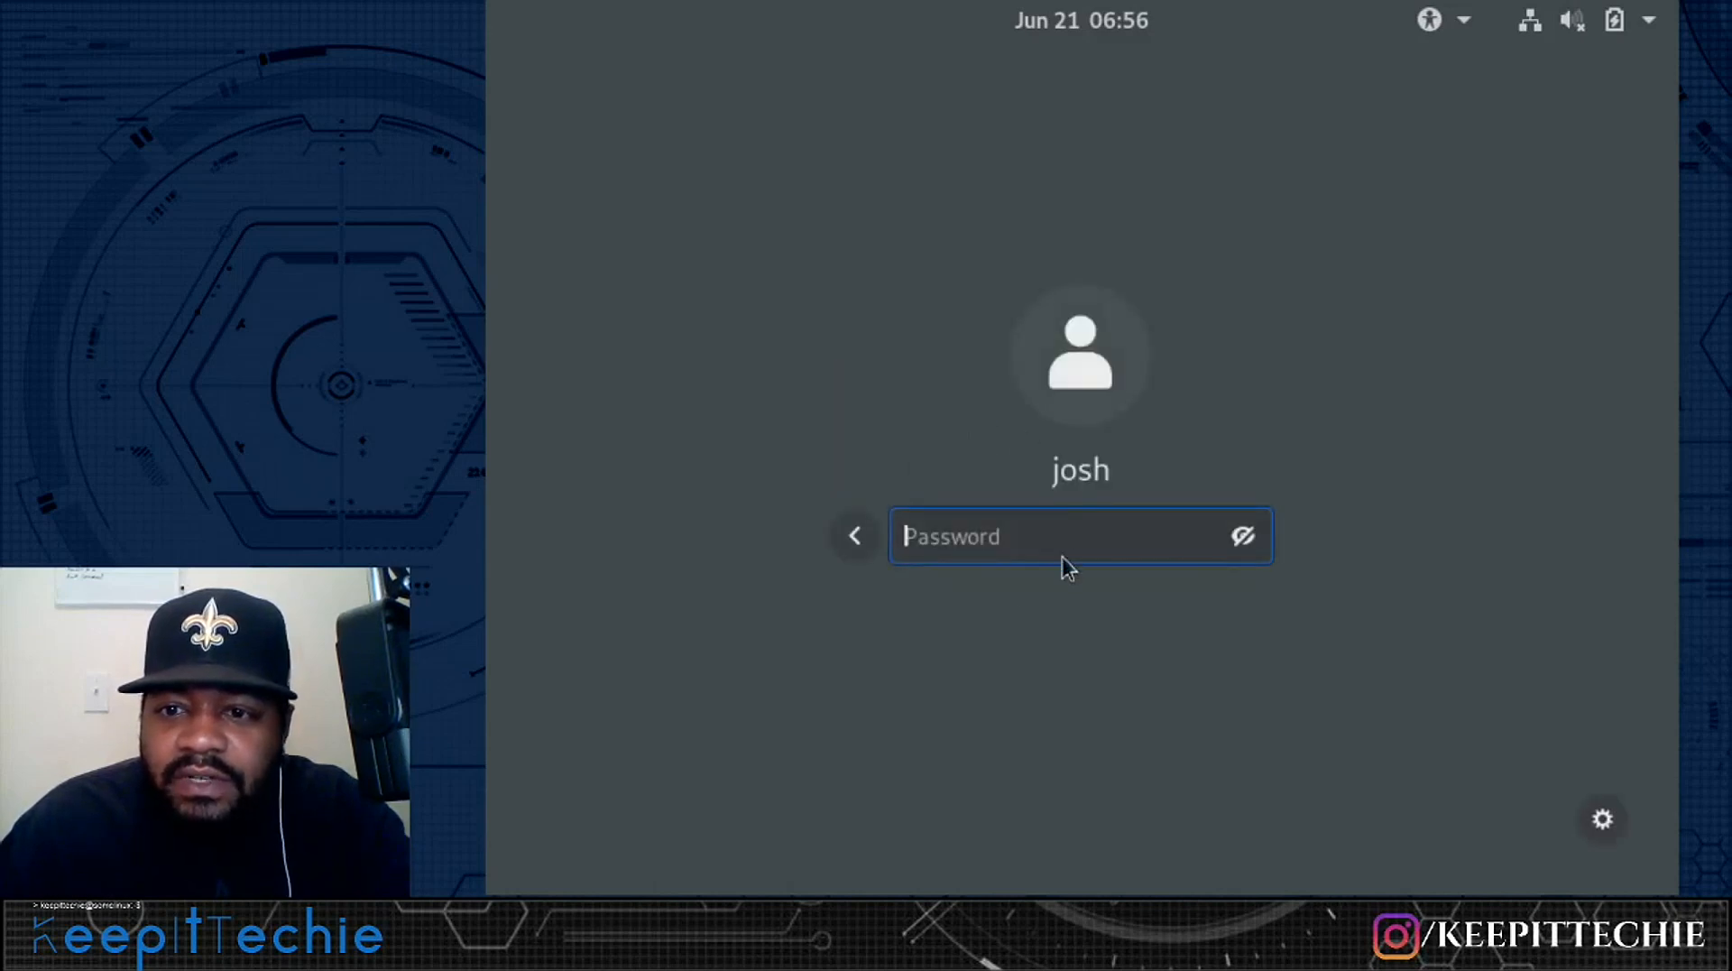
type("●")
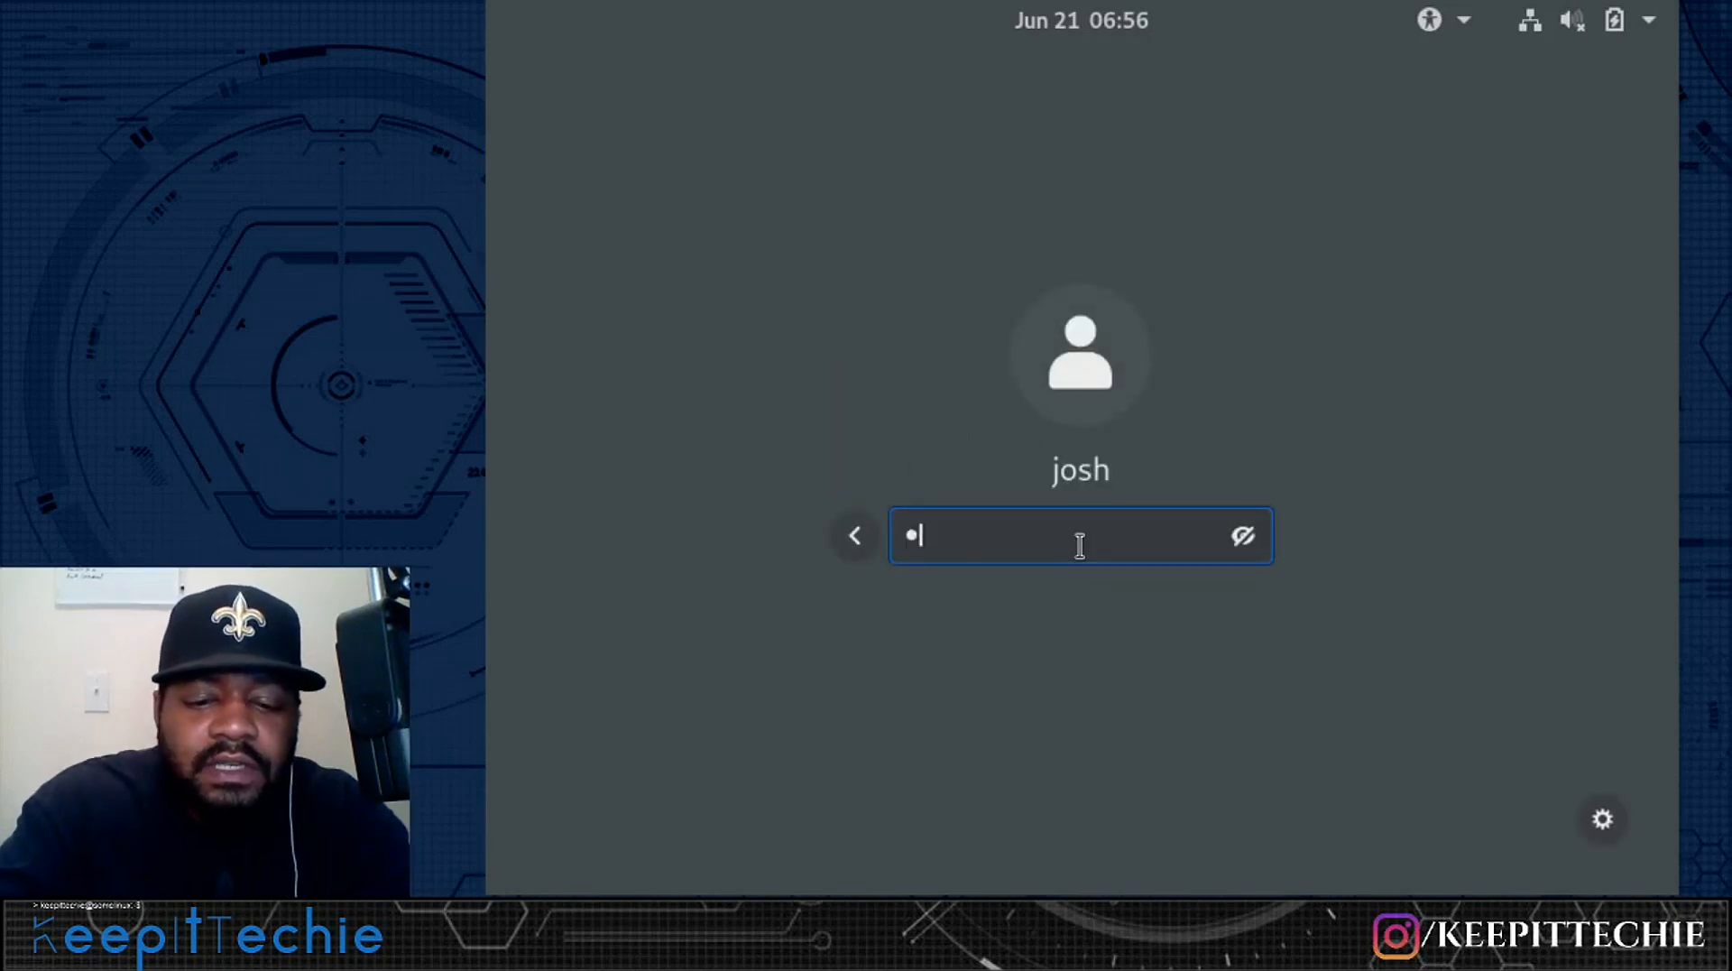
type("password")
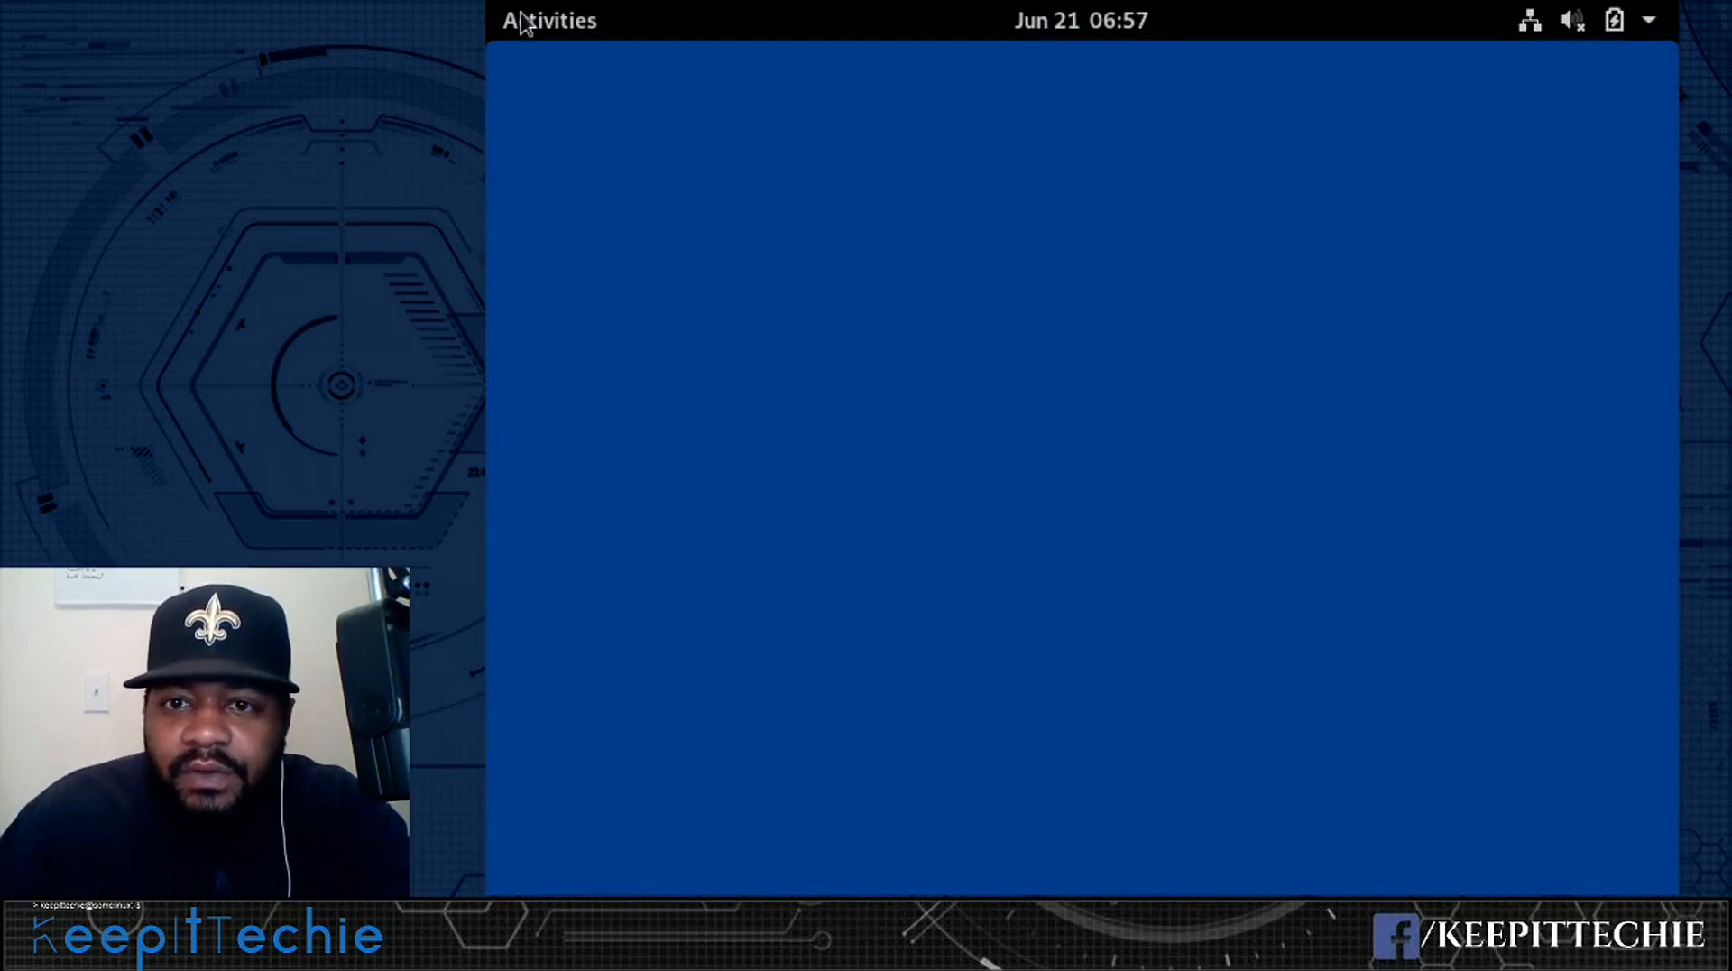
Step: Search the app grid for 'thun' and 'evol', finding Evolution, then clear the search
left_click(549, 20)
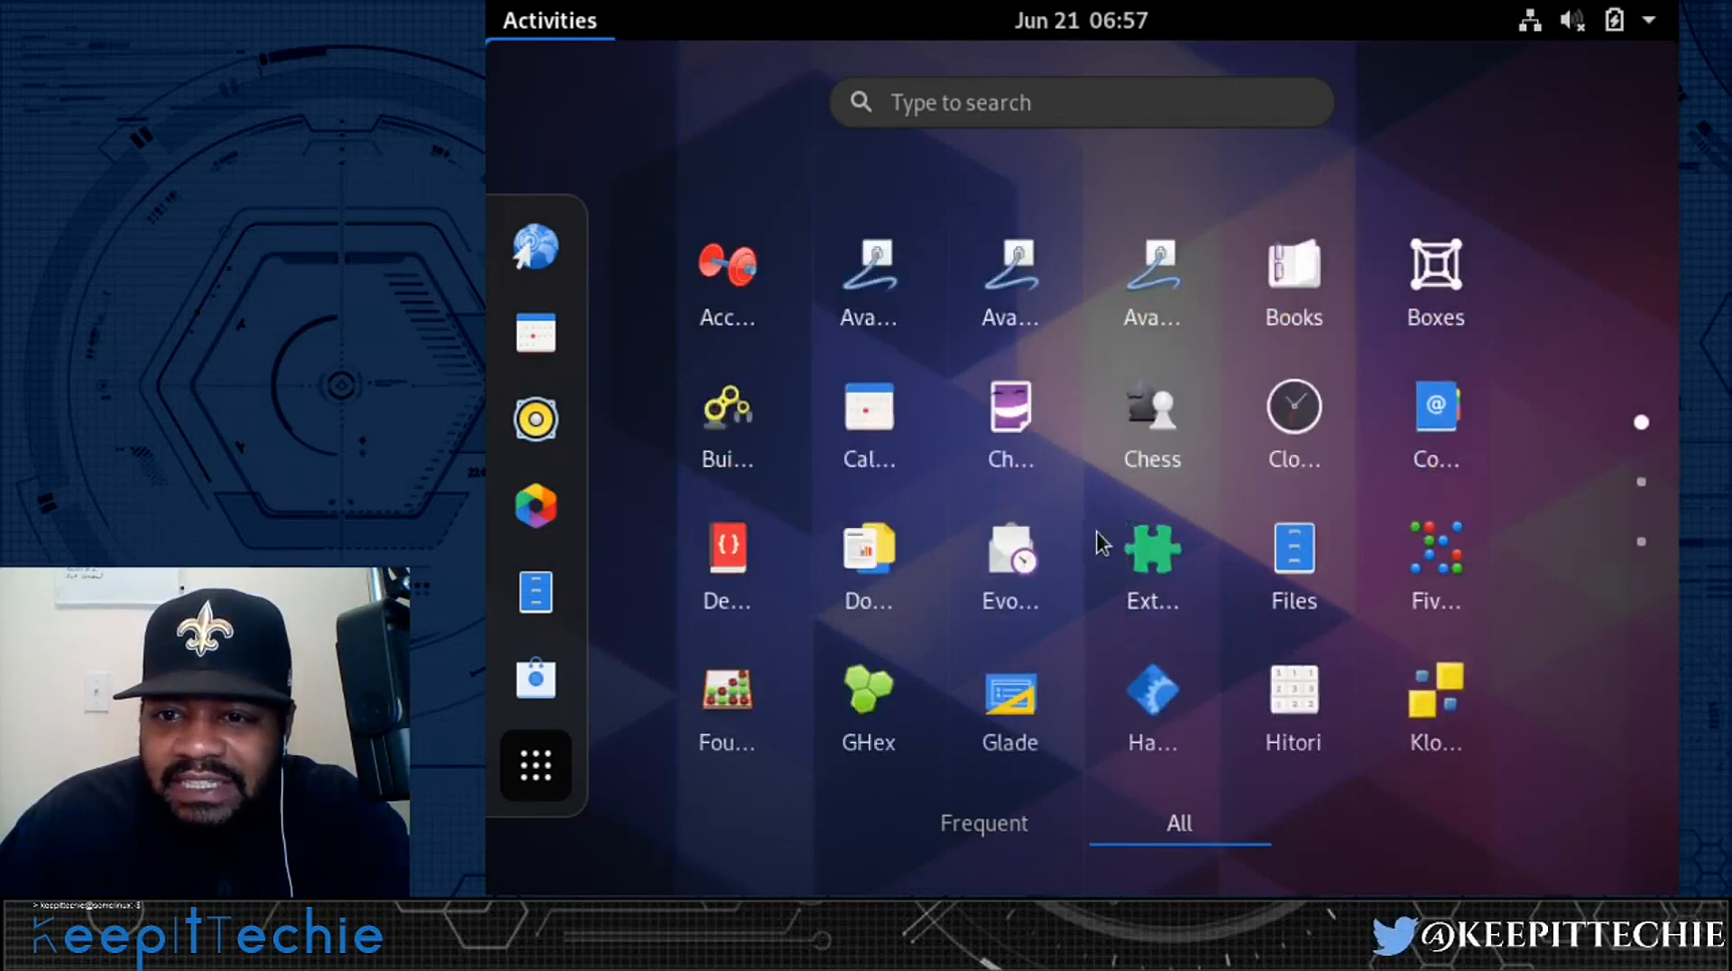
left_click(1081, 101)
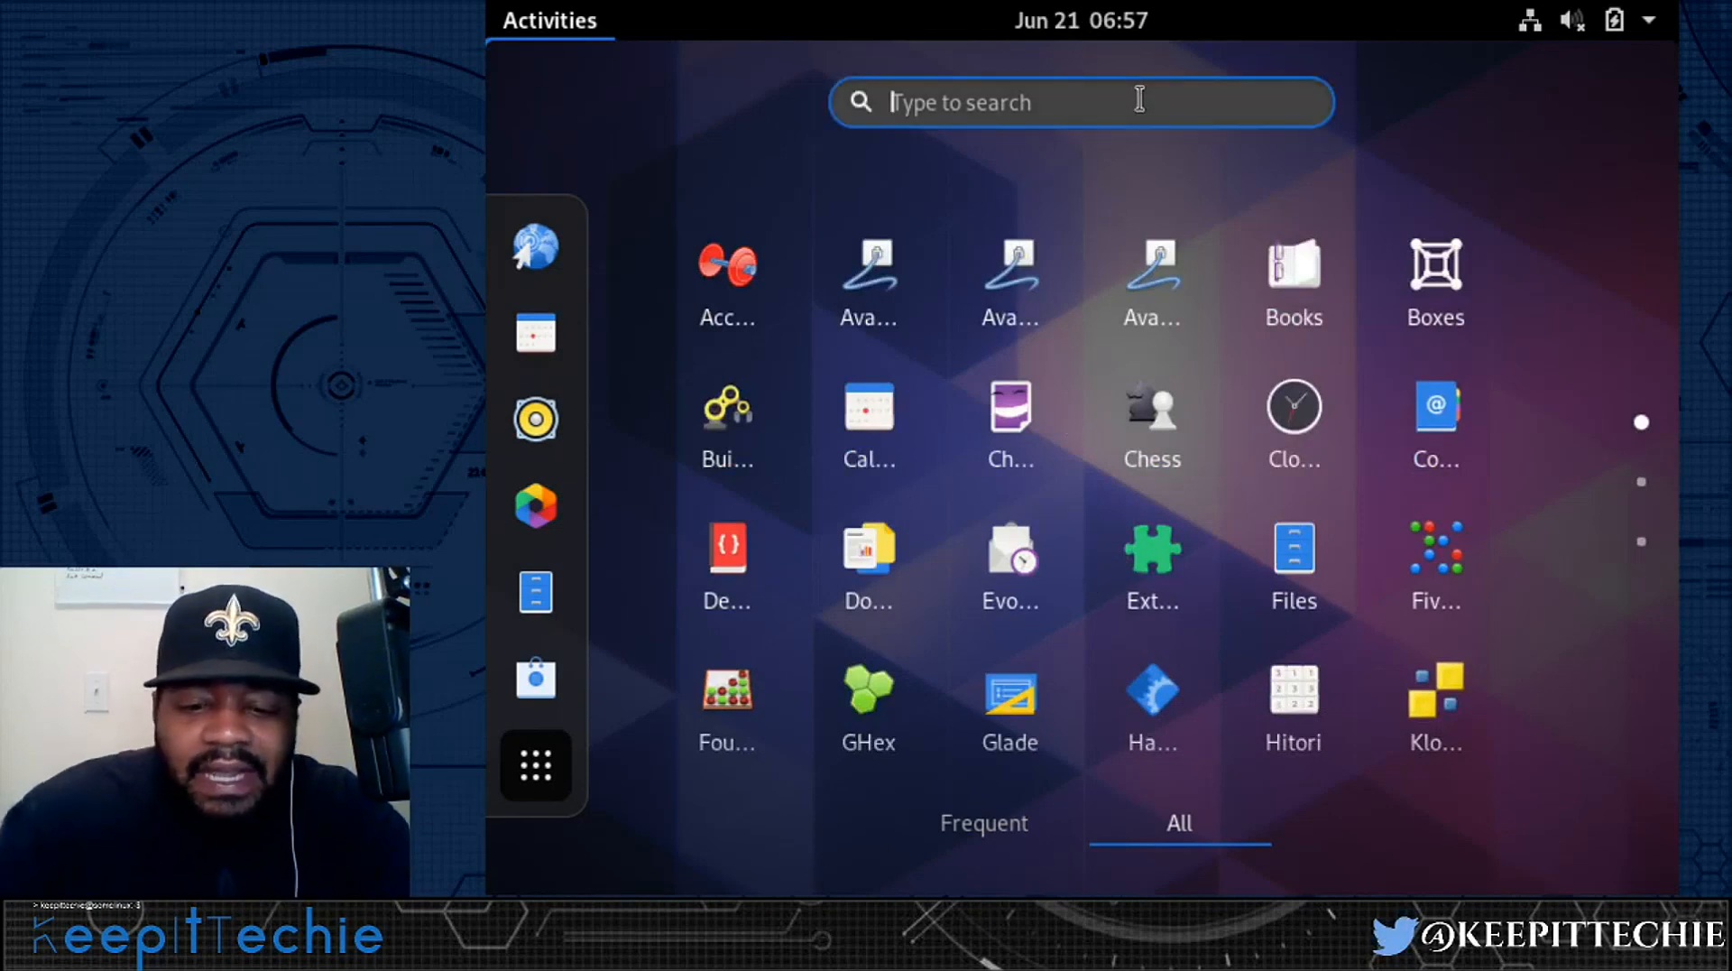
type("thun")
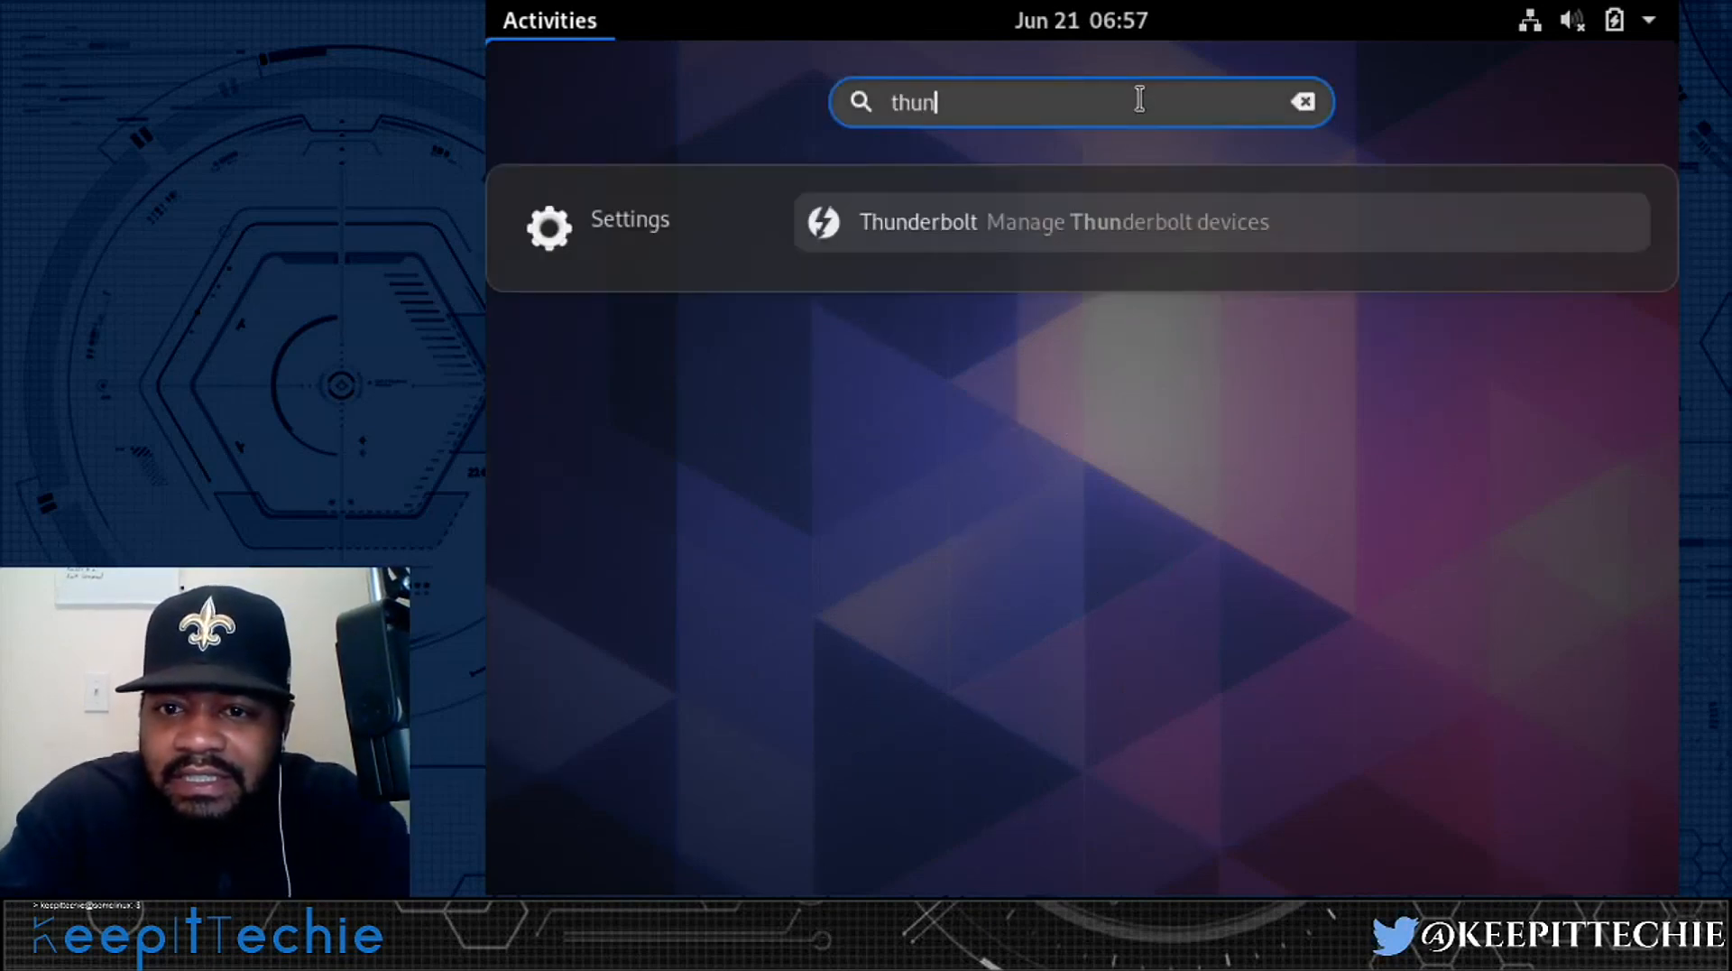
left_click(1303, 101)
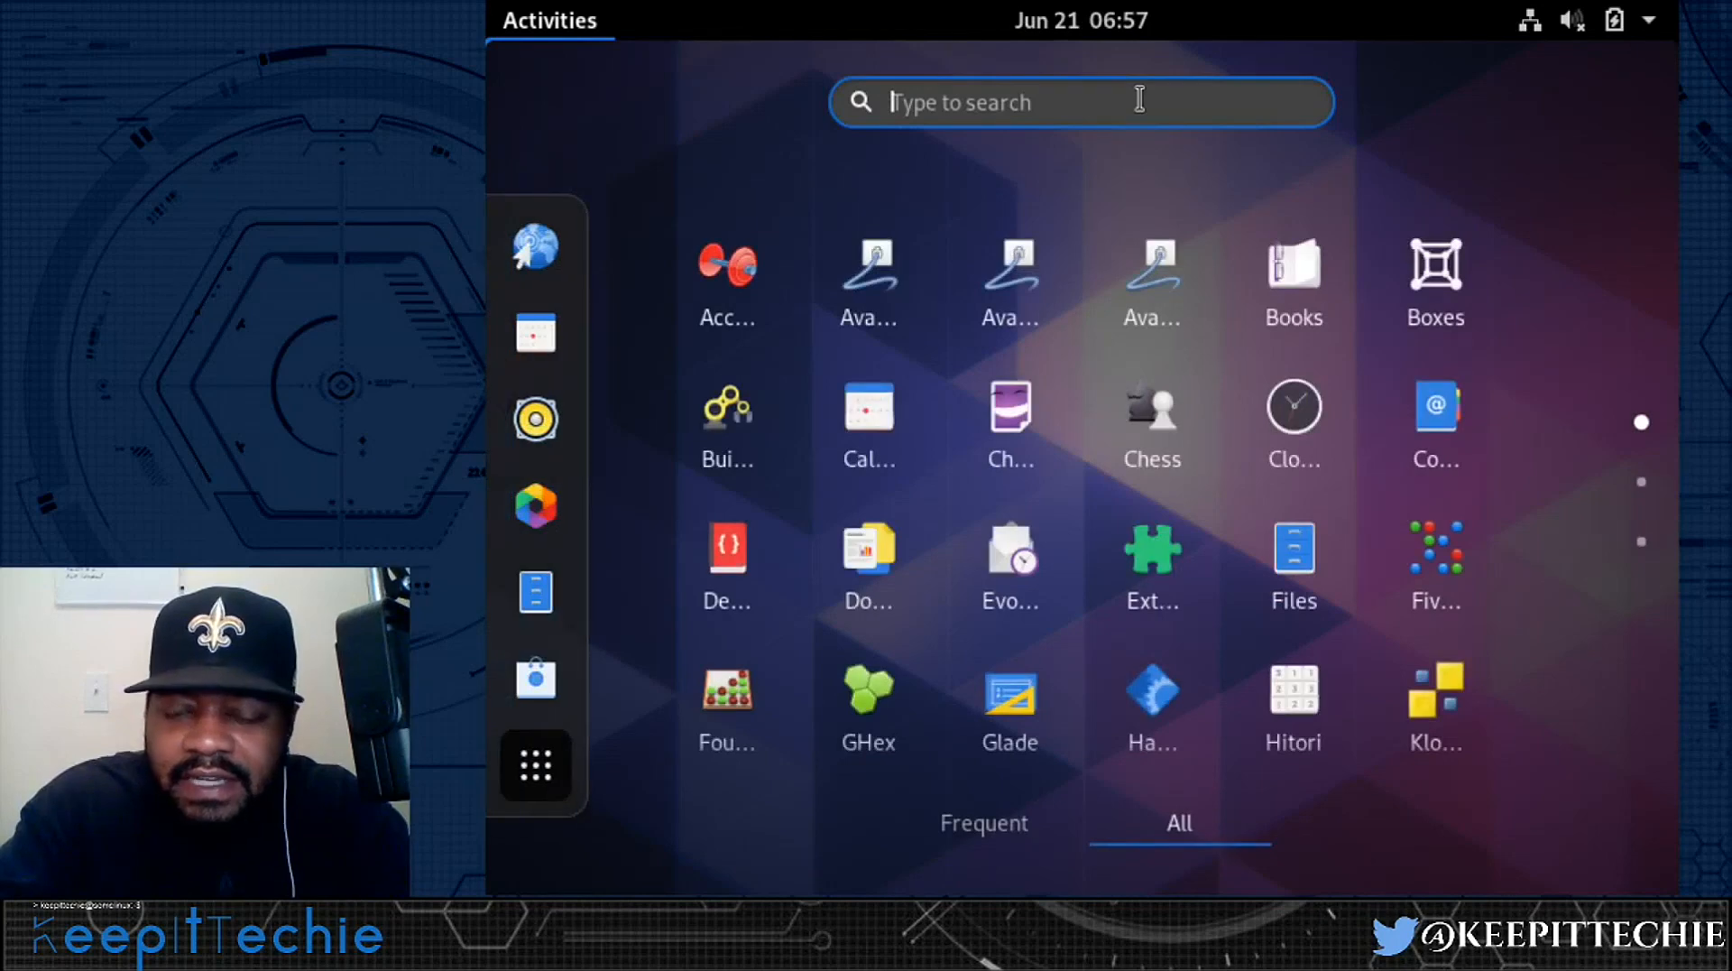
type("e")
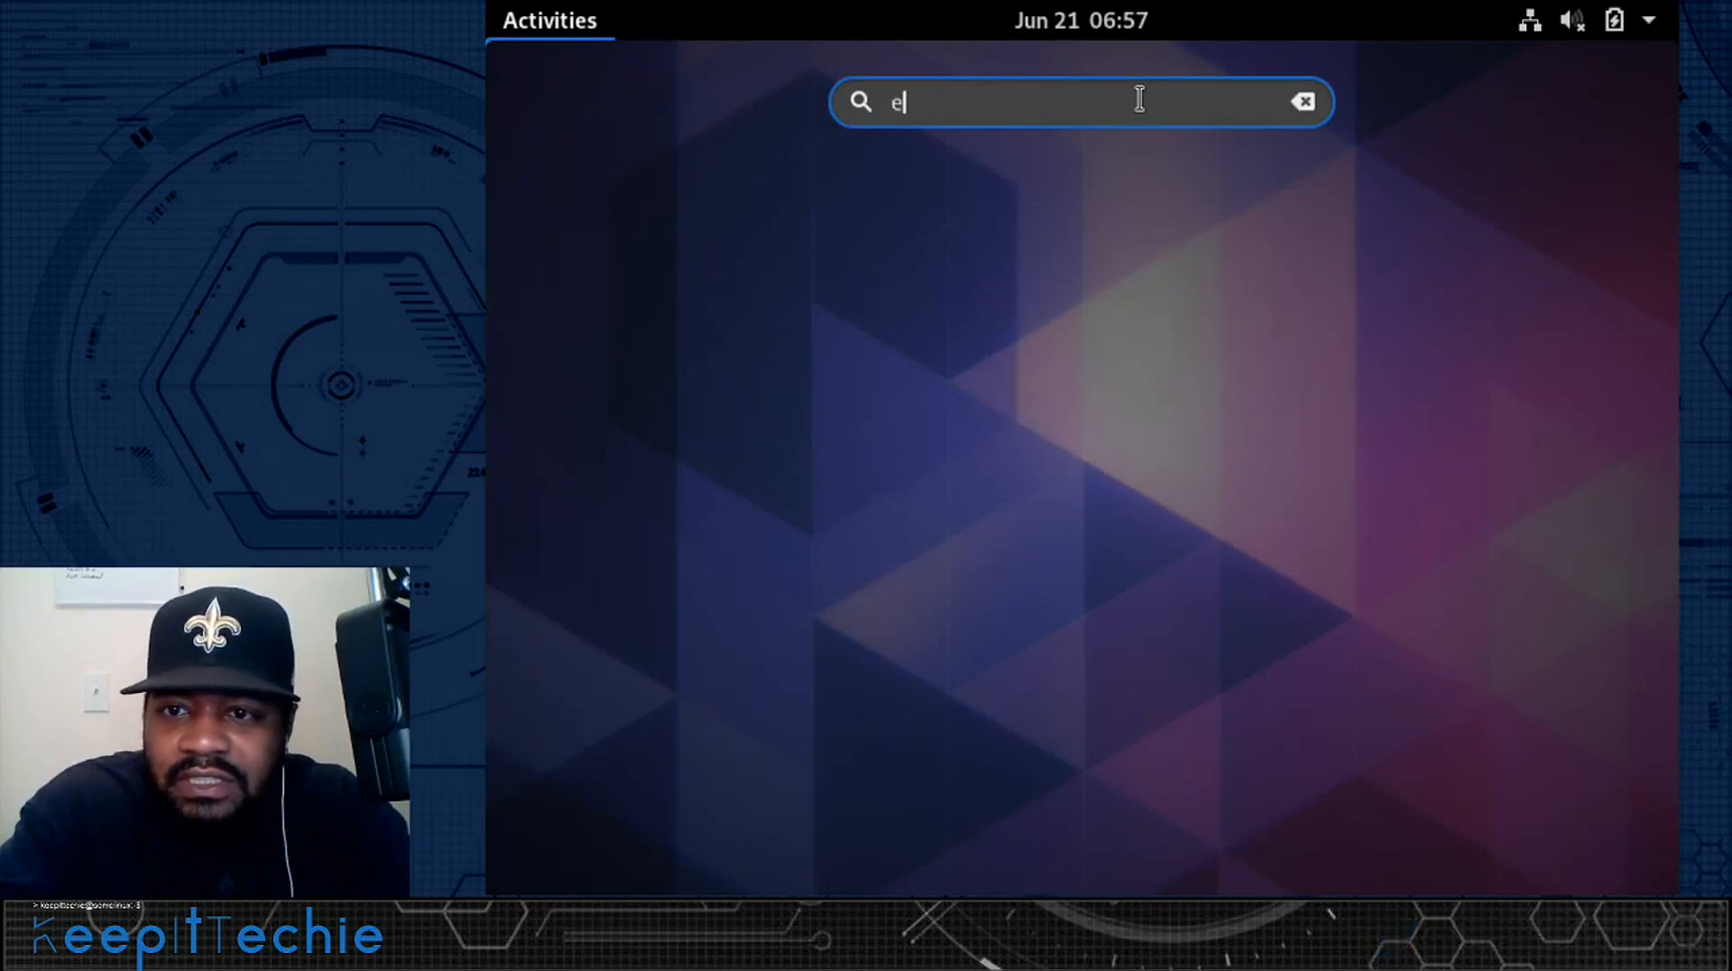
type("vol")
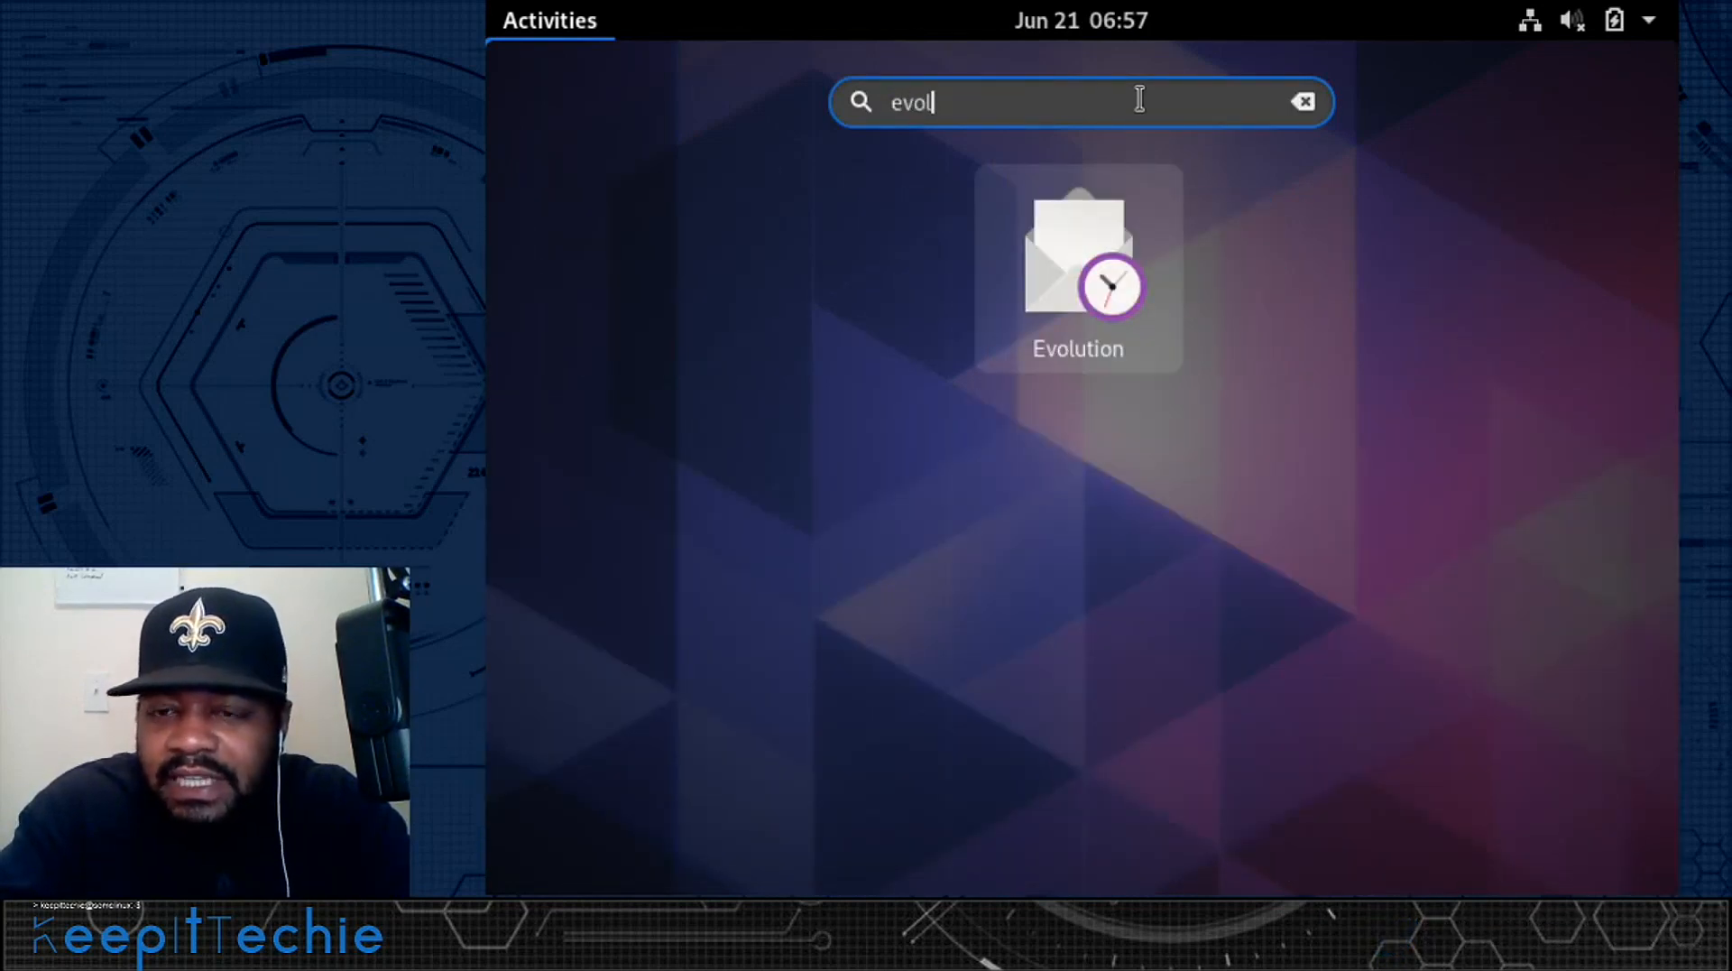
key("BackSpace")
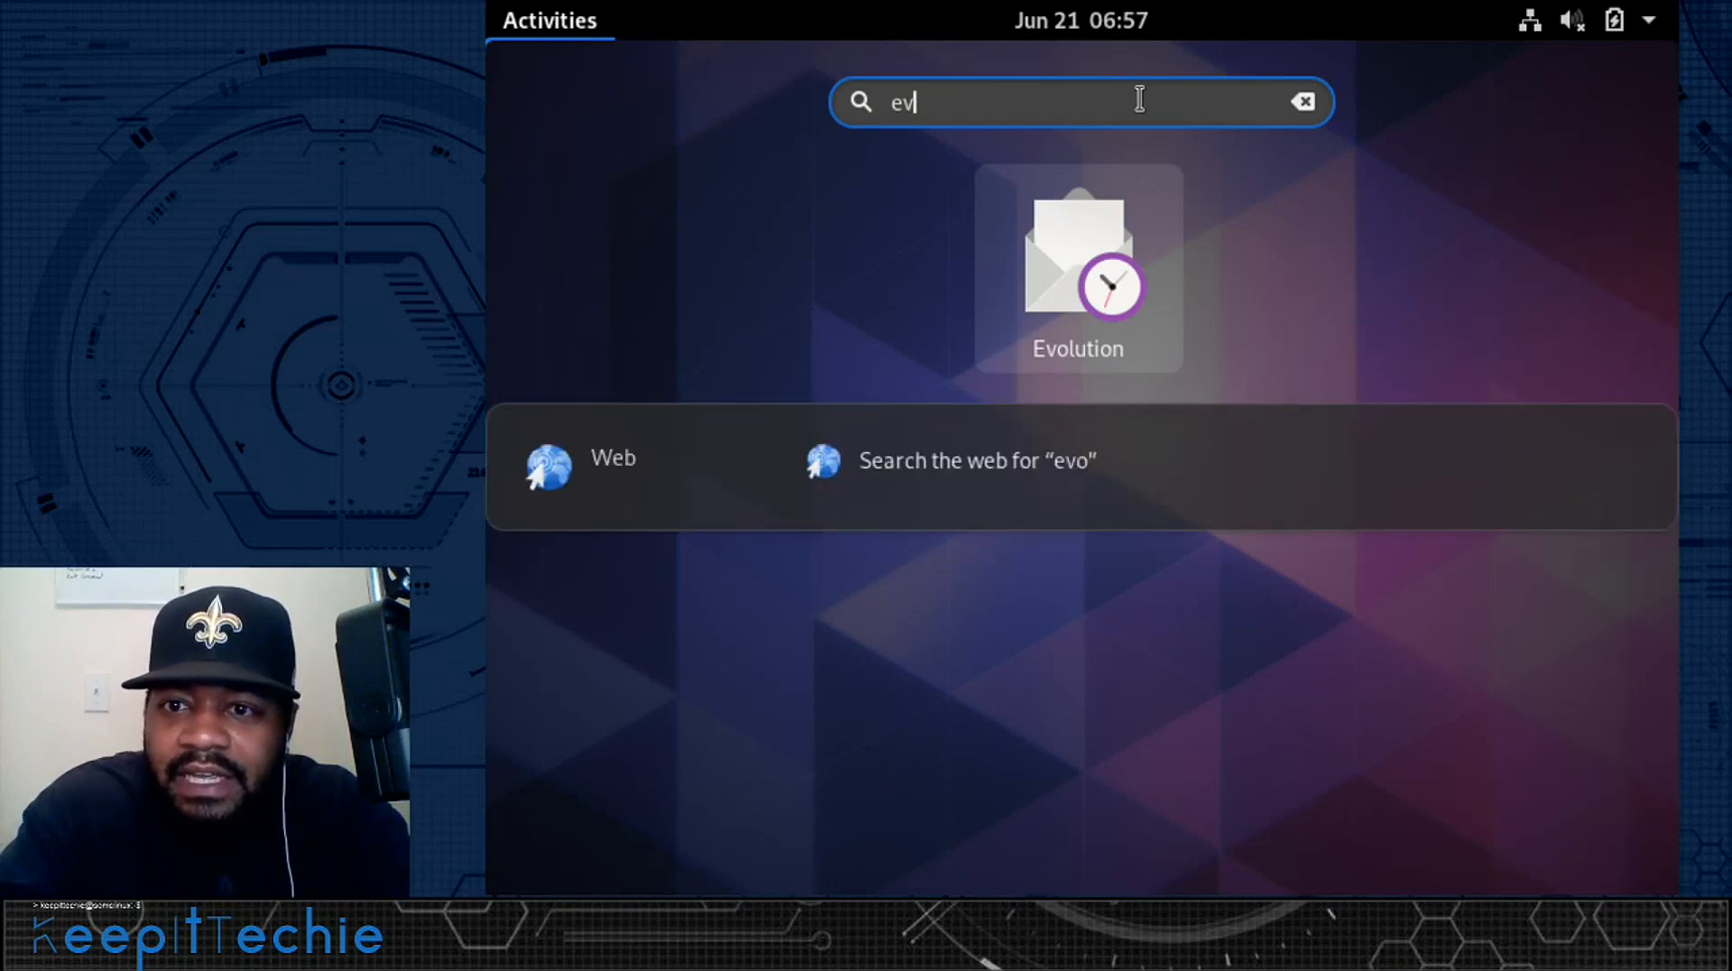
left_click(1303, 101)
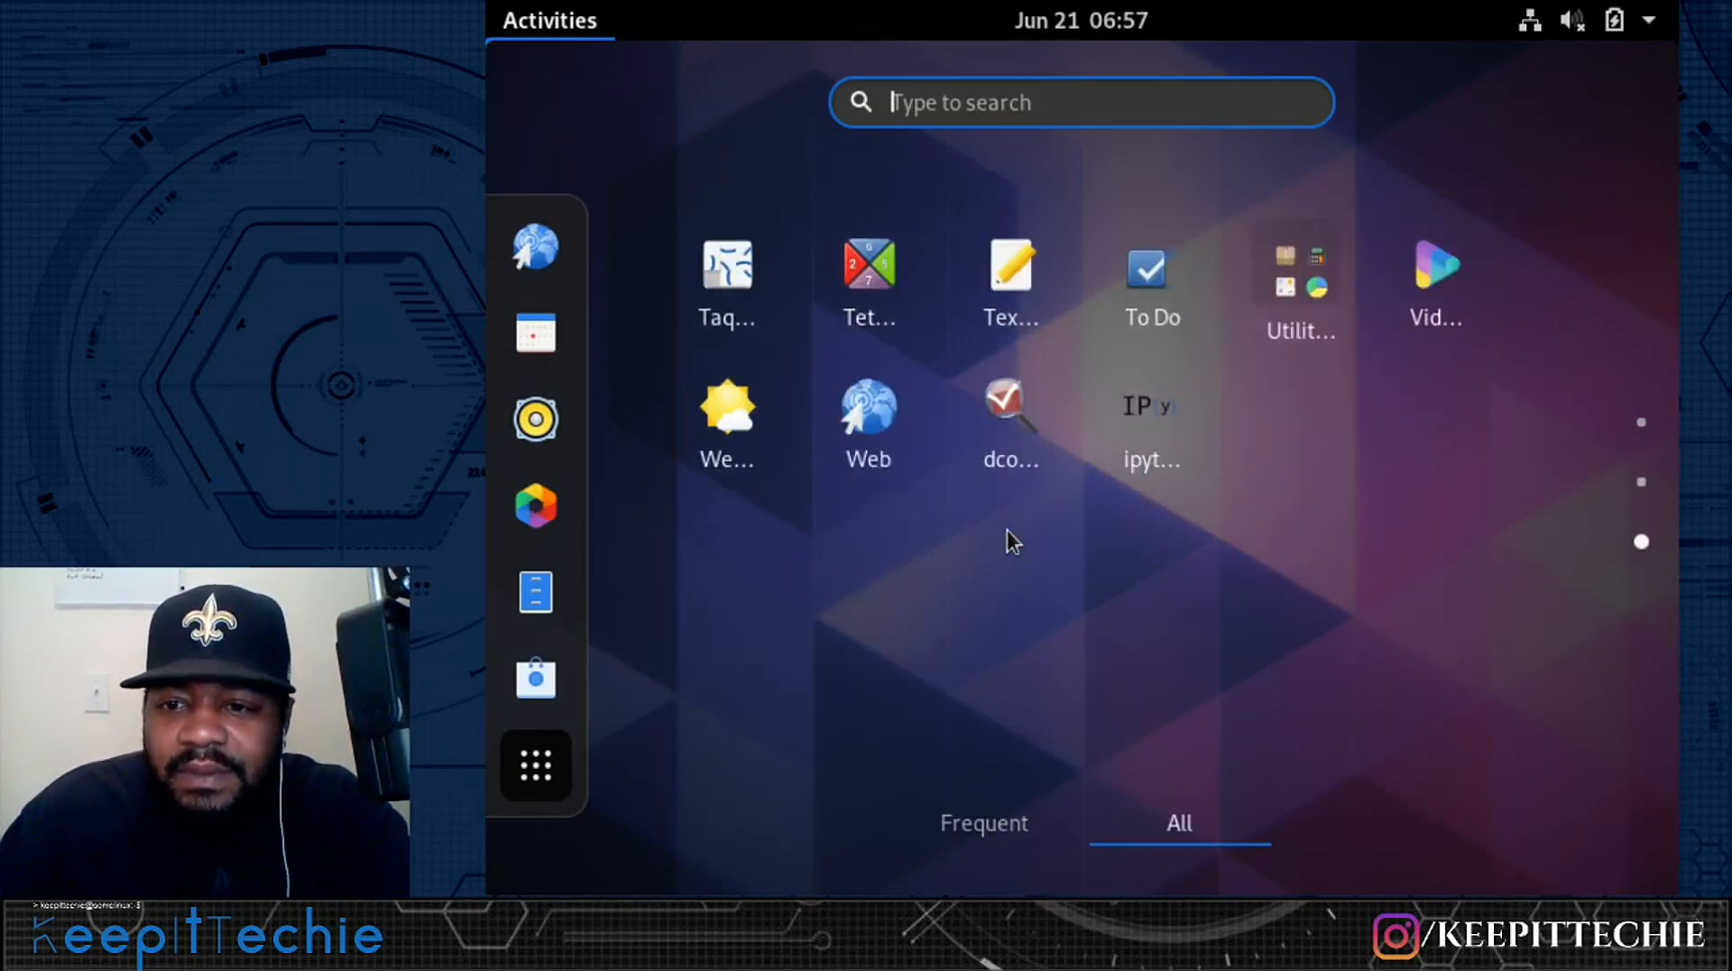
Step: Search for 'te' and launch the Terminal app from the results
type("termm")
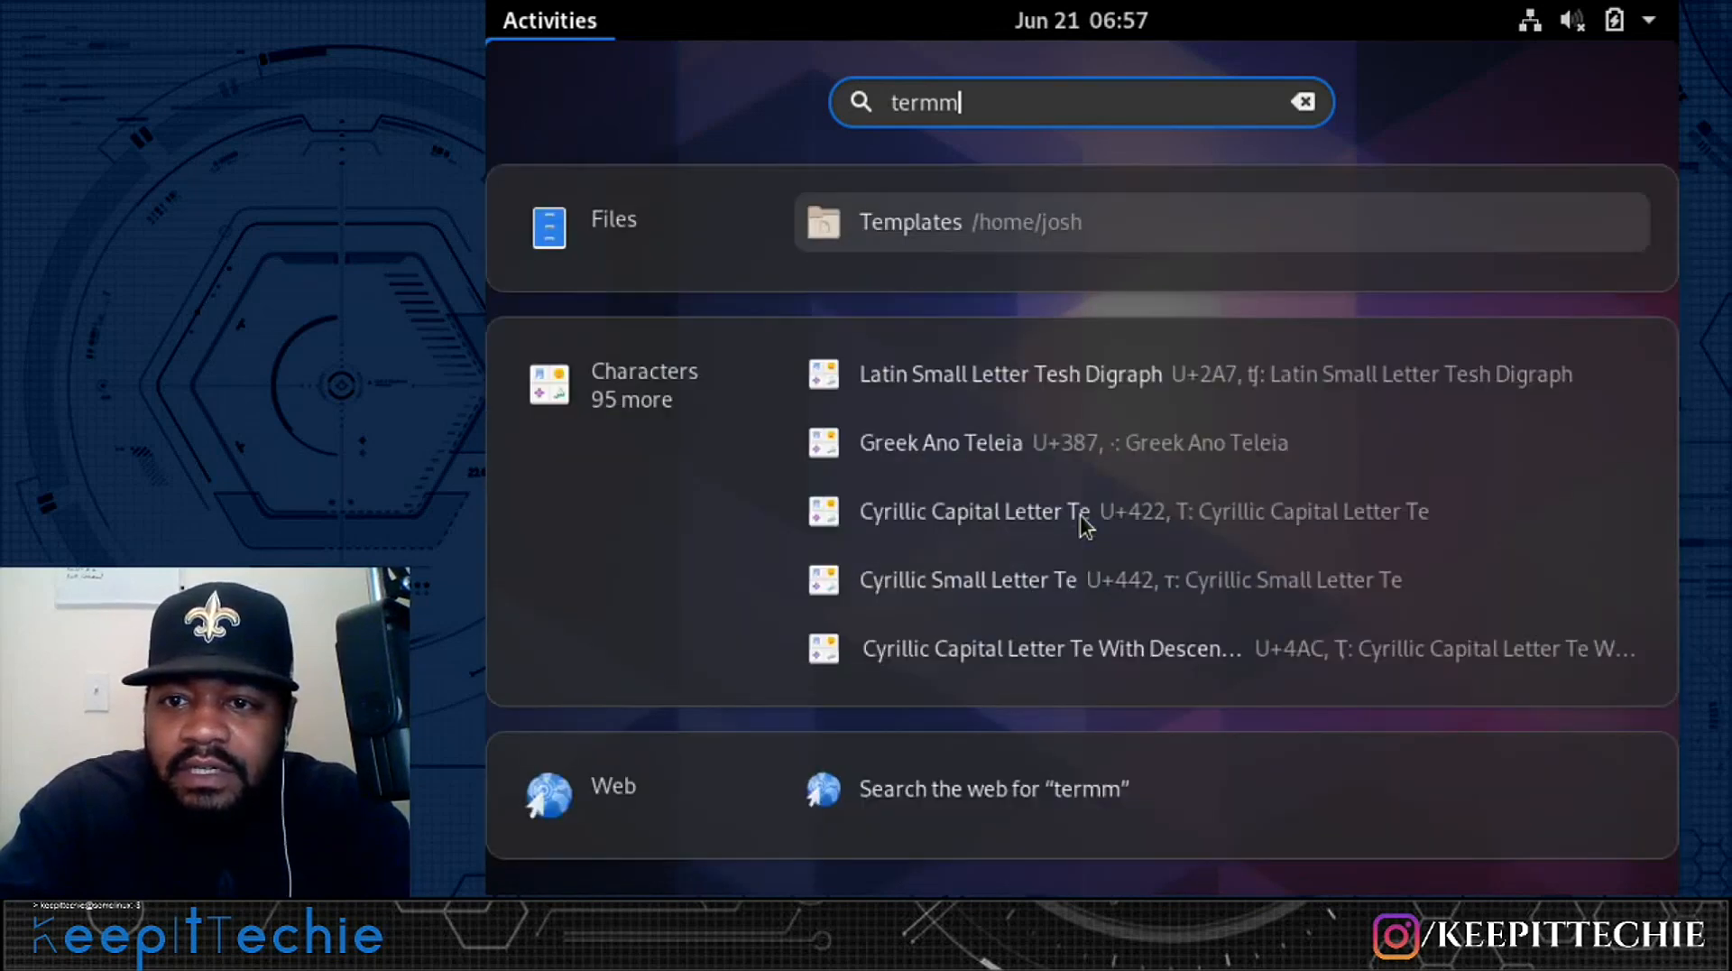
key("BackSpace")
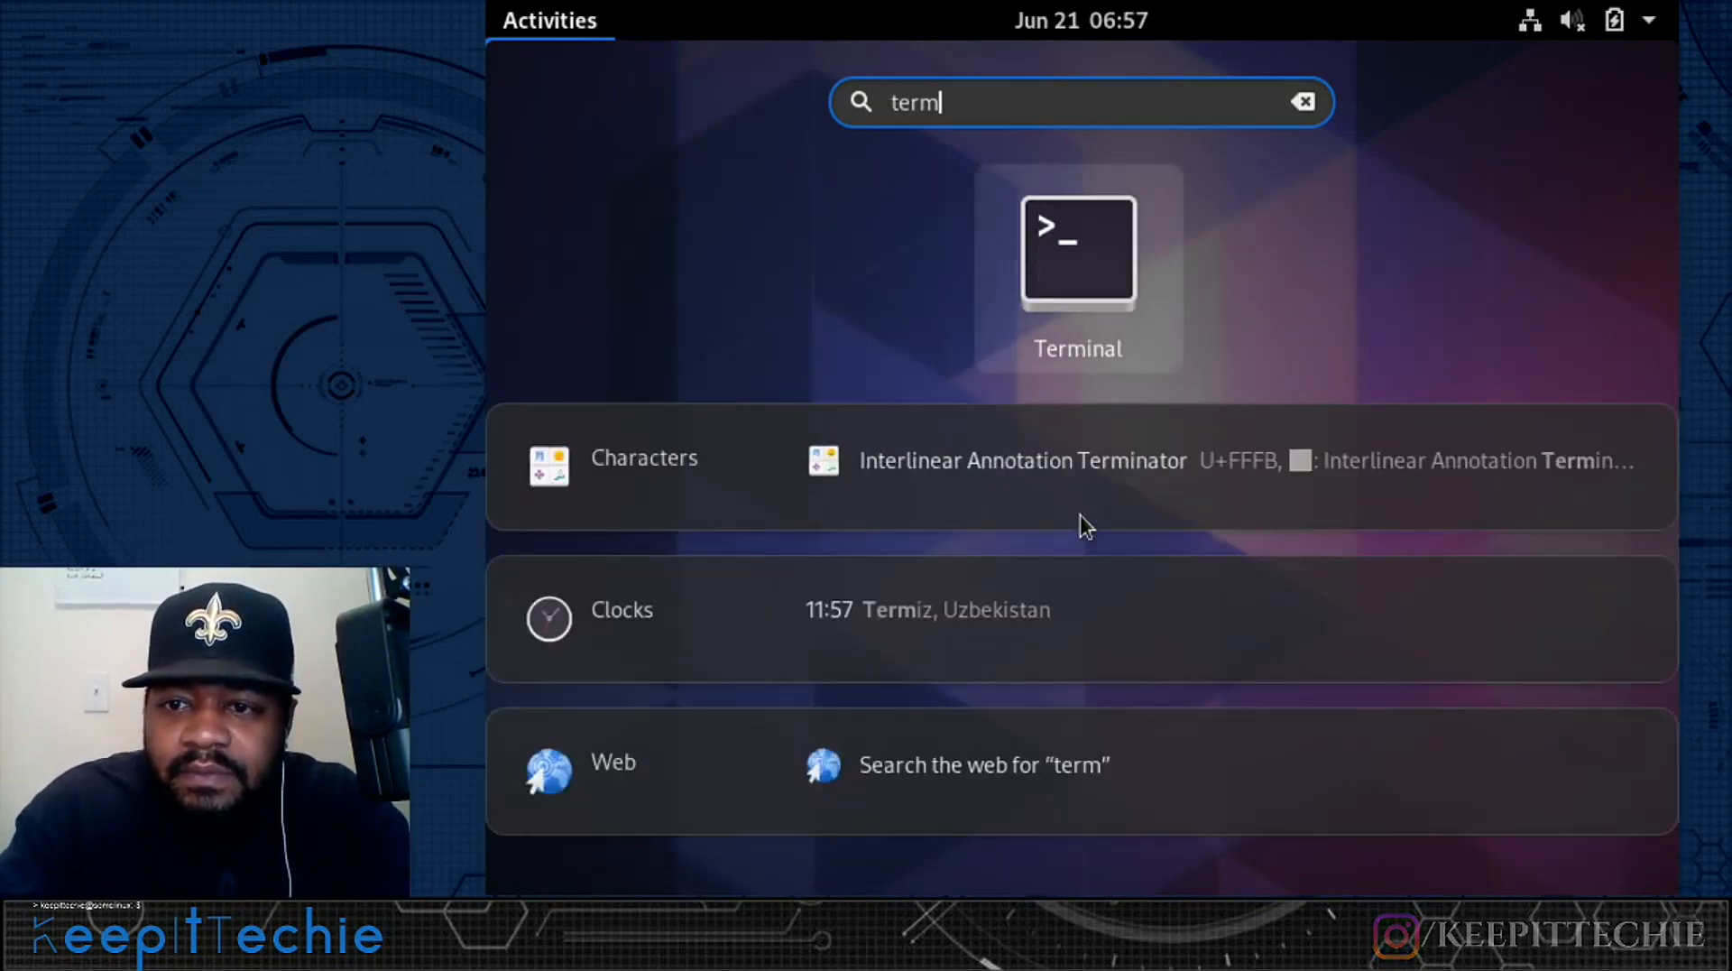
left_click(1077, 249)
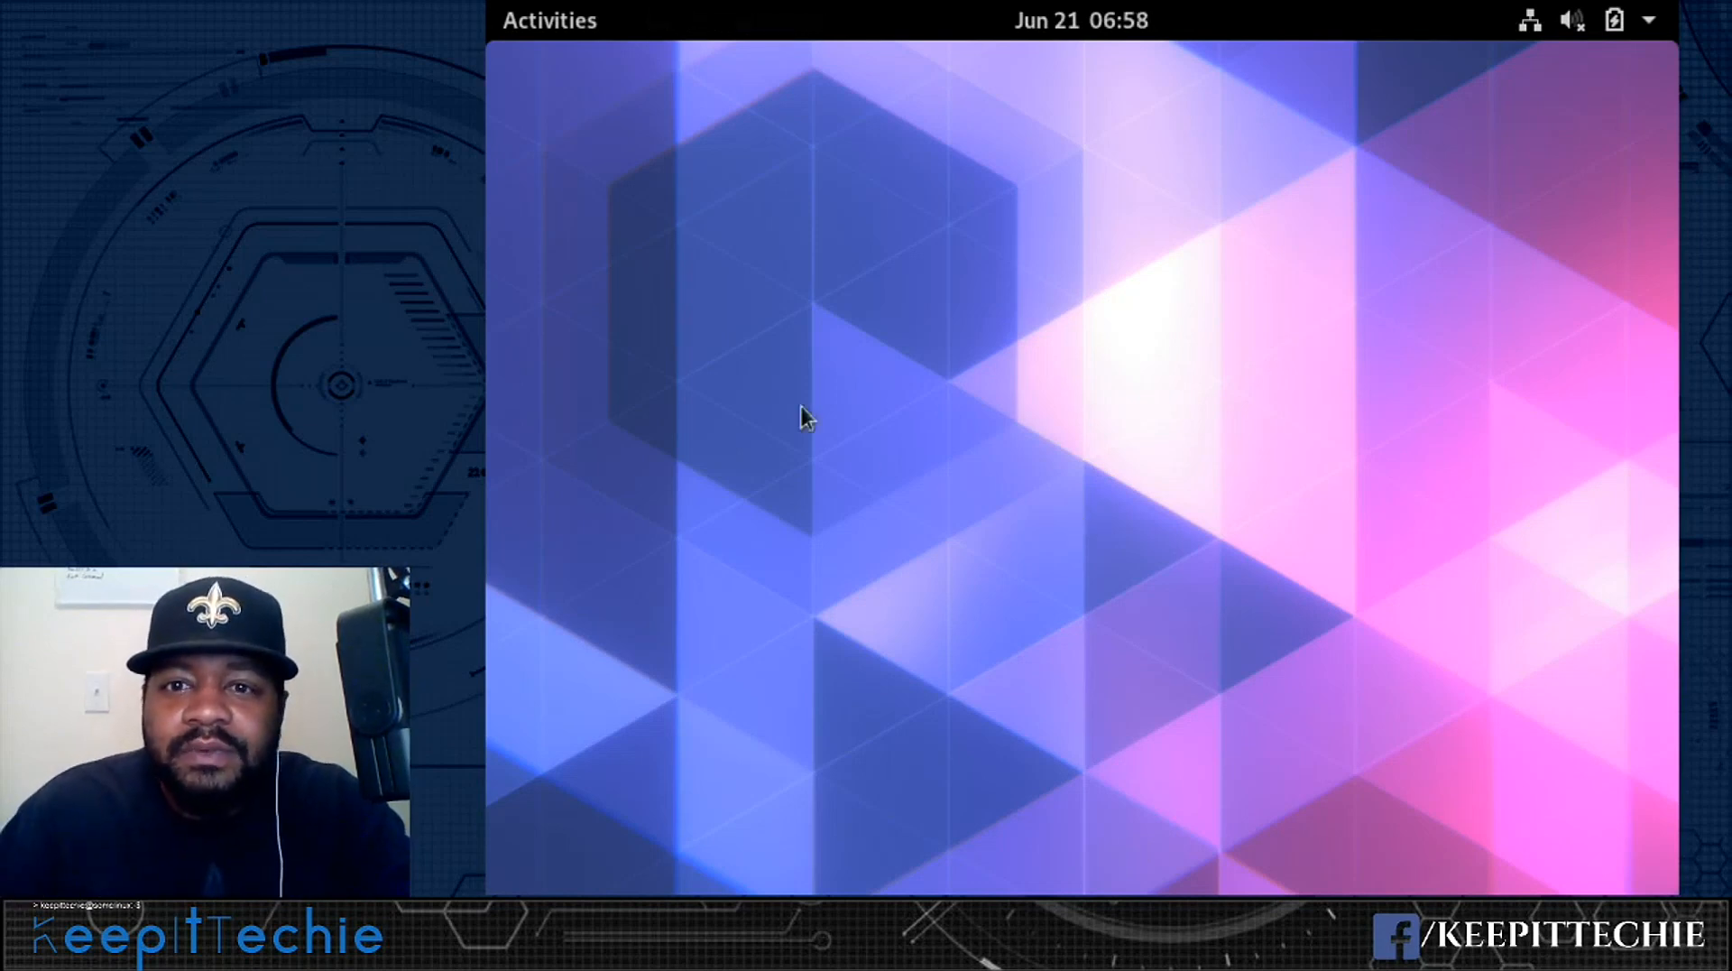
Step: Search the app grid for 'sy' and launch the Settings app
left_click(548, 20)
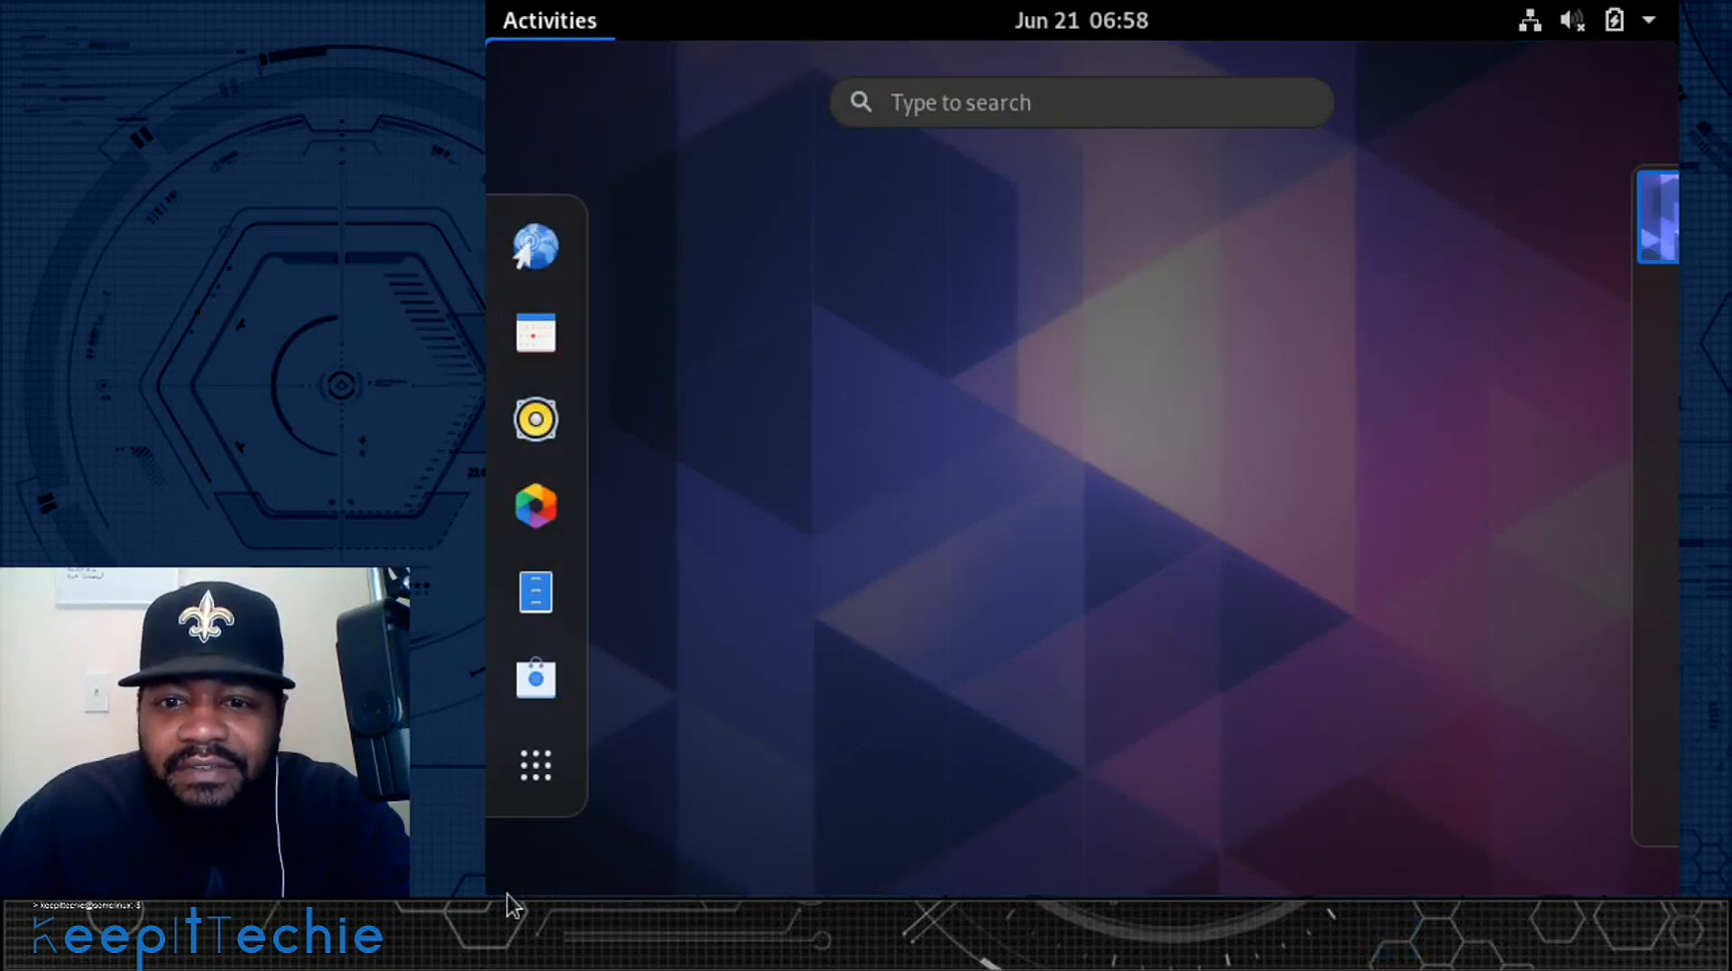
left_click(536, 765)
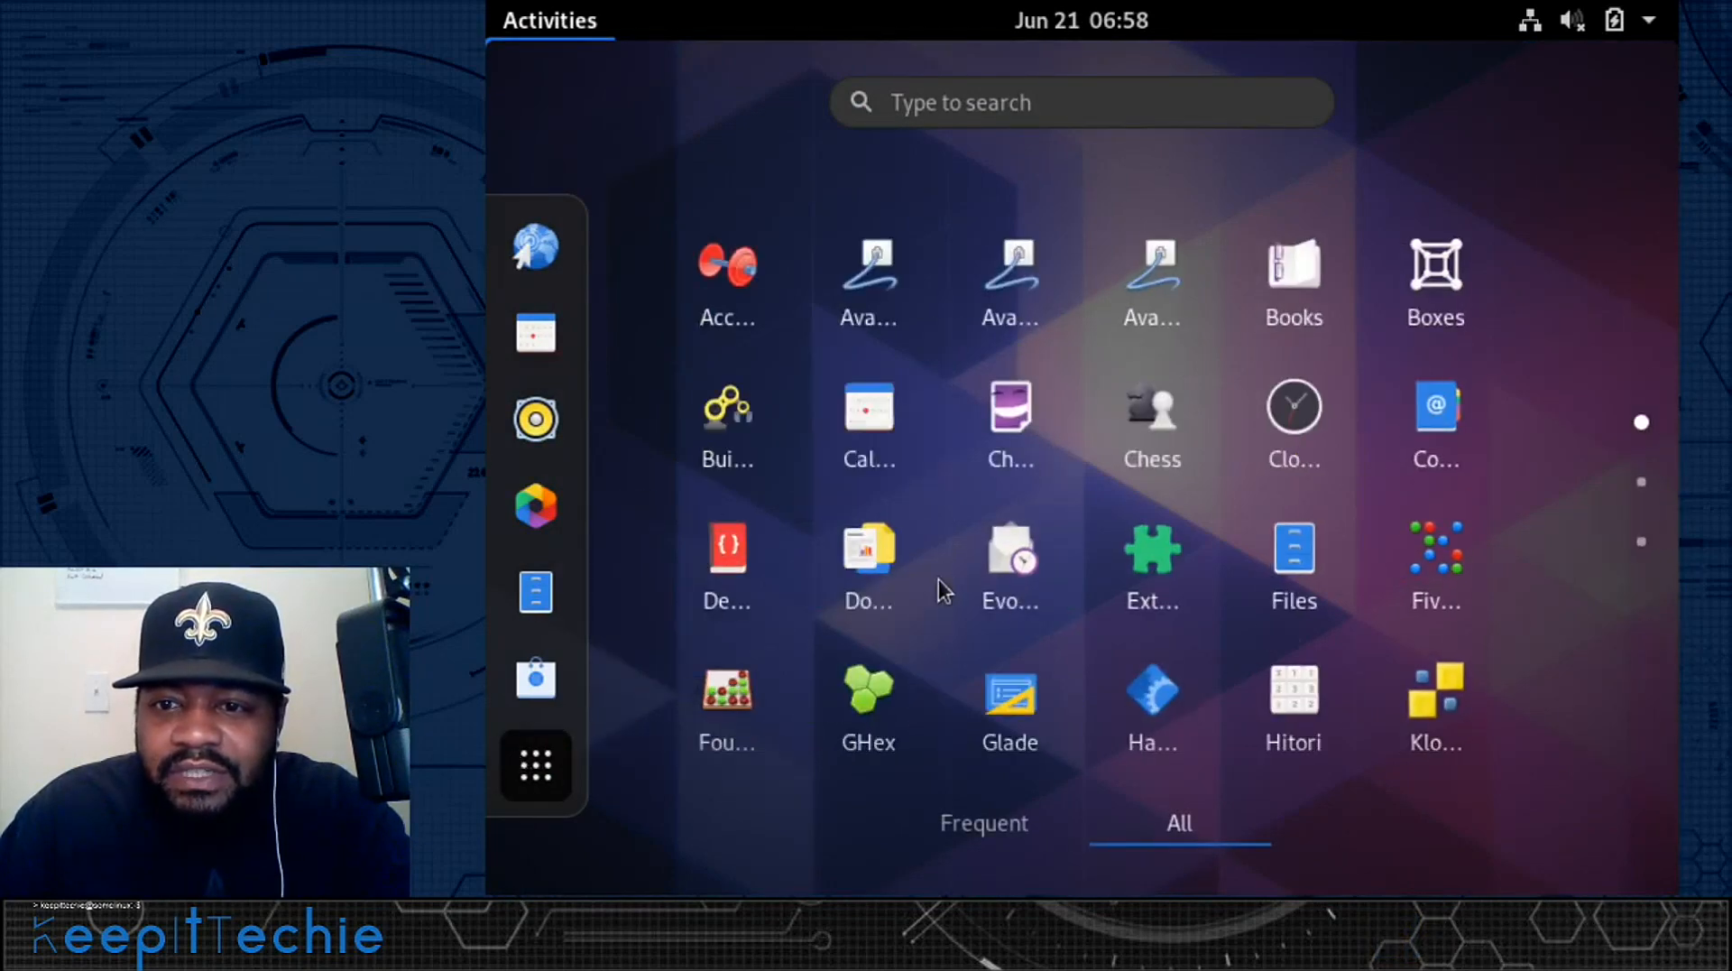
type("sy")
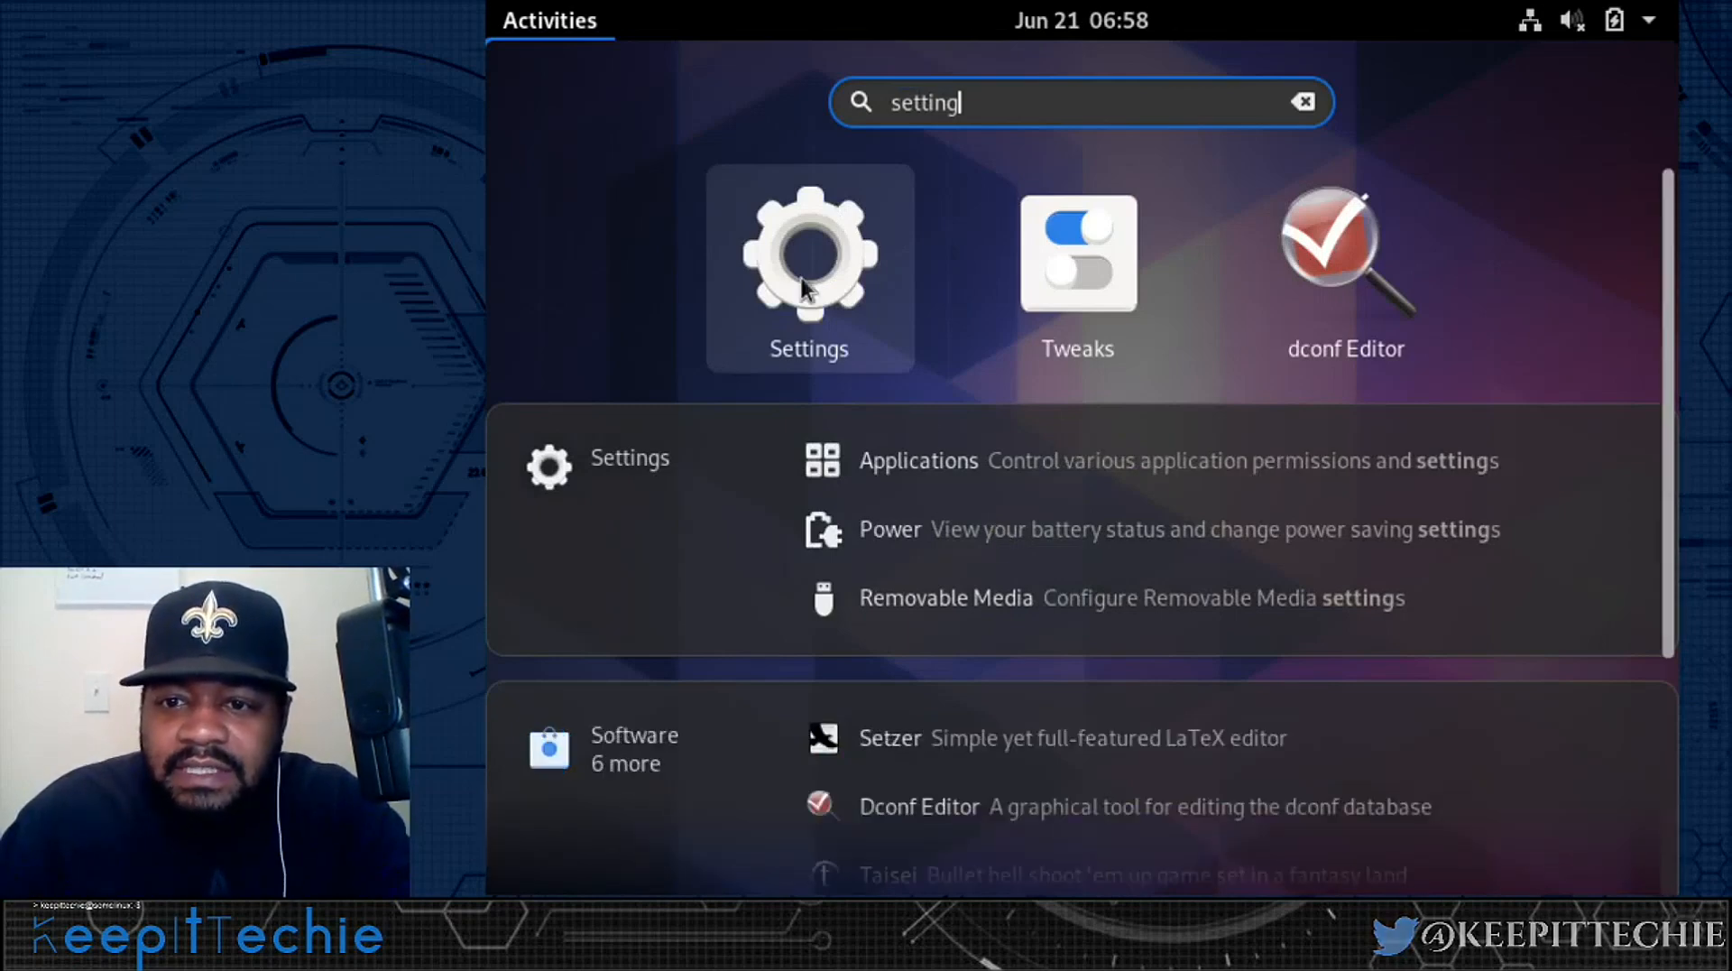
left_click(808, 254)
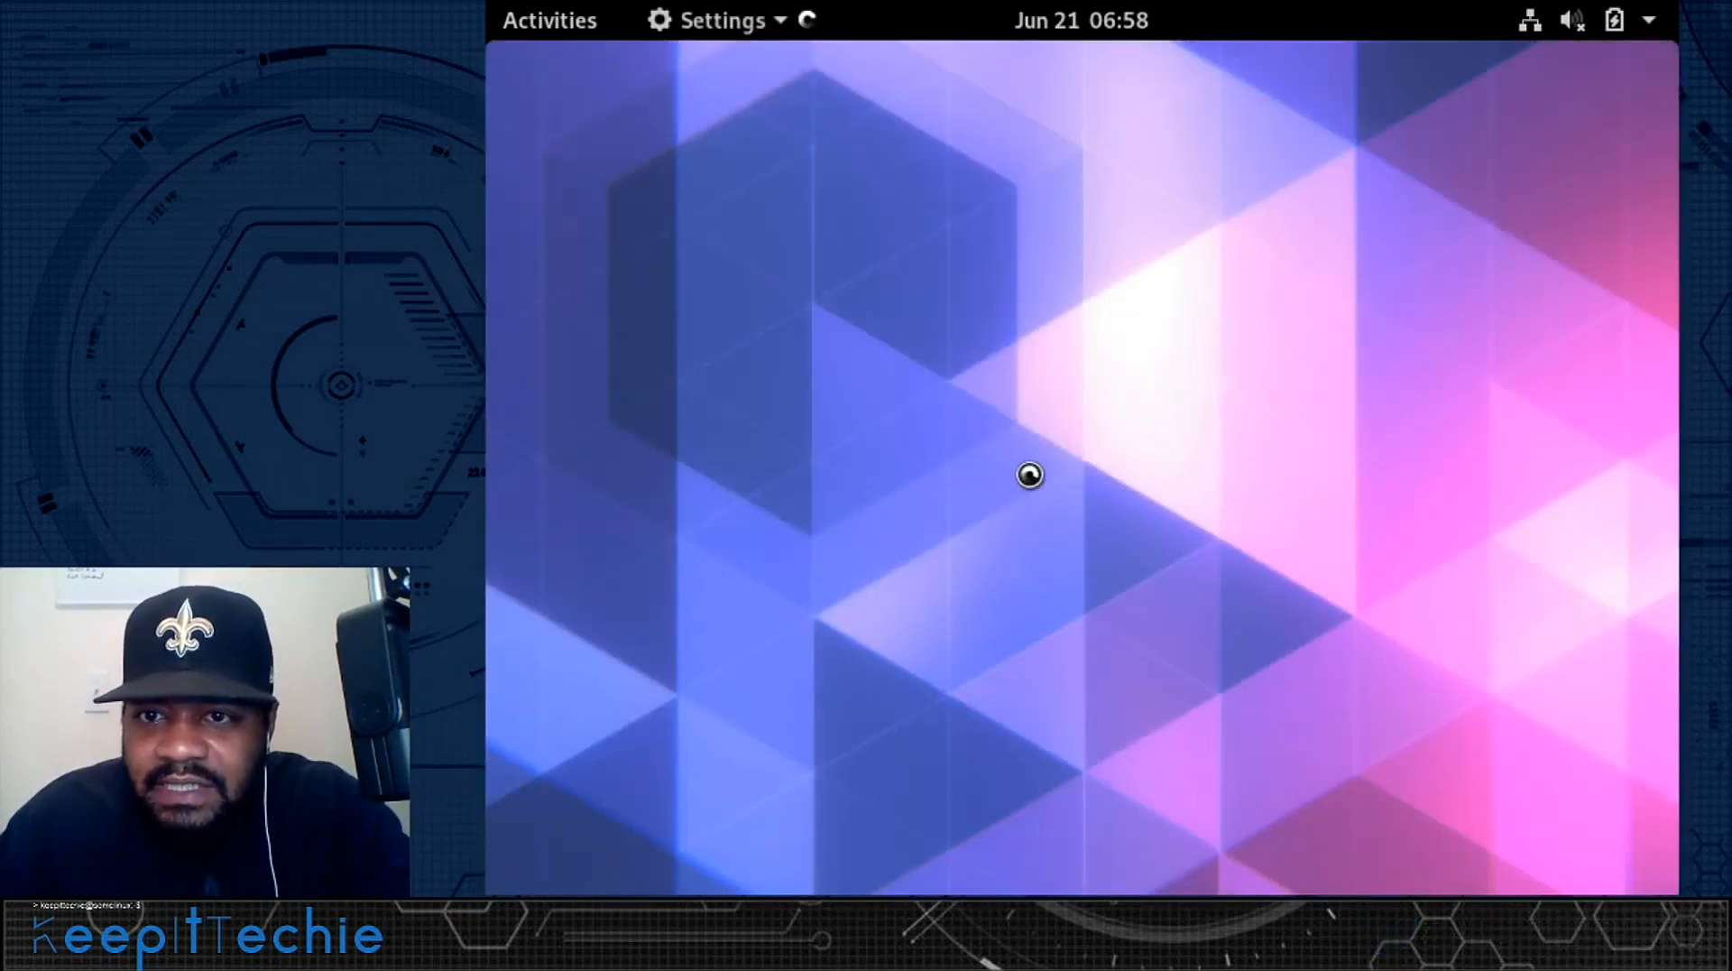
Step: In Region & Language choose a new session language, restart the session and confirm Log Out
left_click(724, 20)
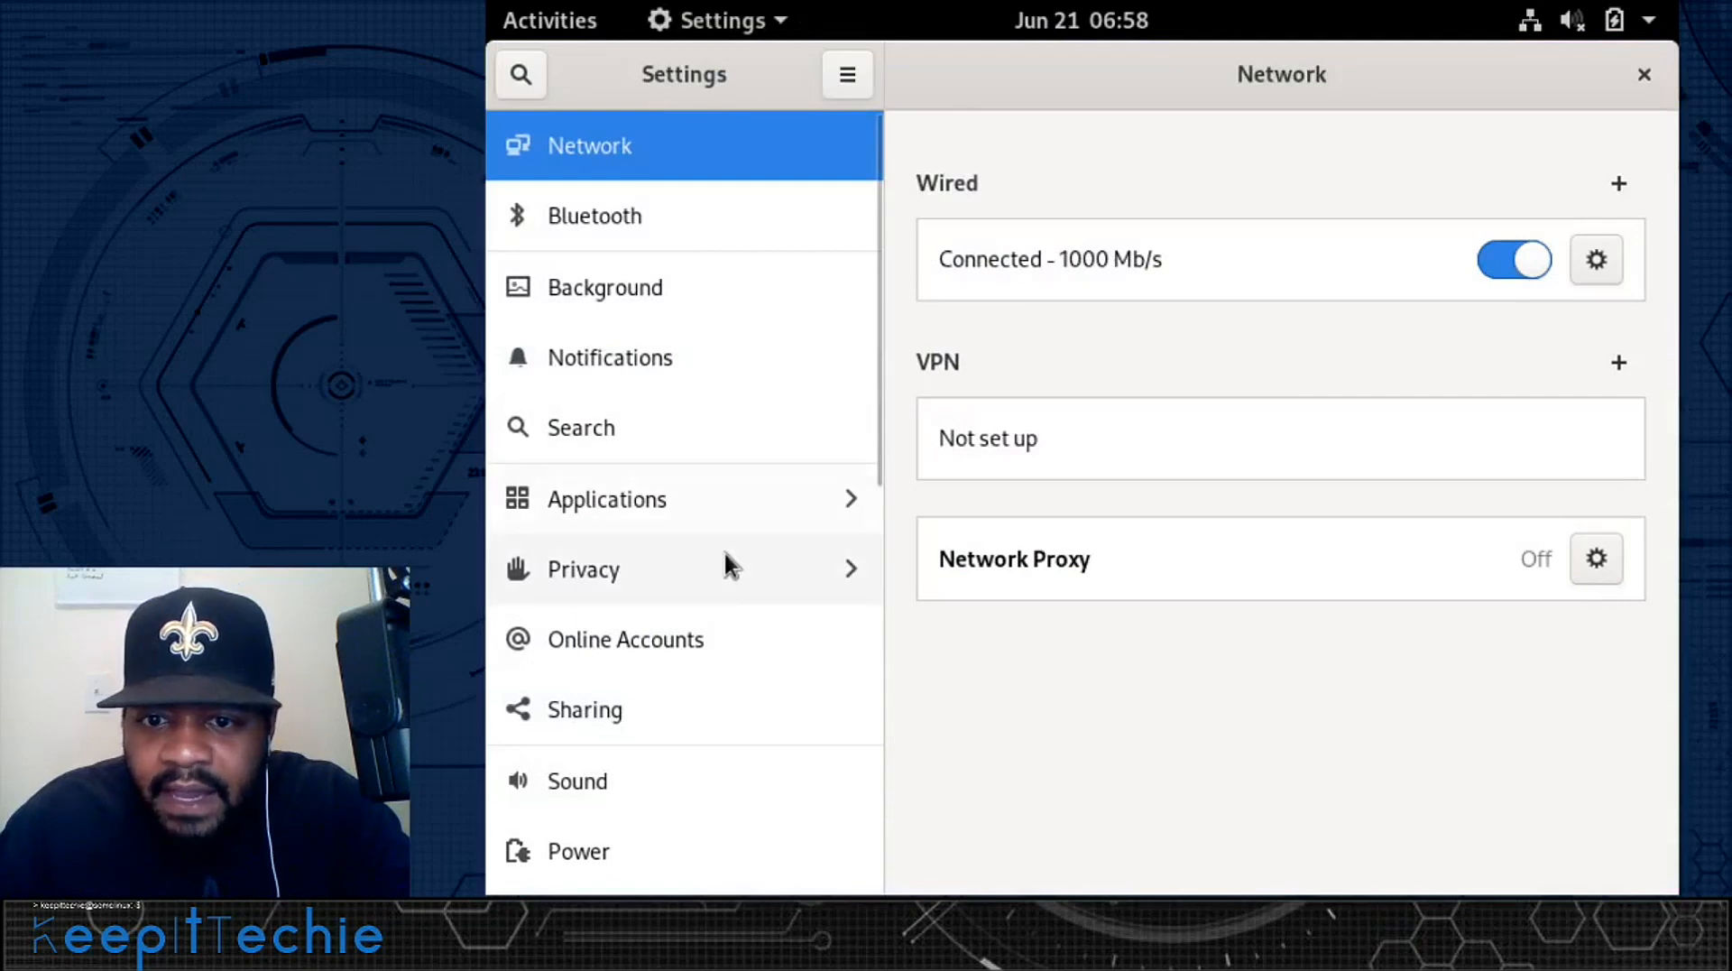
scroll("down", 3)
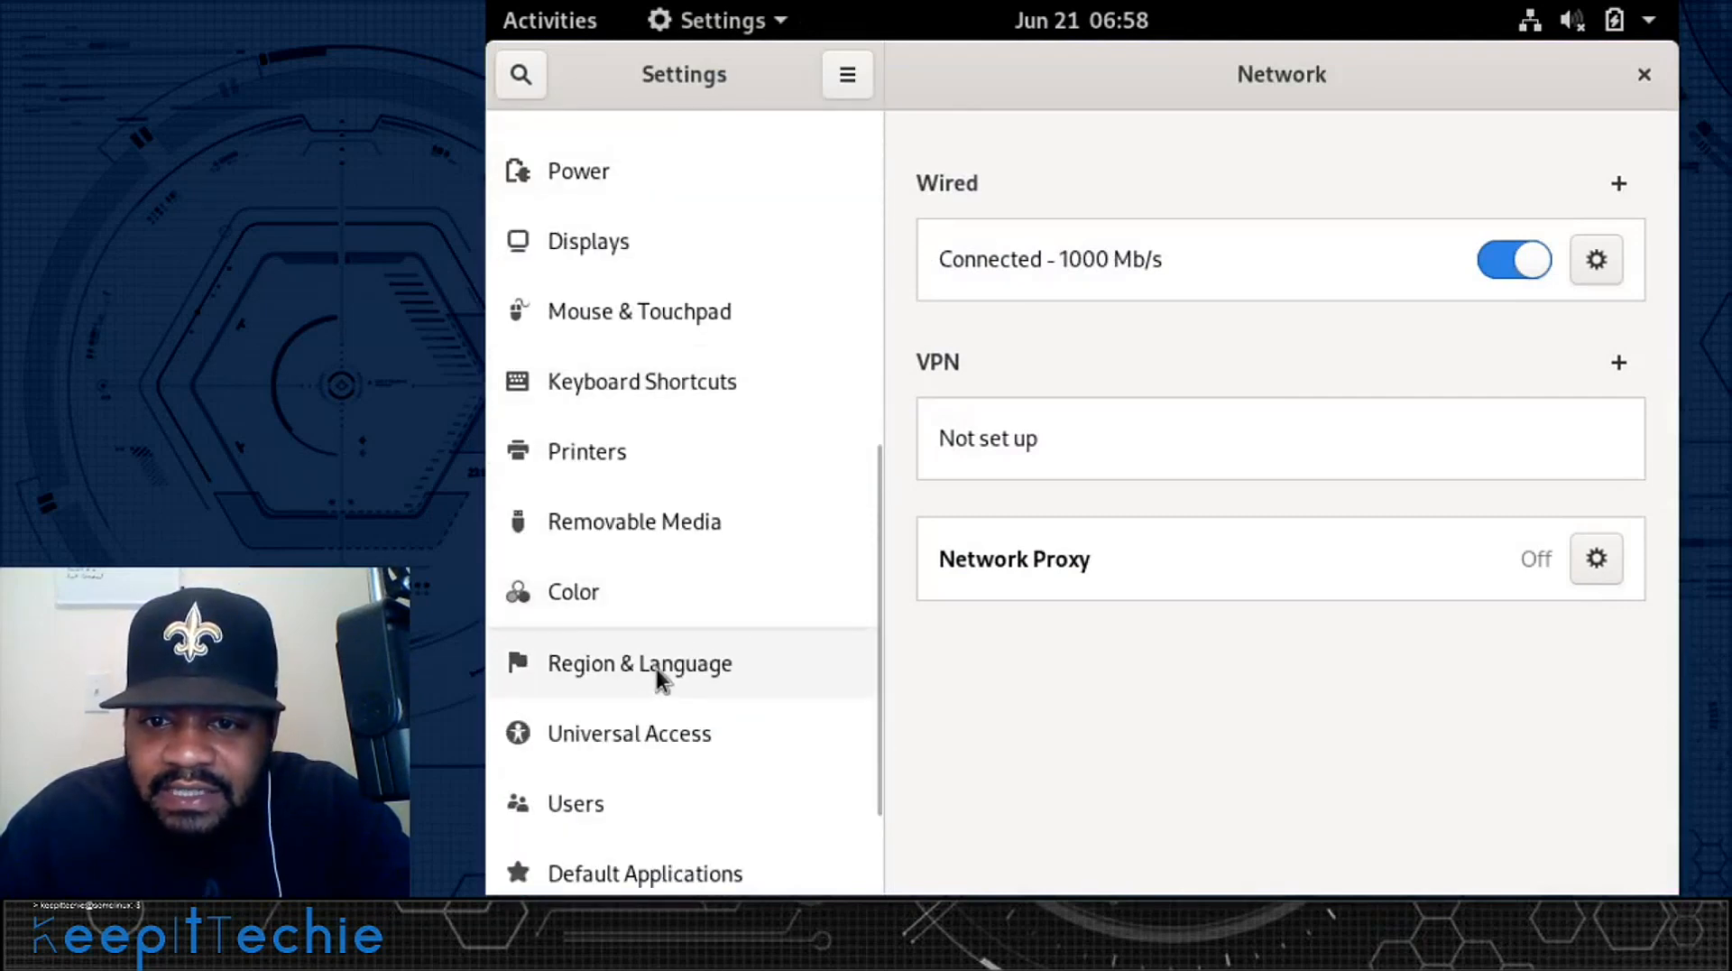
left_click(639, 663)
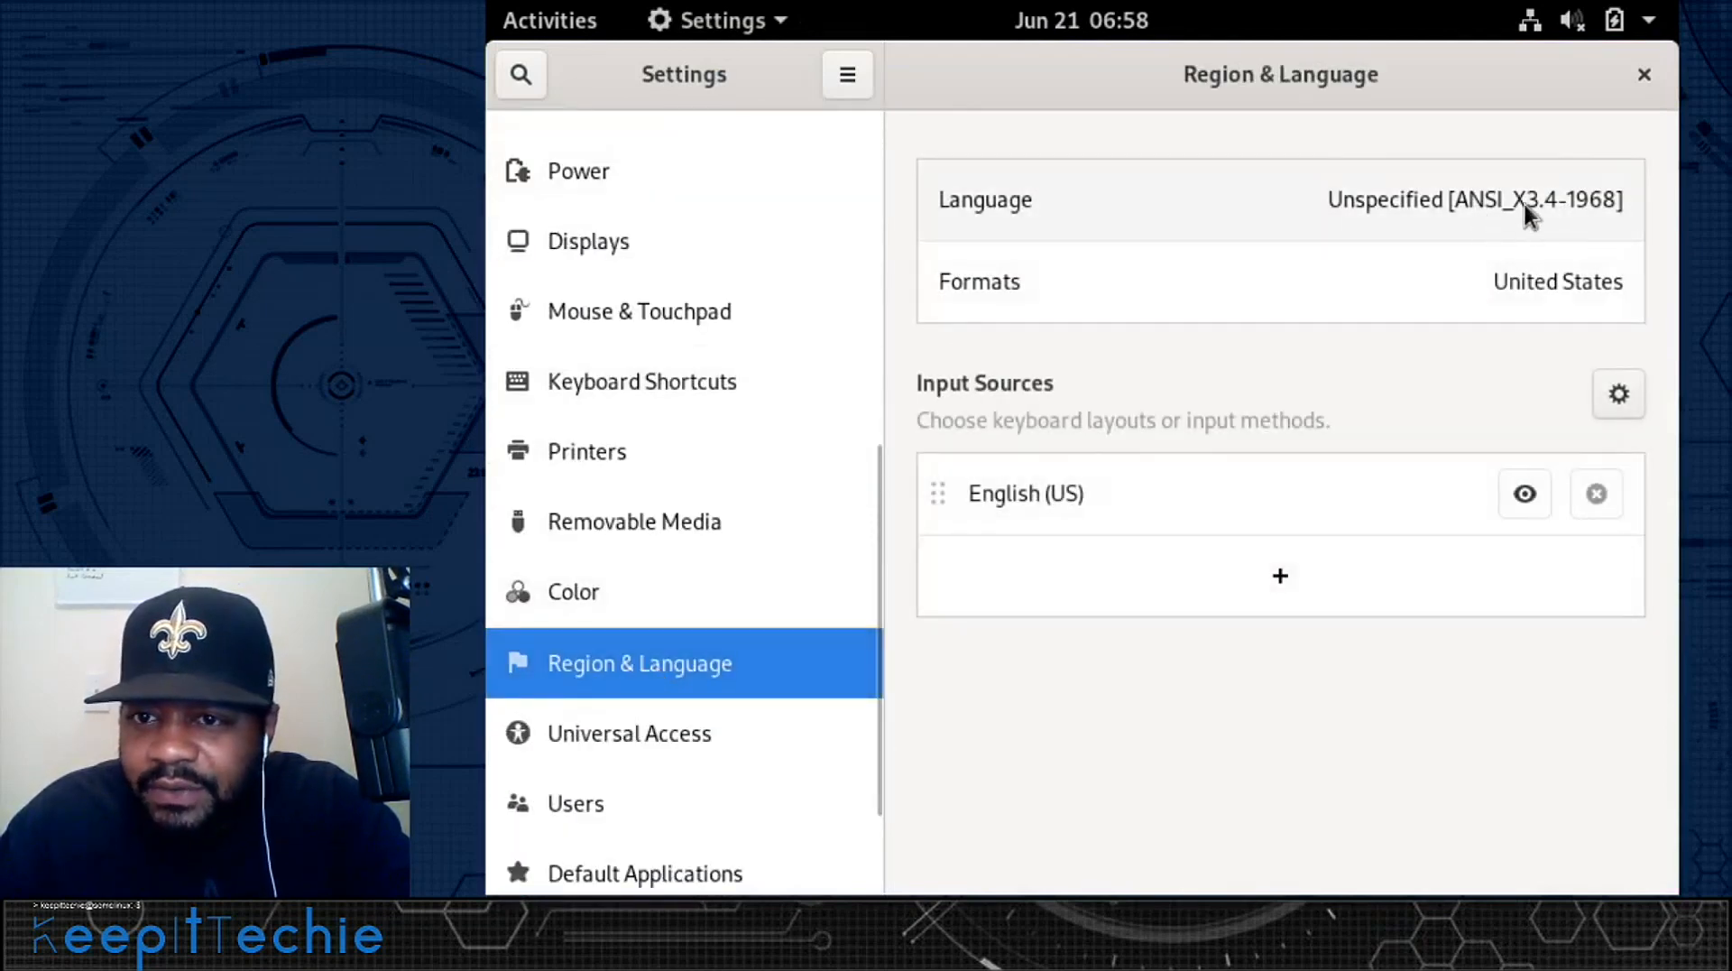
left_click(1280, 198)
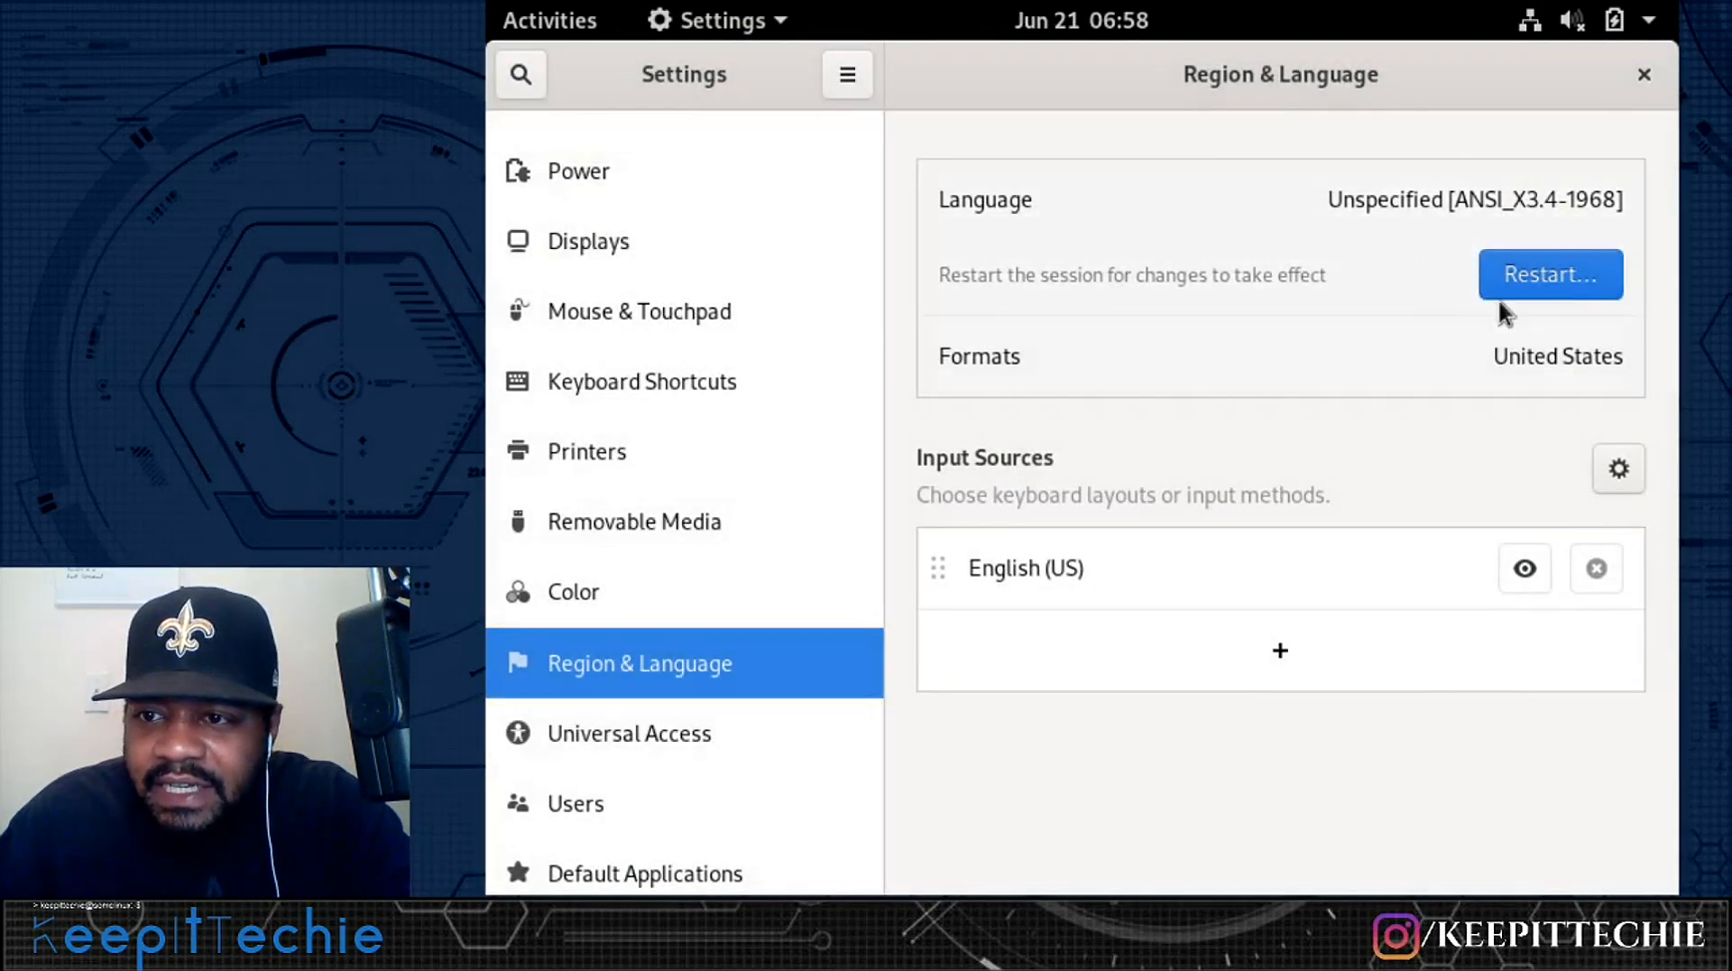
left_click(1548, 274)
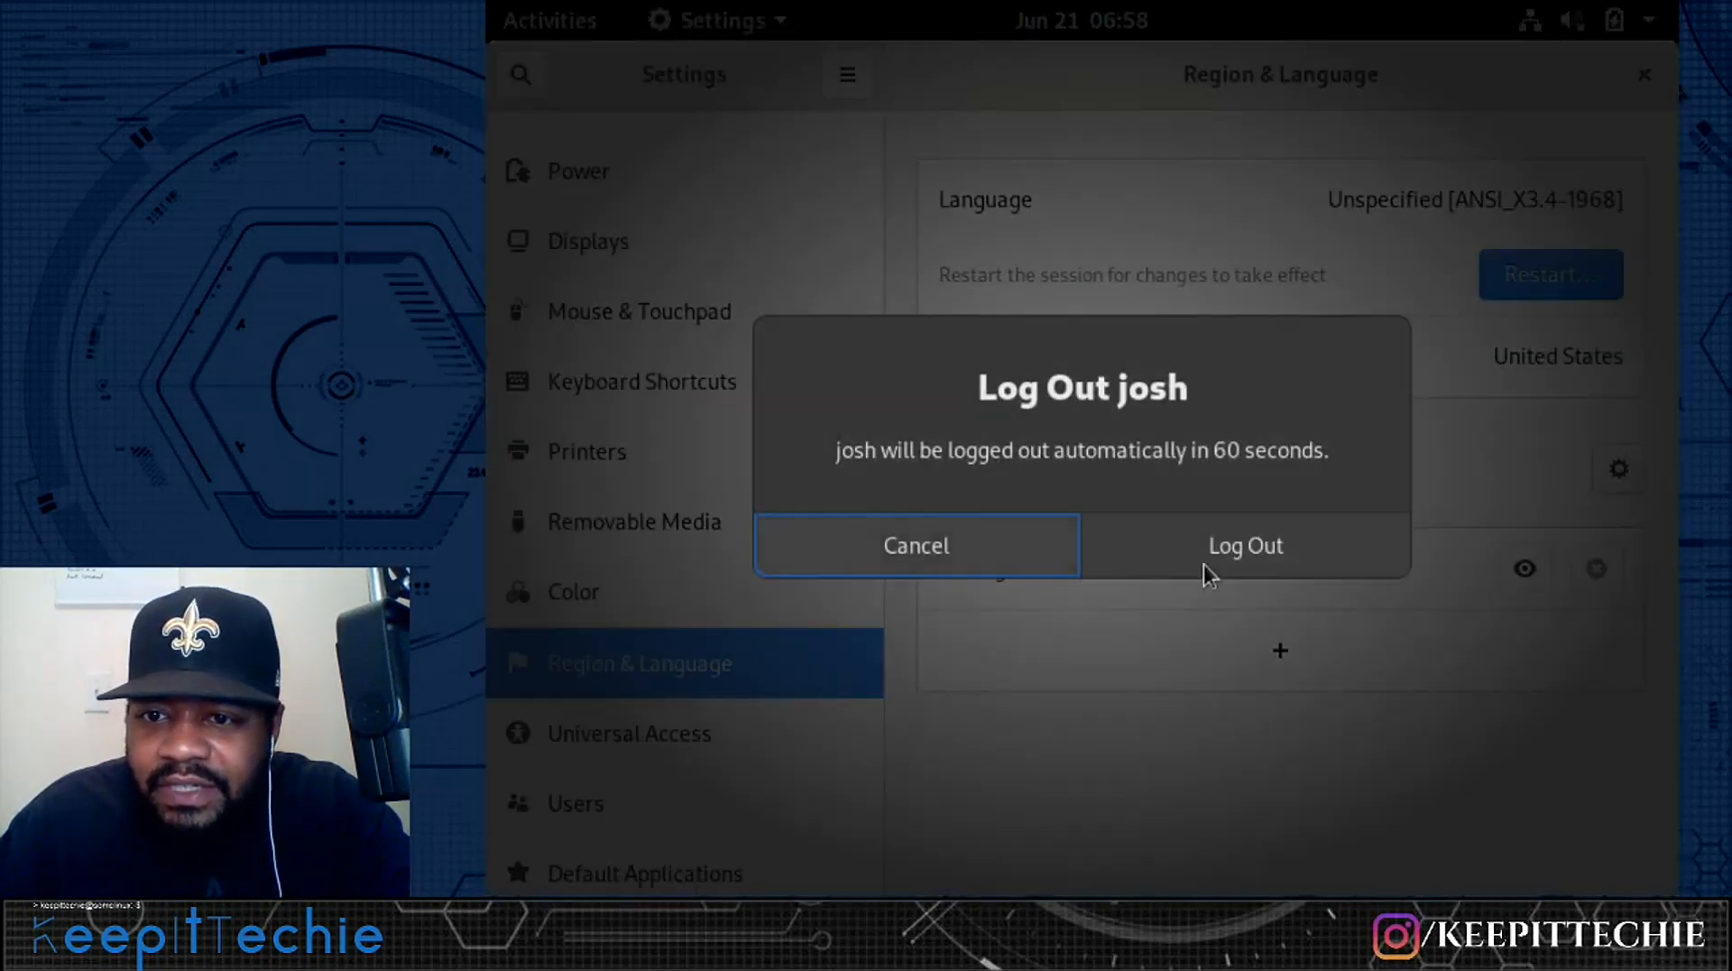
left_click(1246, 545)
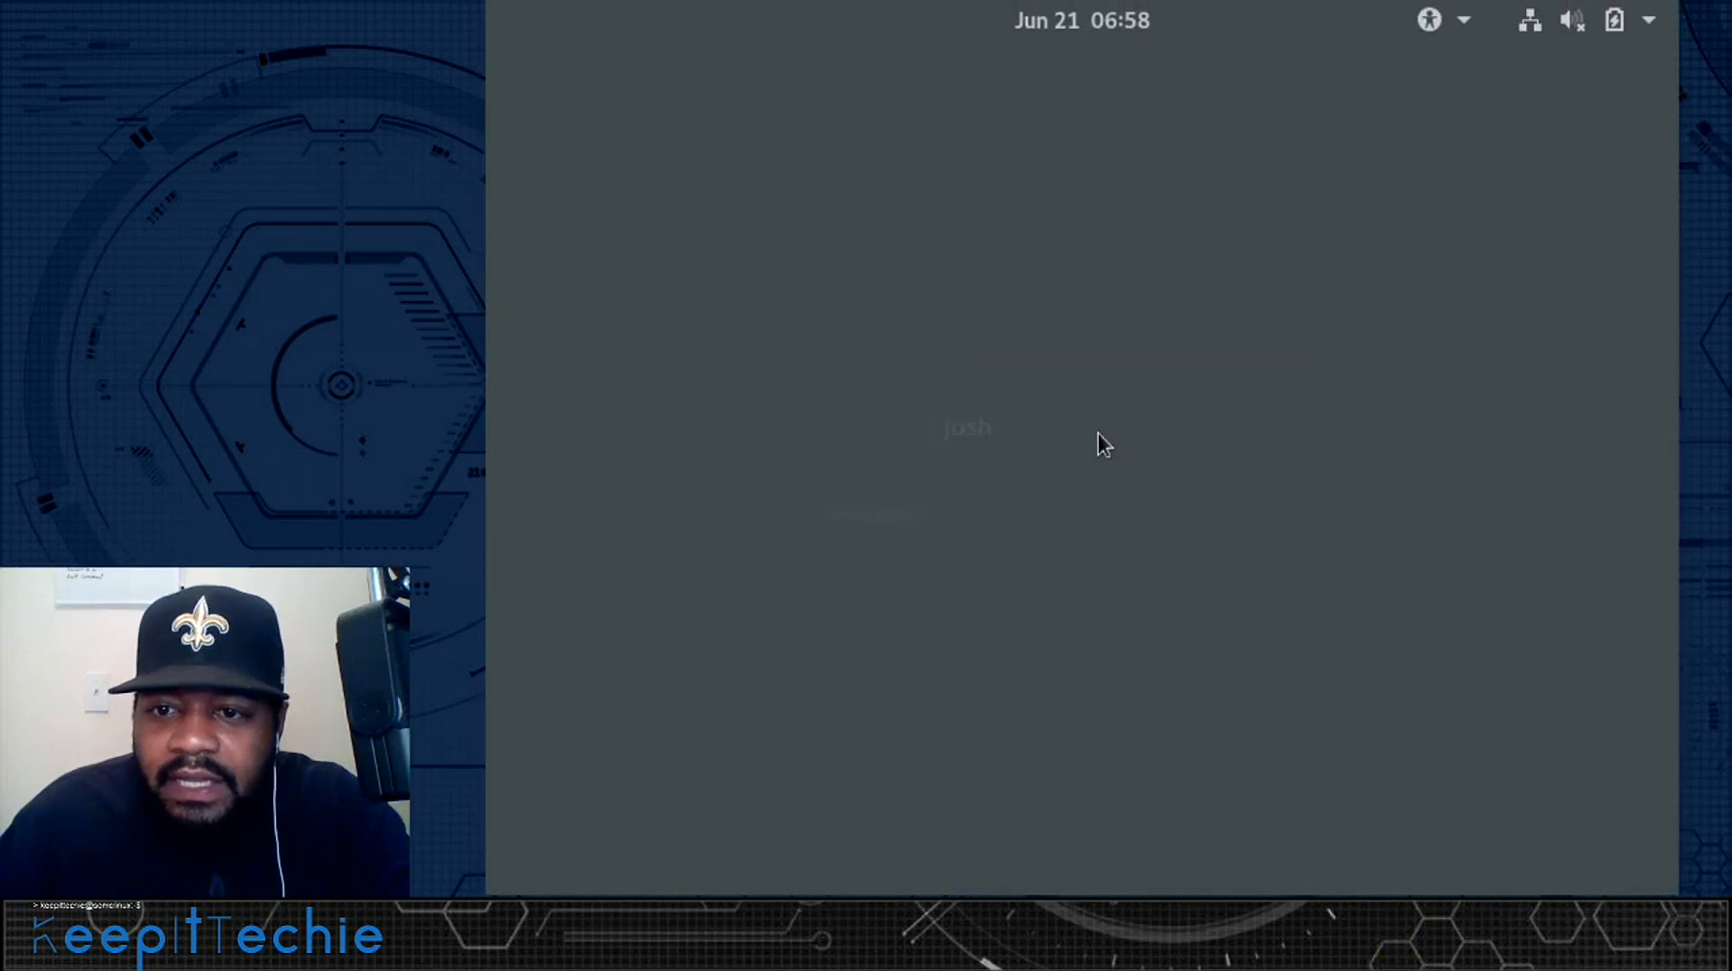
Step: Enter the password at the GDM login to start a fresh GNOME session
type("••••")
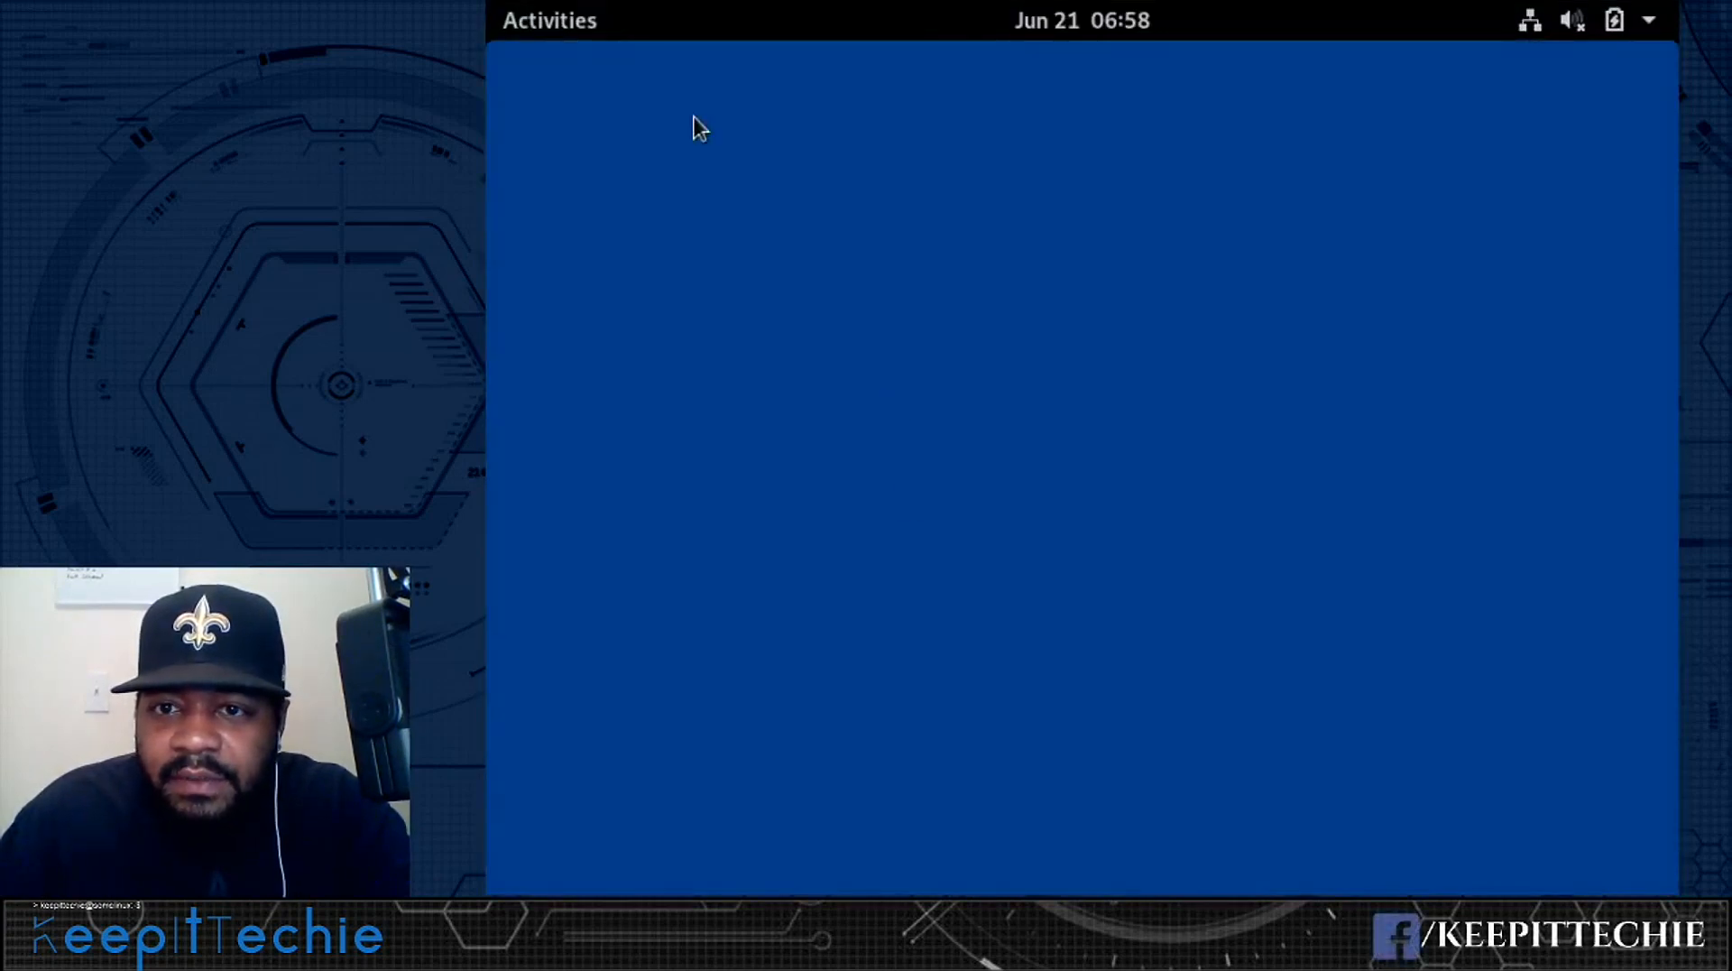
Step: Search the app grid for 'terminal' and launch Terminal
left_click(549, 20)
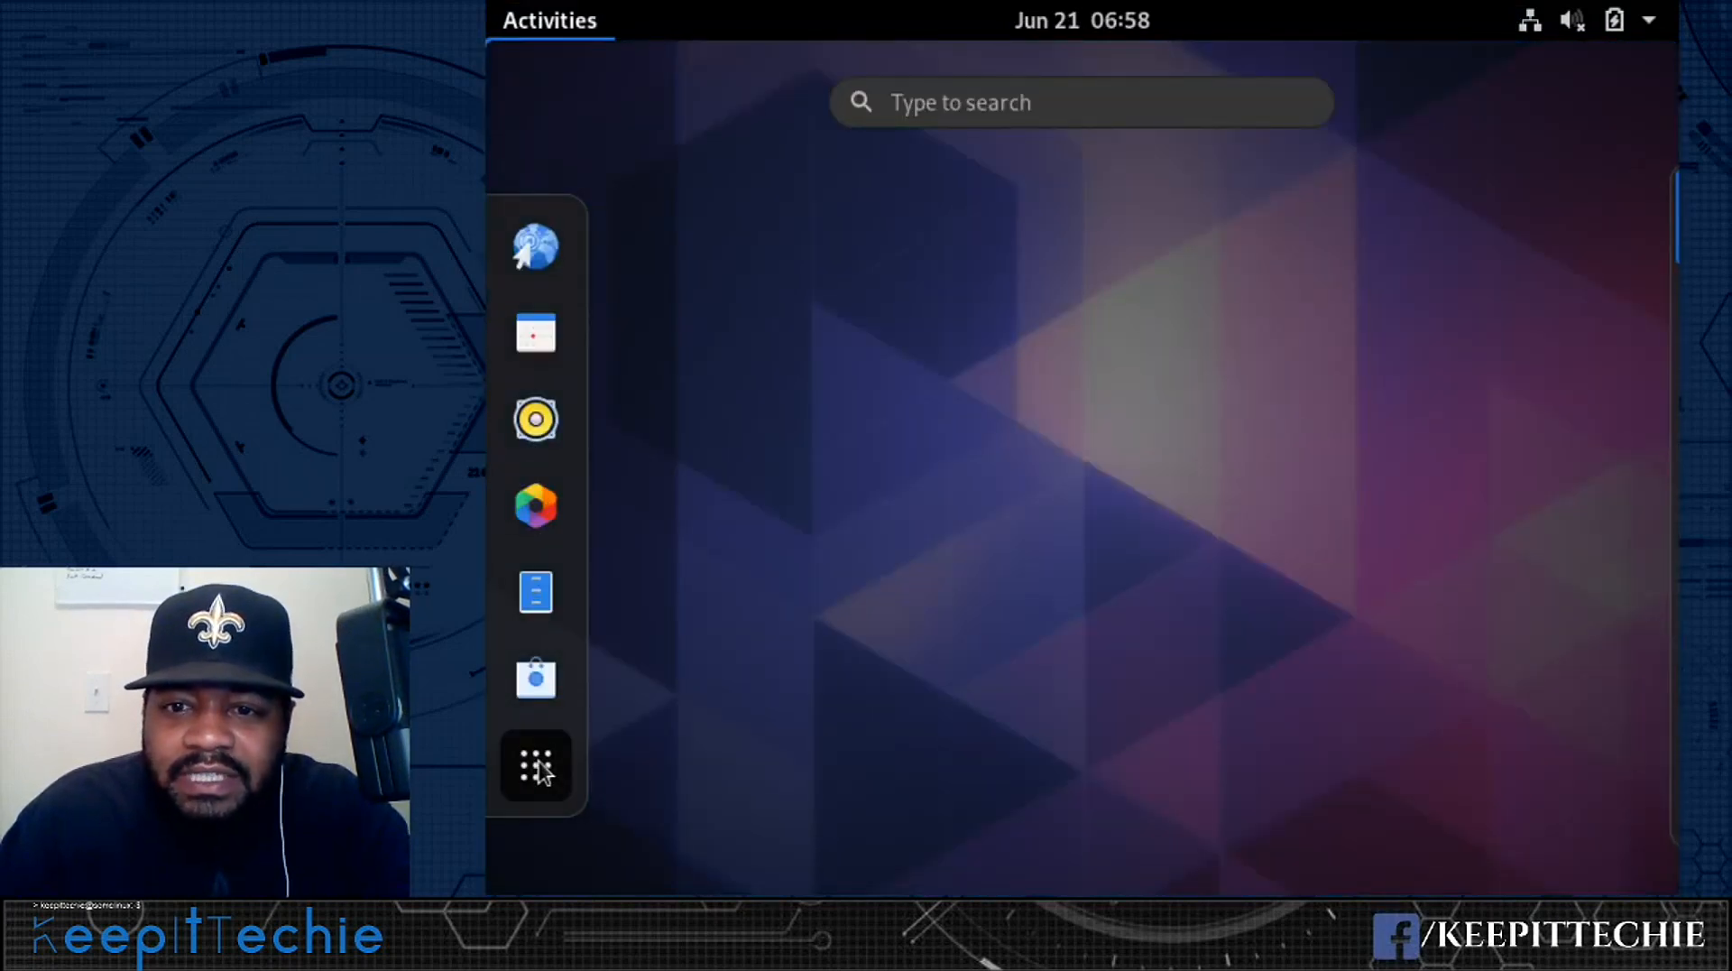
mouse_move(536, 765)
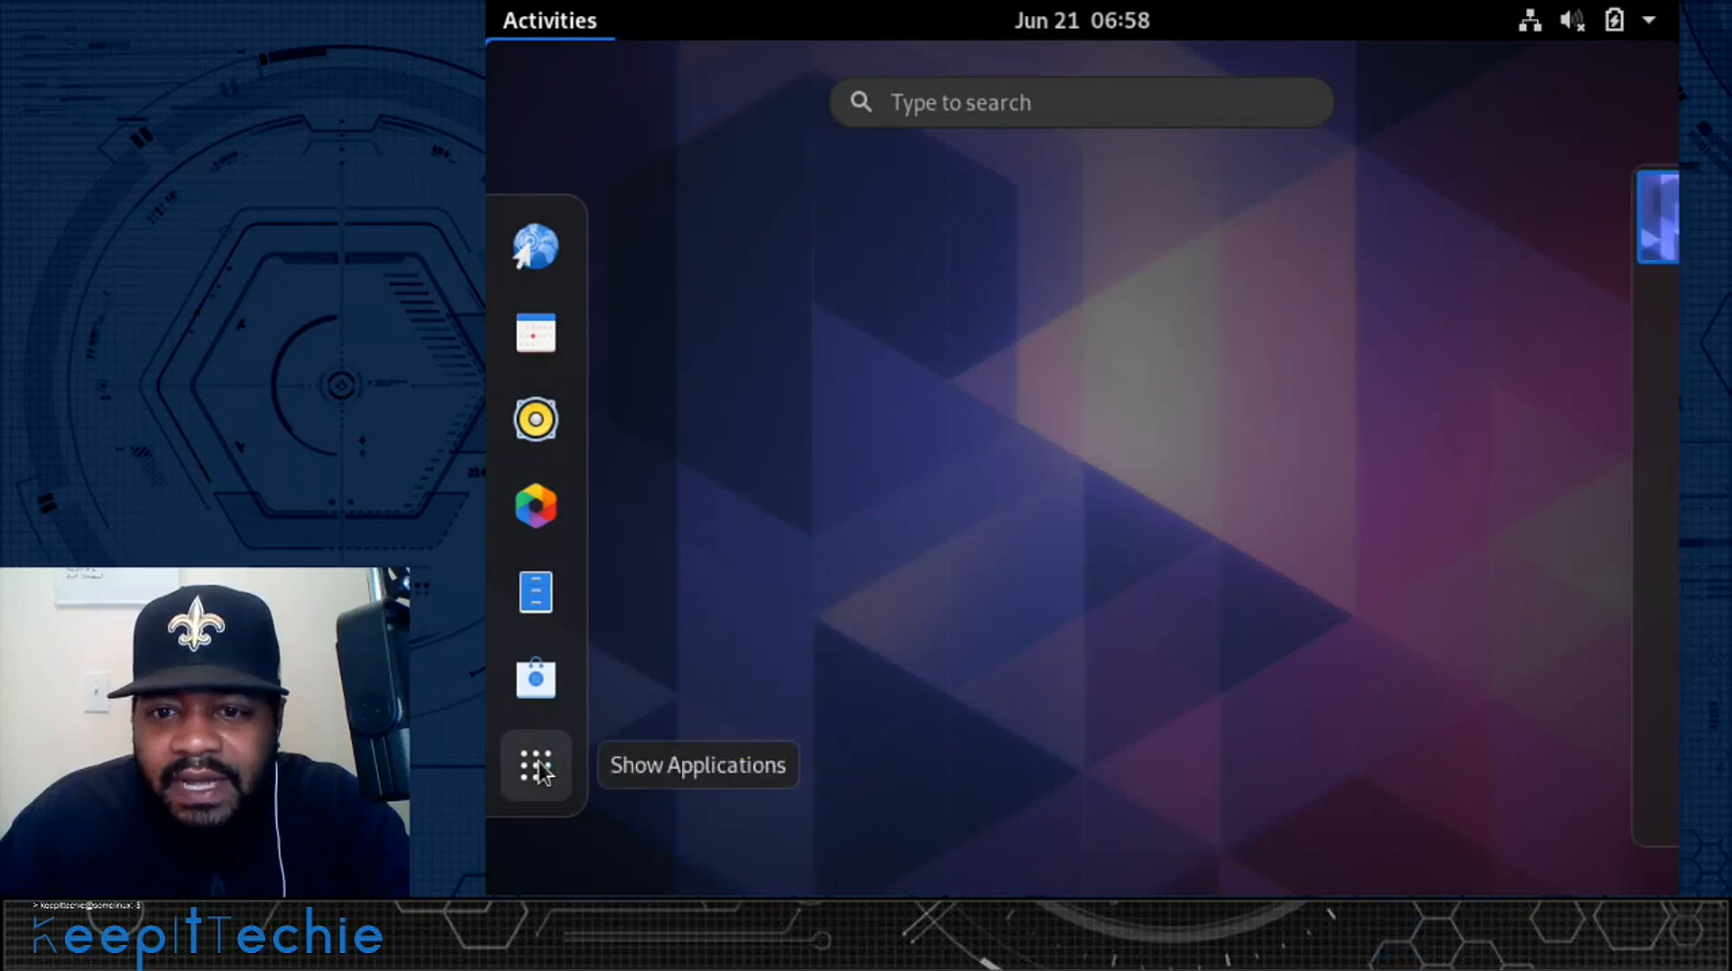
left_click(536, 765)
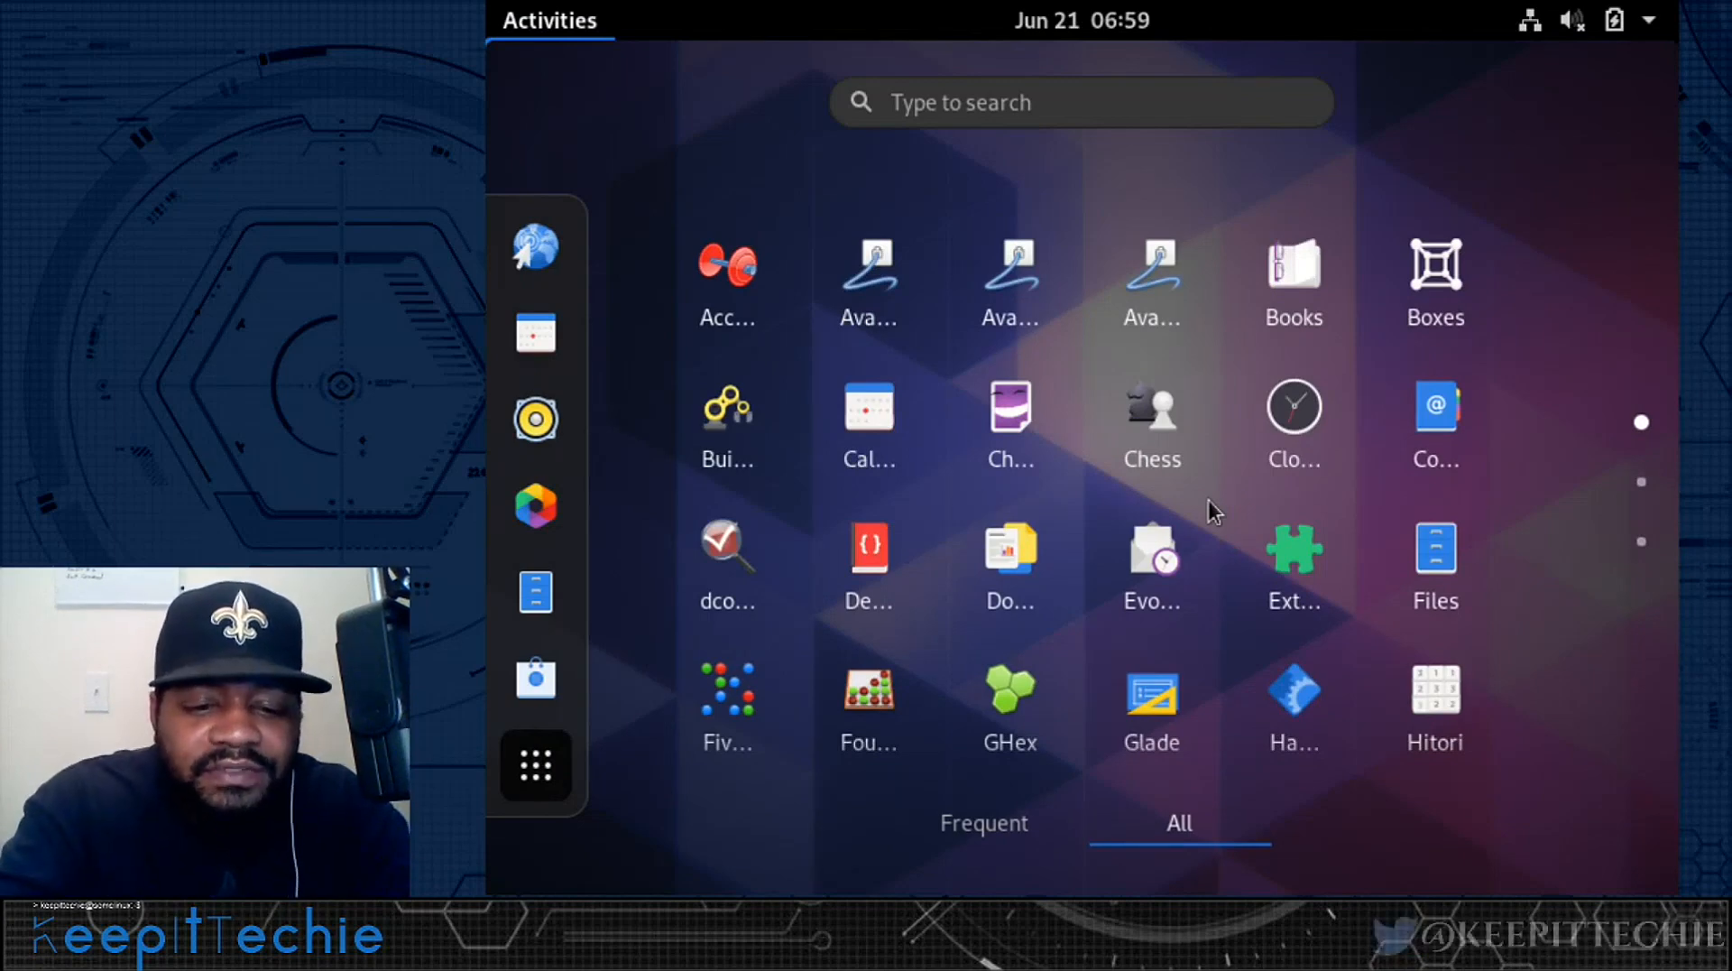
type("terminal")
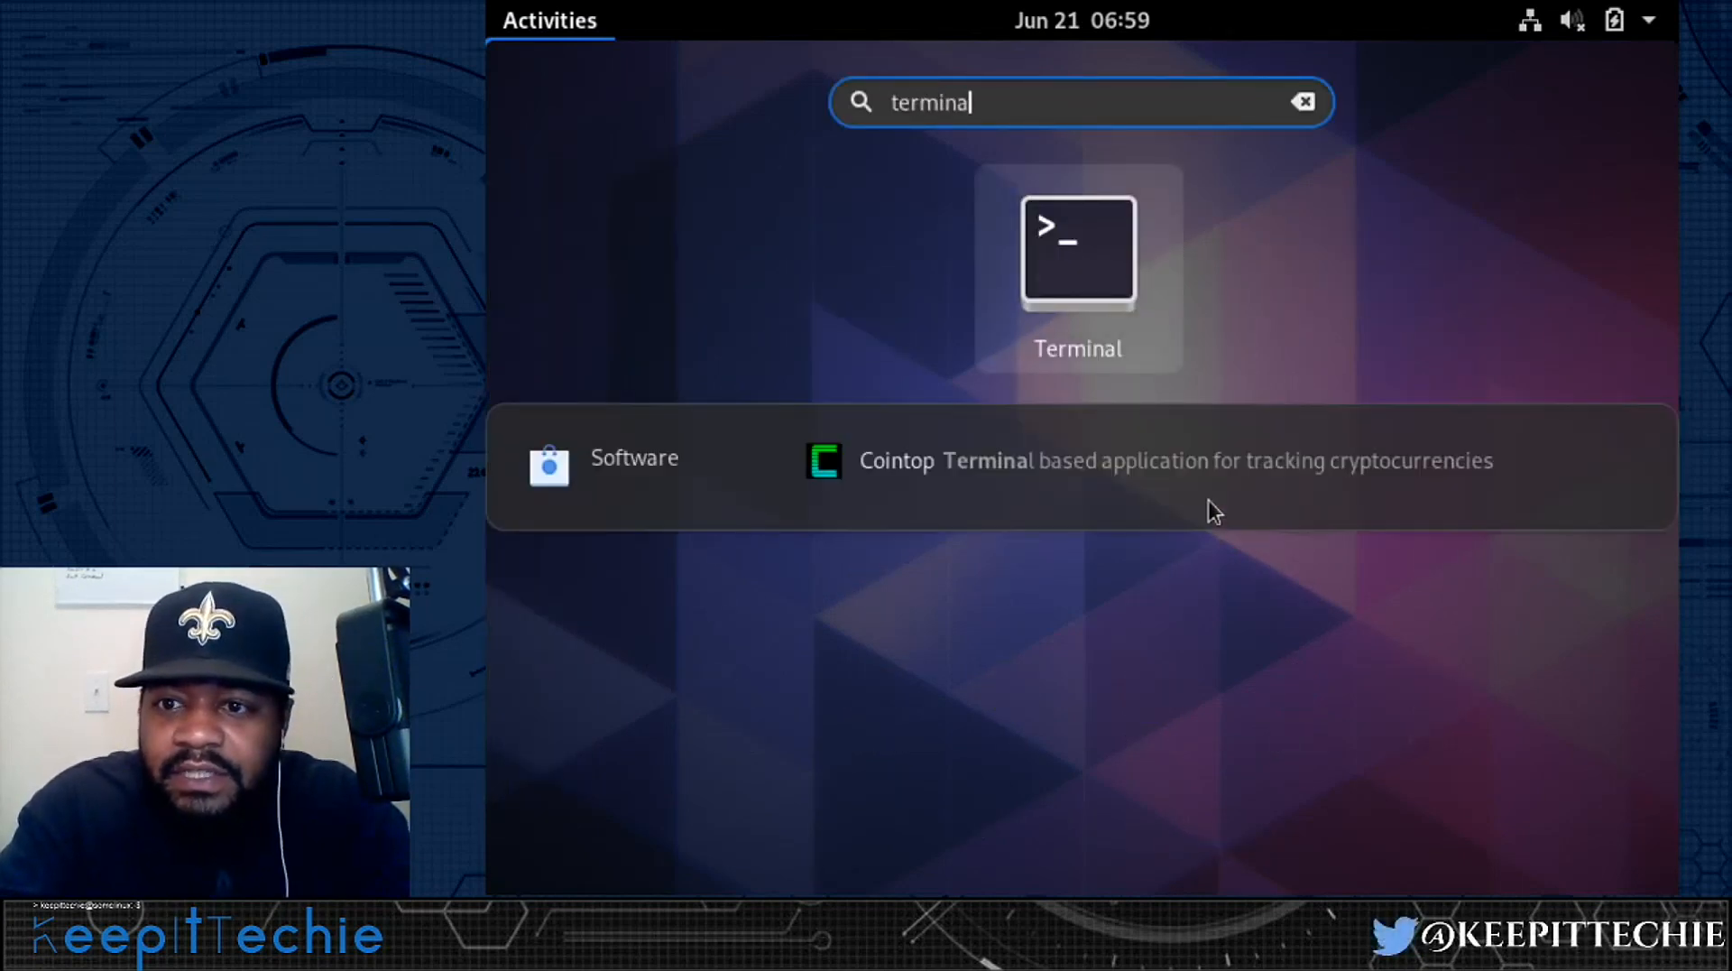
left_click(1077, 249)
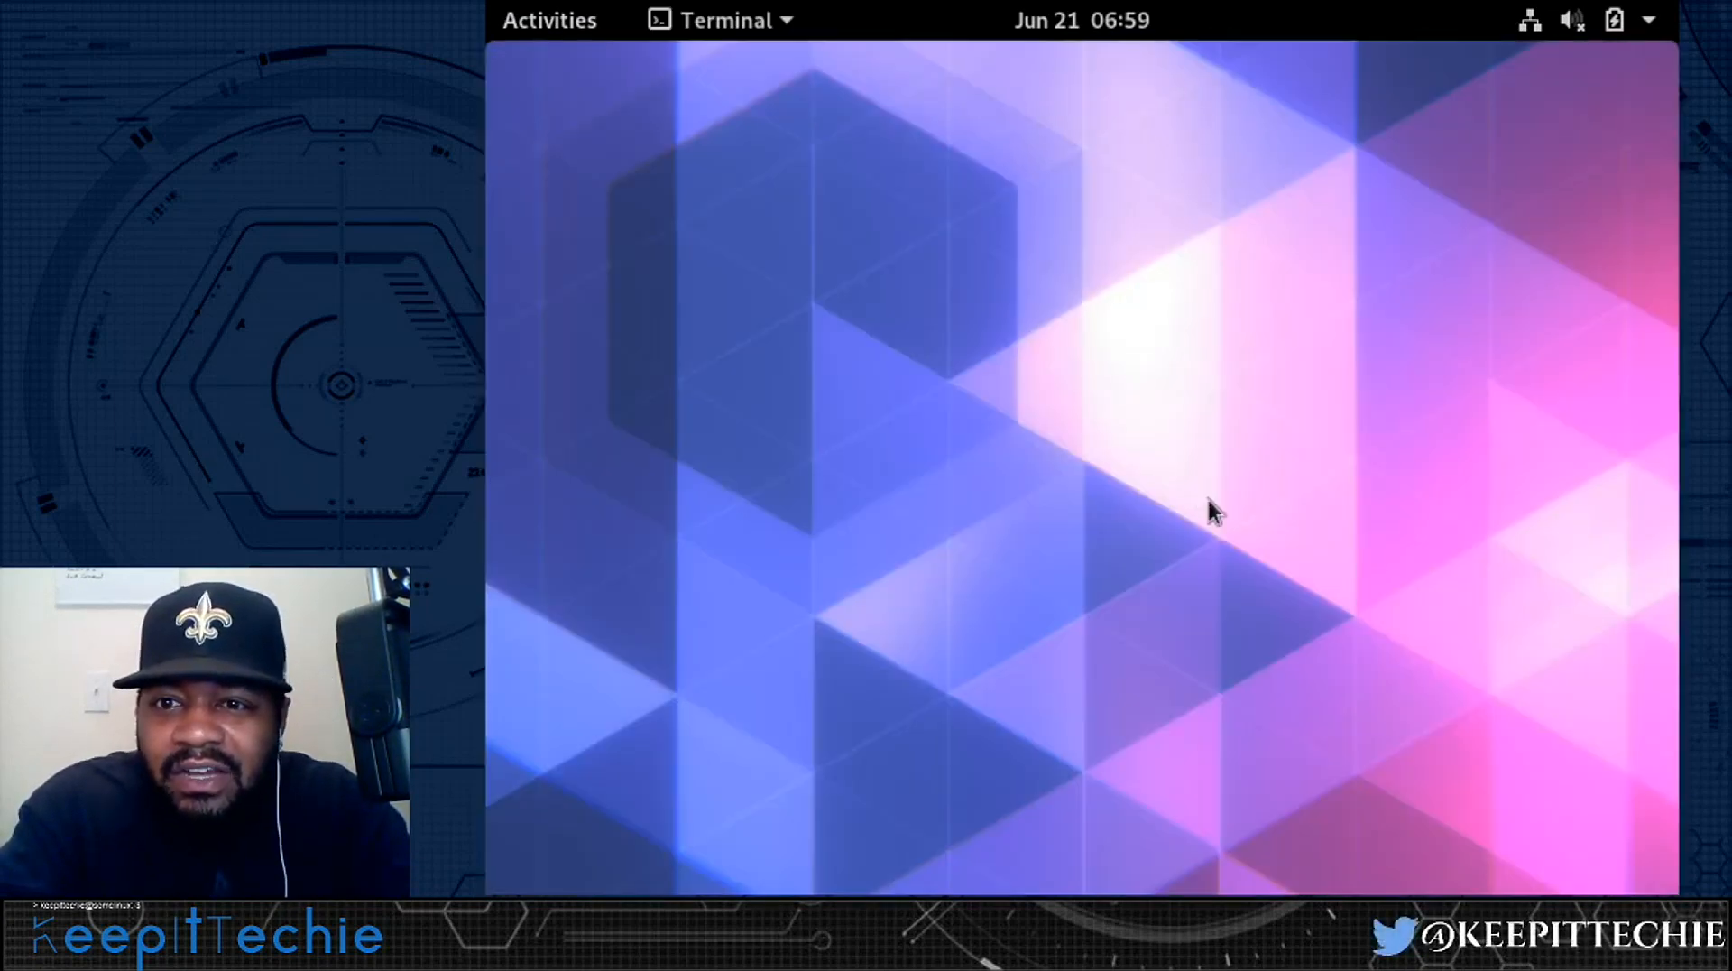
Step: Run 'sudo pacman -Syu' (nothing to do), show the kernel with 'uname -a', then exit the terminal
left_click(720, 20)
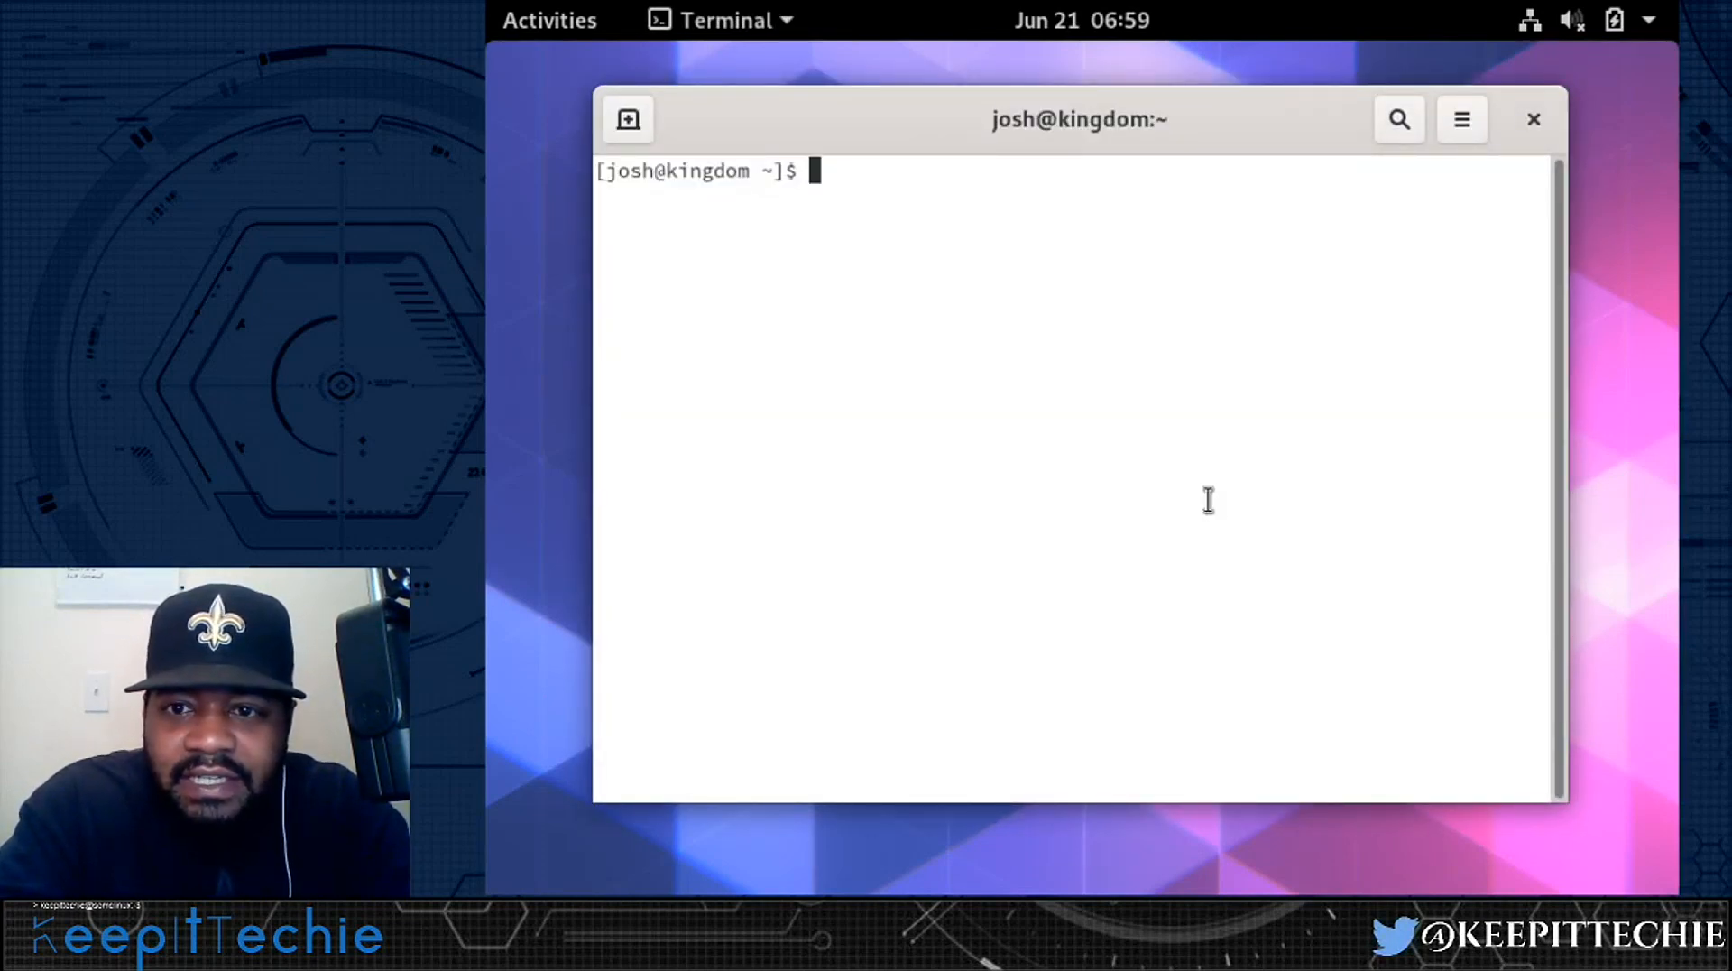
type("sudo")
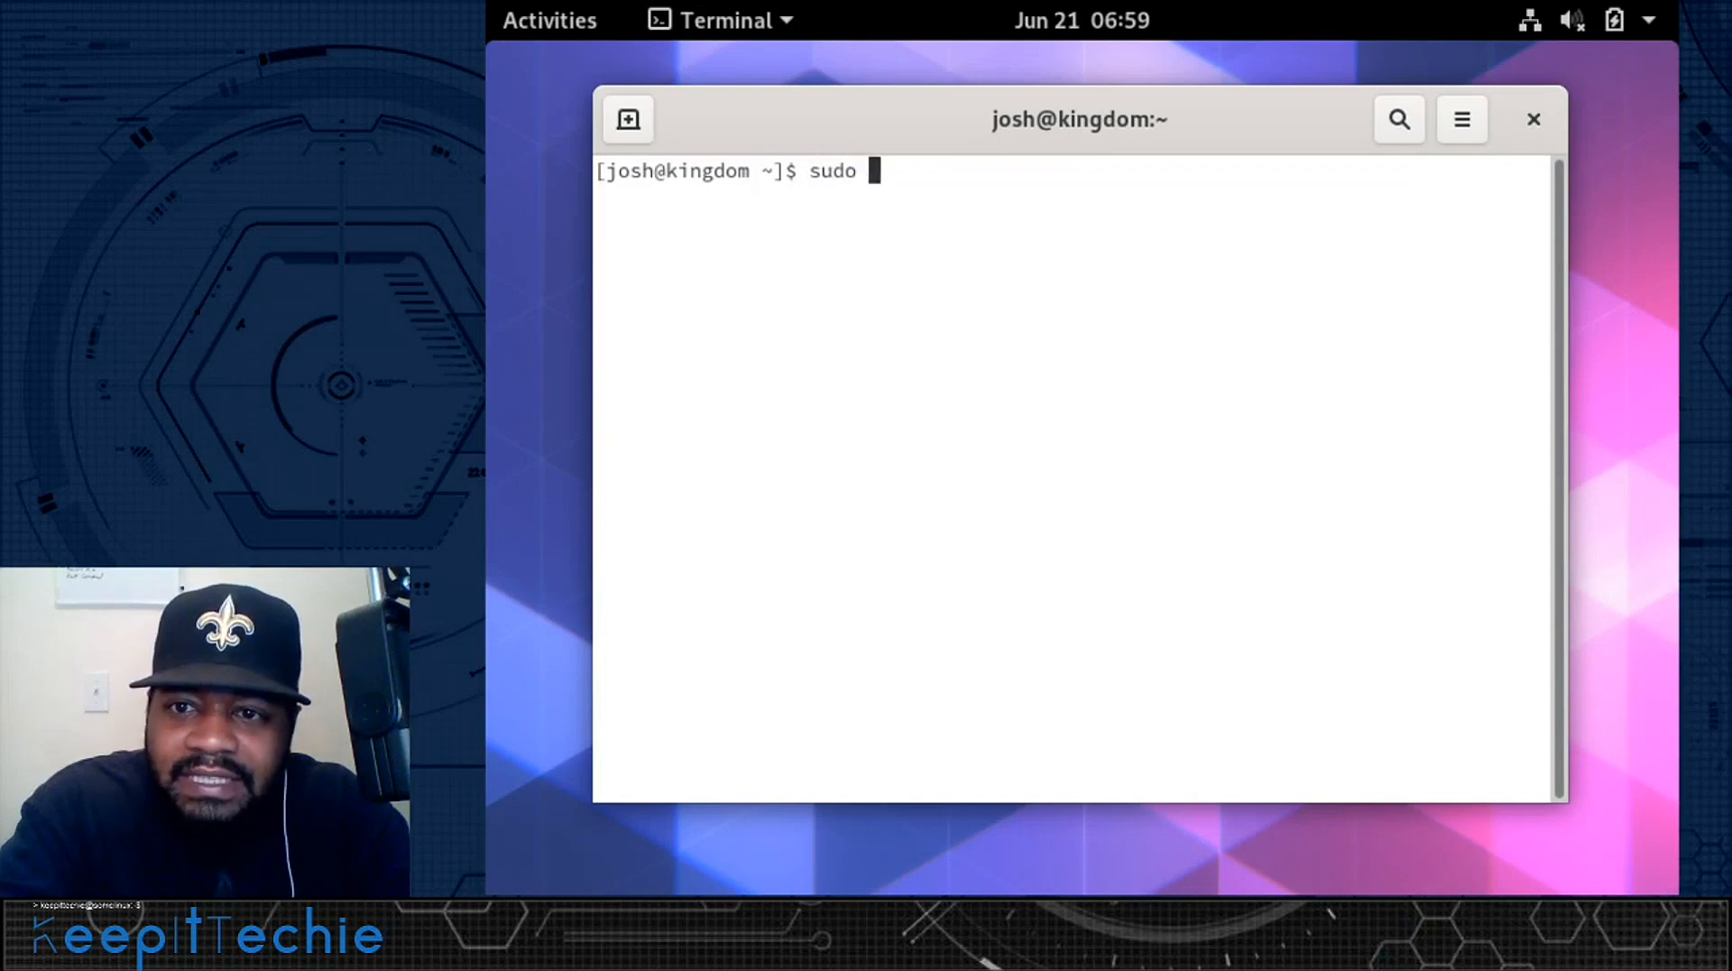
type("pa")
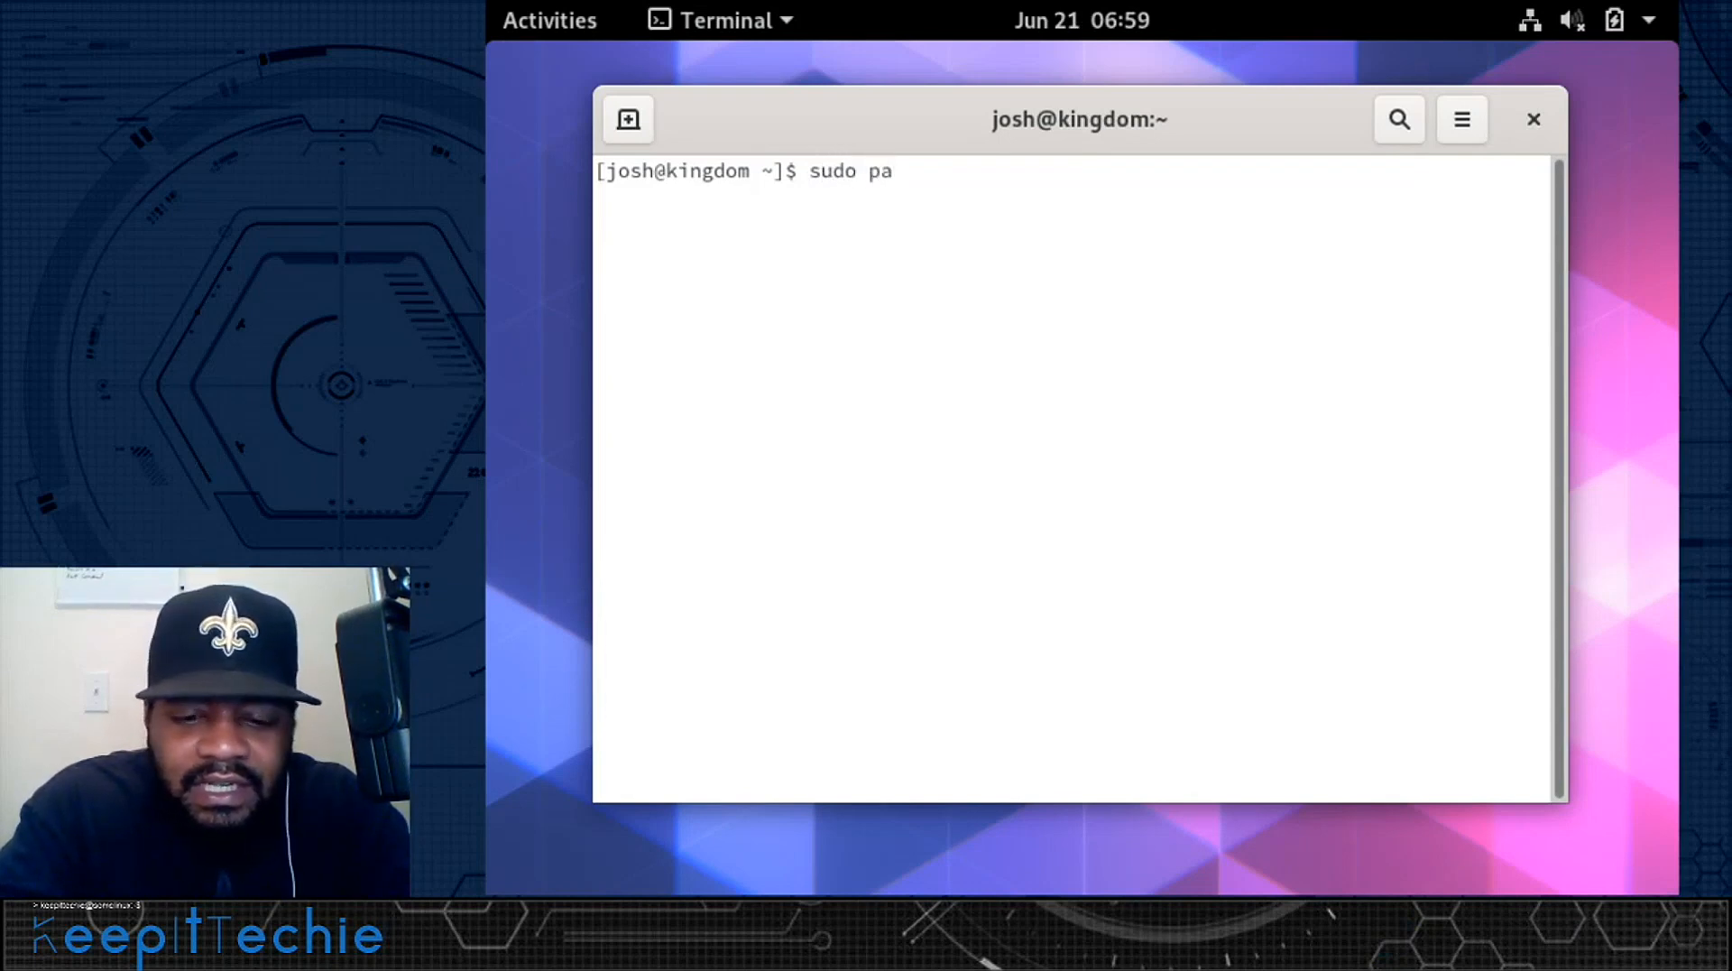
type("cman -")
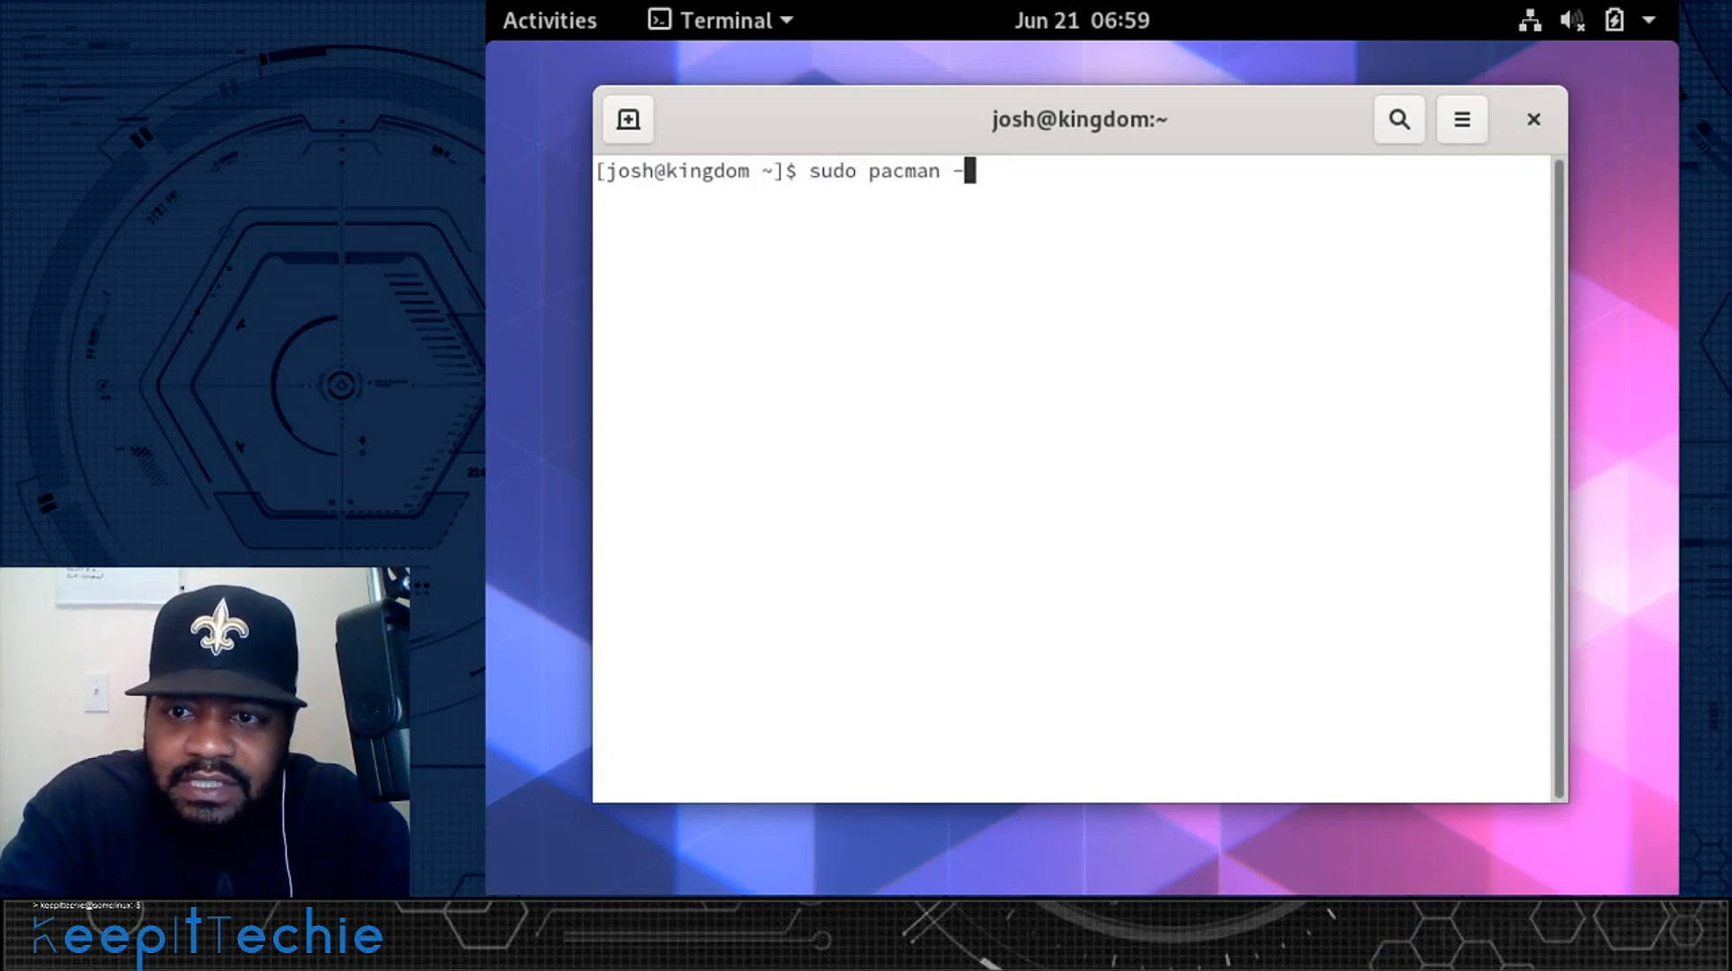
type("Sy")
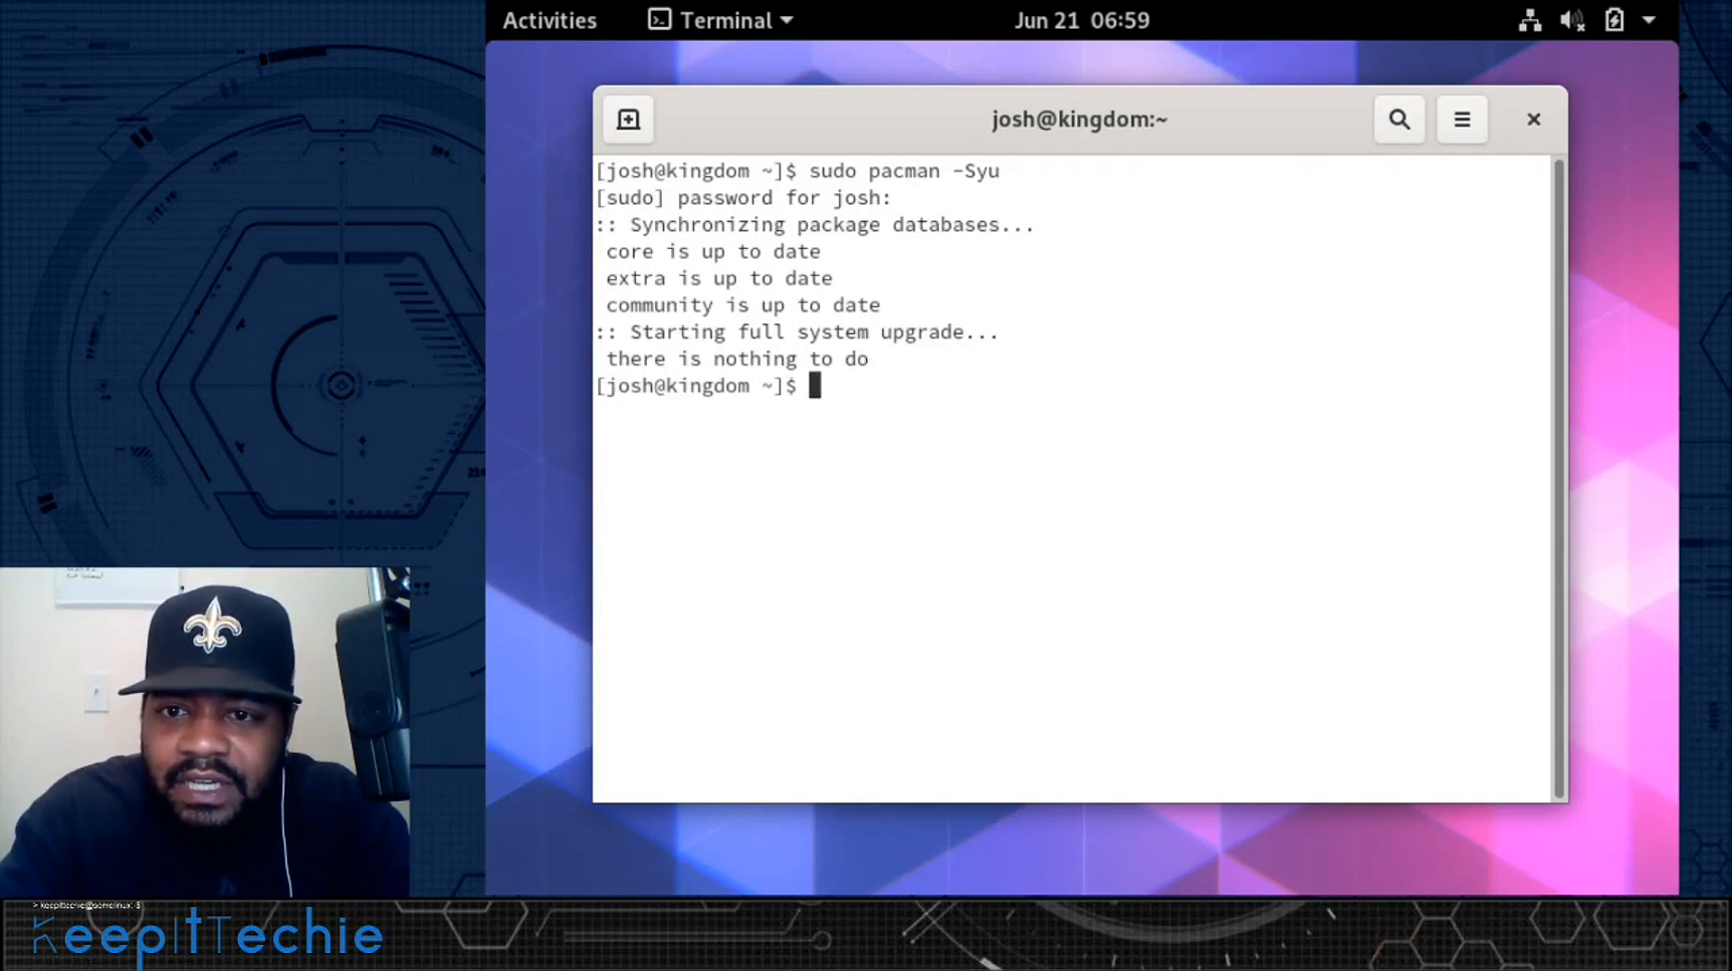
type("uname -a")
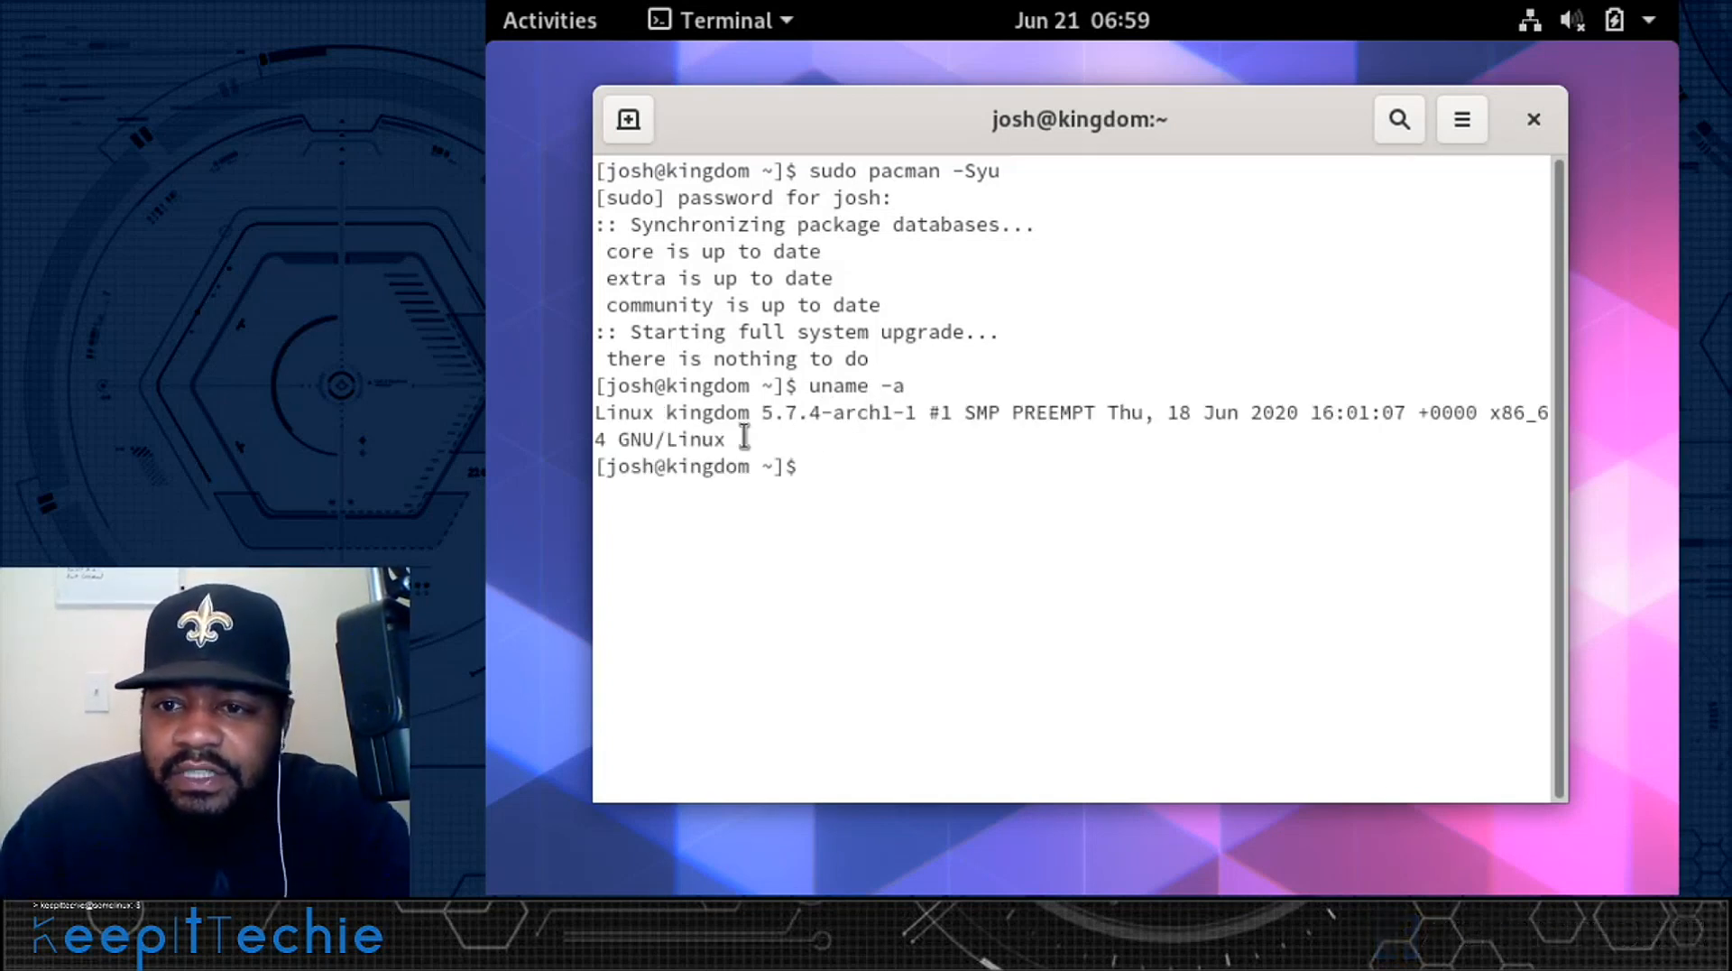
type("exit")
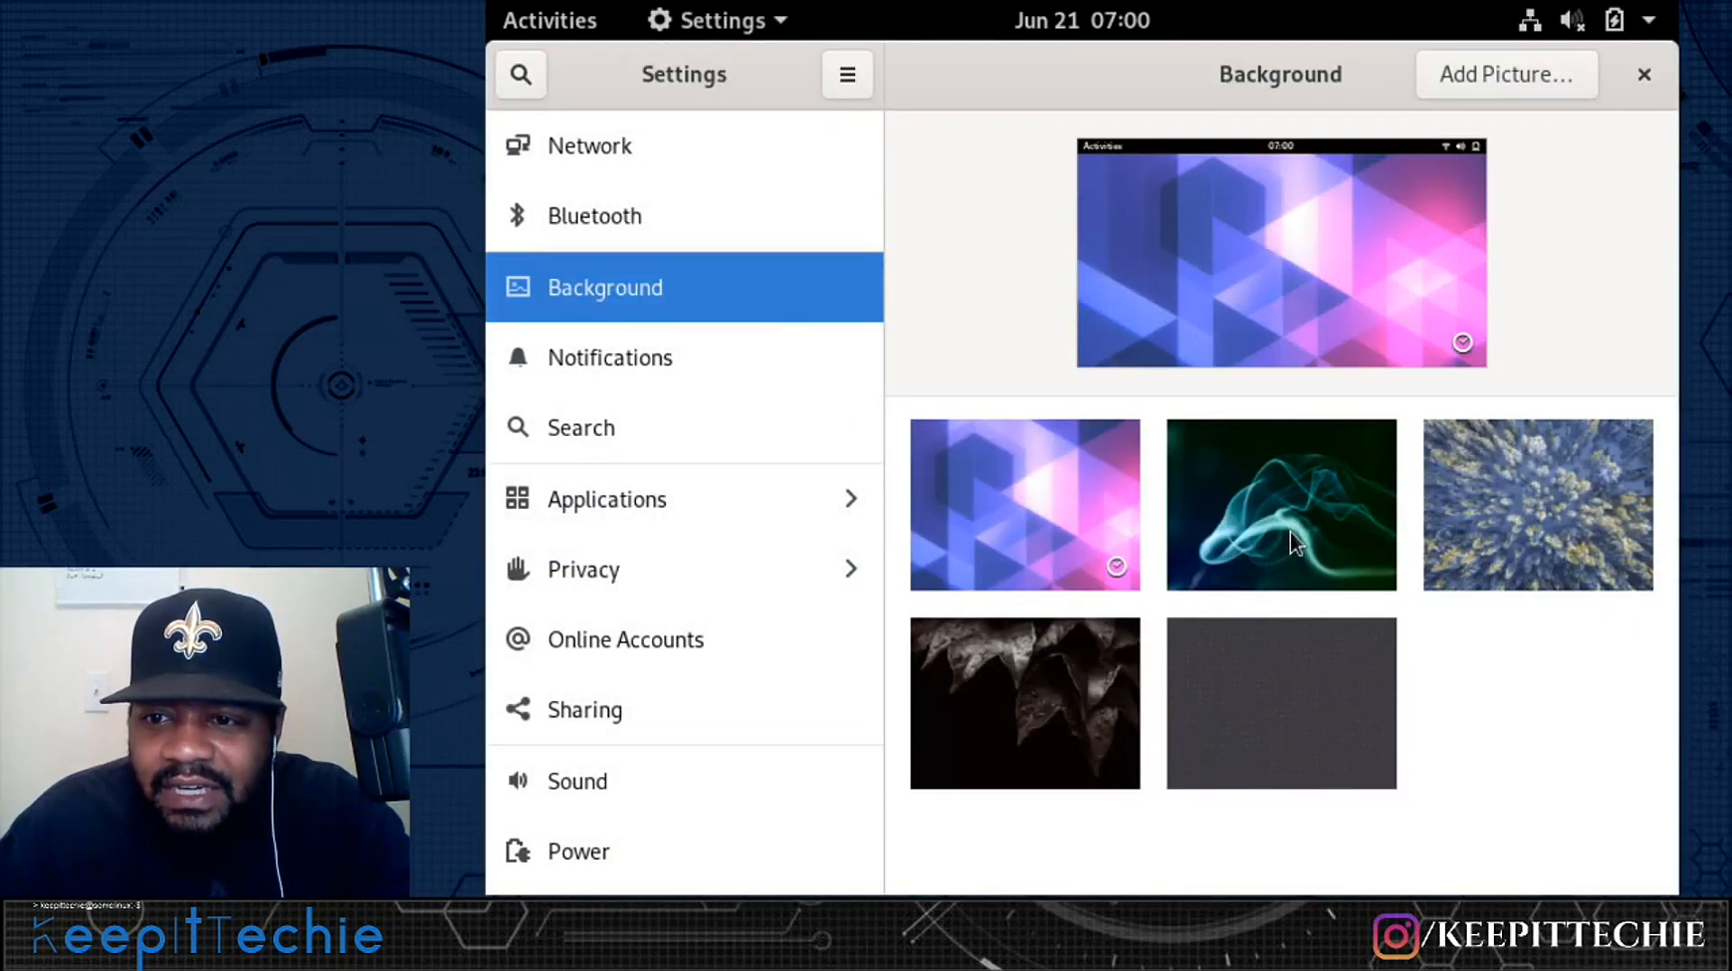
Step: Try the teal smoke wallpaper, then apply the blue abstract painting and cancel the Add Picture chooser
left_click(1281, 504)
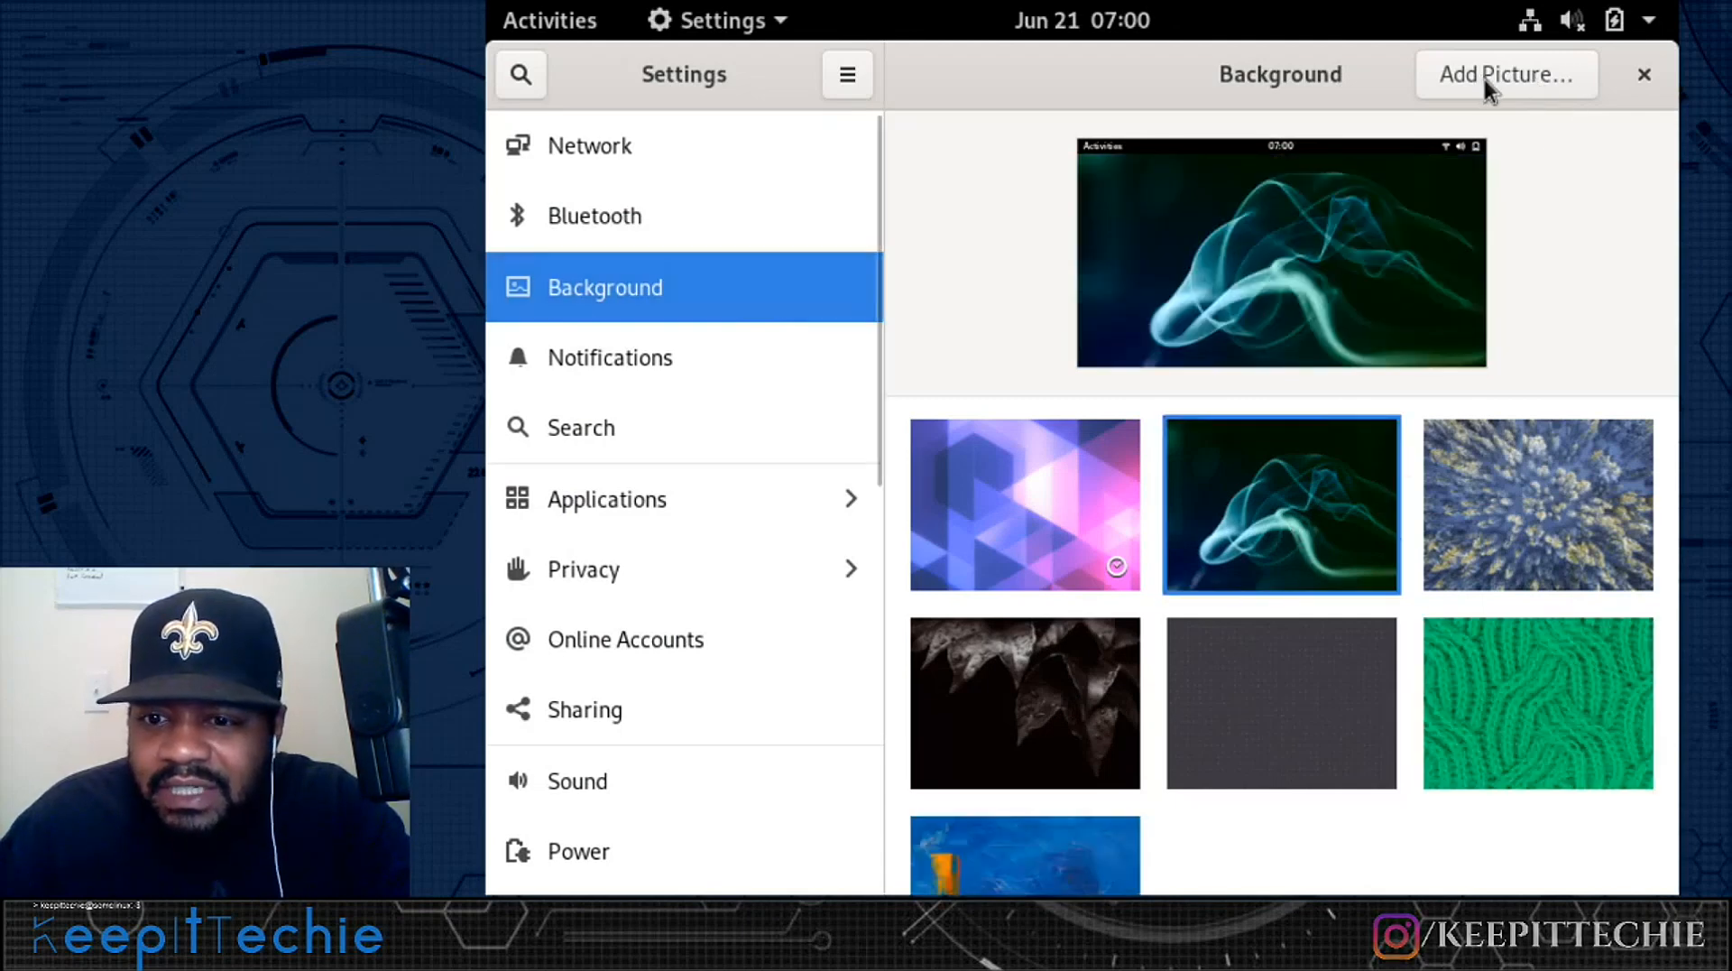
scroll("down", 3)
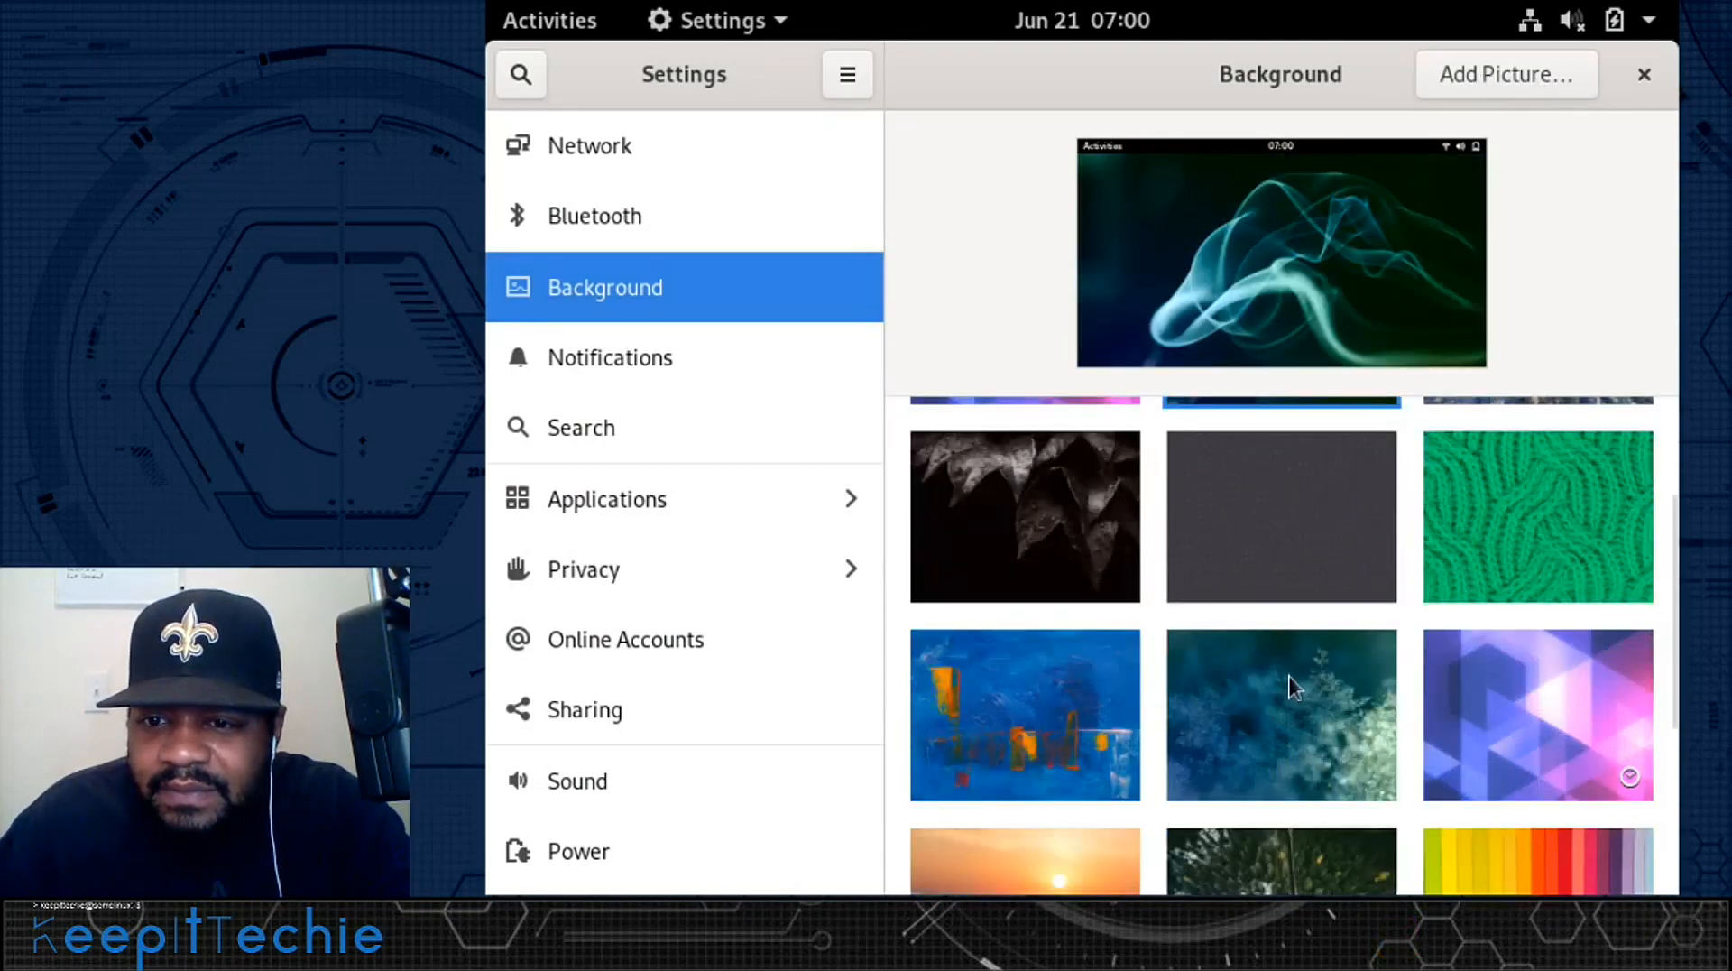
left_click(1023, 713)
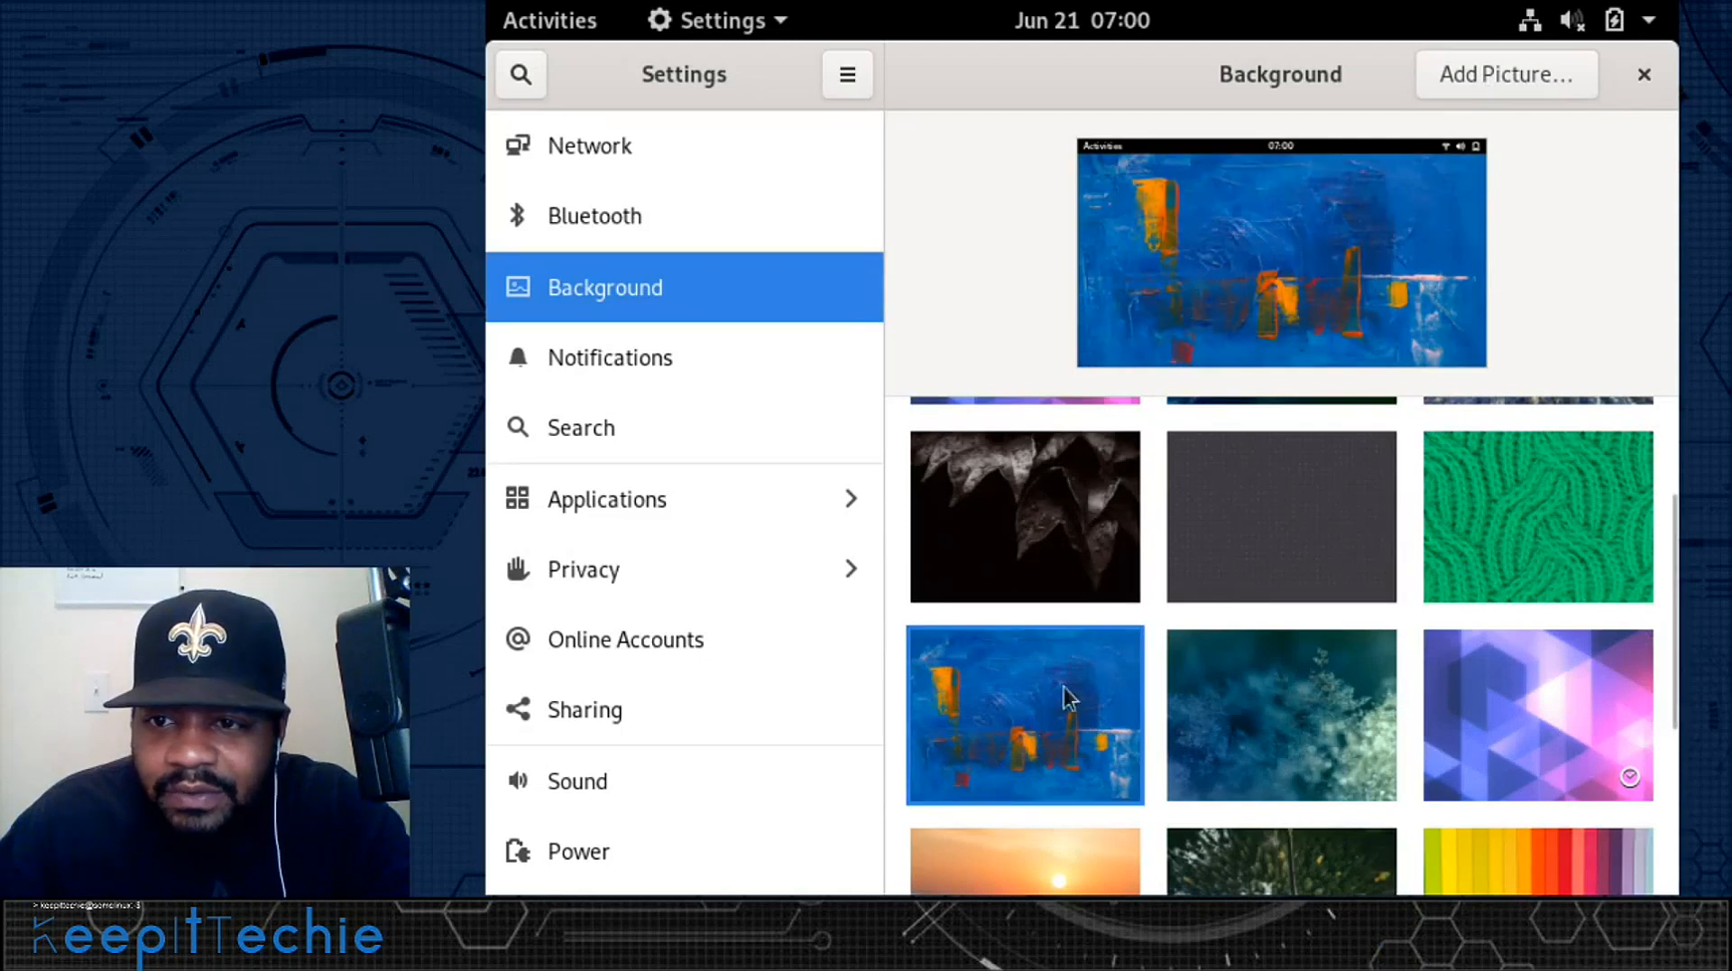
left_click(1505, 74)
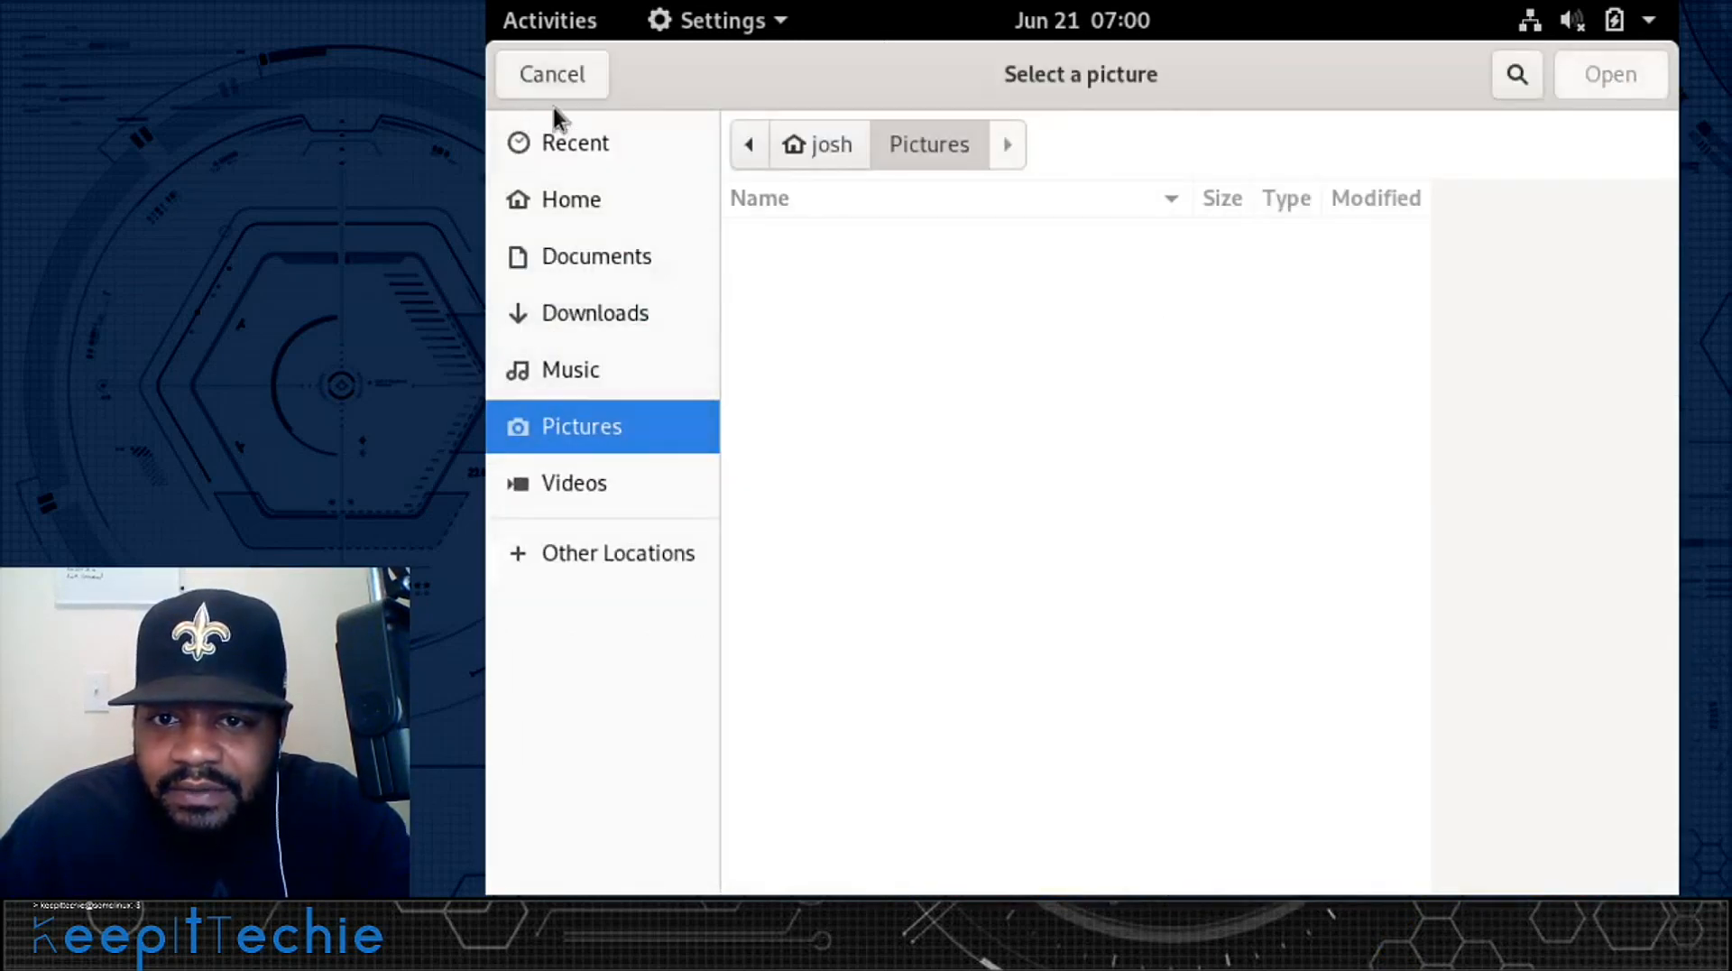
left_click(552, 74)
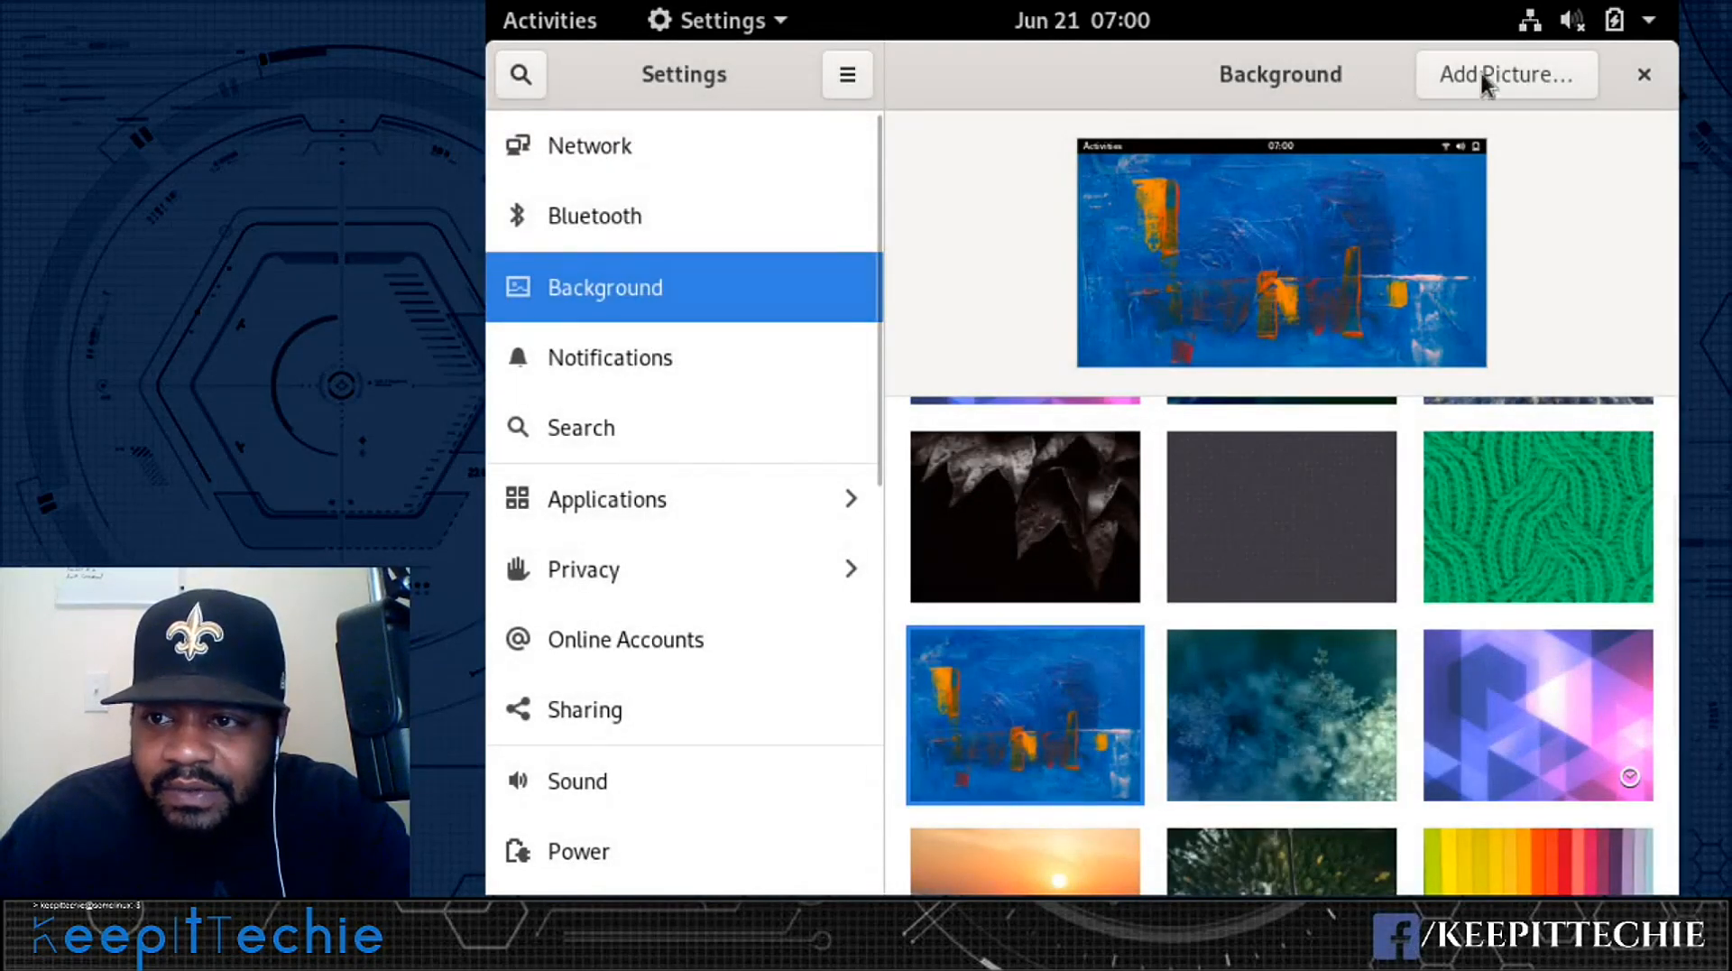
Step: Close Settings to reveal the blue wallpaper, then open the home folder in Files
left_click(1646, 74)
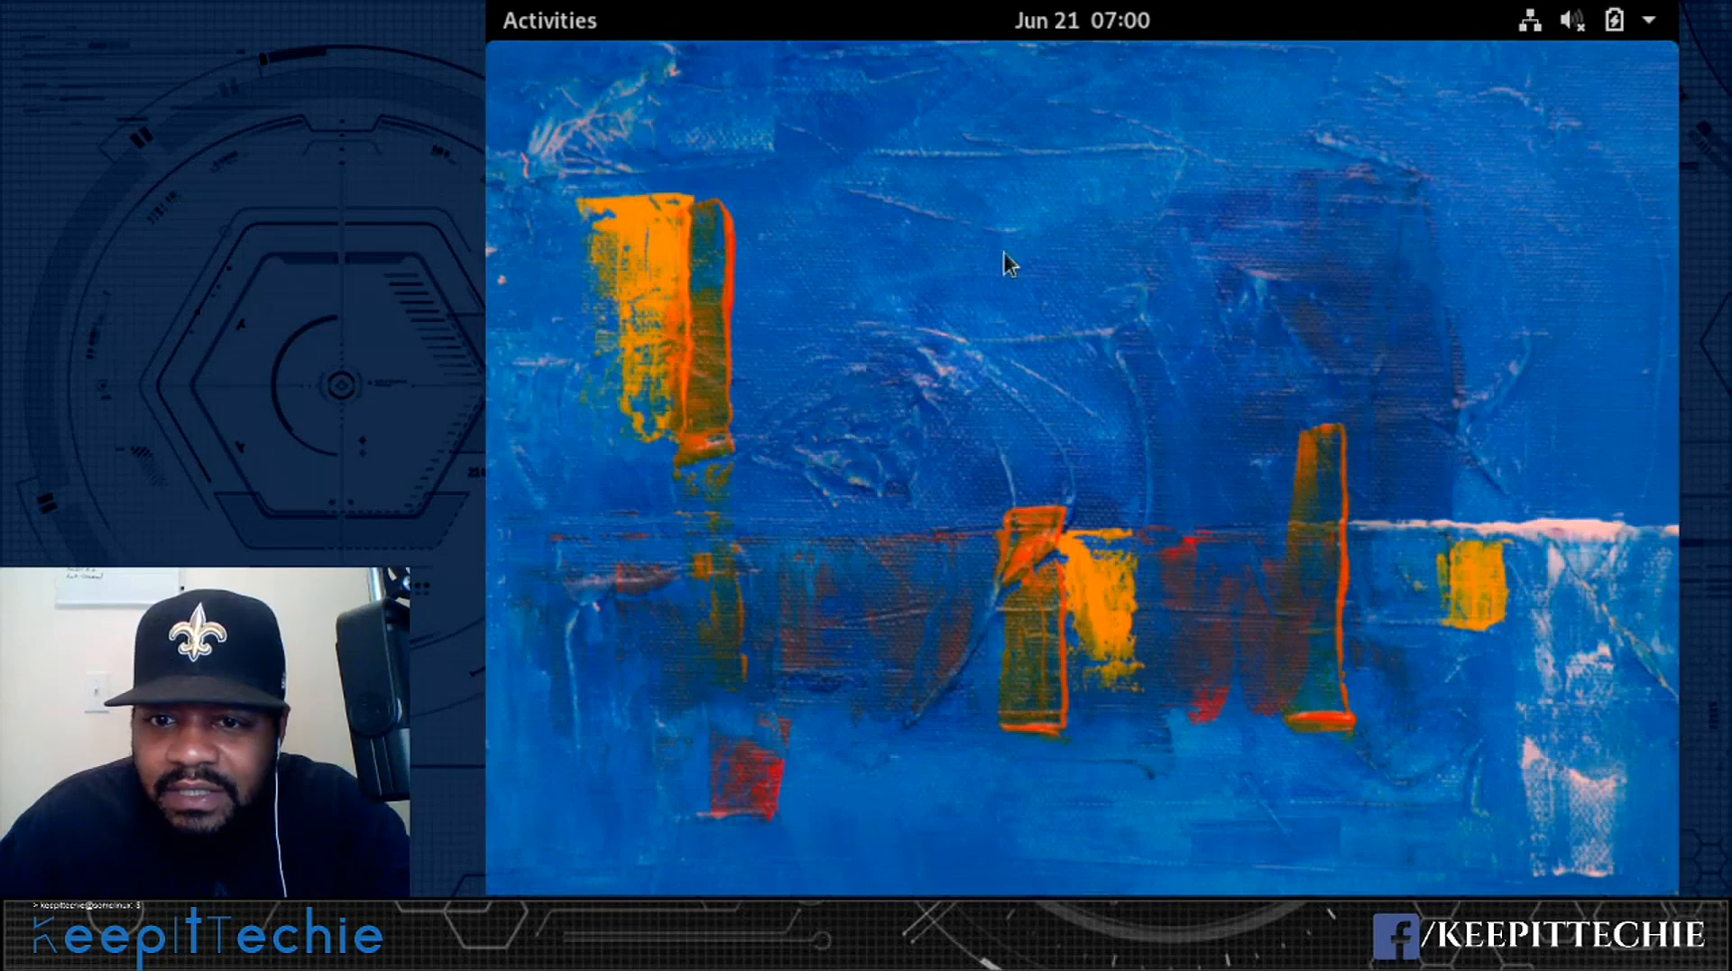
mouse_move(1083, 392)
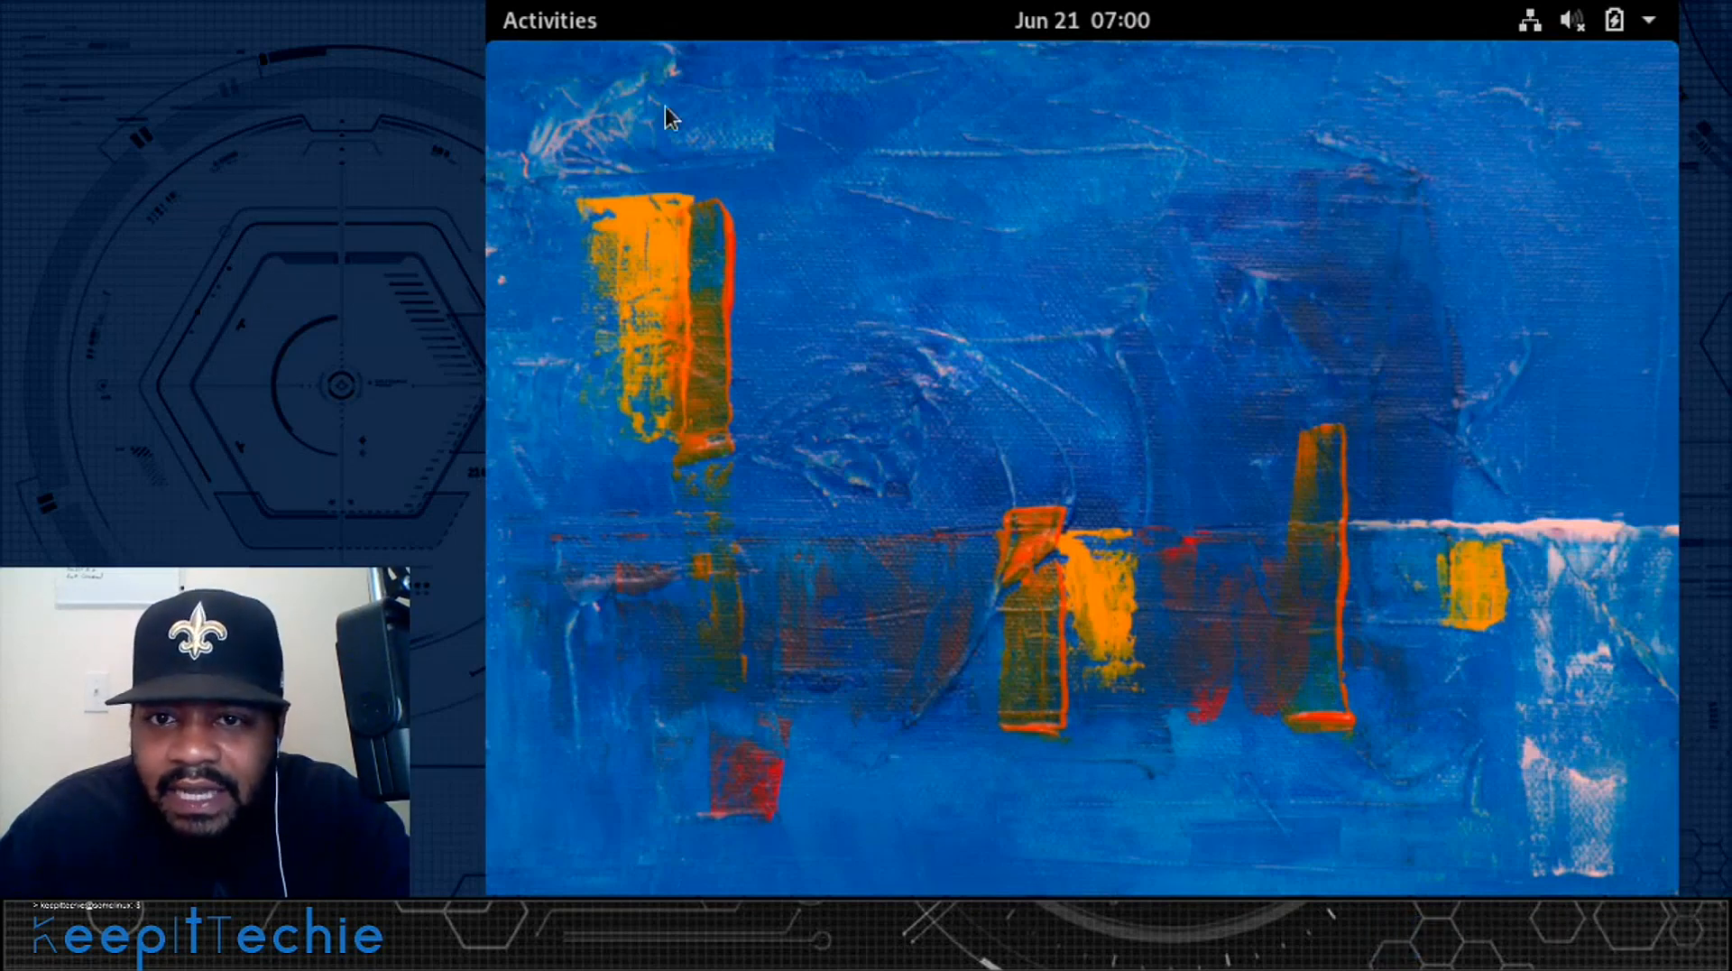
mouse_move(650, 180)
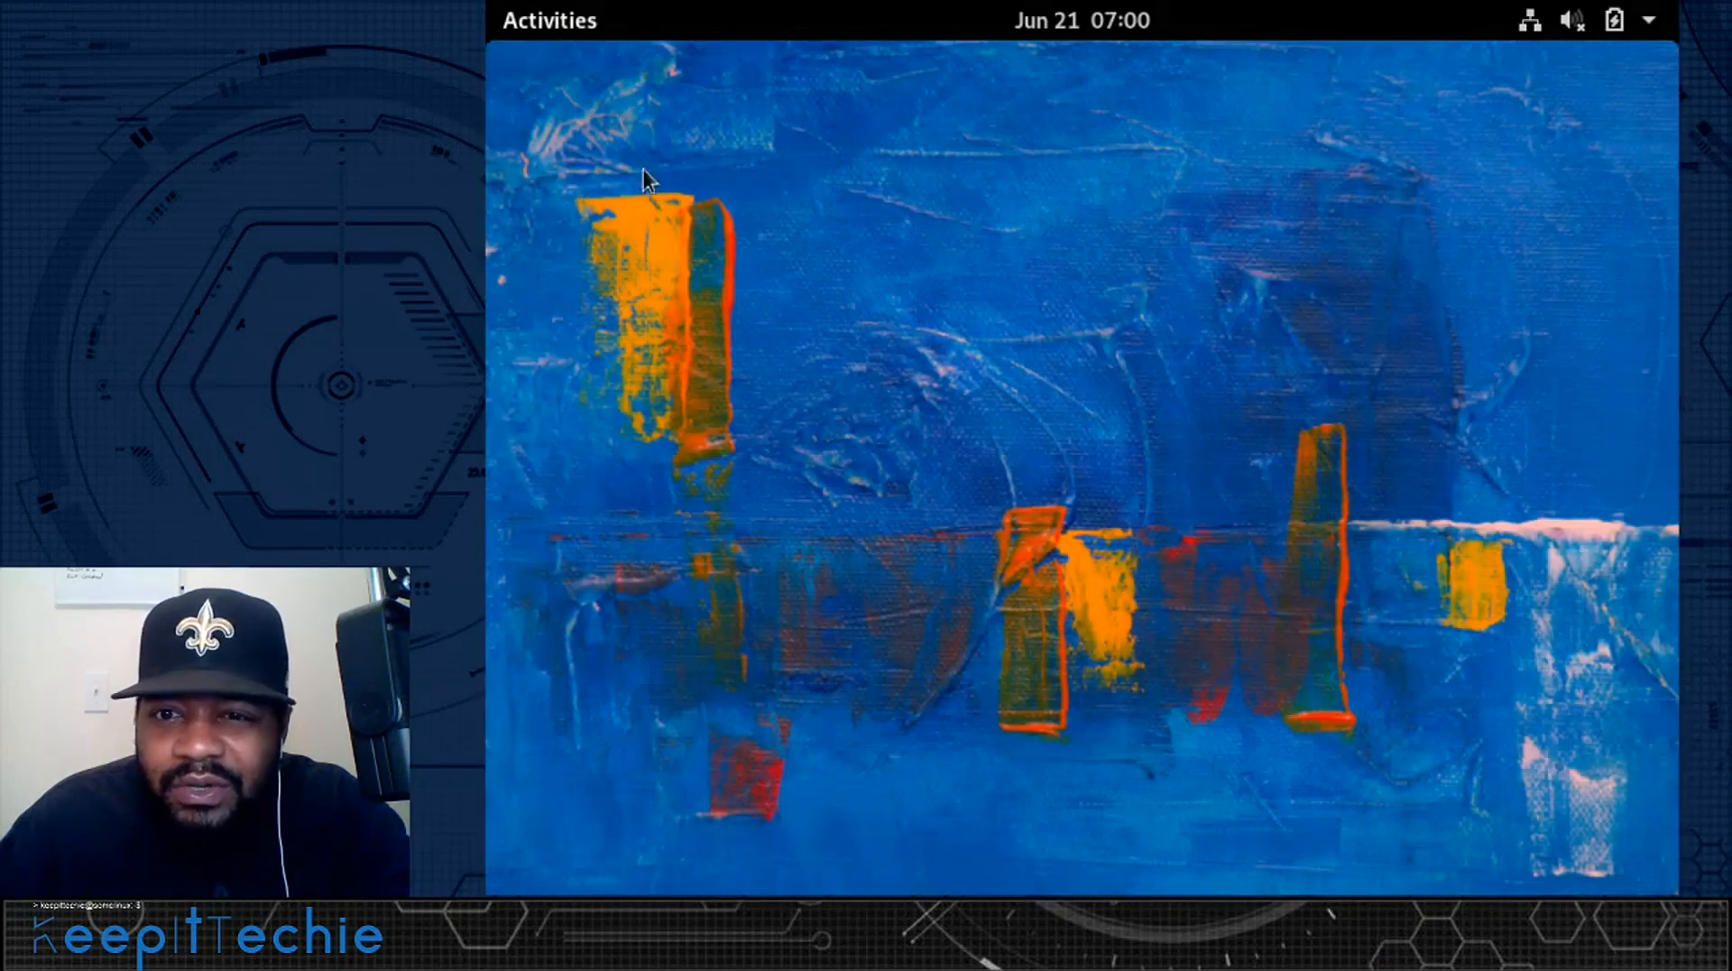
mouse_move(1140, 417)
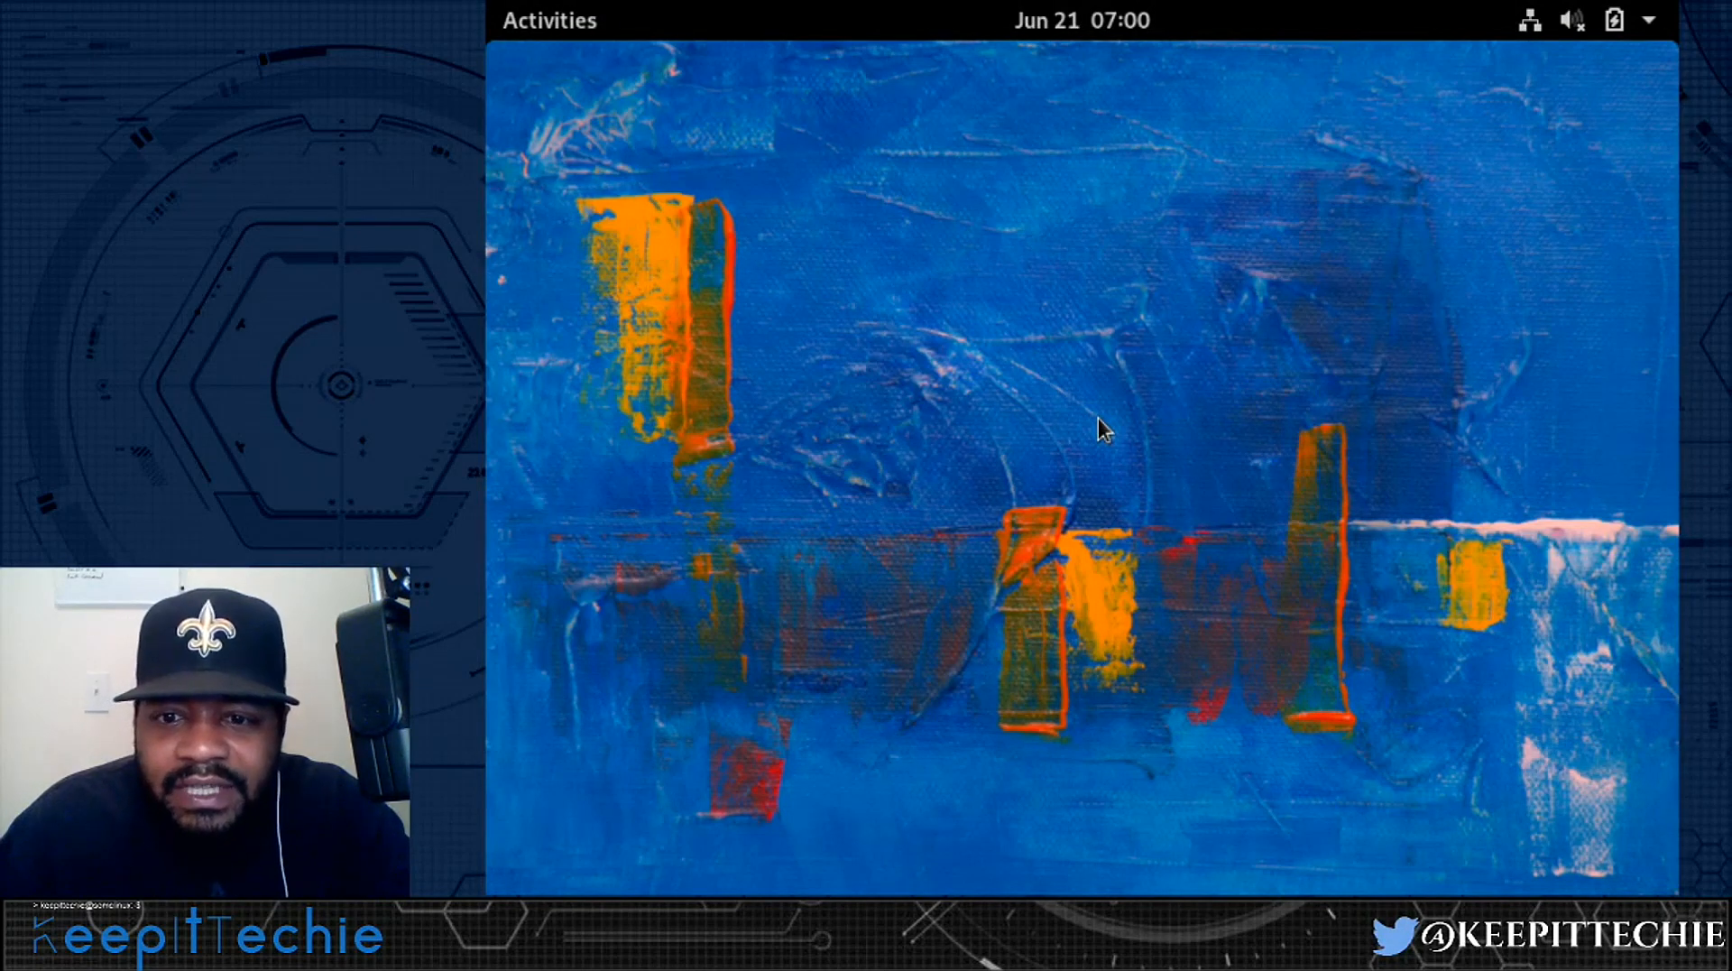
left_click(549, 20)
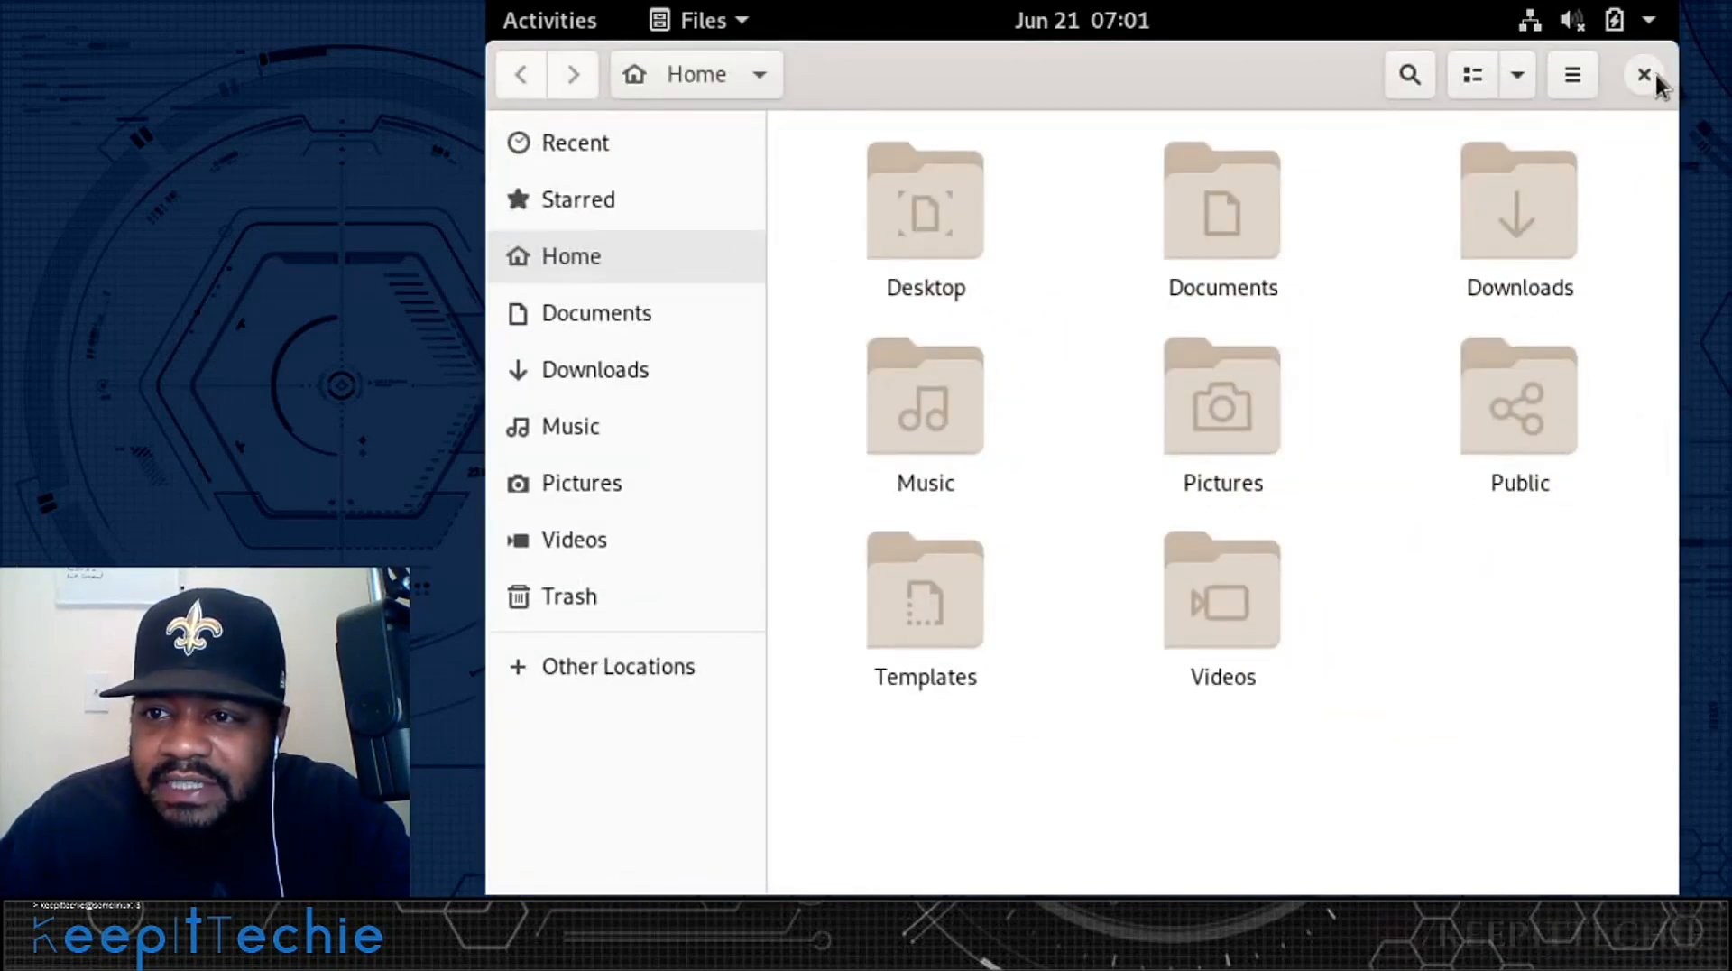
Step: Close Files and review the Displays panel showing 800 × 600 at 60 Hz
left_click(1643, 74)
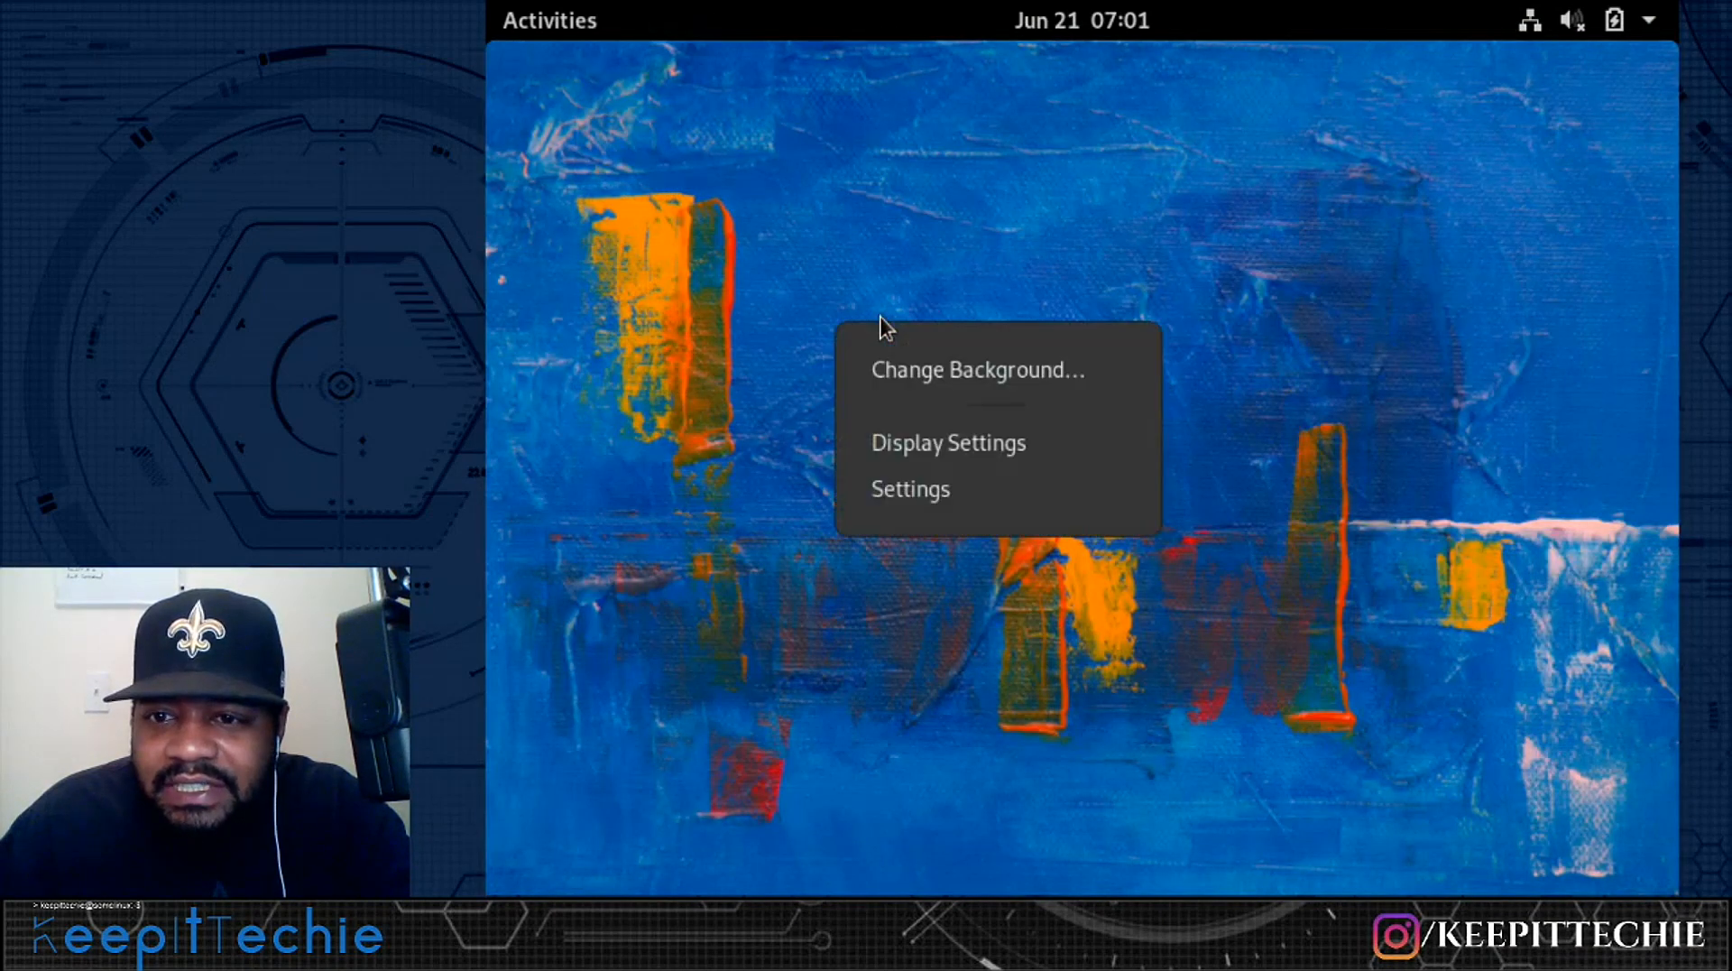
left_click(947, 442)
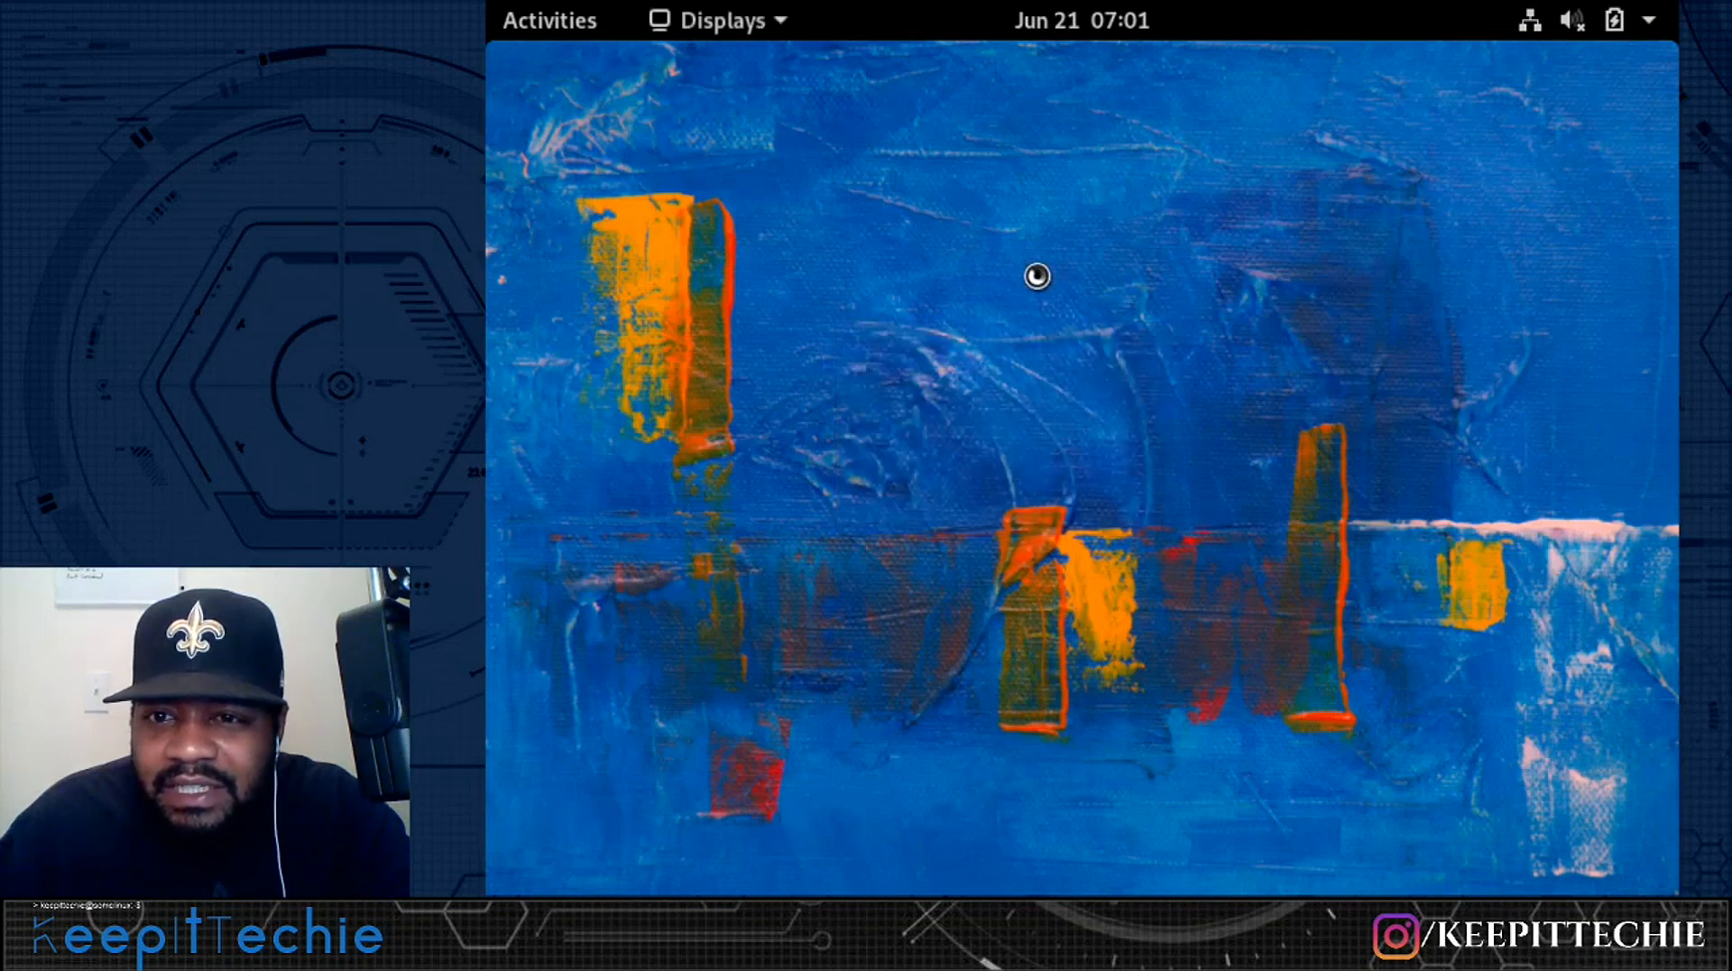
left_click(715, 20)
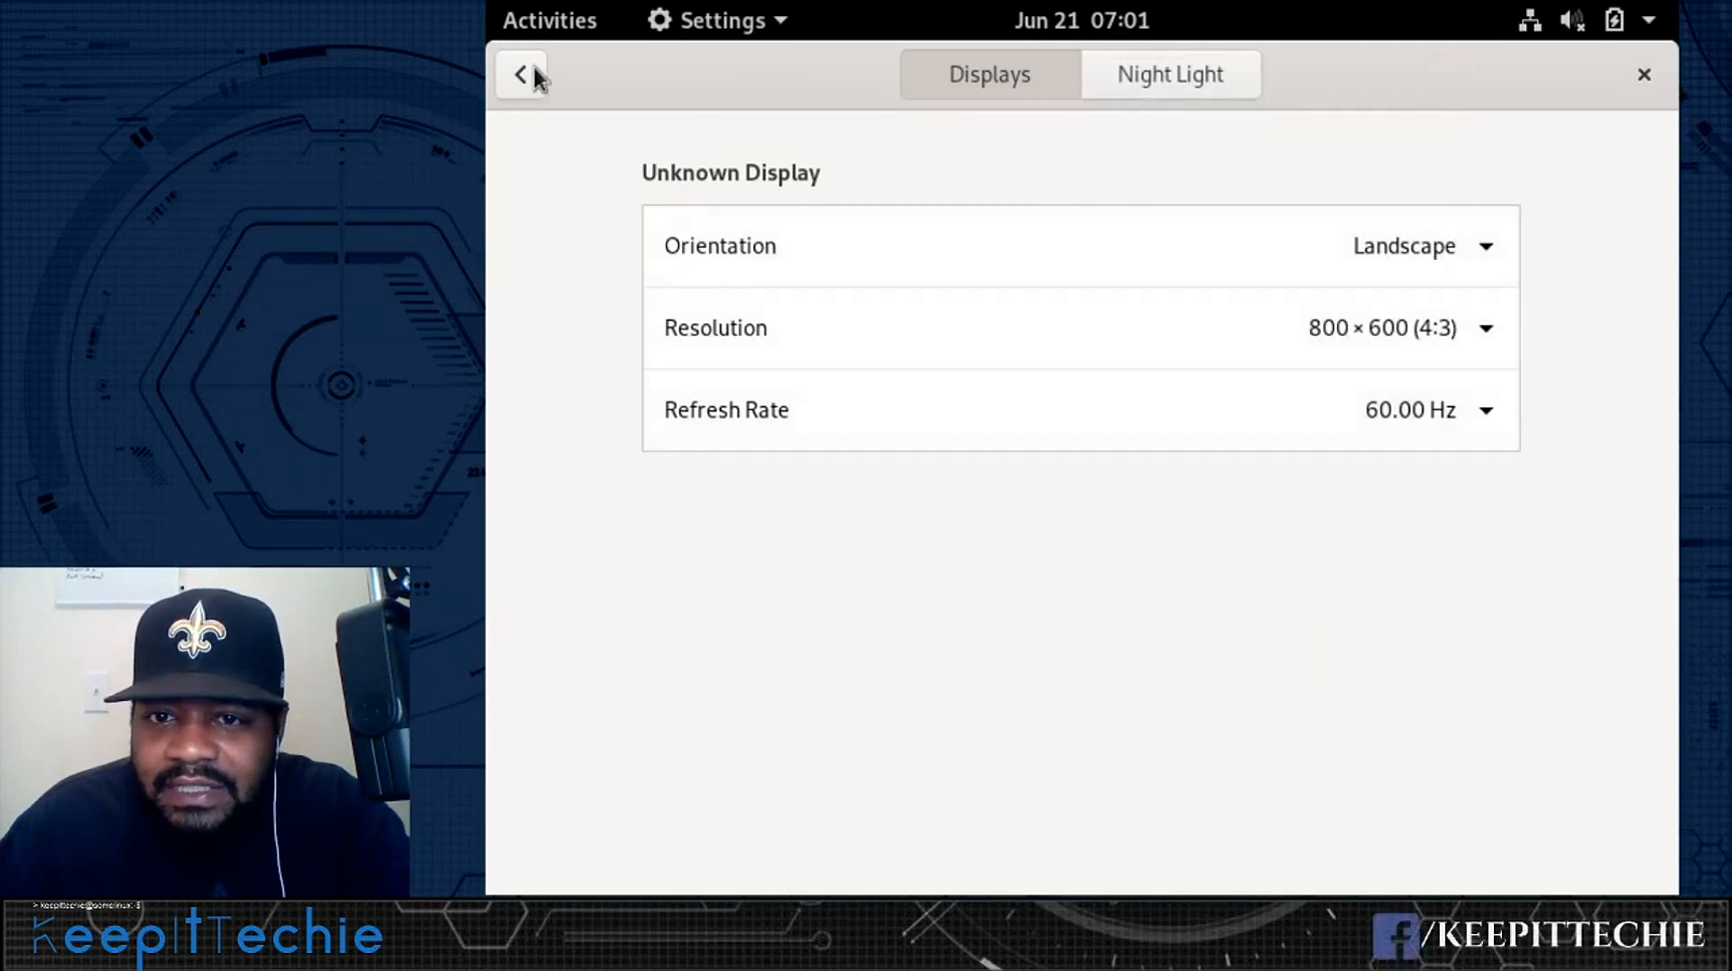
left_click(520, 74)
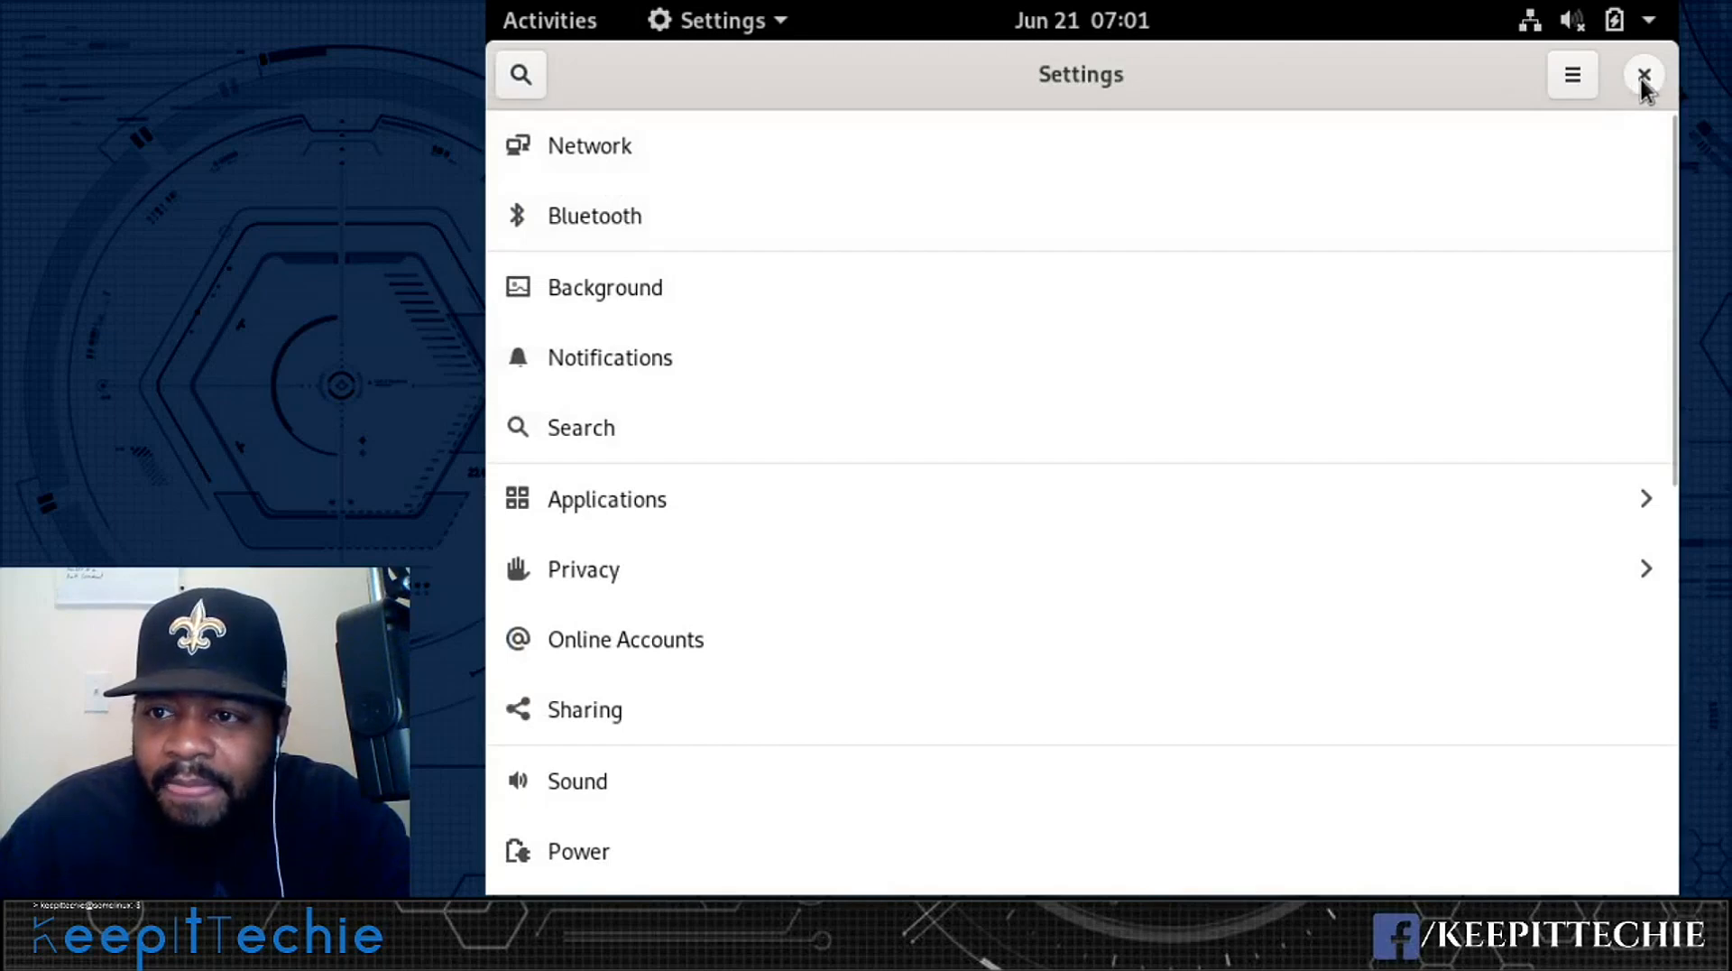
Step: Close Settings and enter the password at the login screen
left_click(1646, 74)
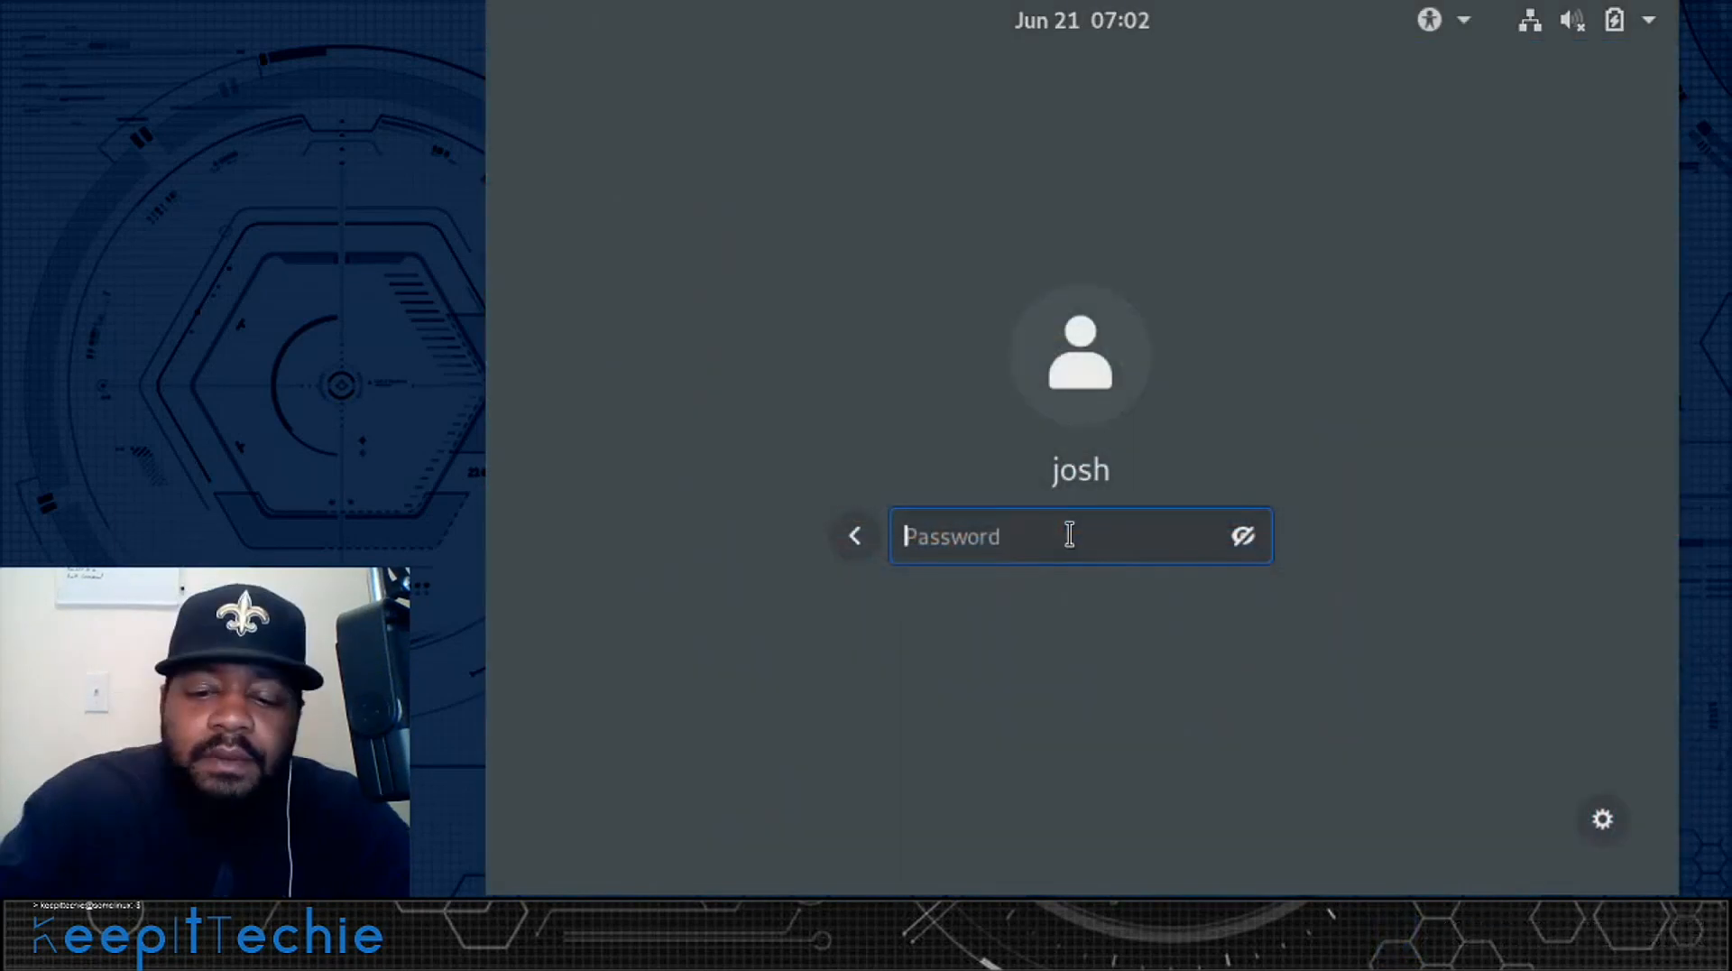
type("password")
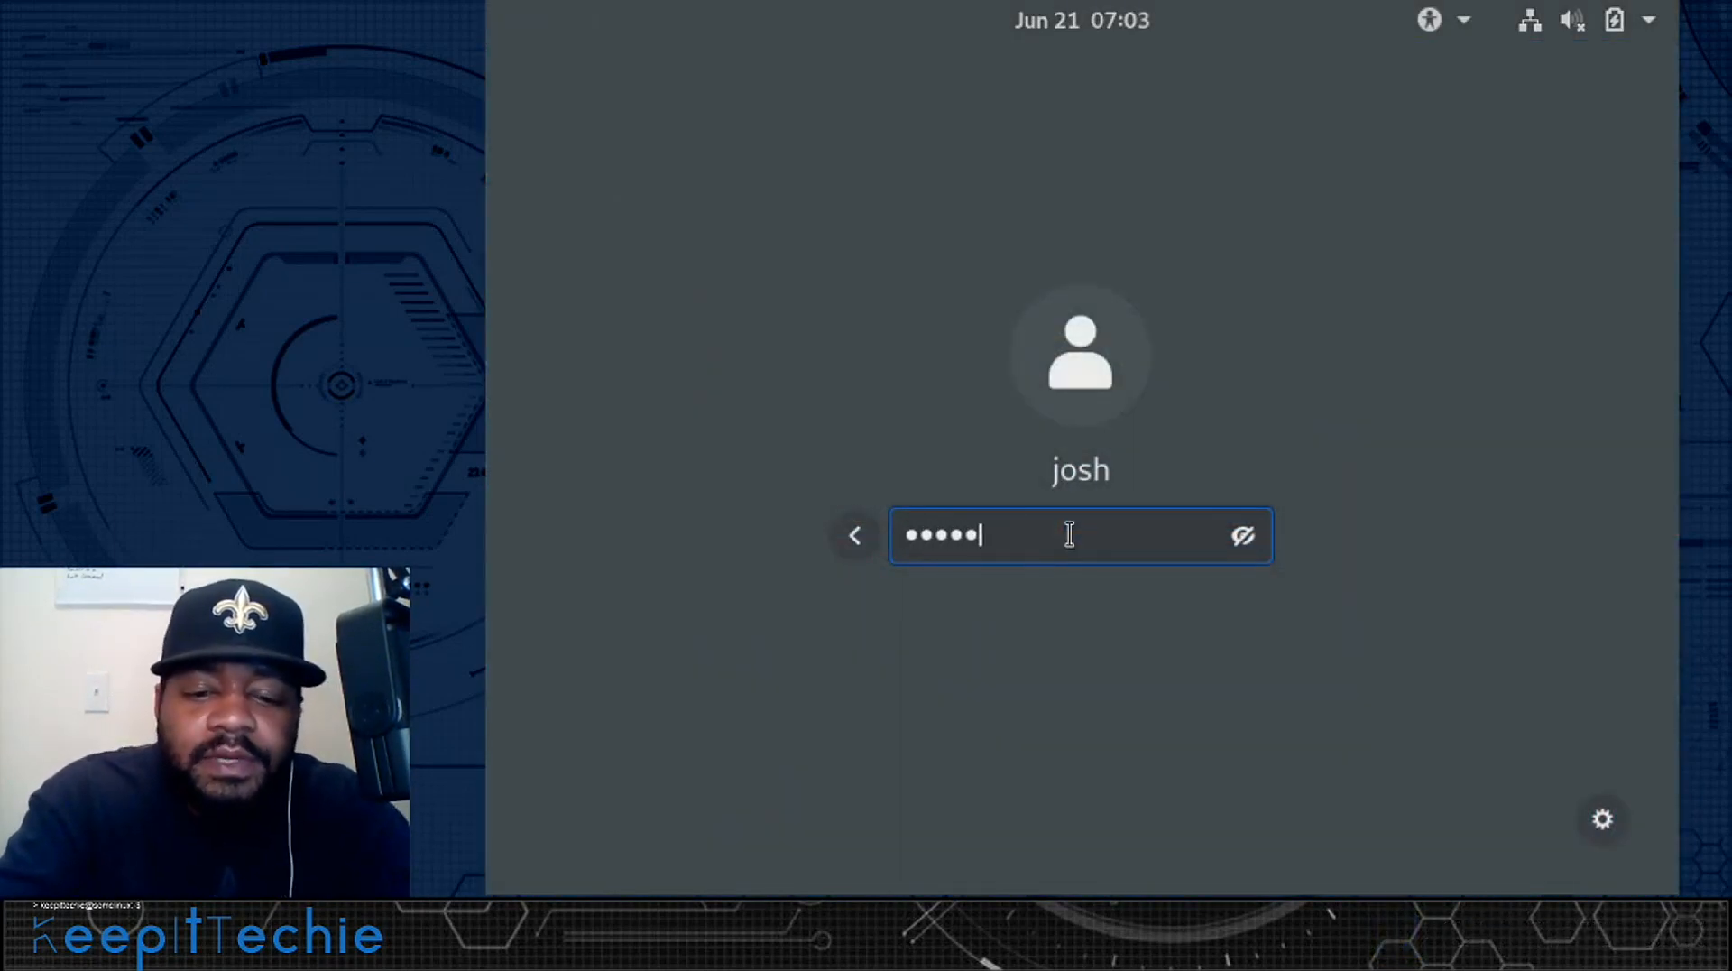